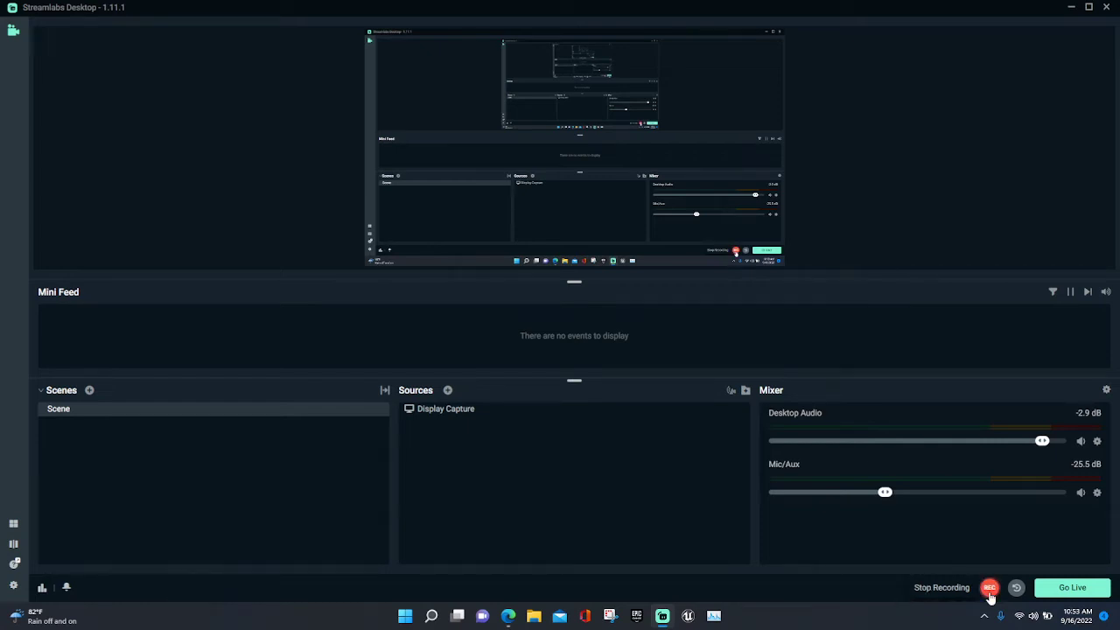
Begin recording in Streamlabs, then launch PokeClone from the nested TeamBriggsBuild2_09 folder.
left_click(990, 588)
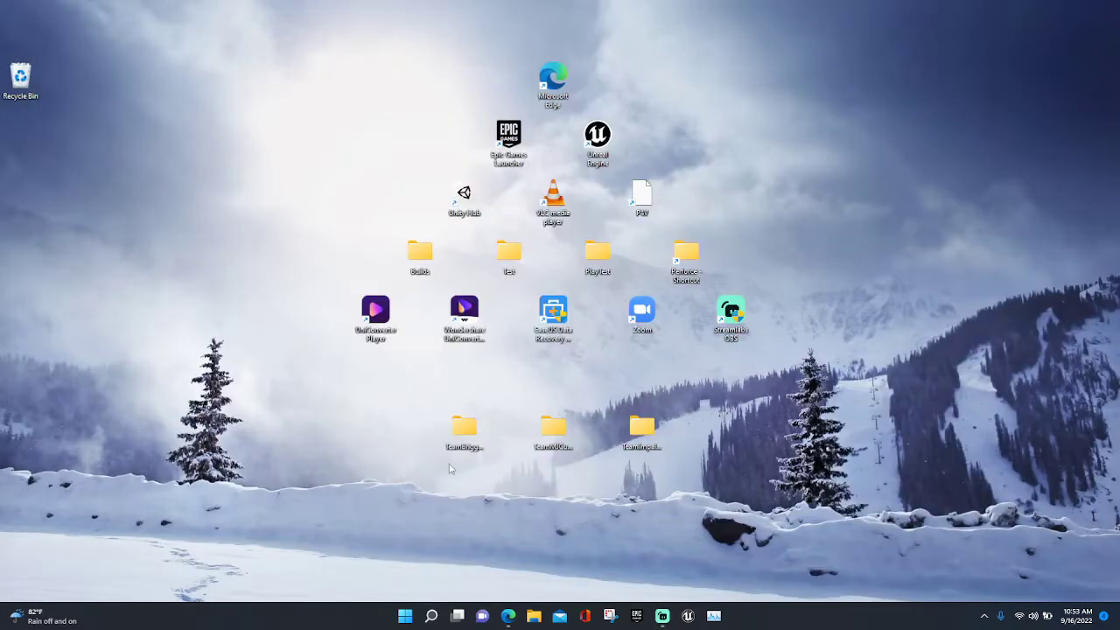
double_click(464, 429)
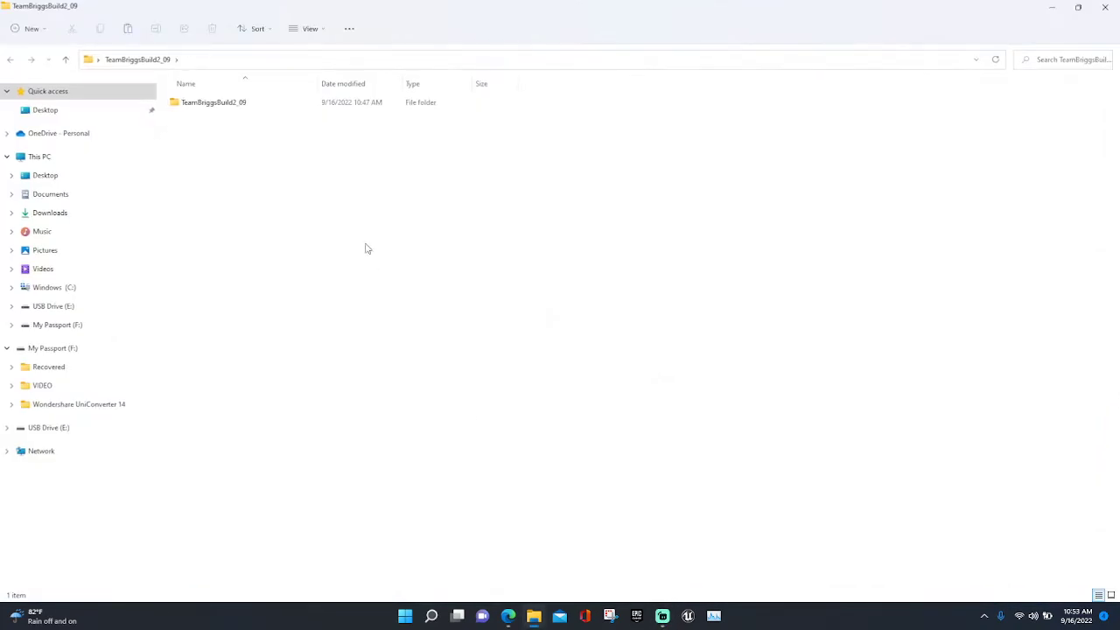
double_click(214, 102)
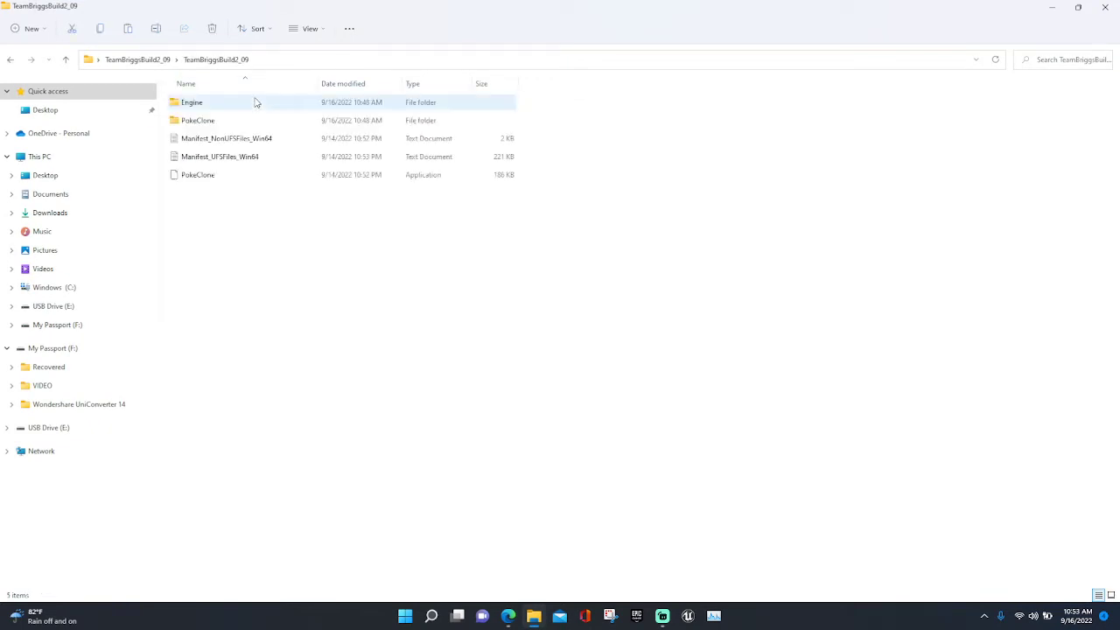
left_click(197, 174)
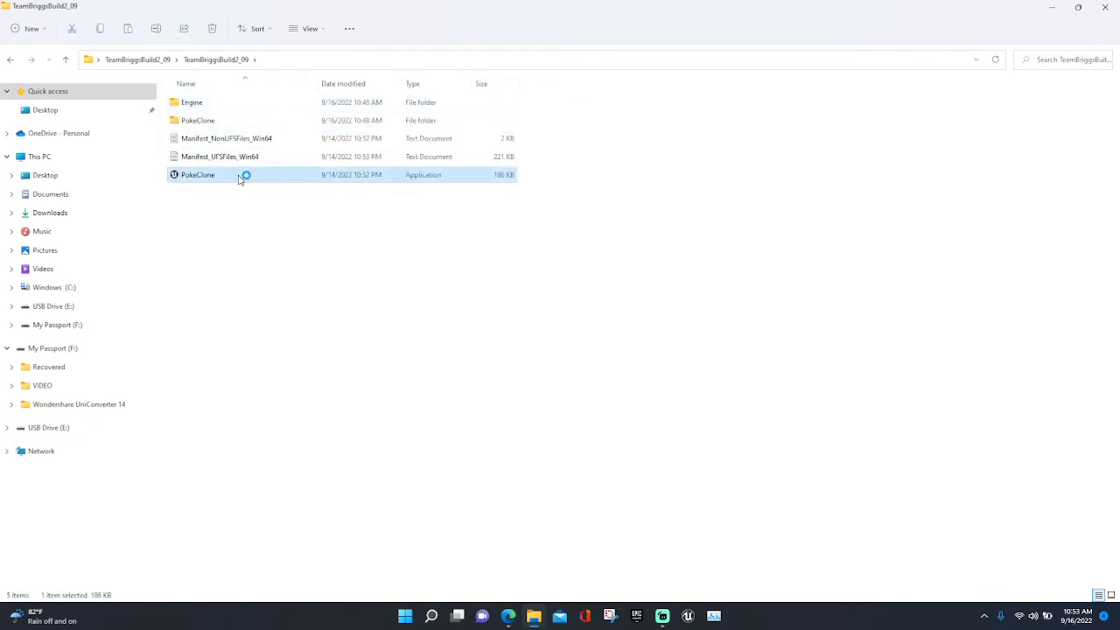
double_click(198, 174)
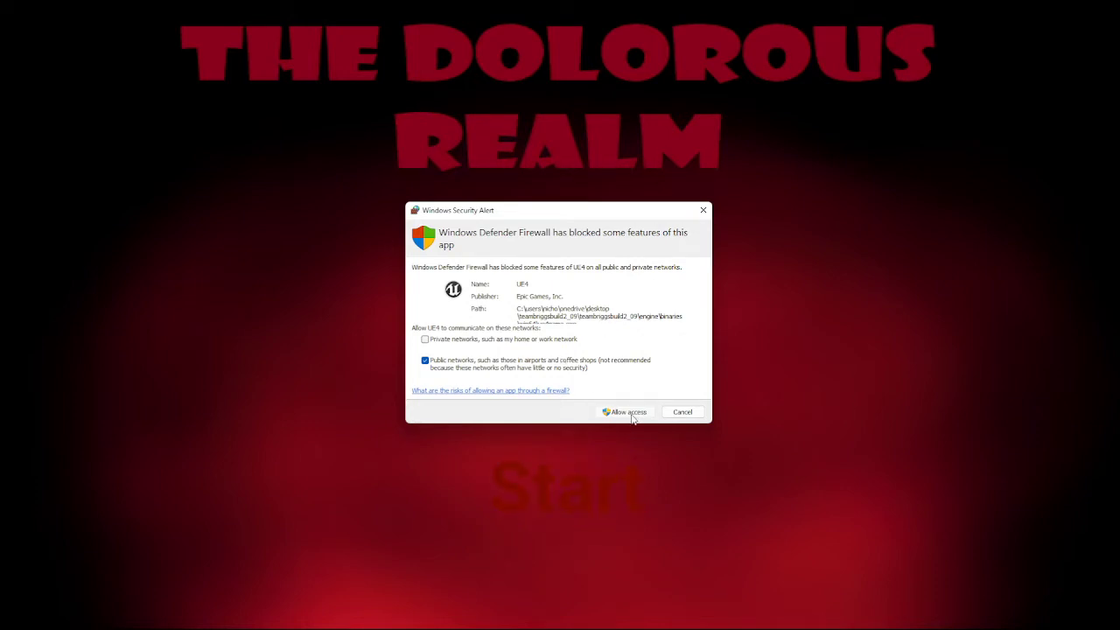
mouse_move(628, 397)
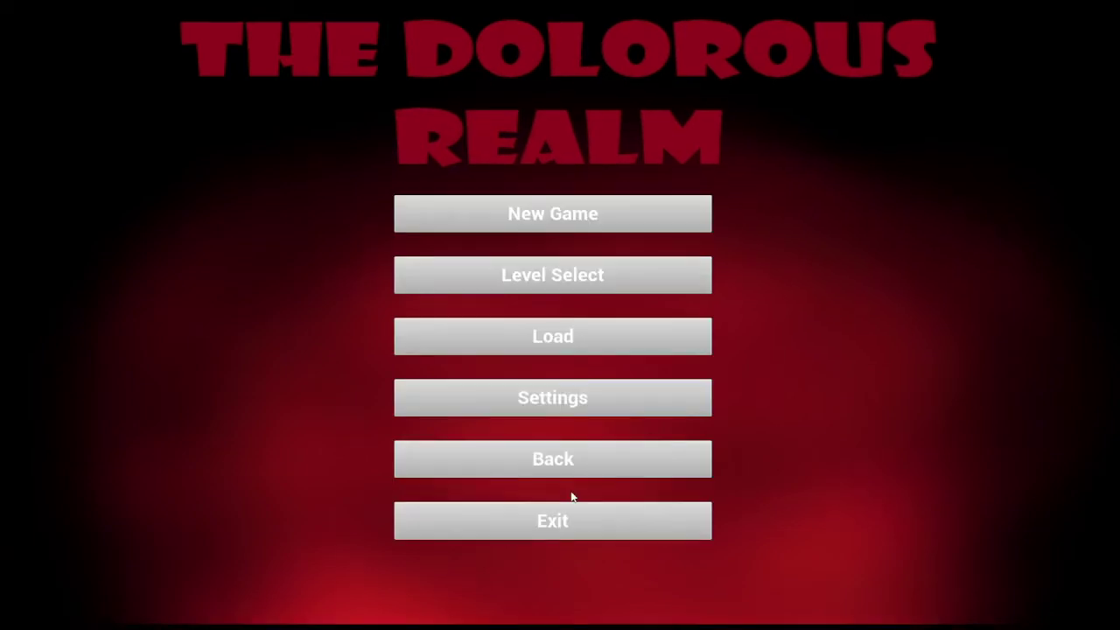
mouse_move(576, 487)
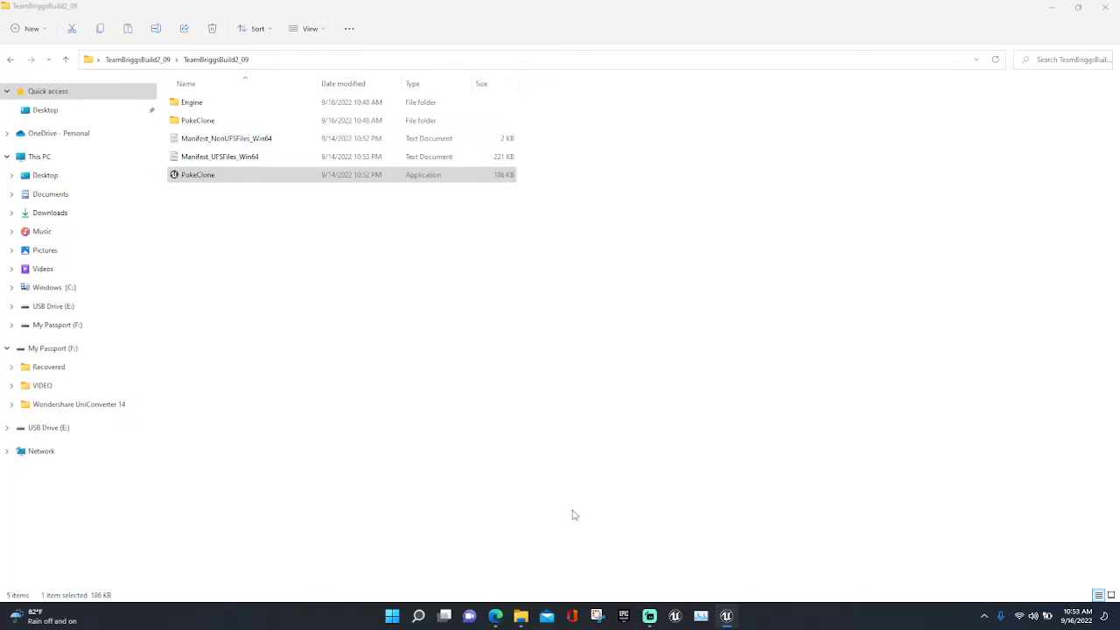
Relaunch PokeClone from the build folder and wait for the main menu.
double_click(198, 174)
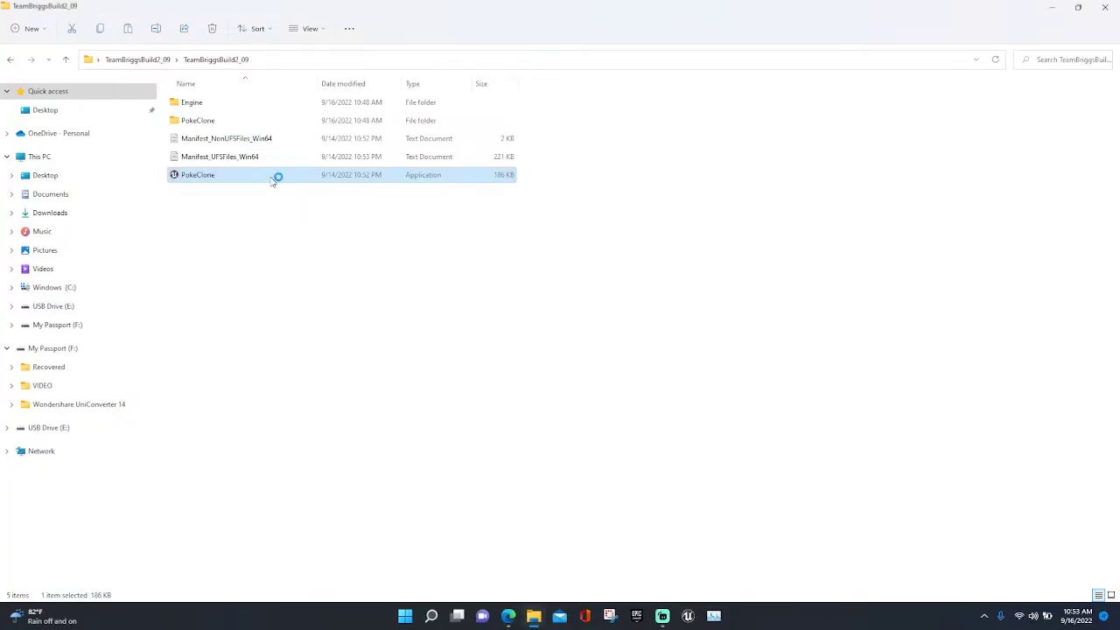
double_click(198, 174)
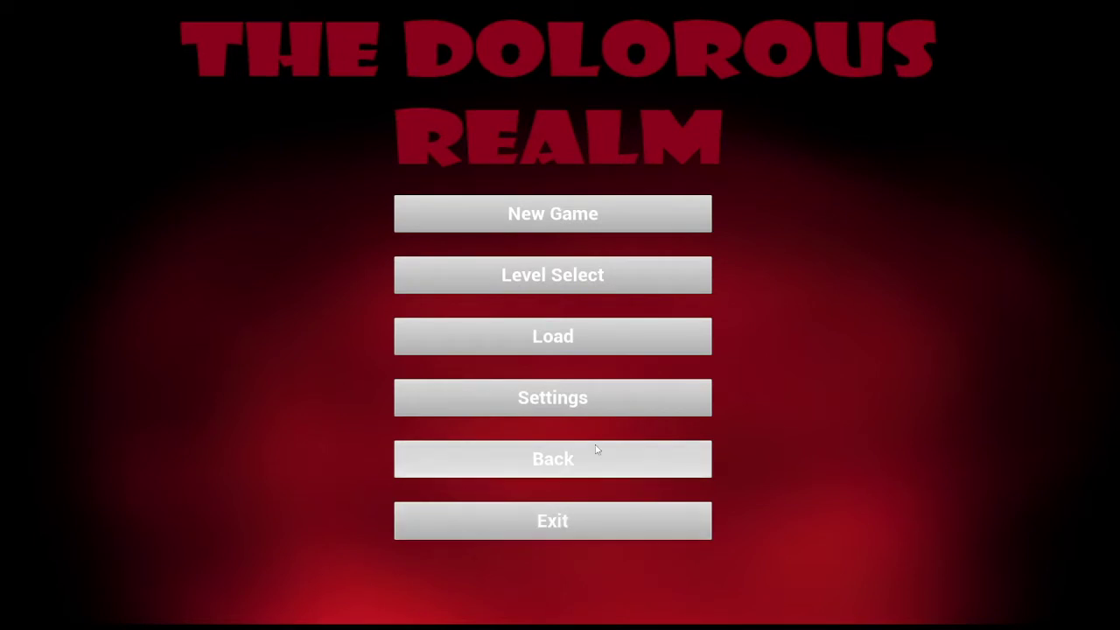
Open Settings and sweep the Music volume down and back up to about half.
left_click(553, 397)
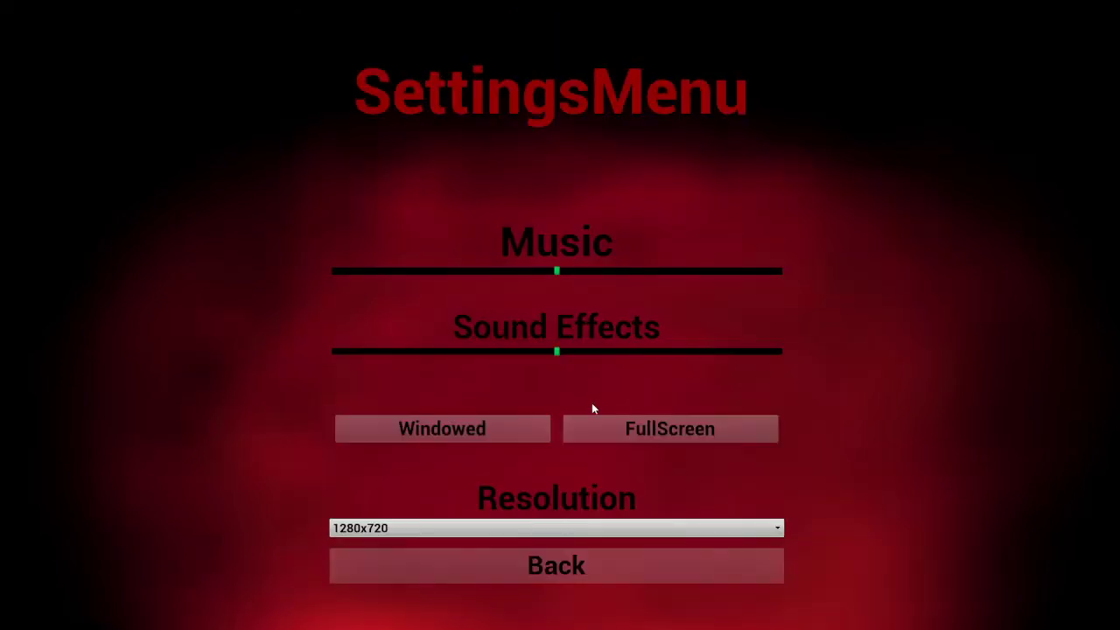
mouse_move(598, 552)
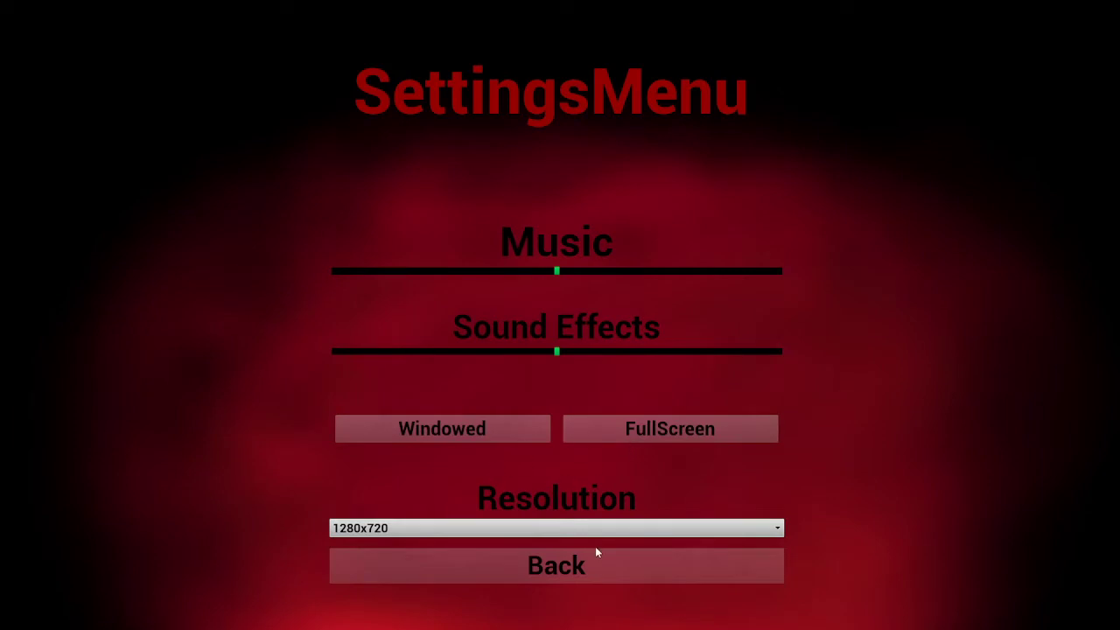
mouse_move(582, 318)
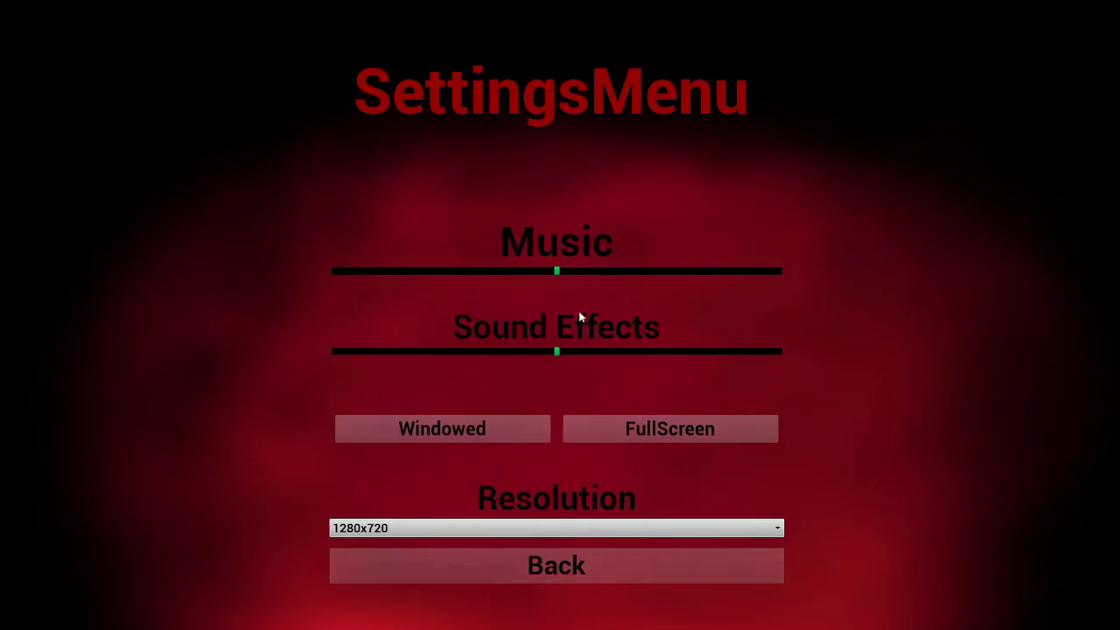
left_click_drag(556, 271, 515, 271)
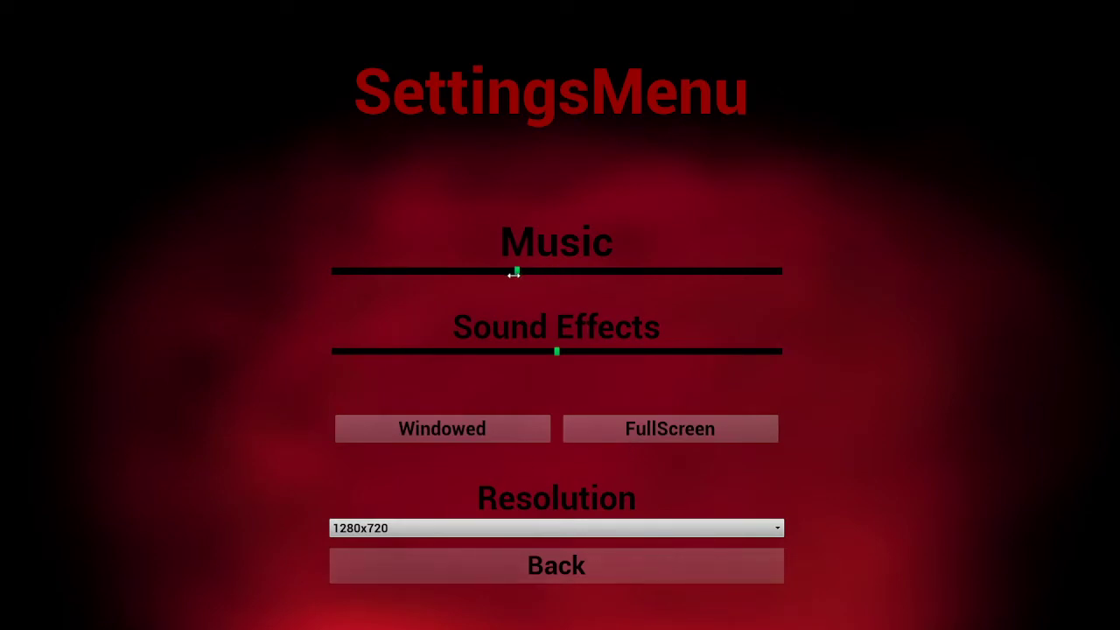
left_click_drag(515, 271, 387, 272)
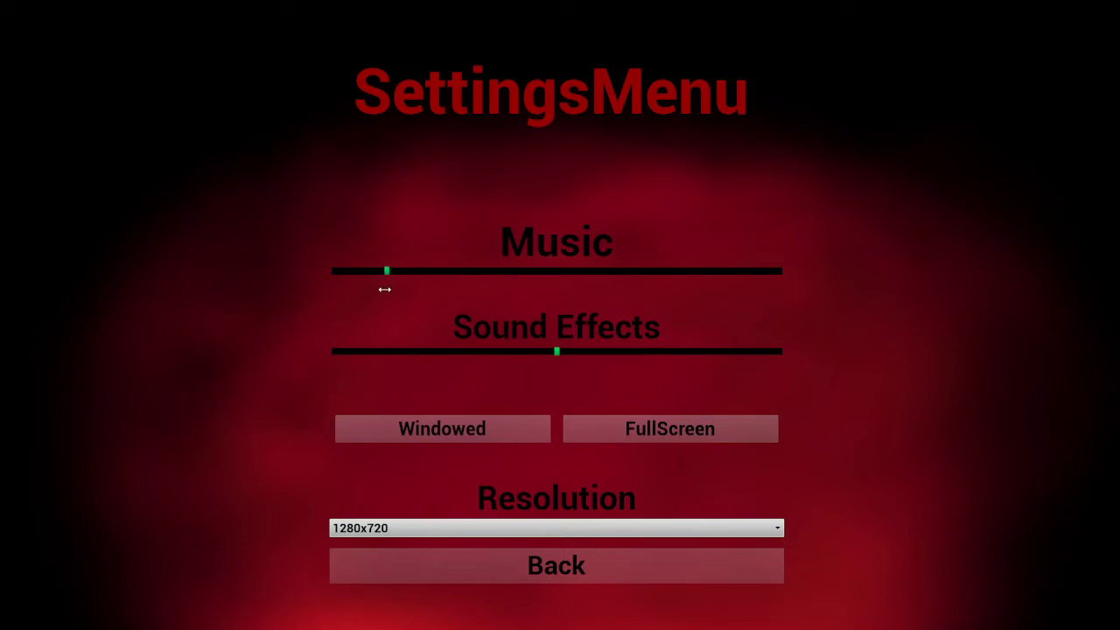
left_click_drag(387, 271, 343, 271)
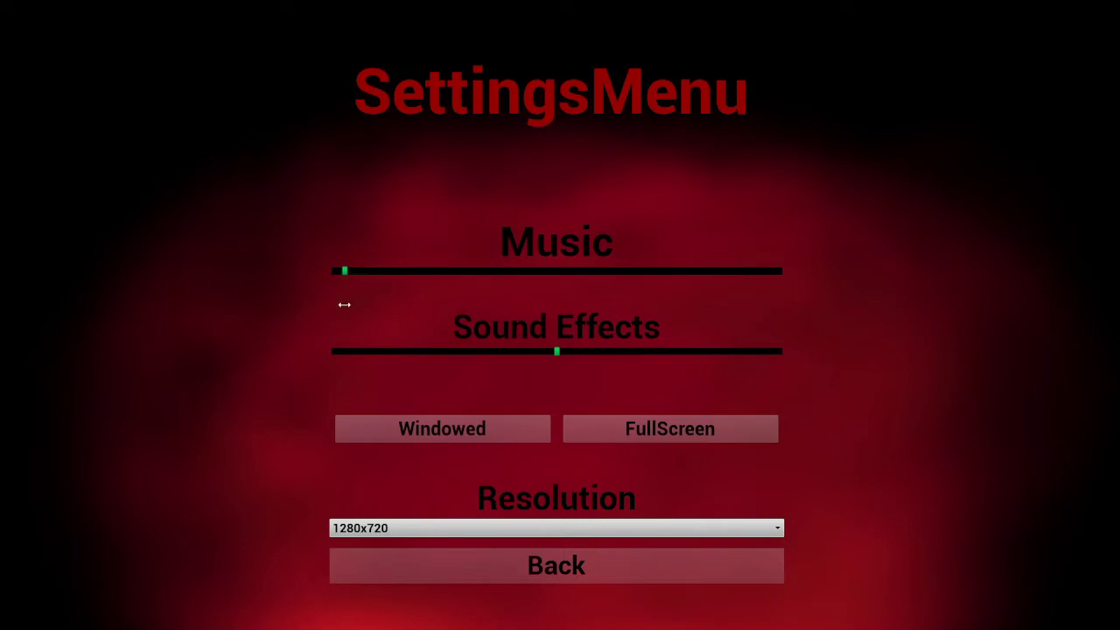
left_click_drag(341, 270, 479, 270)
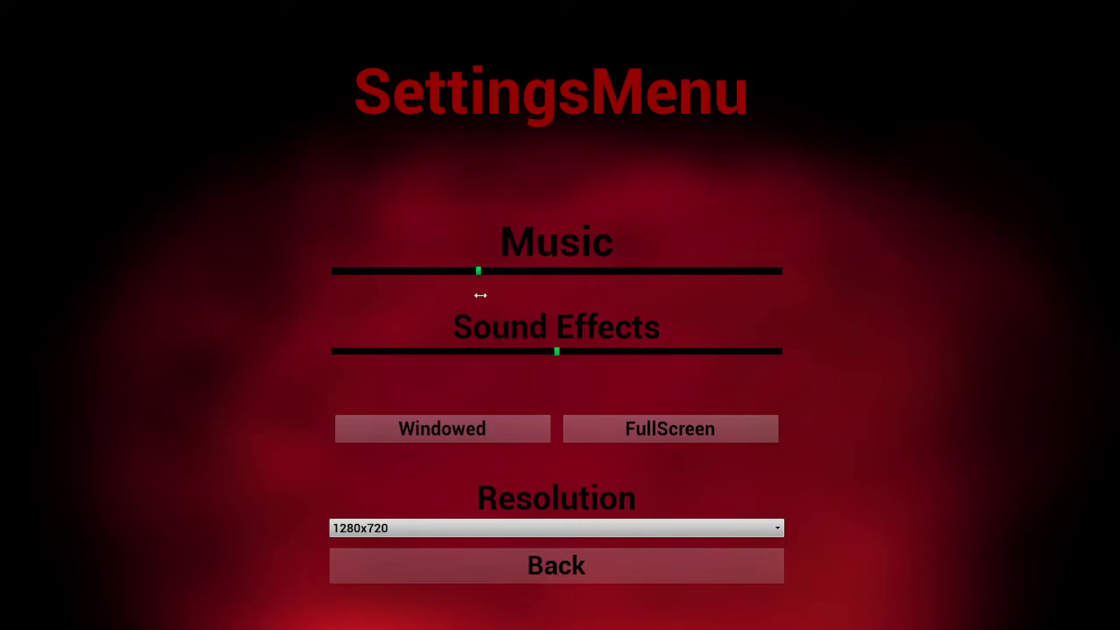
left_click_drag(478, 271, 552, 271)
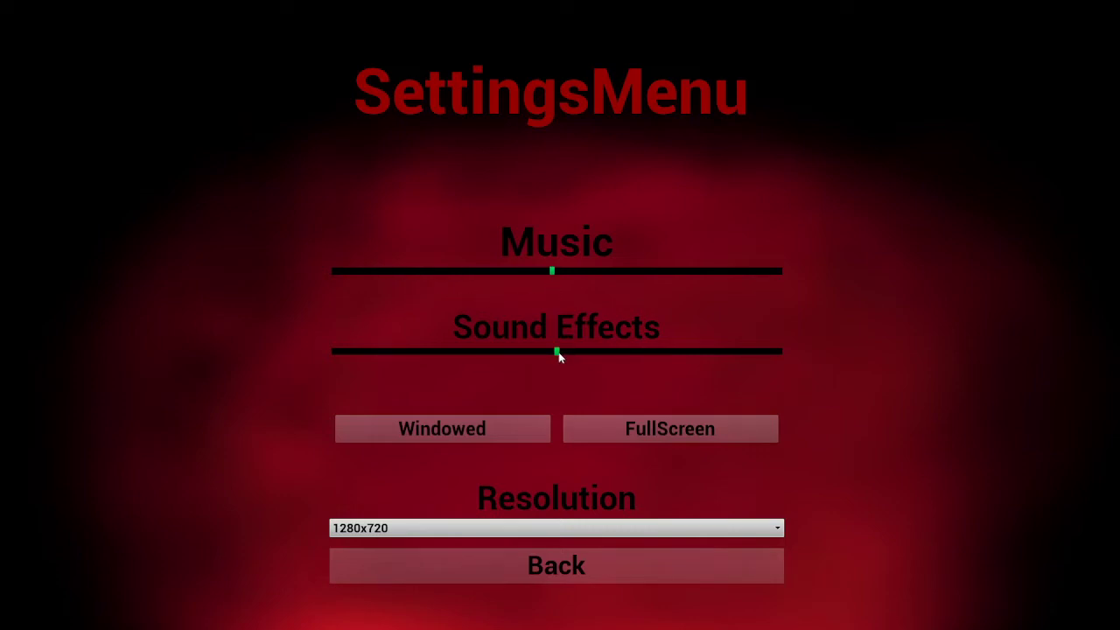
Sweep the Sound Effects volume nearly off, above half, then back to about half.
left_click_drag(553, 354, 530, 353)
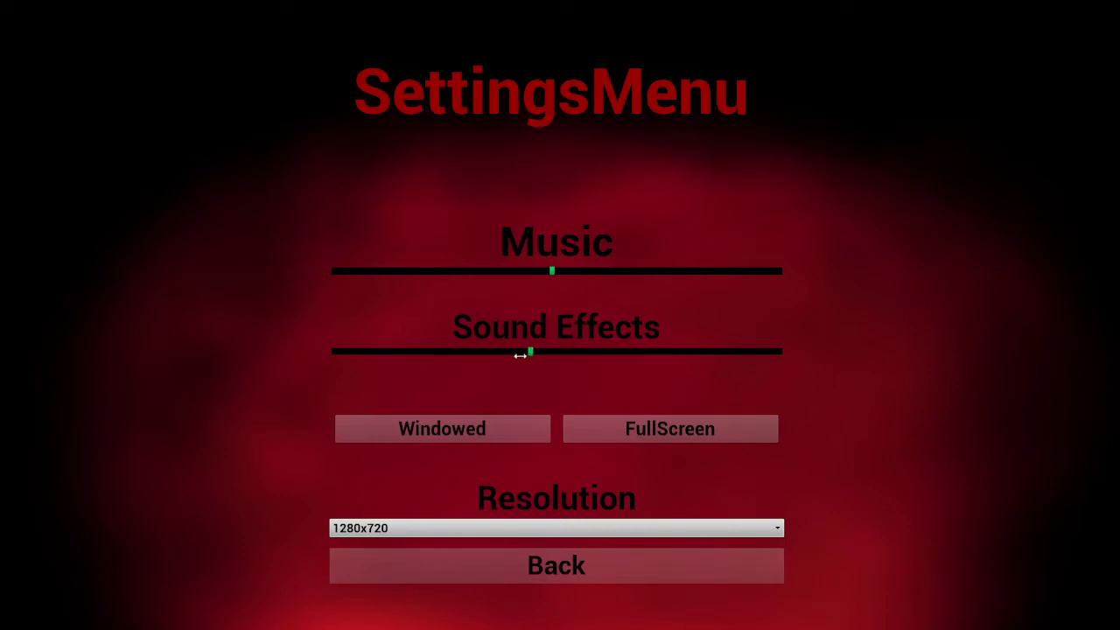
left_click_drag(528, 353, 446, 353)
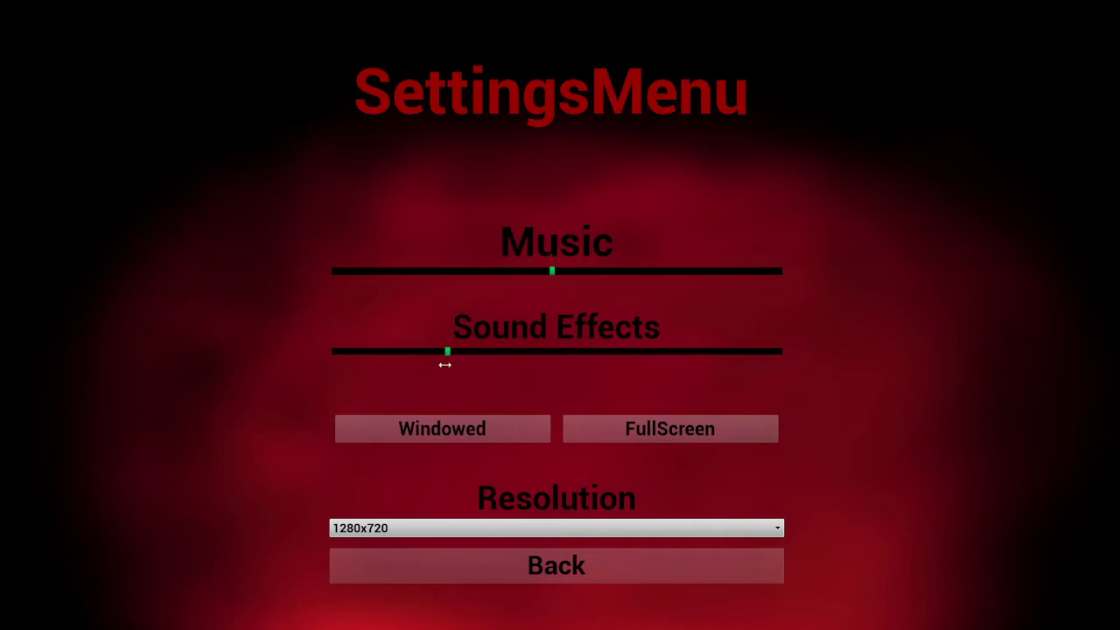
left_click_drag(446, 352, 395, 352)
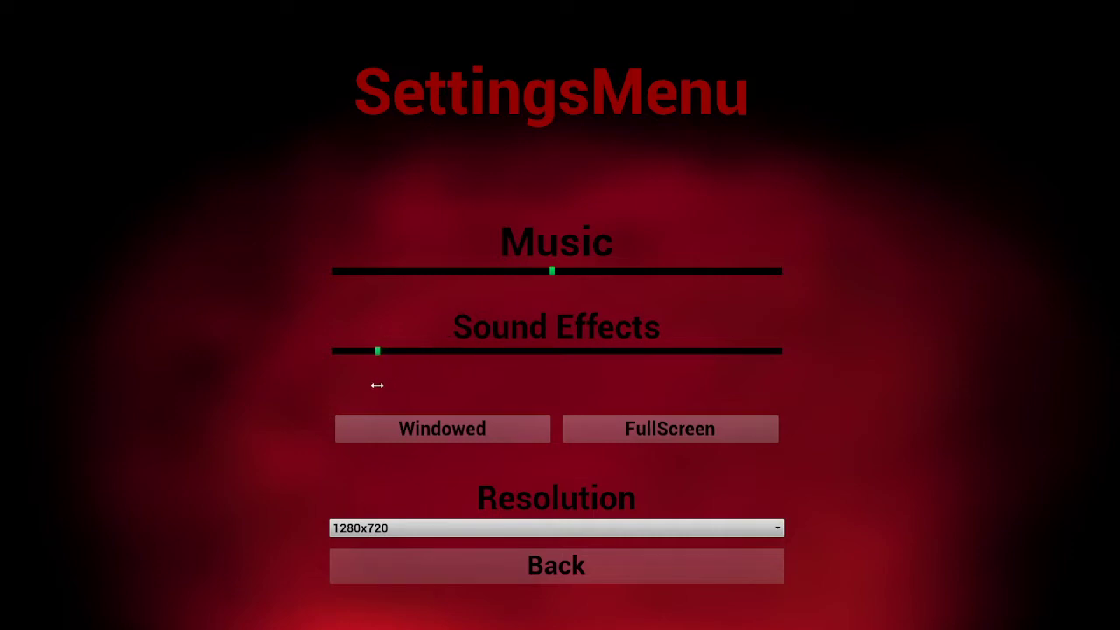
left_click_drag(376, 351, 363, 351)
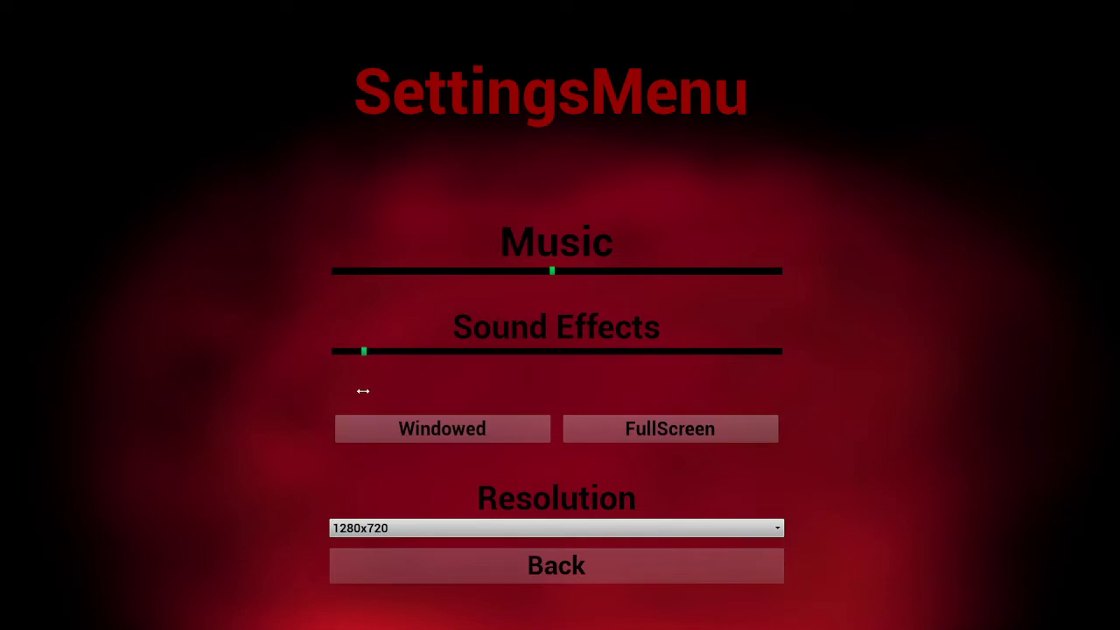
left_click_drag(363, 351, 606, 351)
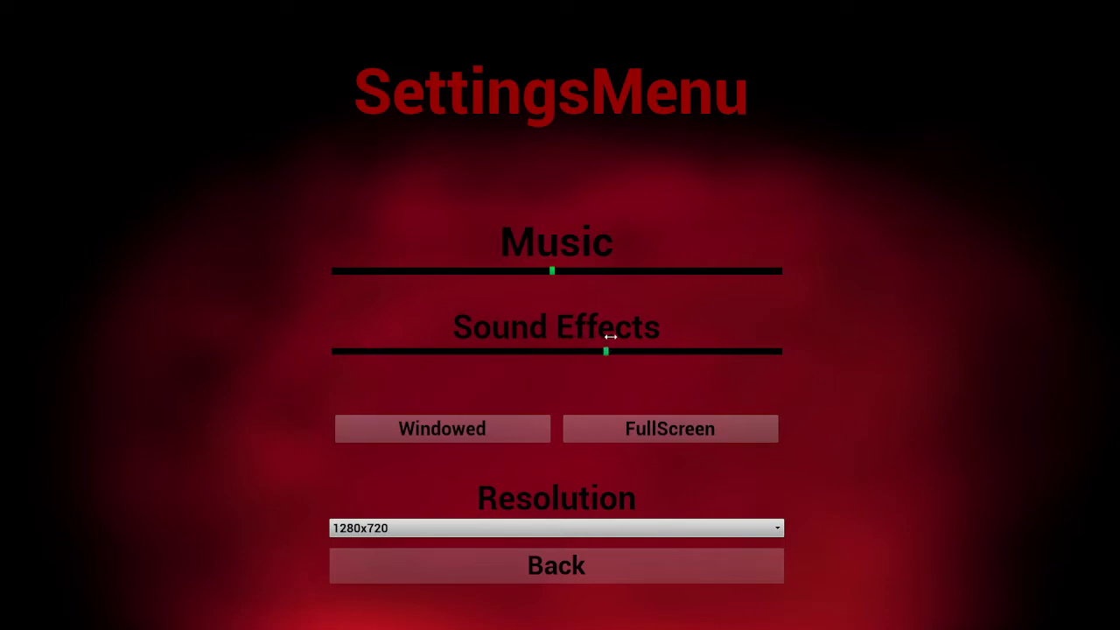
left_click_drag(604, 352, 552, 352)
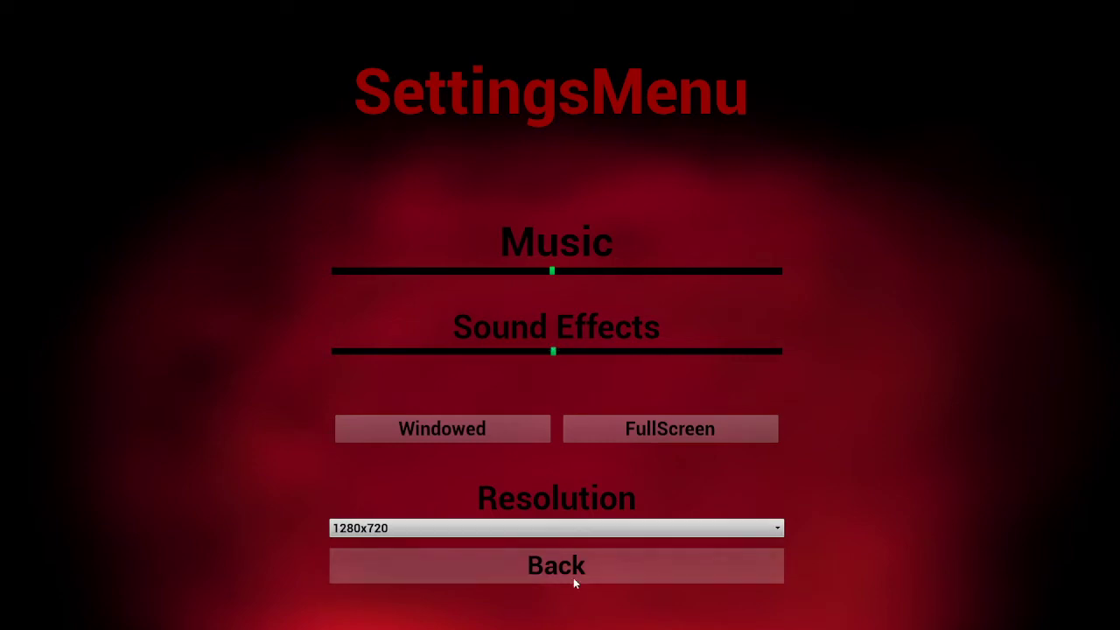
Go back to the main menu and load the saved game from the Load list.
left_click(556, 565)
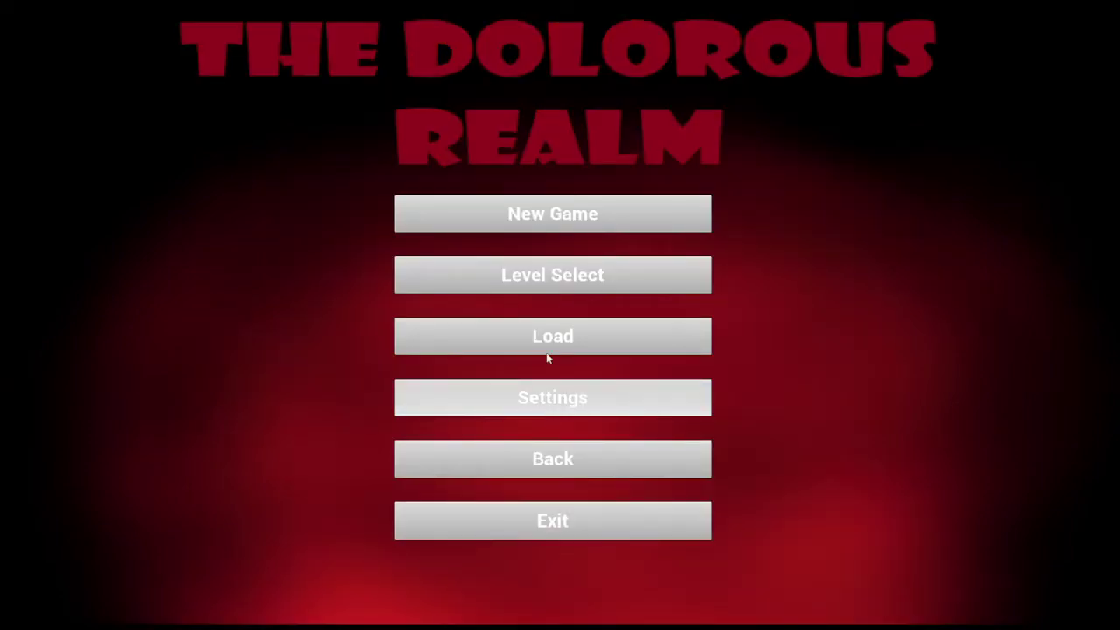
left_click(552, 336)
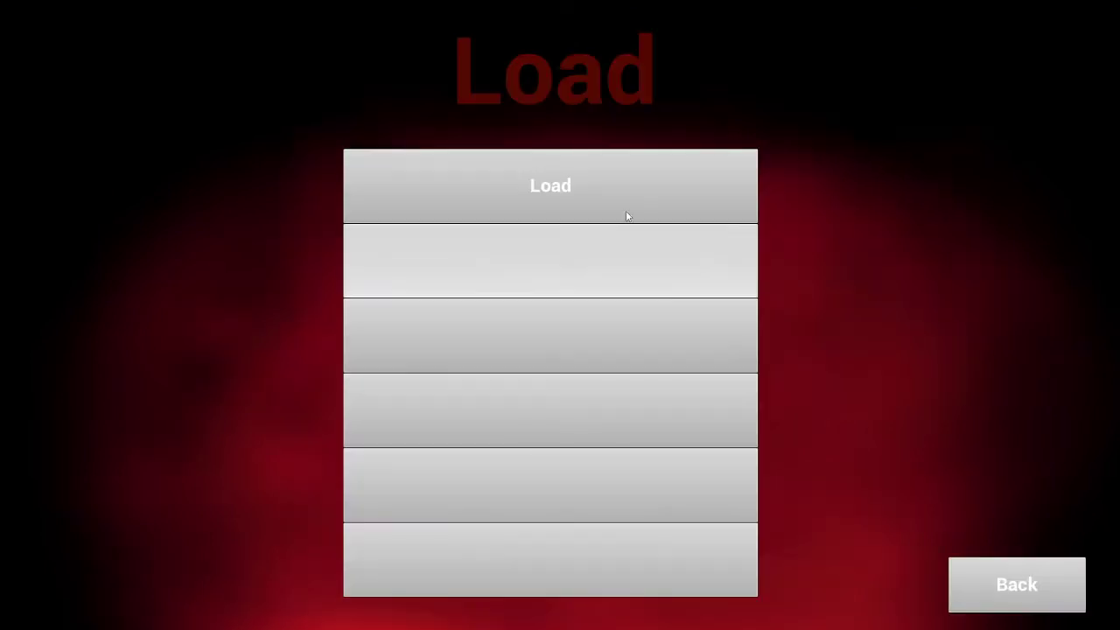
left_click(550, 185)
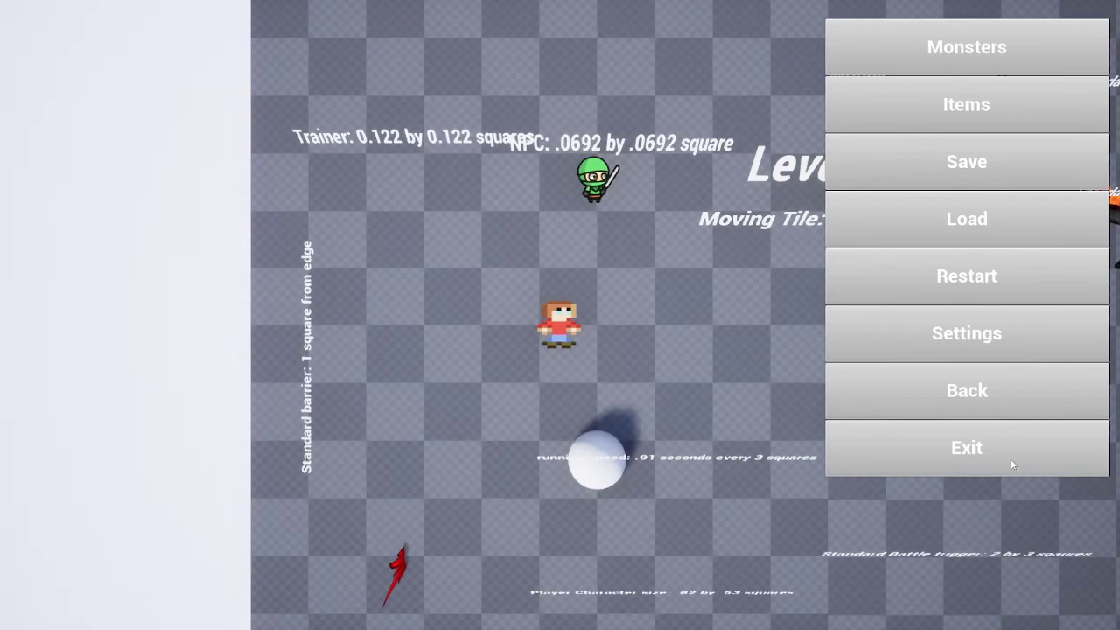
Exit the level, check the Load list, open the nine-level Level Select, then reach the taskbar.
left_click(966, 391)
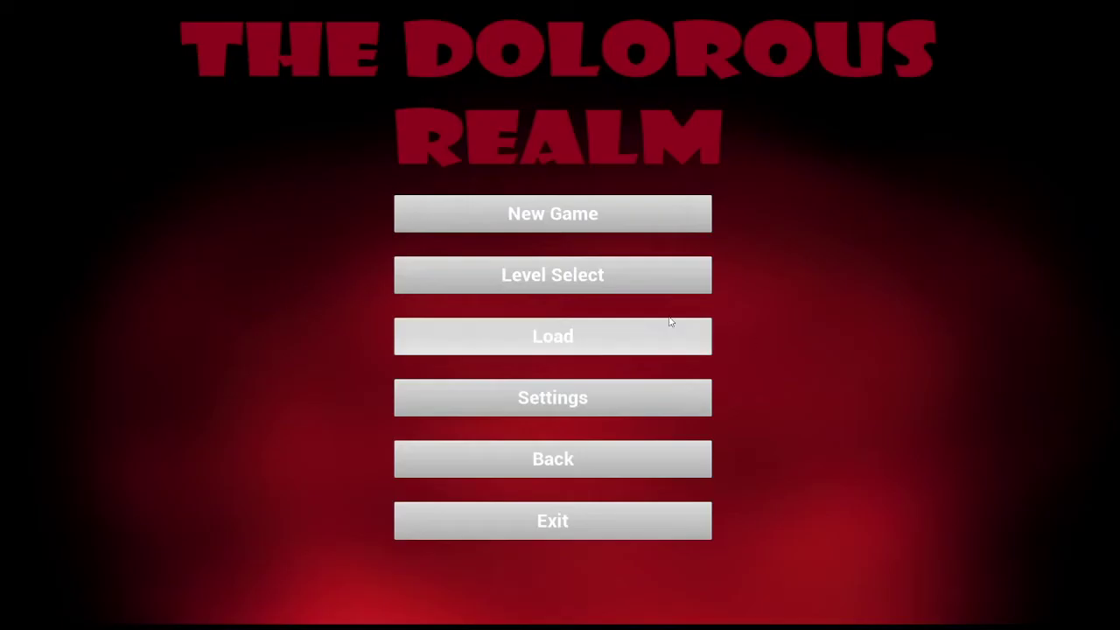
mouse_move(637, 294)
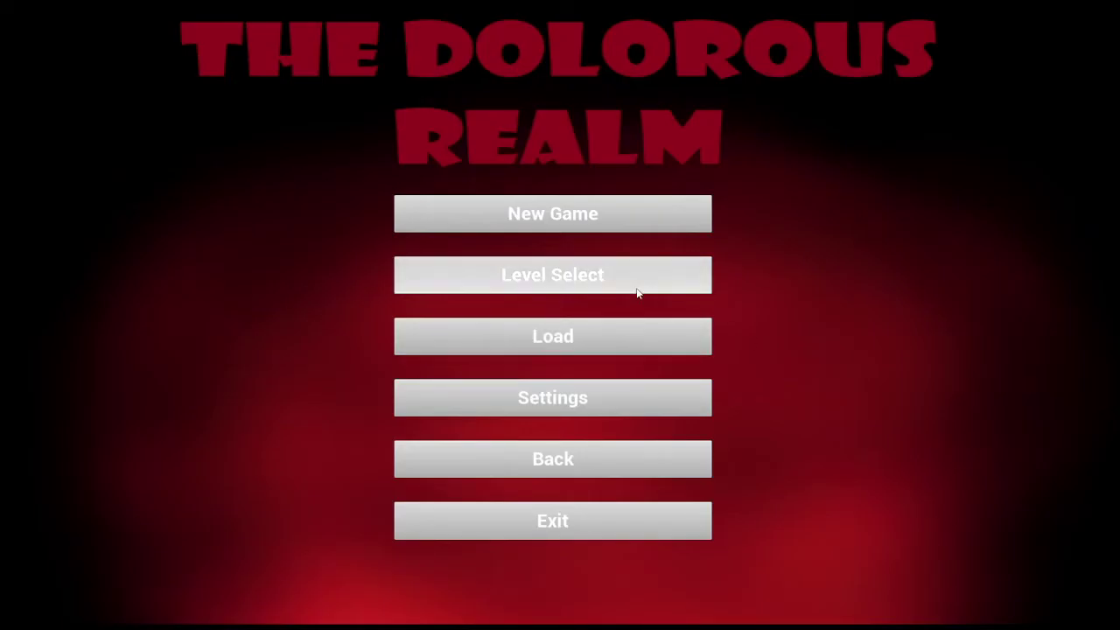
left_click(552, 336)
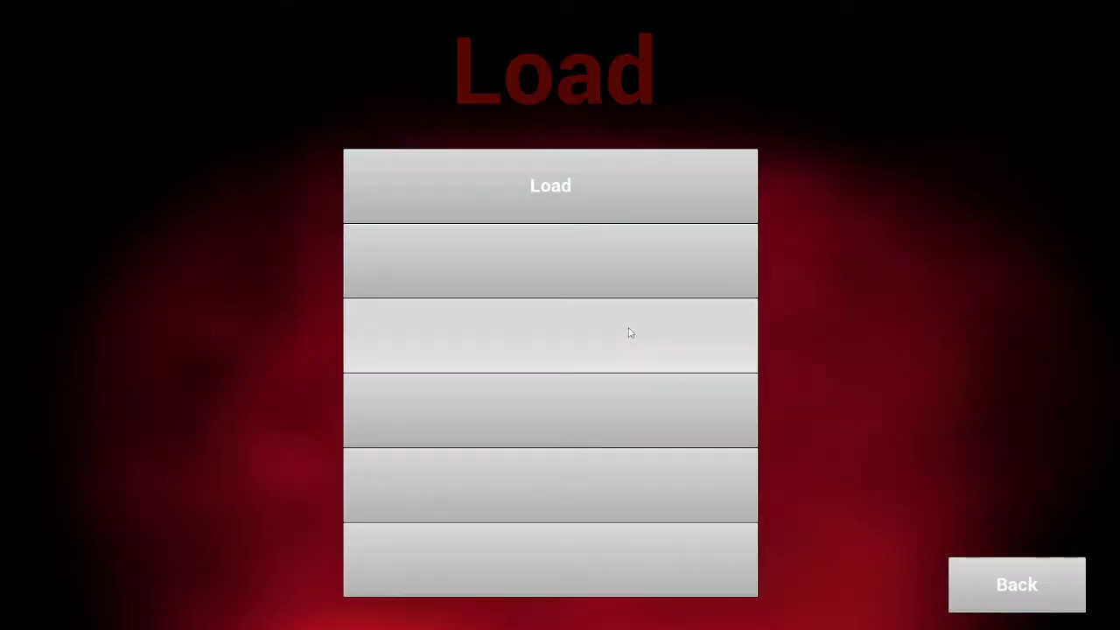
left_click(1017, 584)
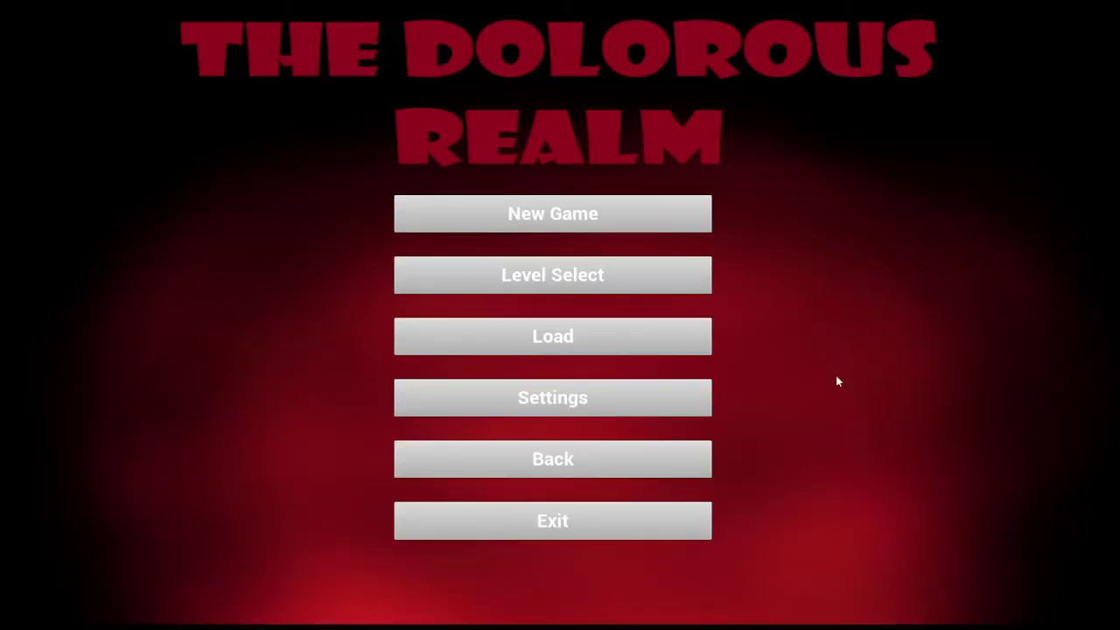
left_click(552, 274)
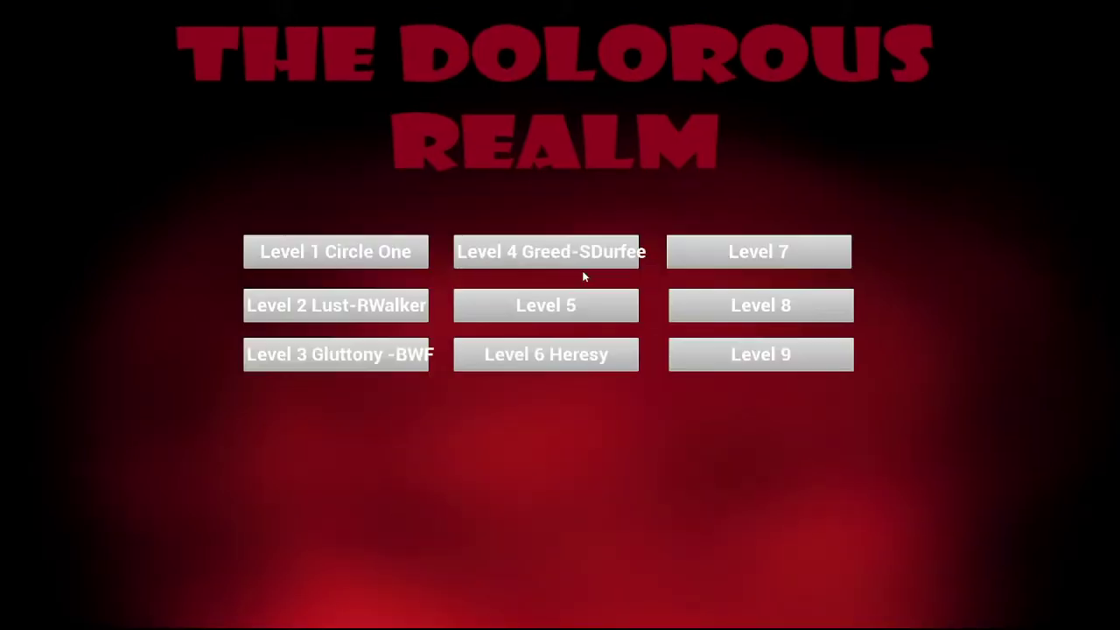
mouse_move(665, 402)
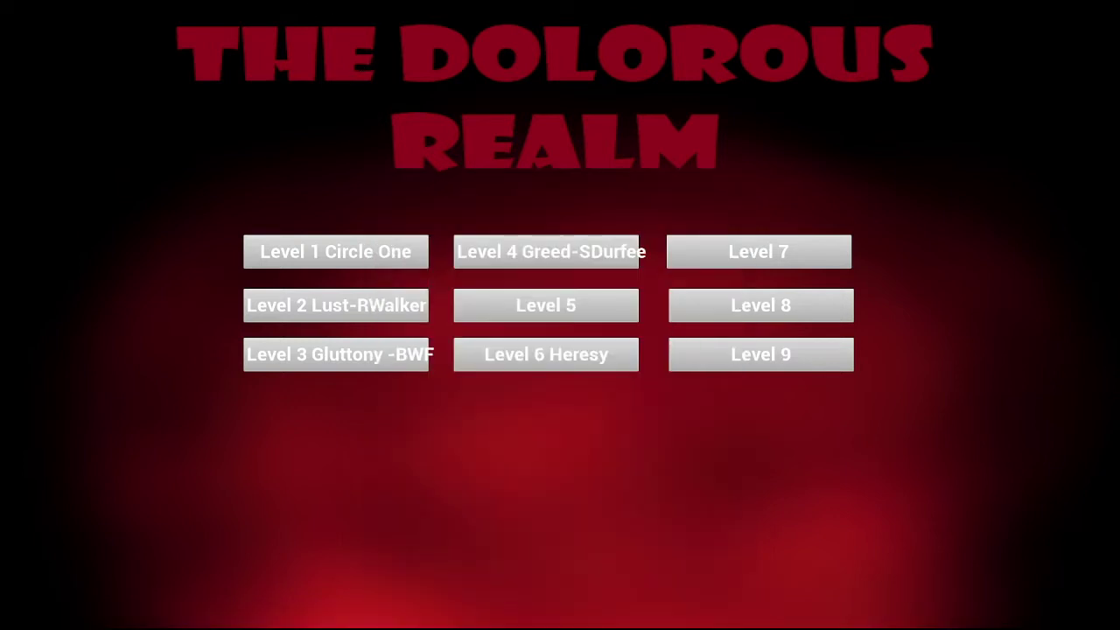
mouse_move(762, 142)
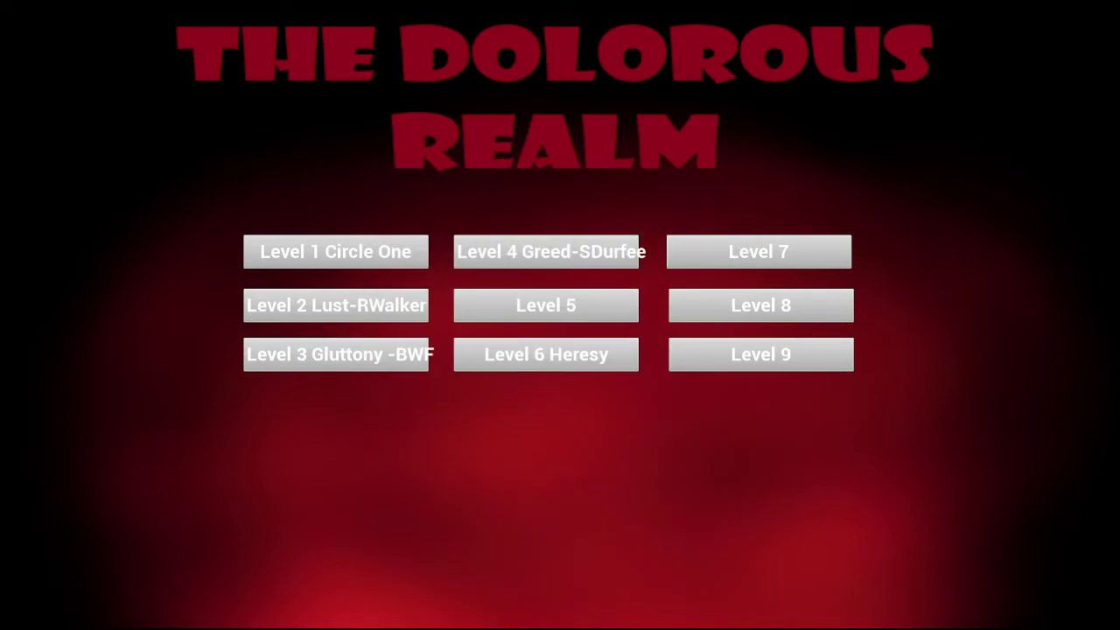
left_click(392, 616)
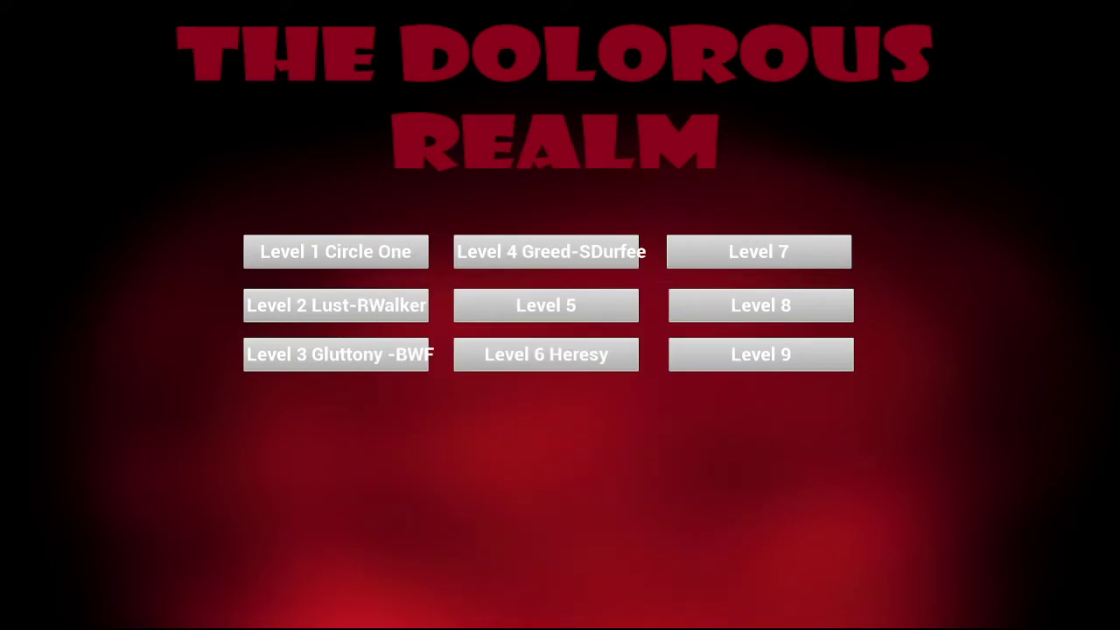
left_click(392, 615)
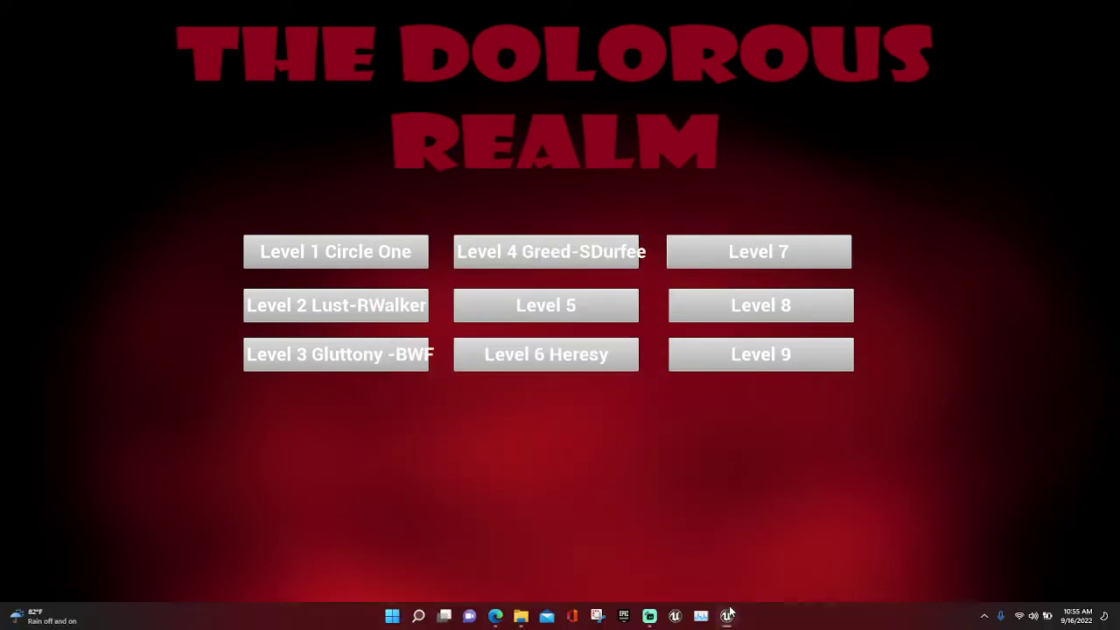
Launch PokeClone from the TeamBriggsBuild2_09 folder, quit it, and launch it again.
left_click(392, 617)
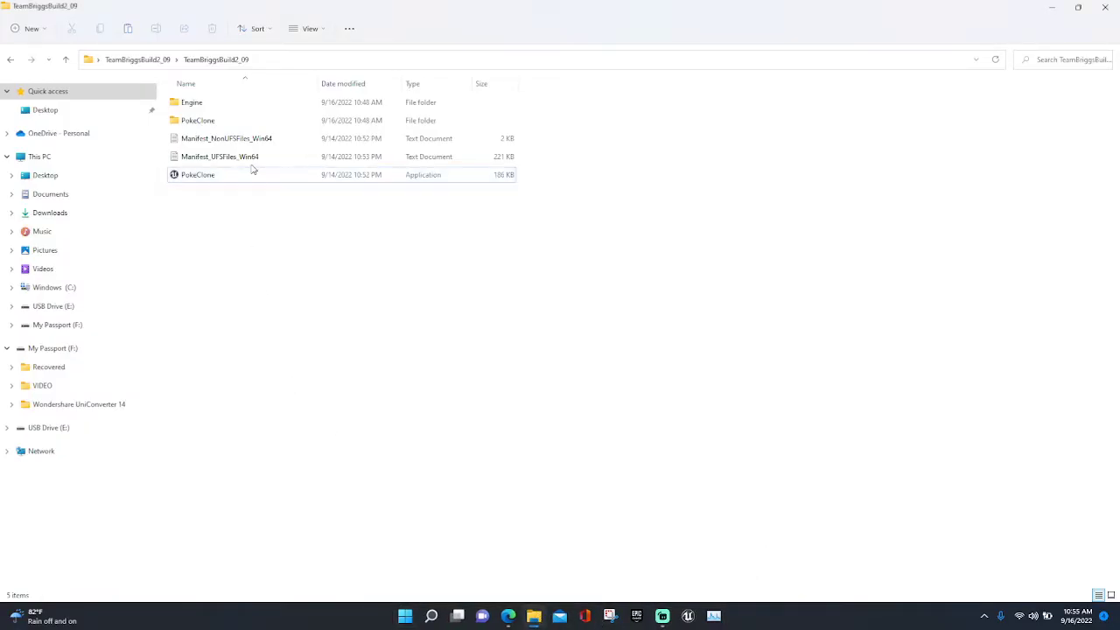
double_click(196, 174)
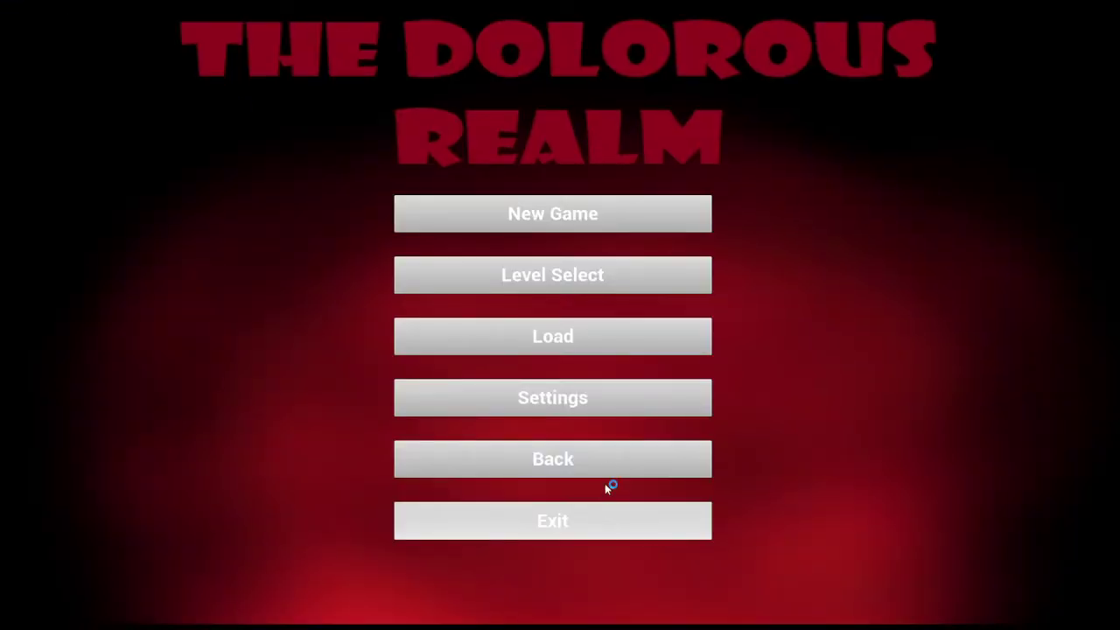
left_click(552, 520)
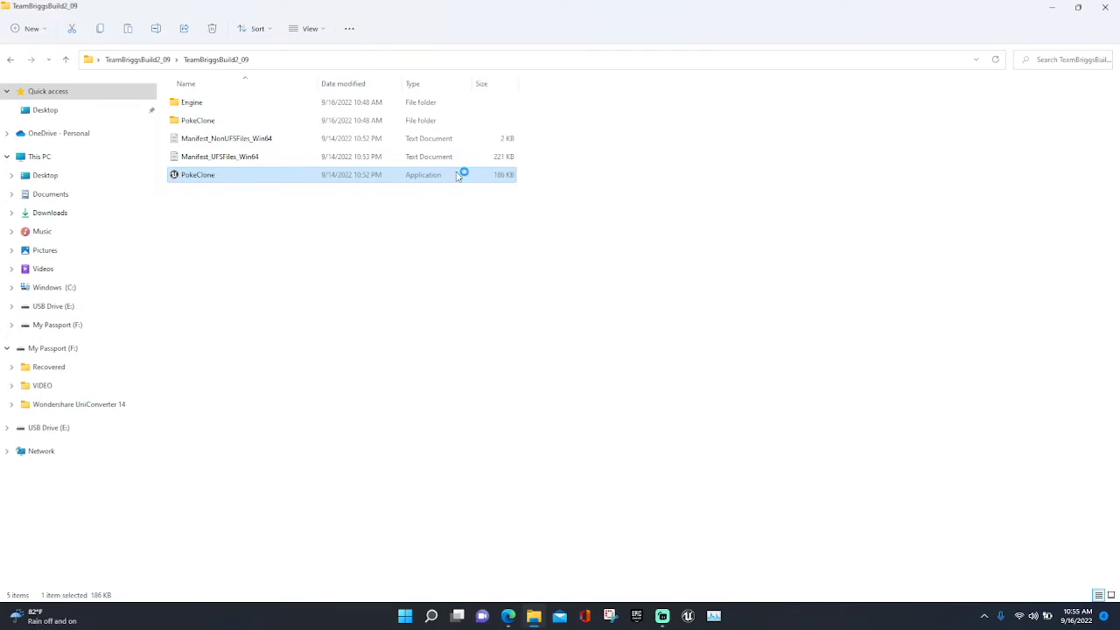
double_click(198, 174)
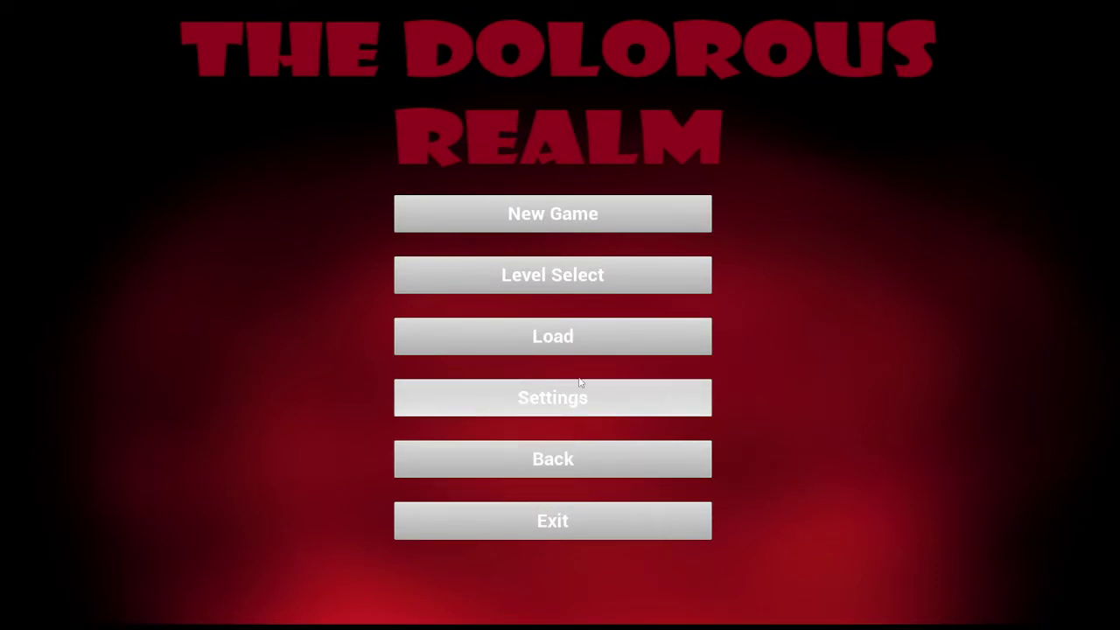
mouse_move(552, 275)
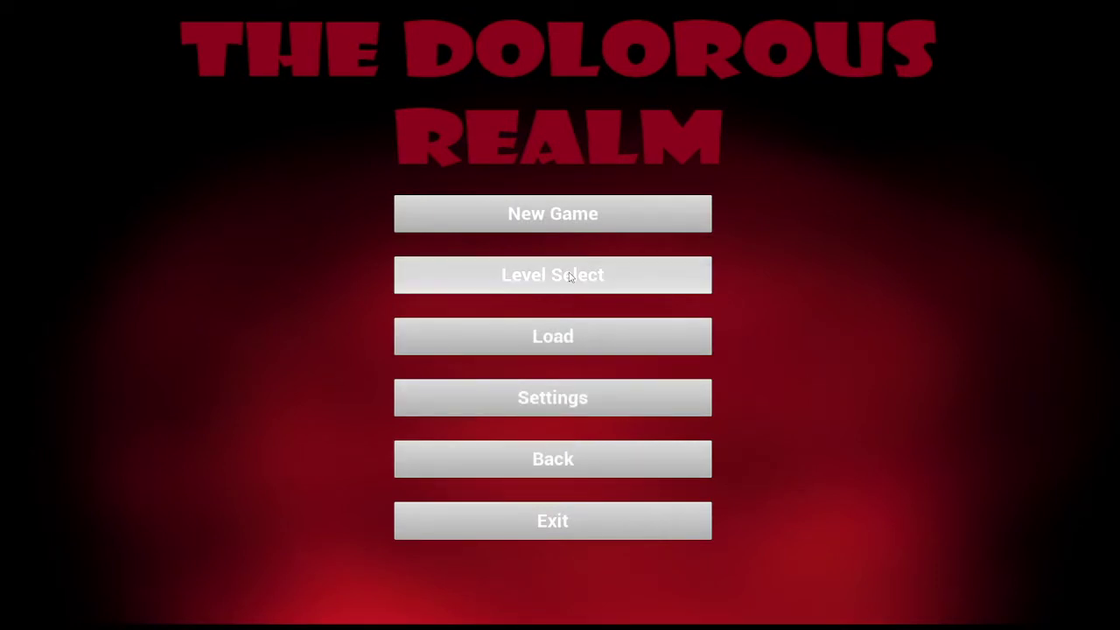
Start a level from the title menu to load the Level Metrics map.
left_click(552, 275)
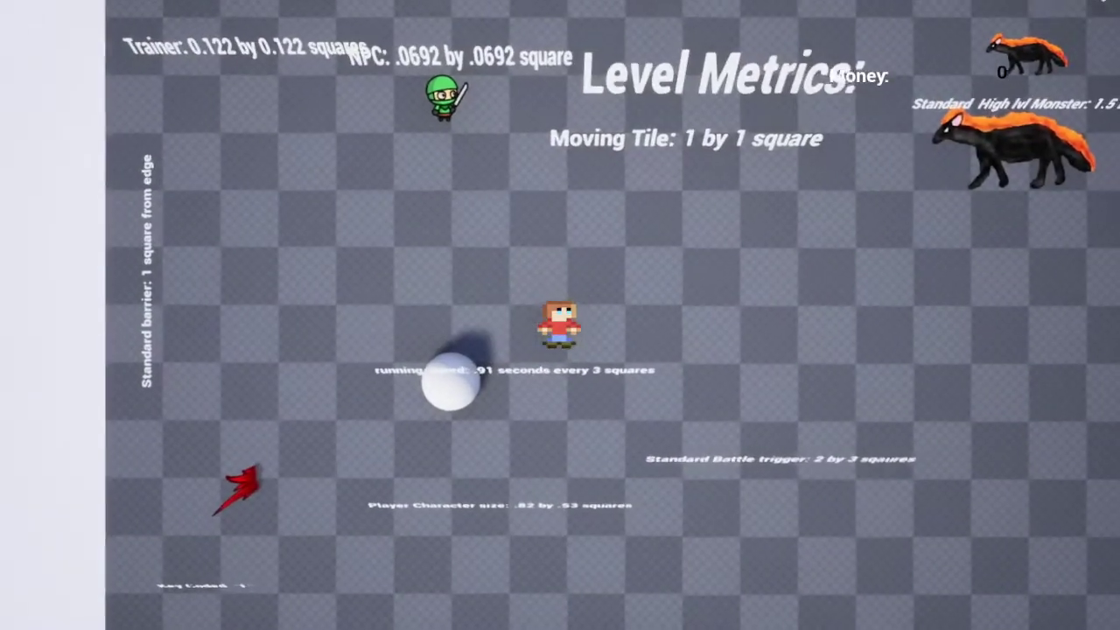
scroll("down", 3)
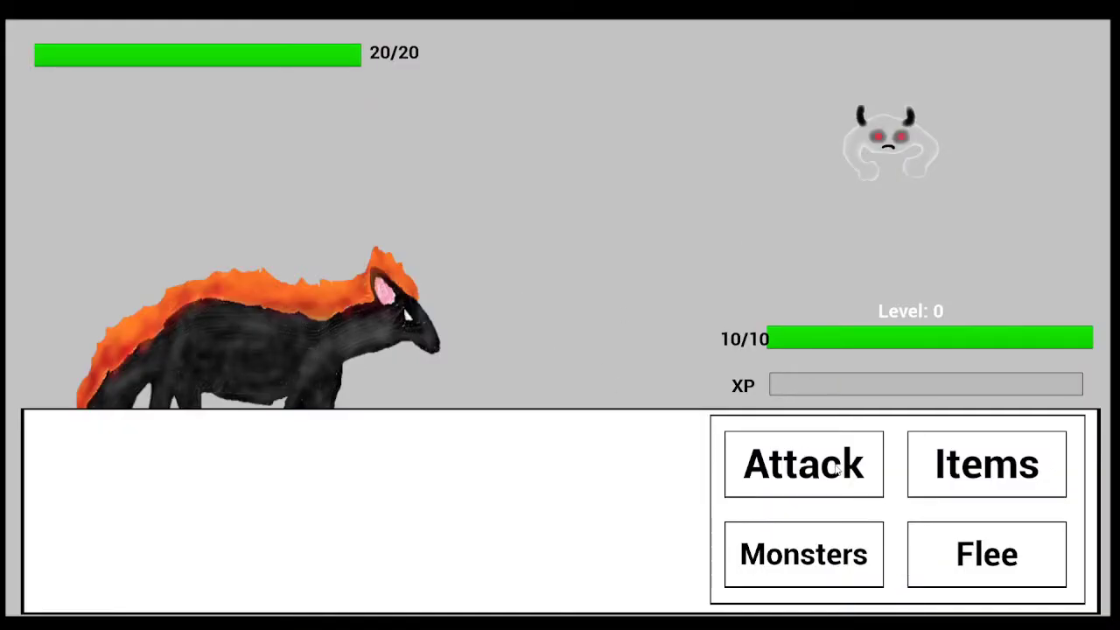
Hit the ghost with FireBreath twice, then check Monsters and attempt to Flee.
left_click(803, 464)
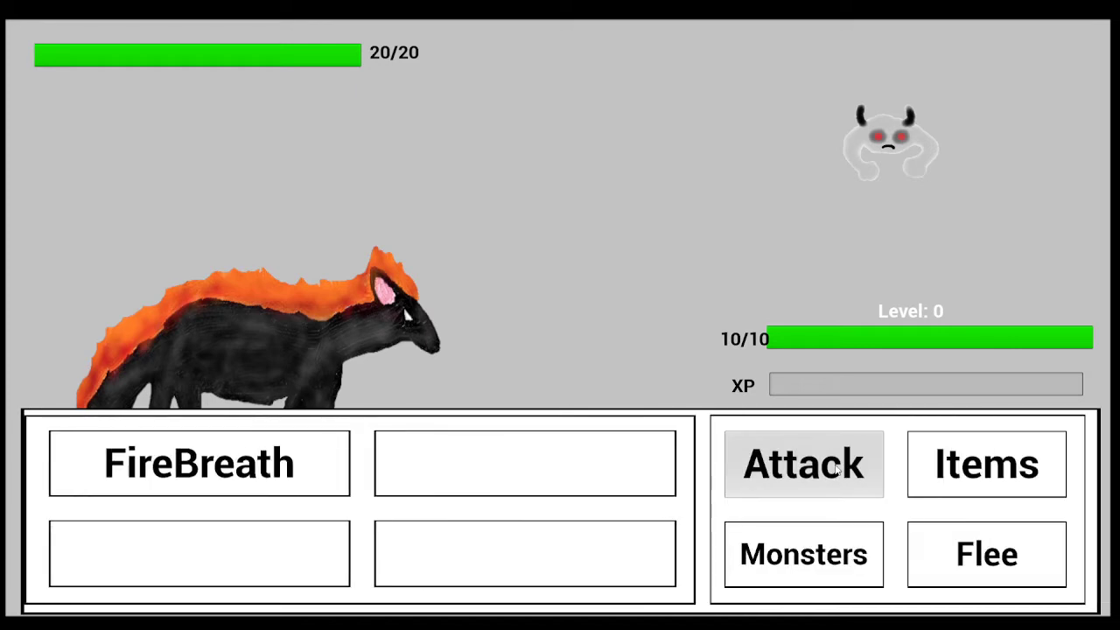
left_click(198, 463)
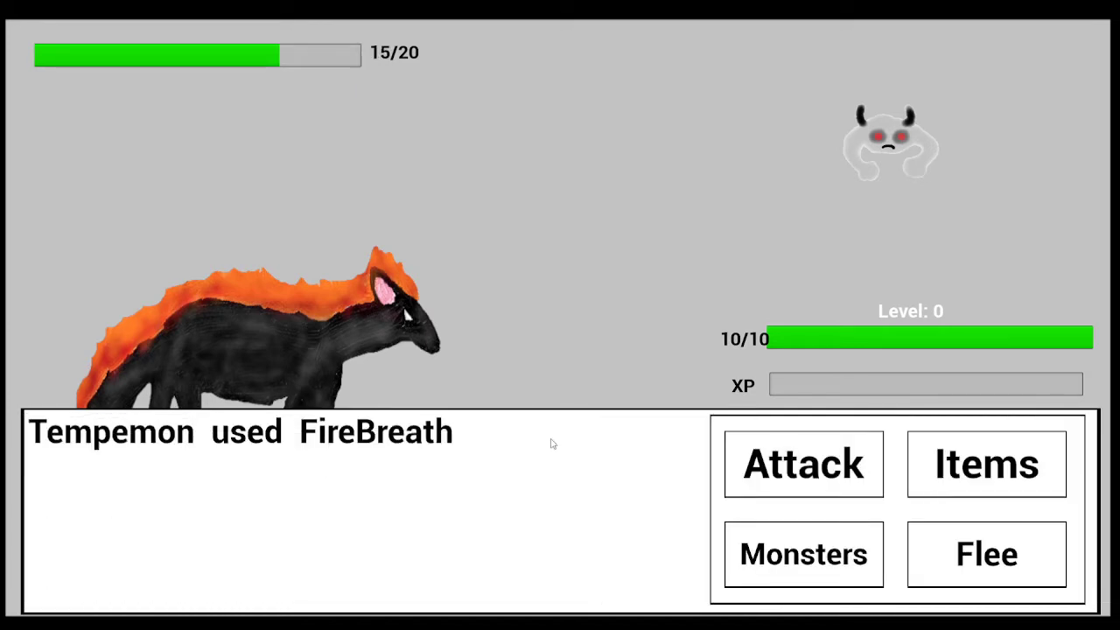
left_click(803, 464)
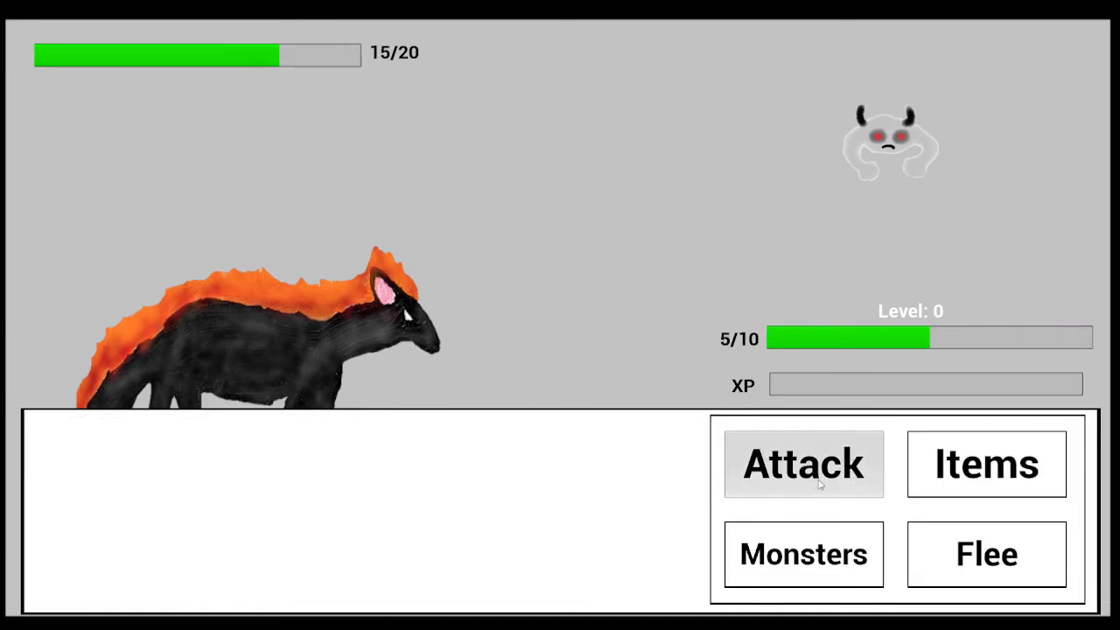
left_click(802, 464)
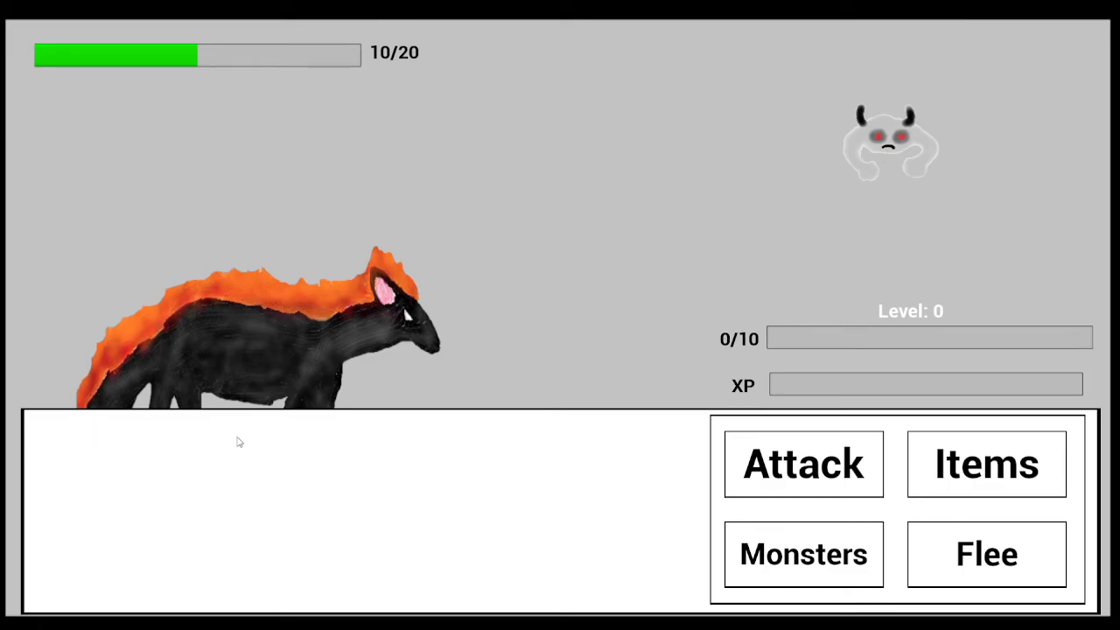
left_click(803, 554)
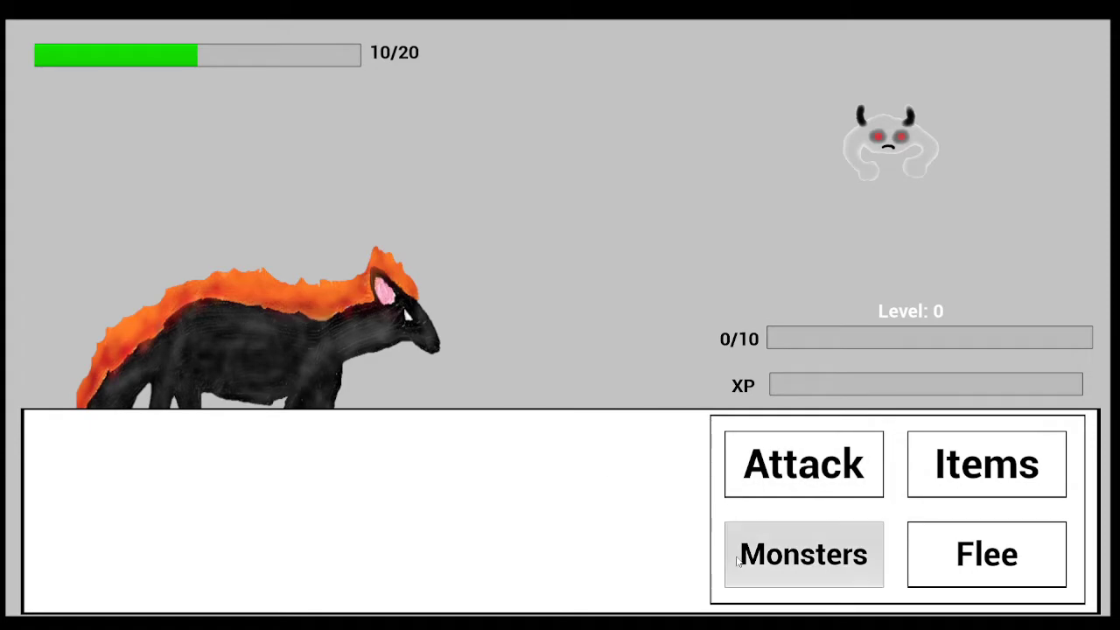
left_click(803, 554)
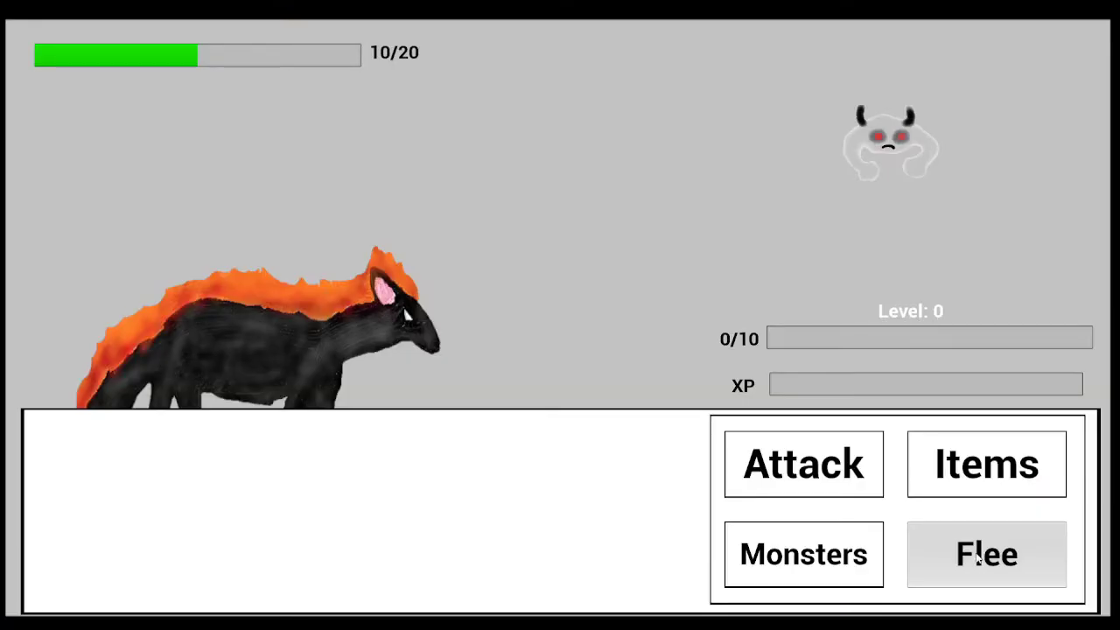
left_click(986, 554)
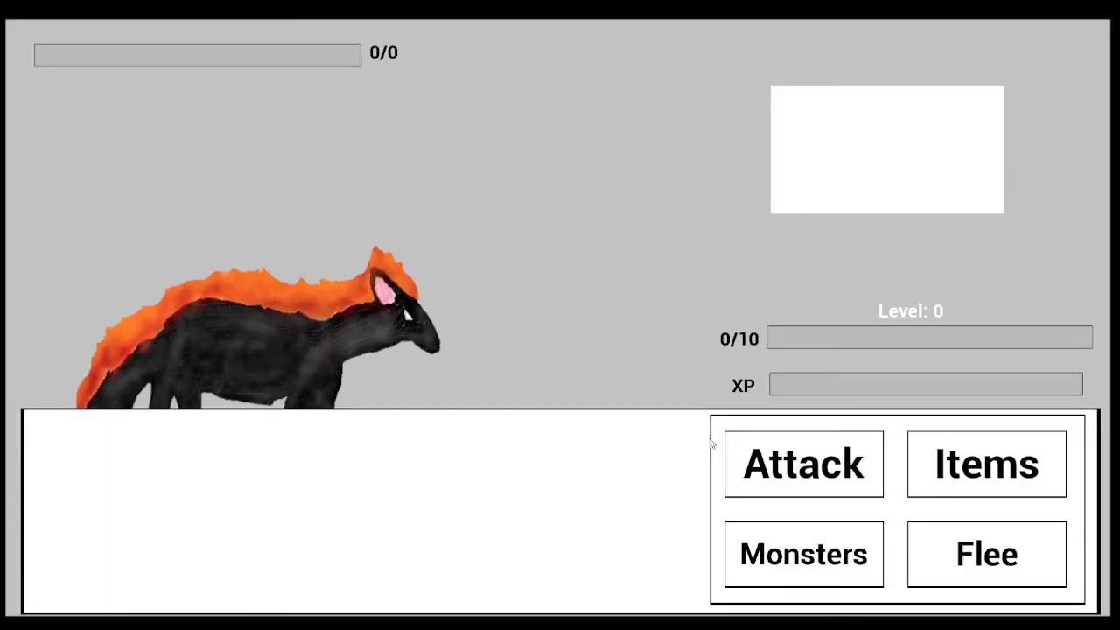
mouse_move(805, 569)
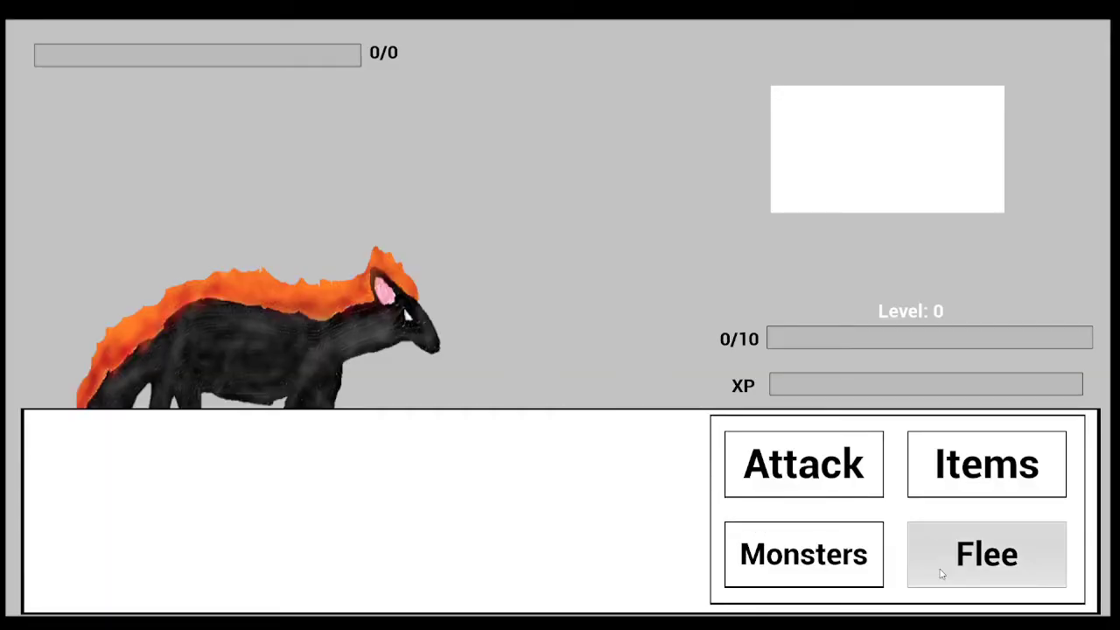
Flee the empty battle, then flee the fire wolf encounter until 'Player got away.'.
left_click(987, 554)
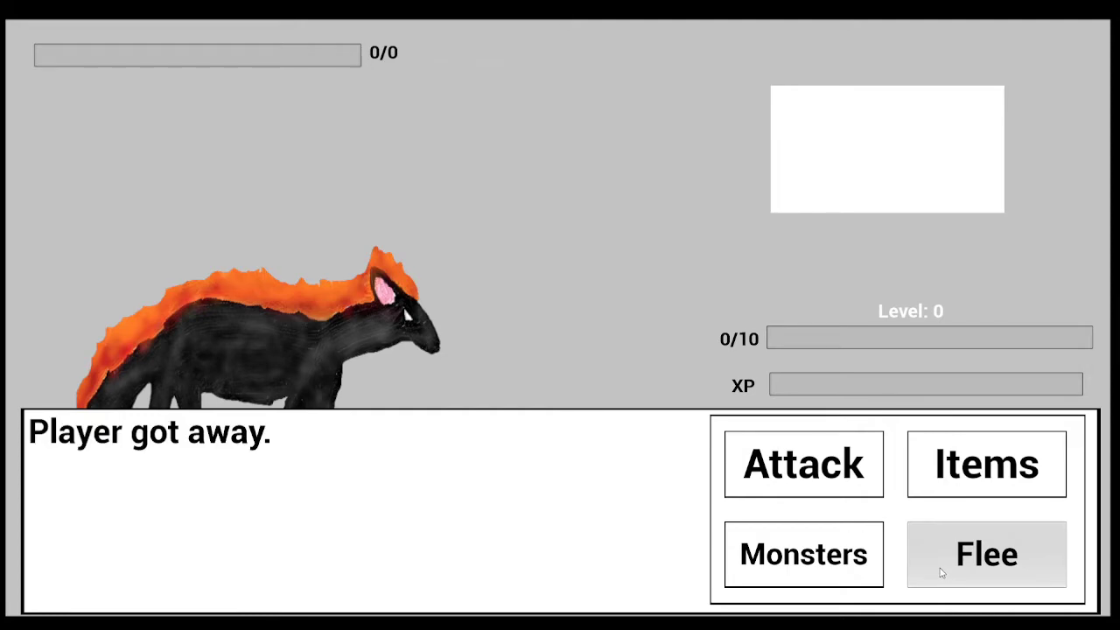
left_click(987, 554)
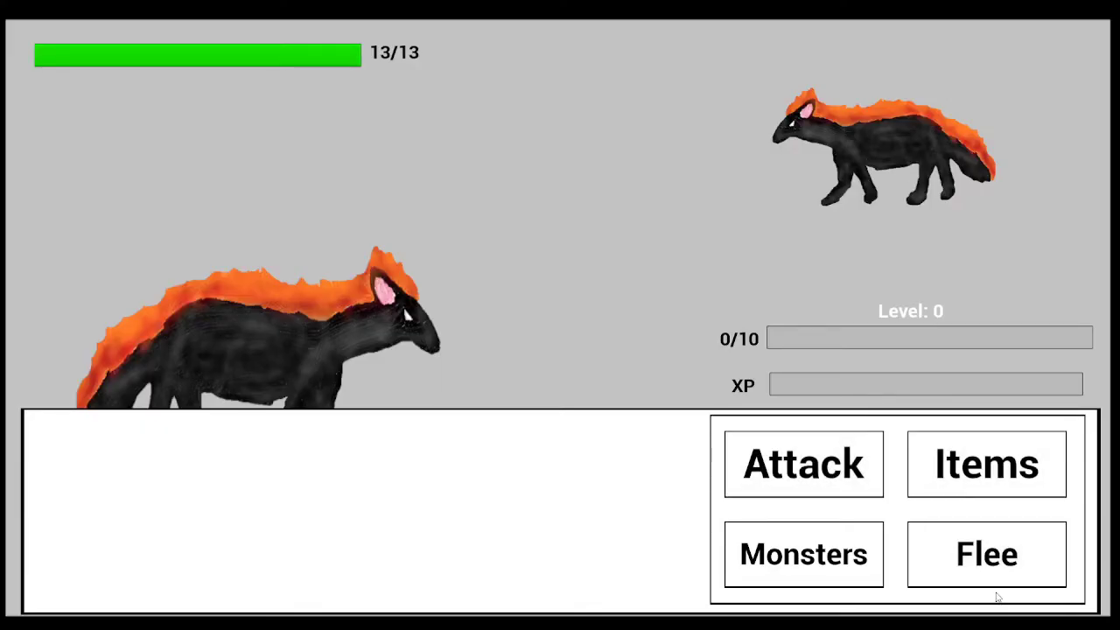
left_click(986, 554)
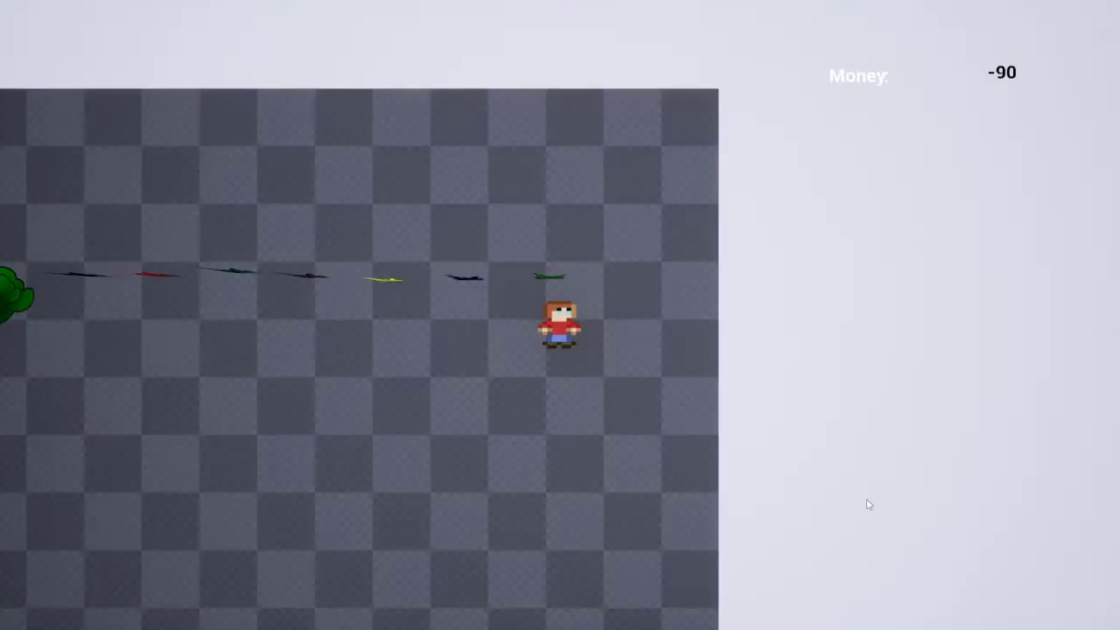
left_click(986, 554)
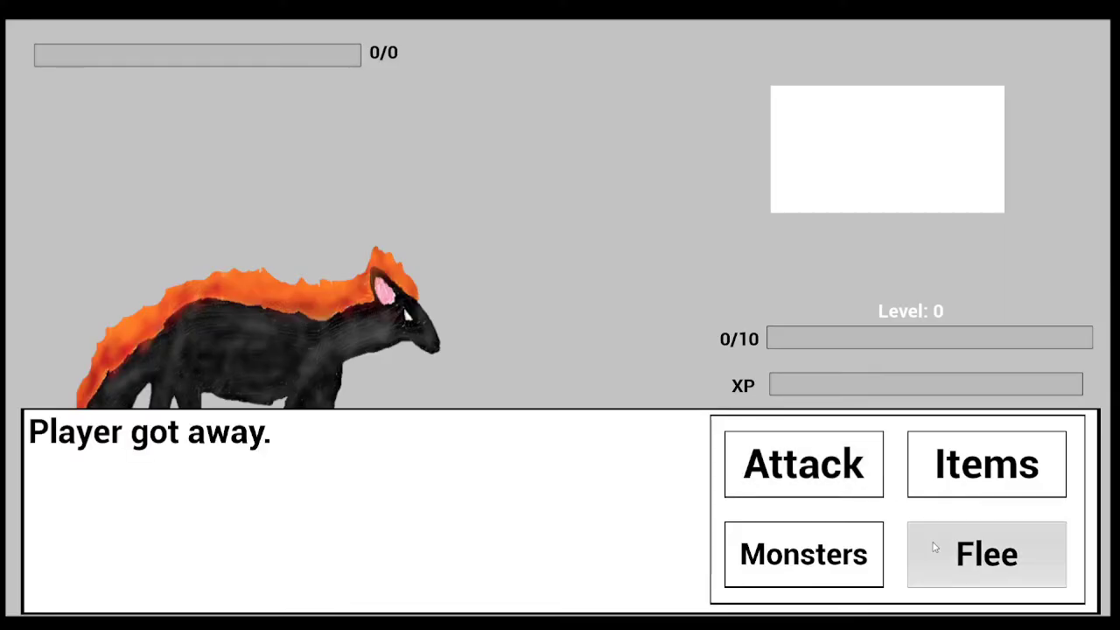
left_click(987, 554)
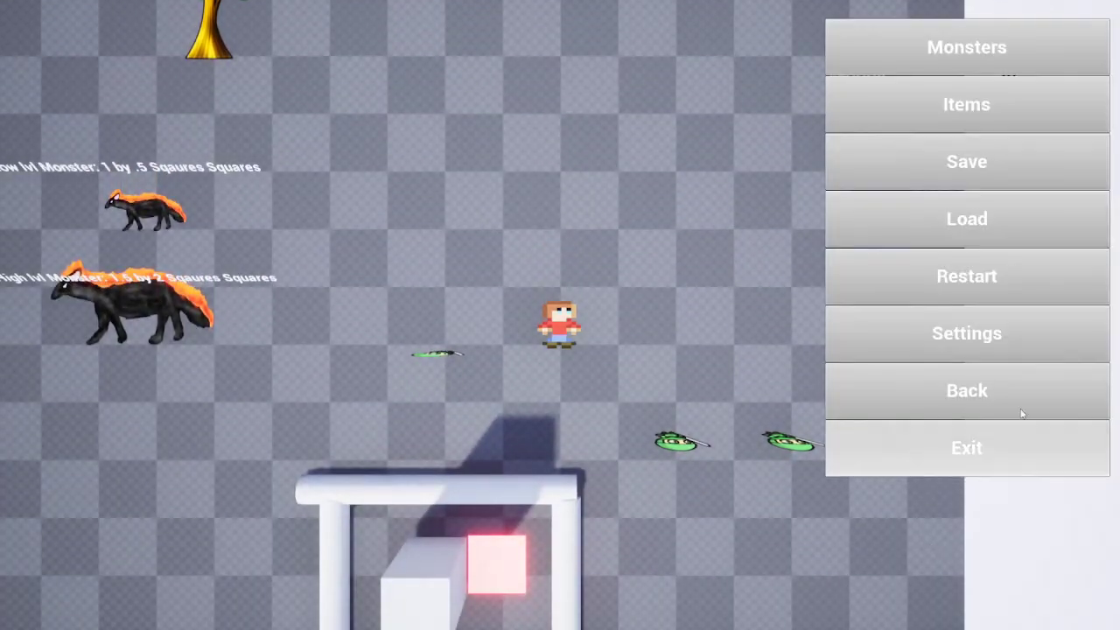
mouse_move(986, 263)
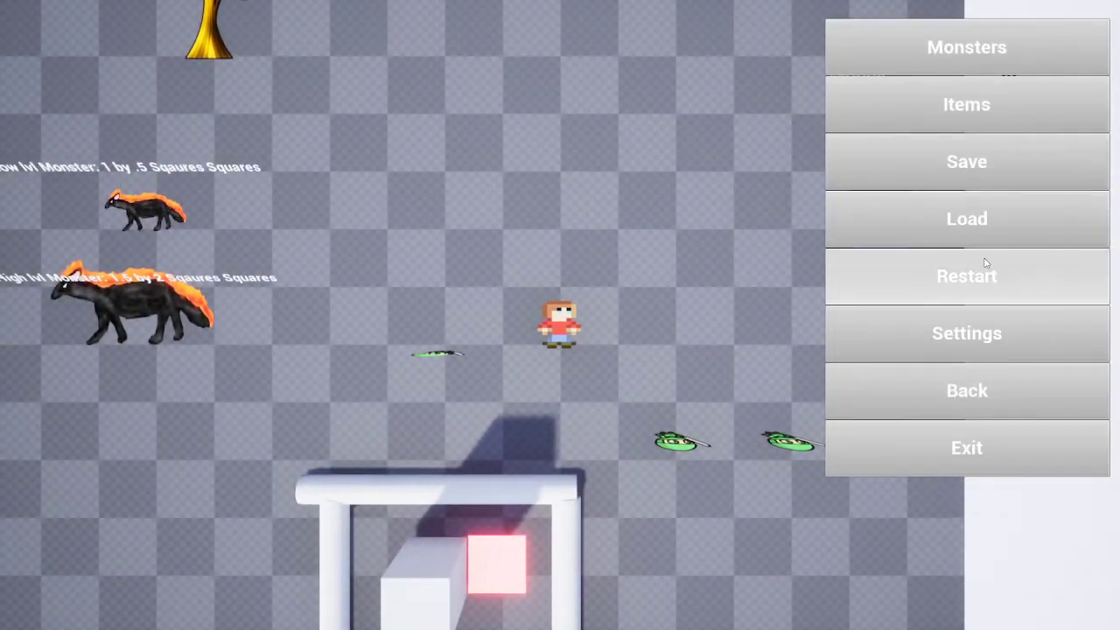
Choose Exit in the pause menu to leave the test level.
left_click(967, 390)
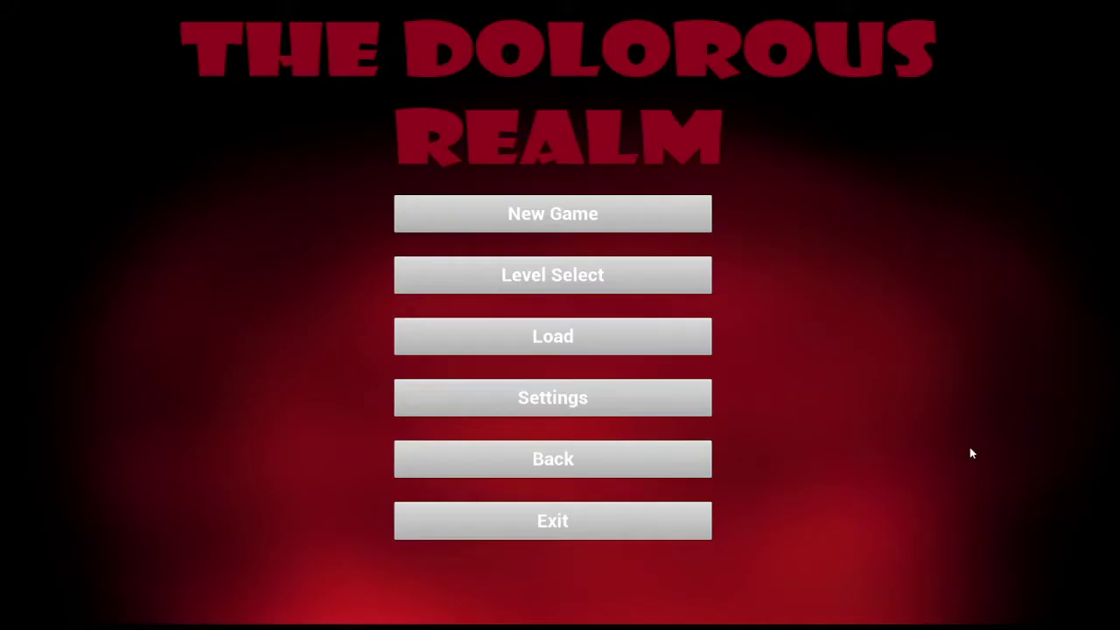
Pick Level 1 Circle One from Level Select to start the battle against the sword knight.
left_click(552, 274)
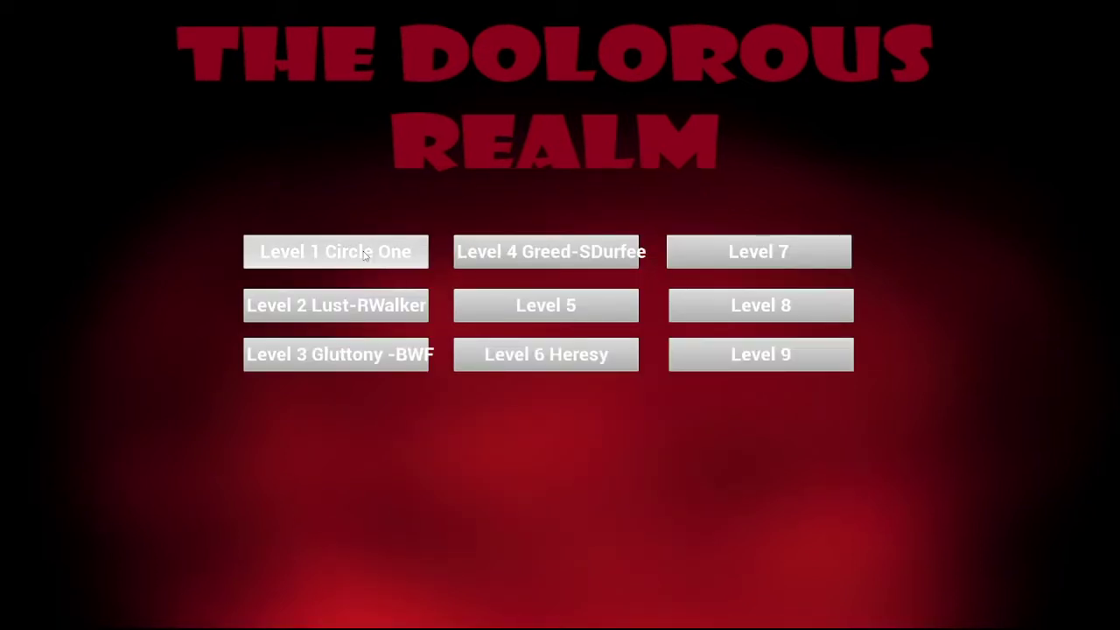
left_click(335, 252)
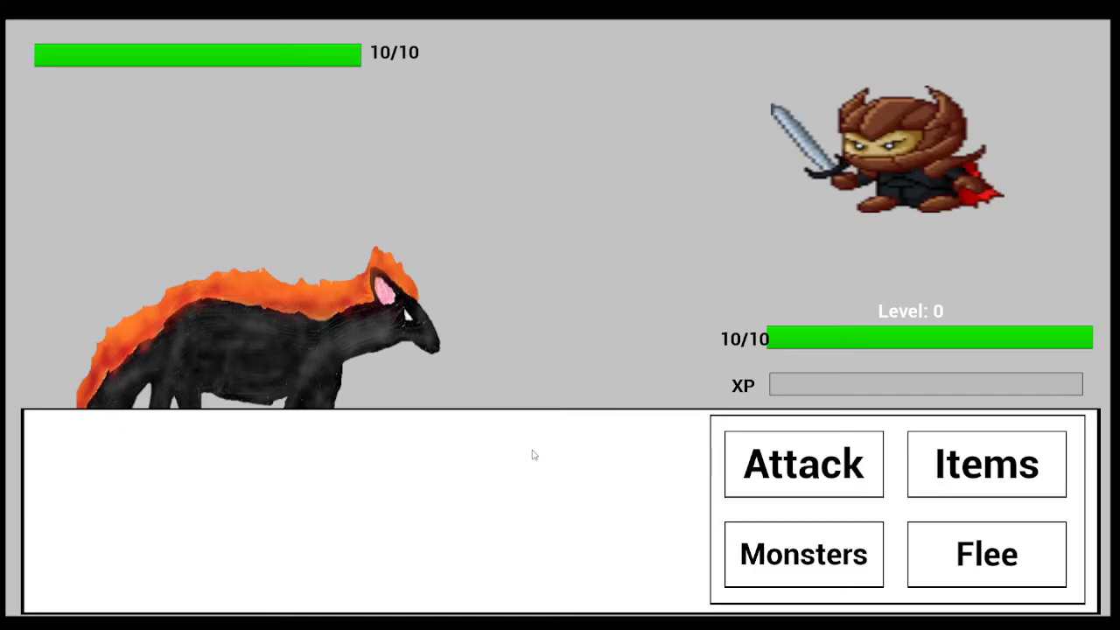
Attack the swordsman with FireBreath, dropping it to 5/10 and triggering the evolution dialogue.
left_click(803, 464)
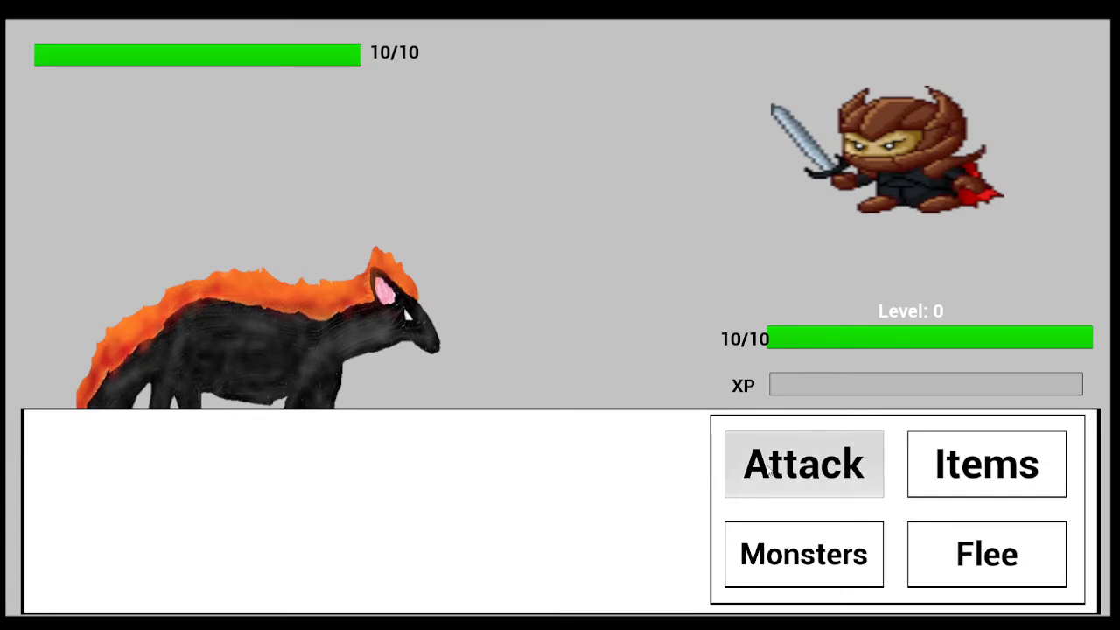
left_click(802, 464)
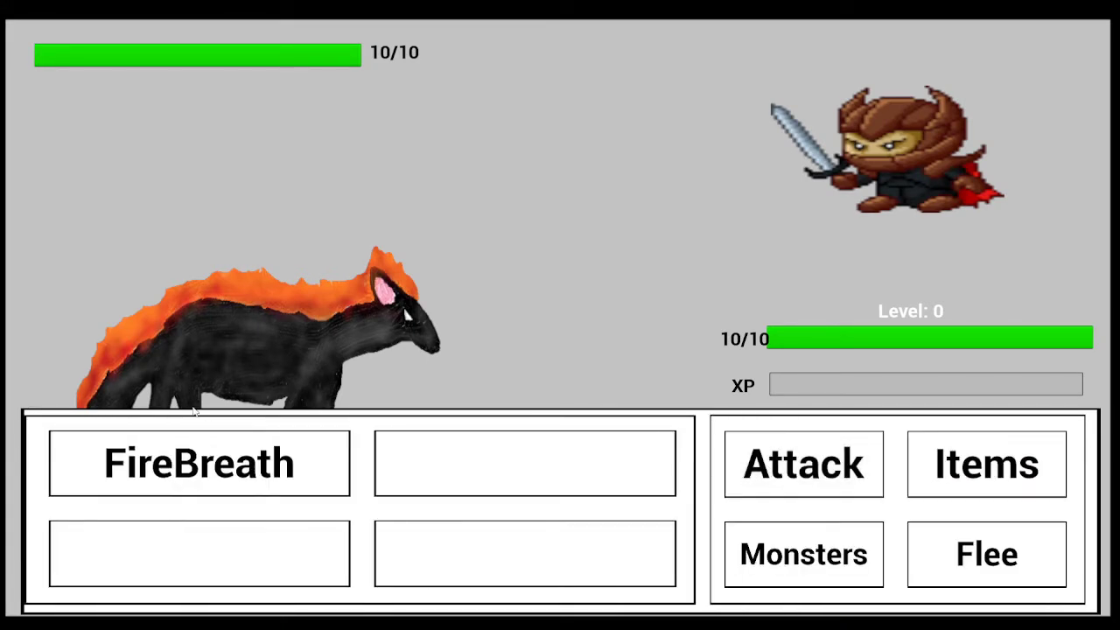
left_click(198, 463)
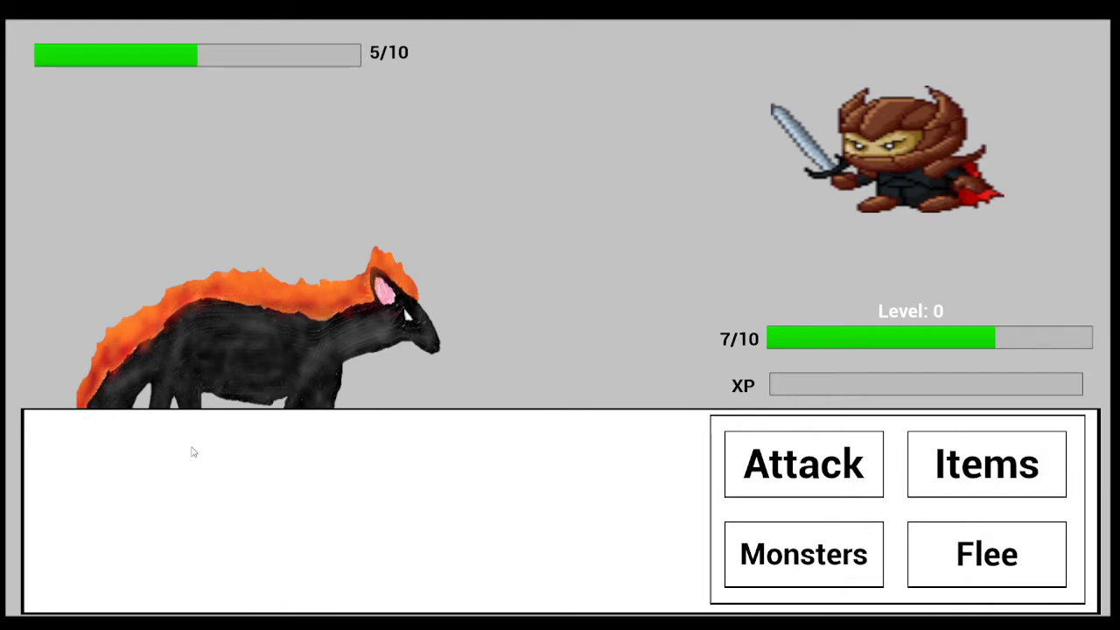
mouse_move(540, 486)
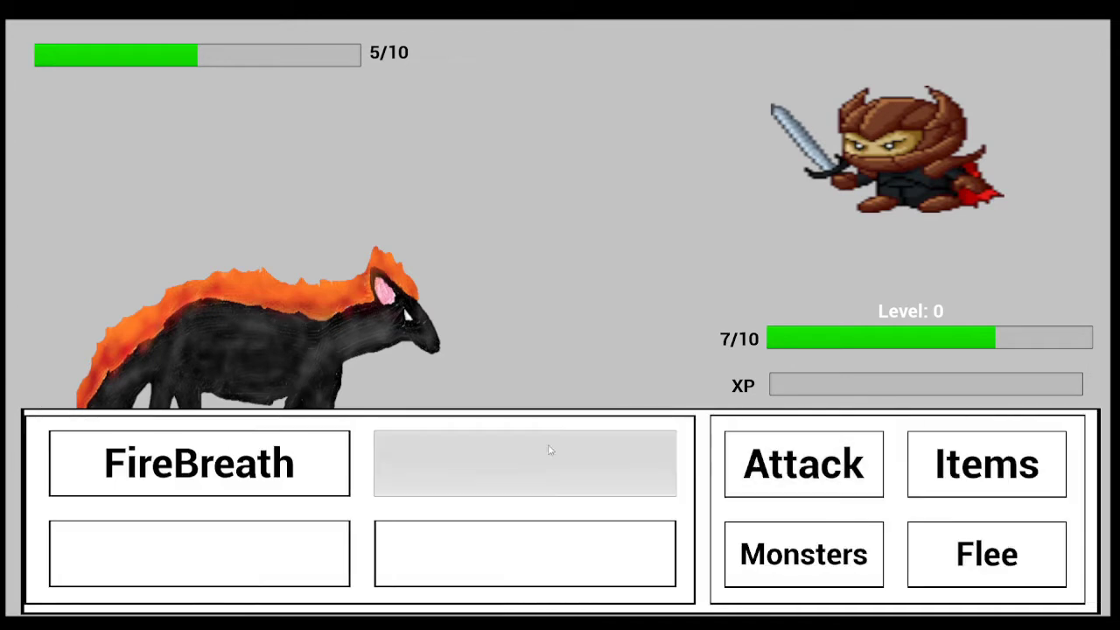
mouse_move(232, 434)
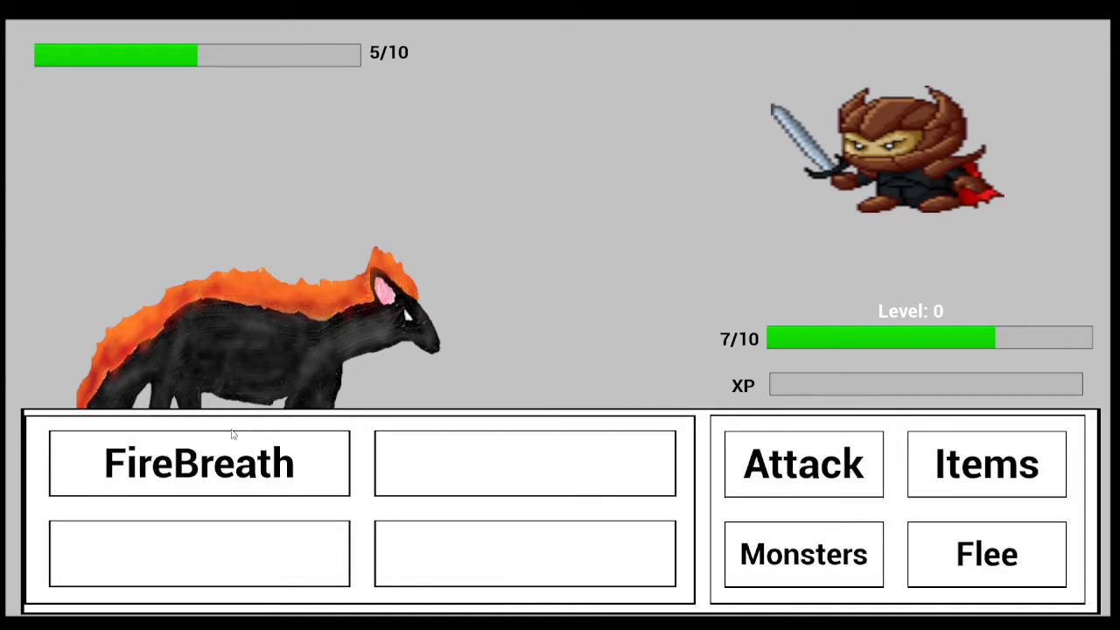
left_click(199, 463)
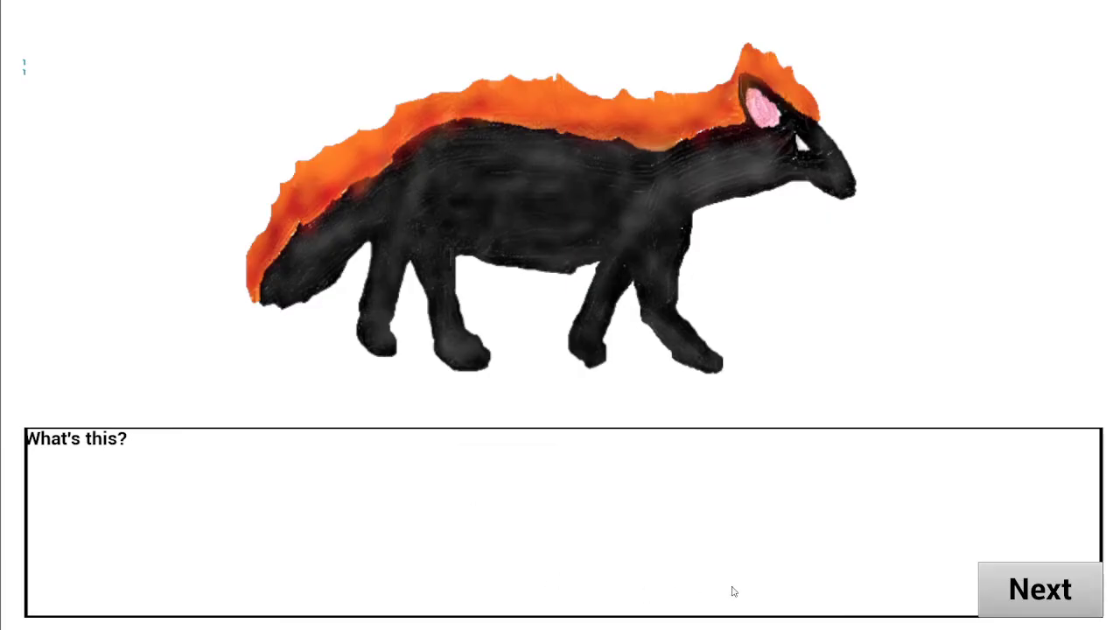
Click through the mutation messages until the horned ghost returns at Level 1, 2/11.
left_click(1040, 589)
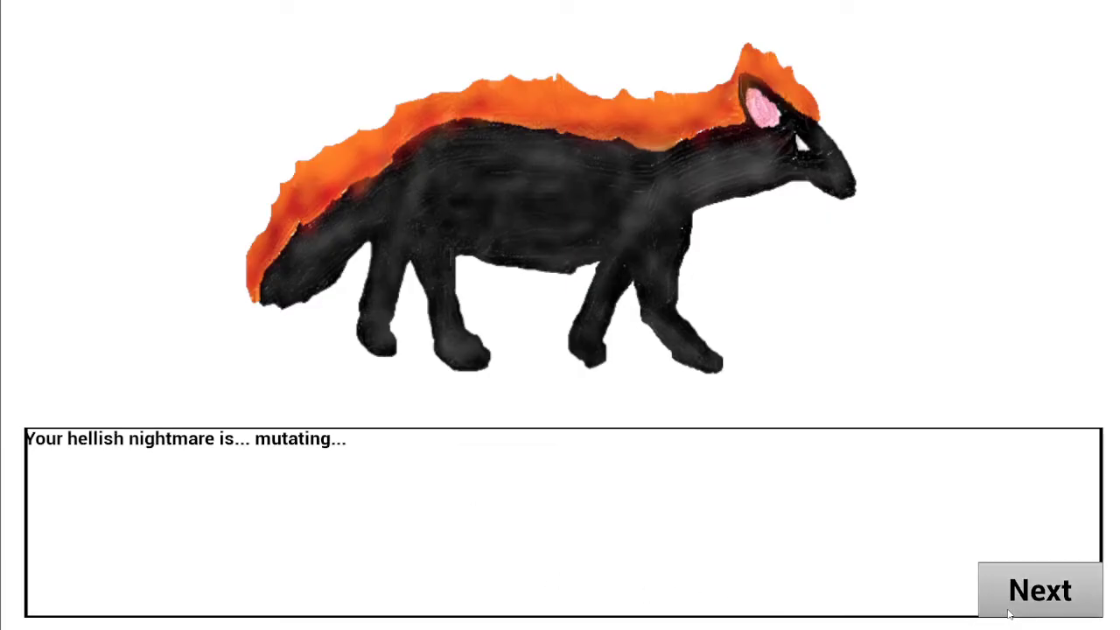
left_click(1040, 589)
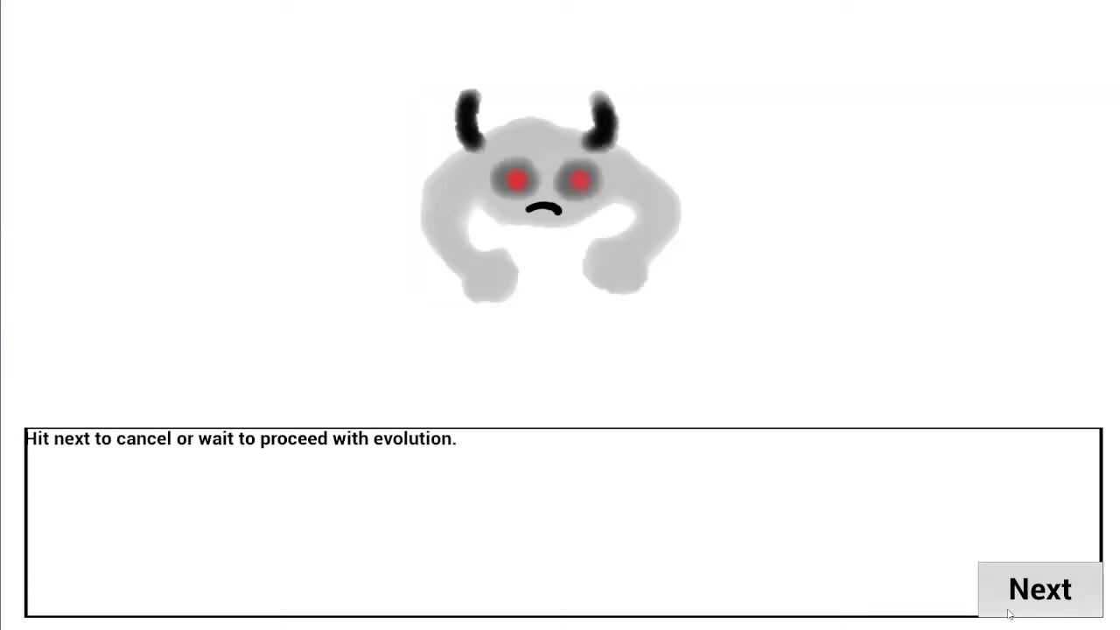
left_click(1040, 588)
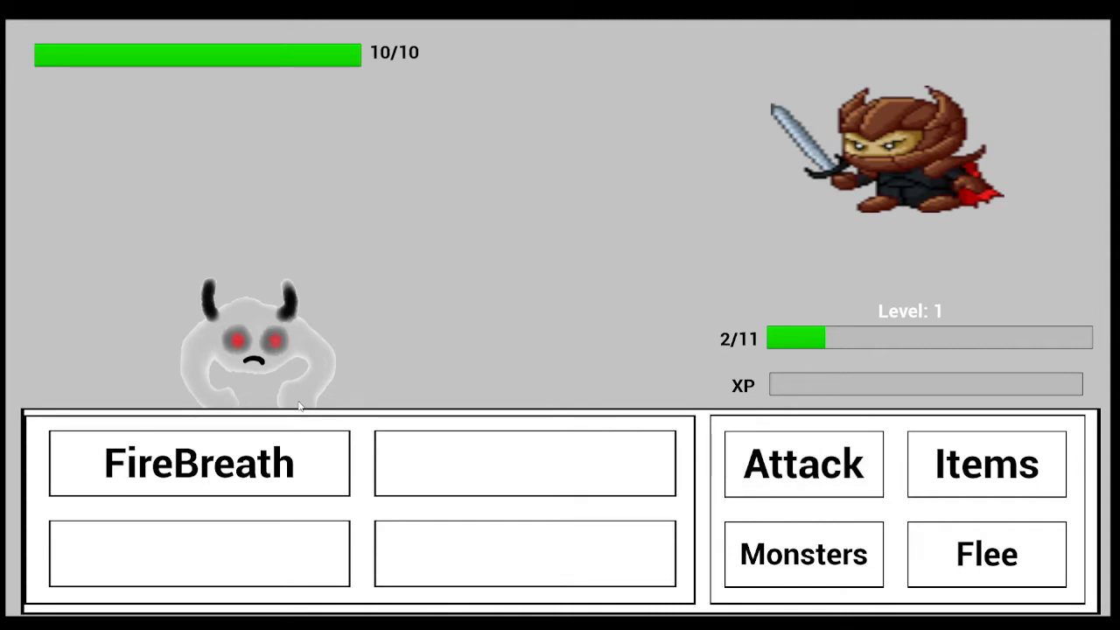
Hit the swordsman with FireBreath, bringing it to 5/10, and advance the battle message.
left_click(199, 463)
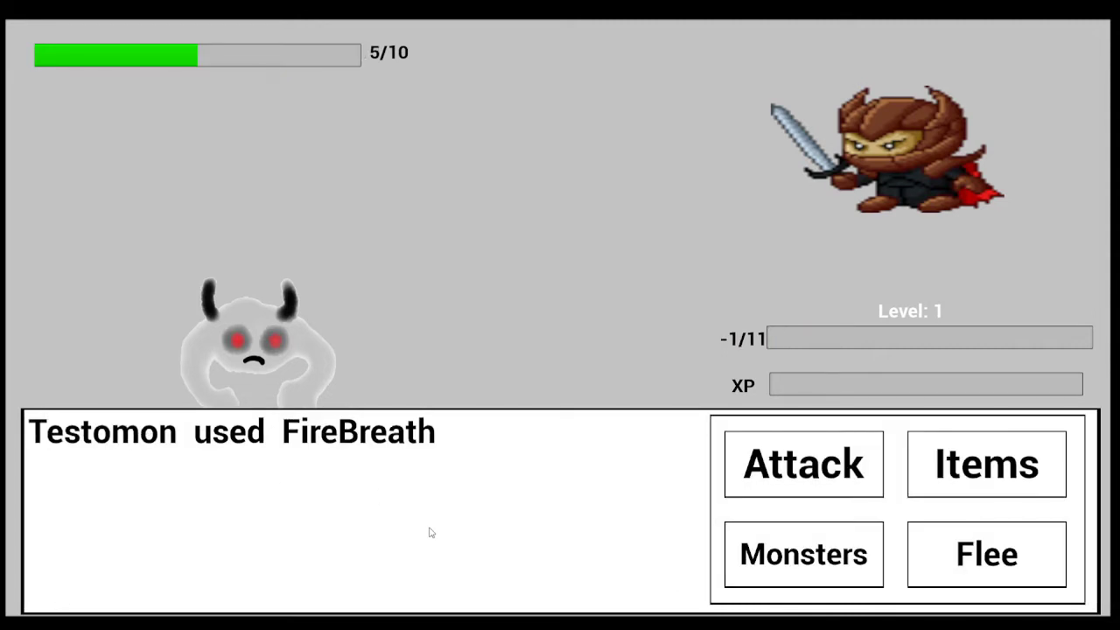
left_click(802, 554)
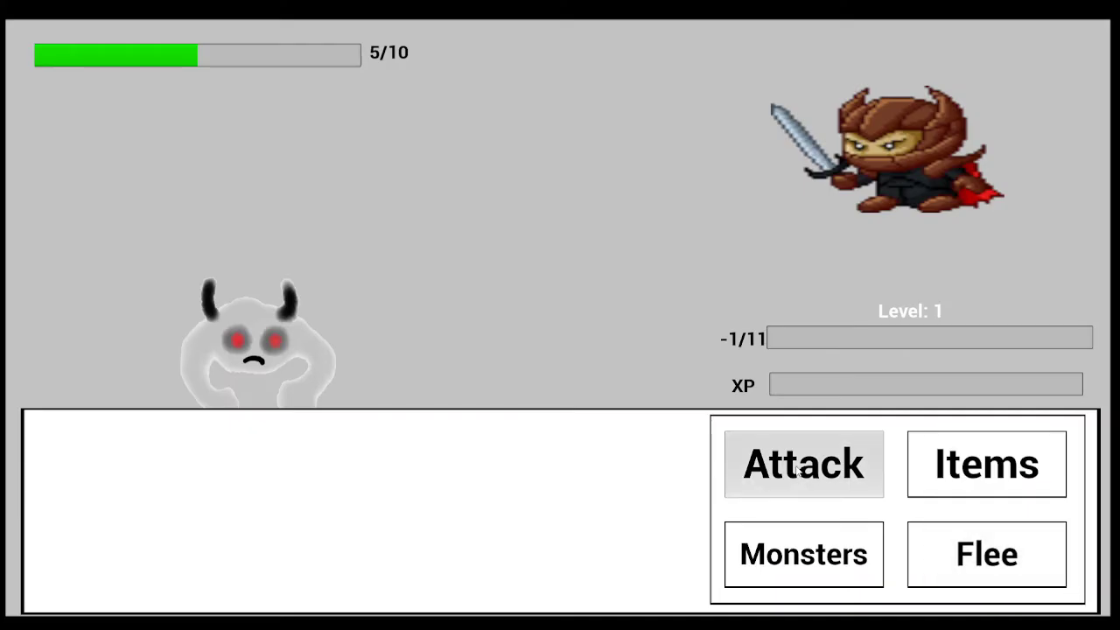
mouse_move(986, 554)
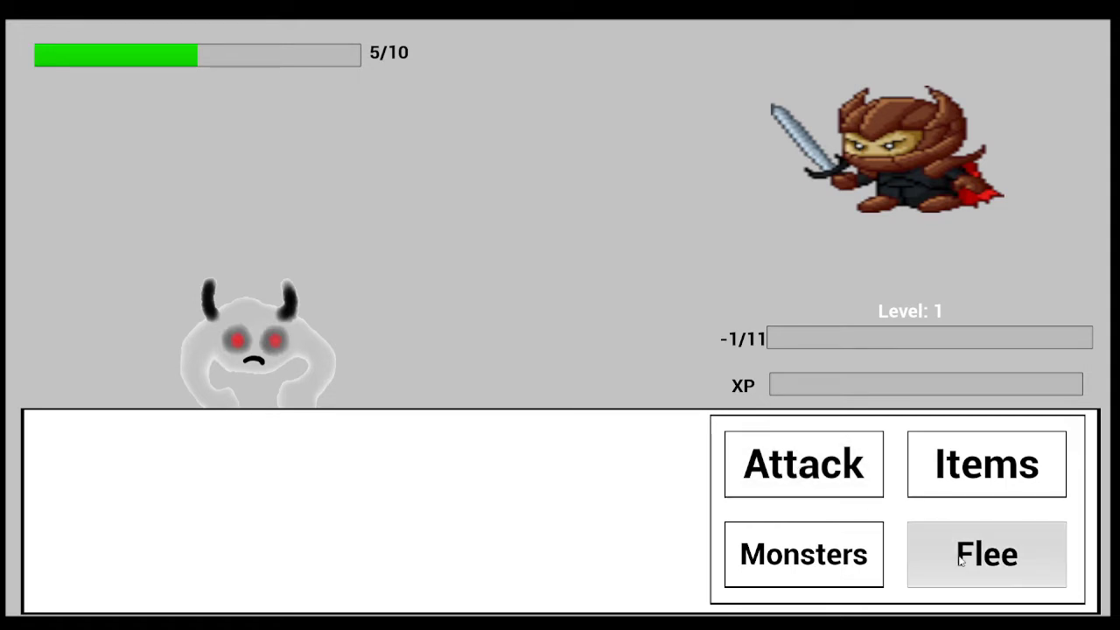
Flee the swordsman and skeleton battles, dismissing each 'Player got away' message.
left_click(987, 554)
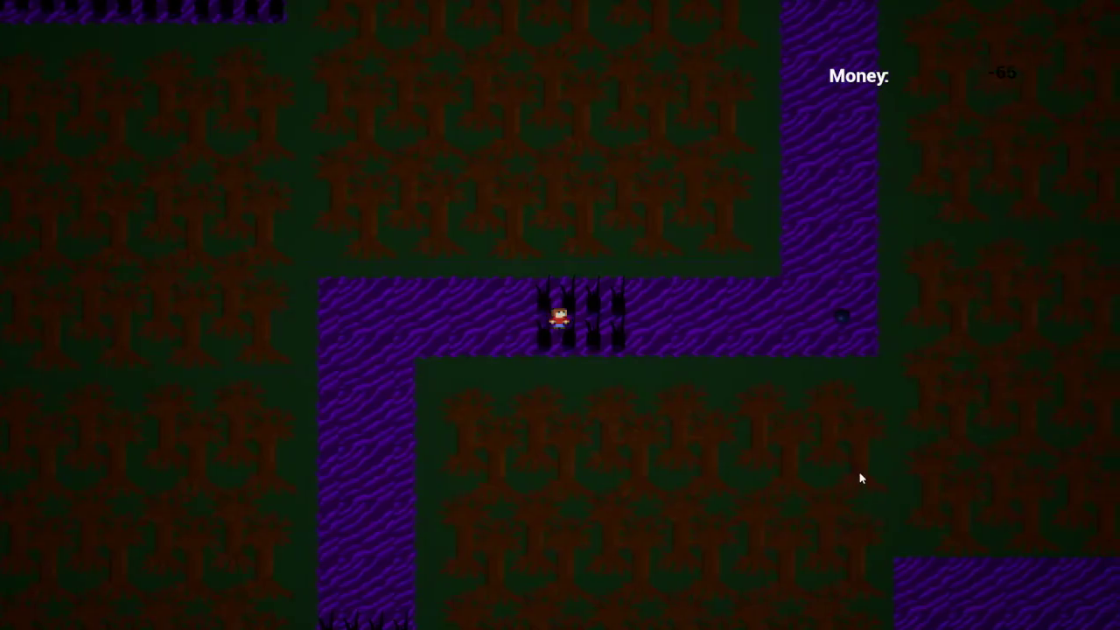
left_click(986, 554)
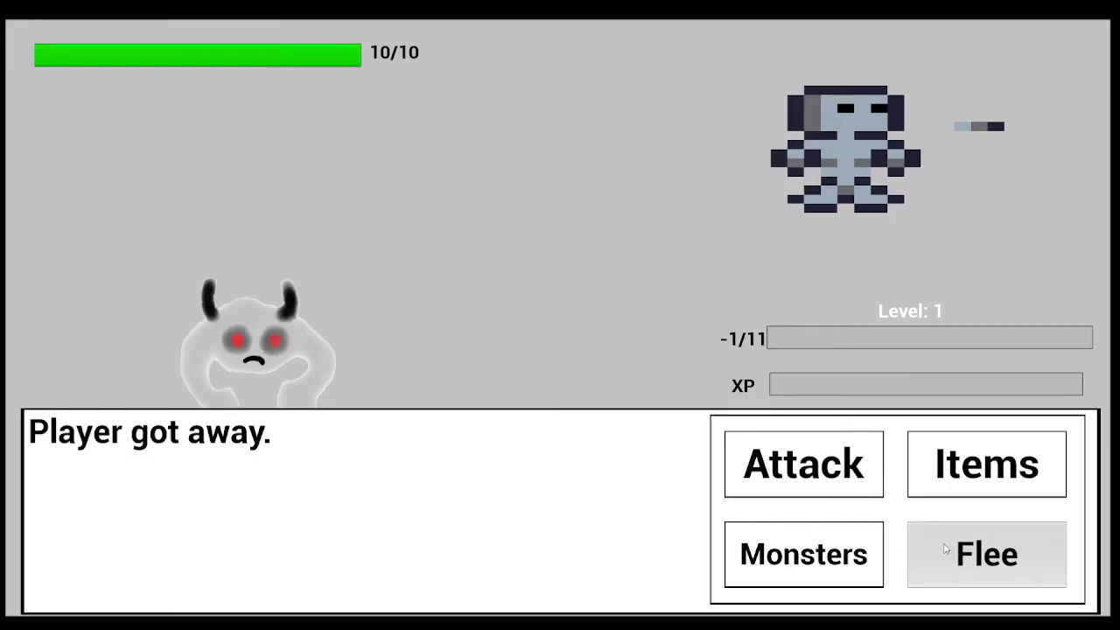
left_click(987, 554)
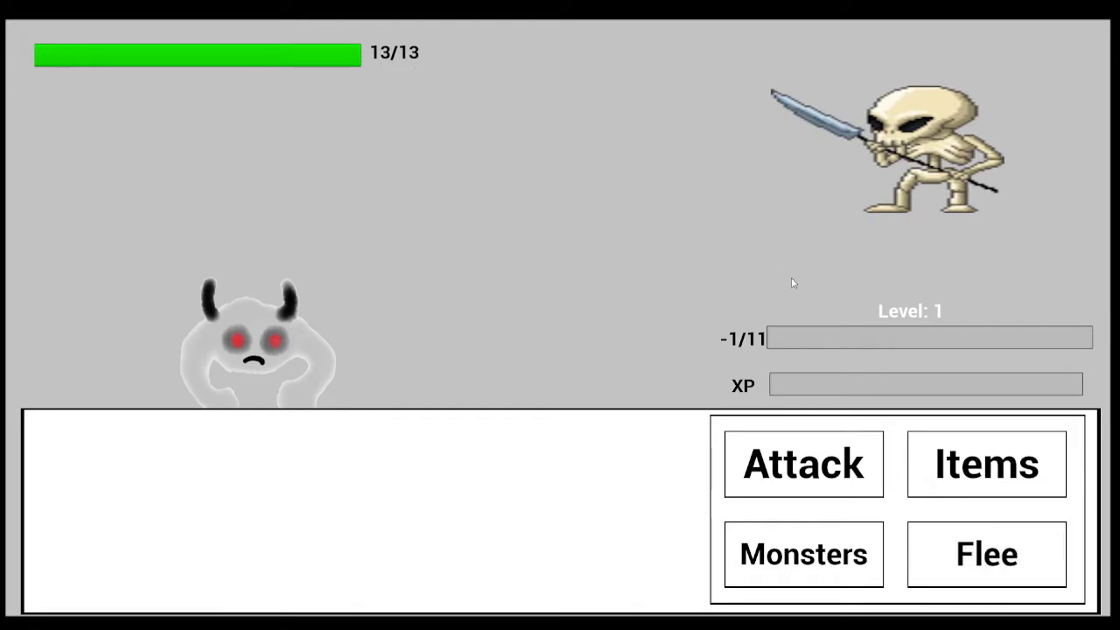
mouse_move(803, 464)
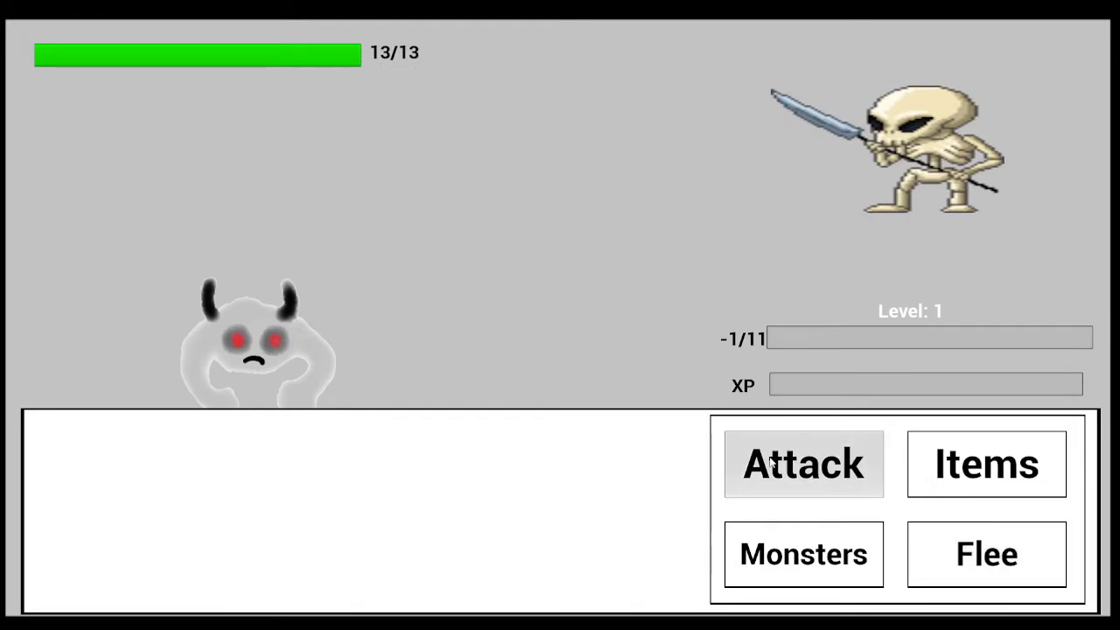
left_click(987, 554)
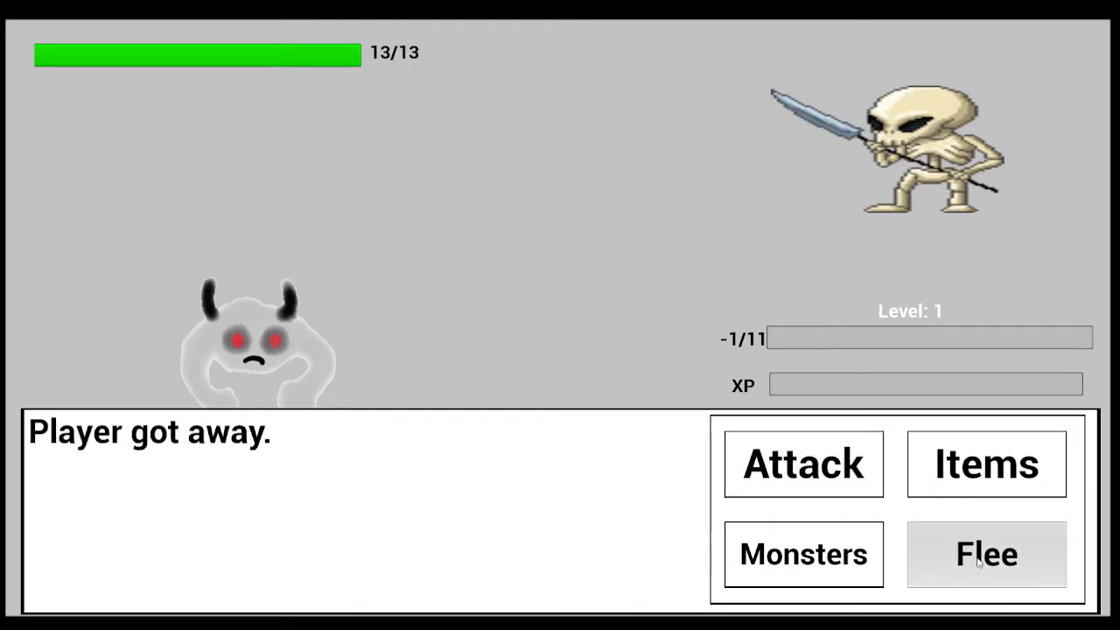
left_click(986, 554)
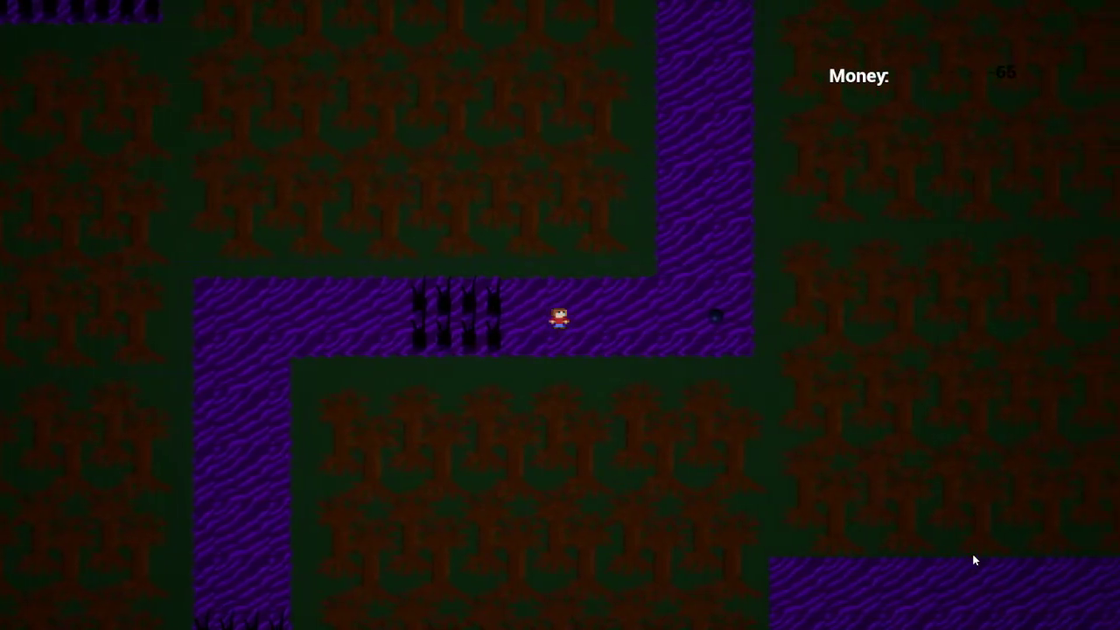
Walk the hero right and then north along the purple forest path.
key("Right")
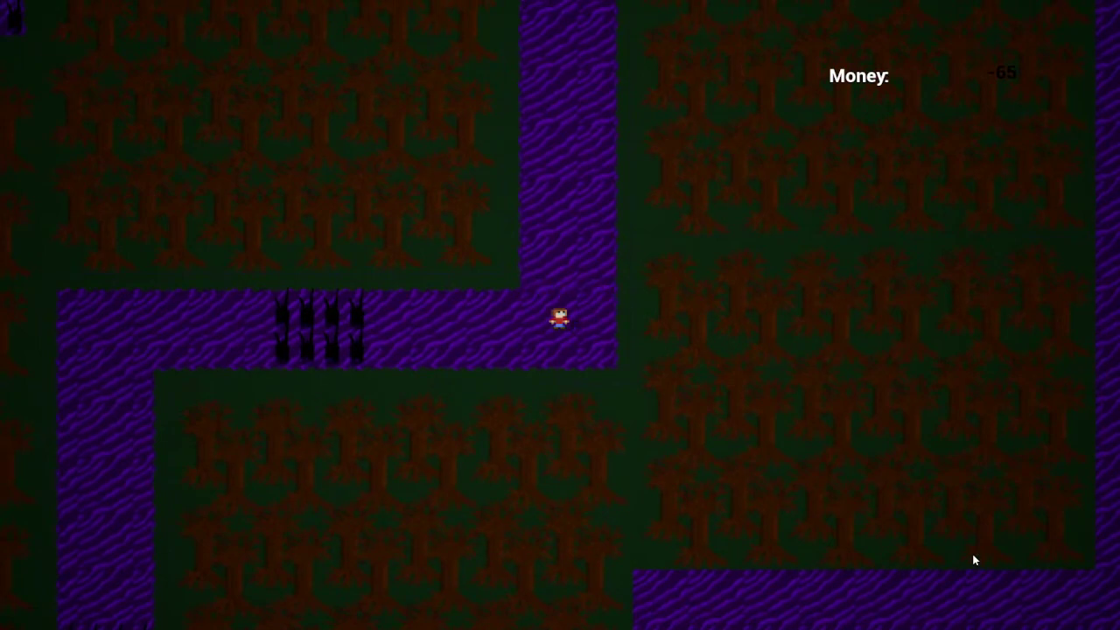
key("Up")
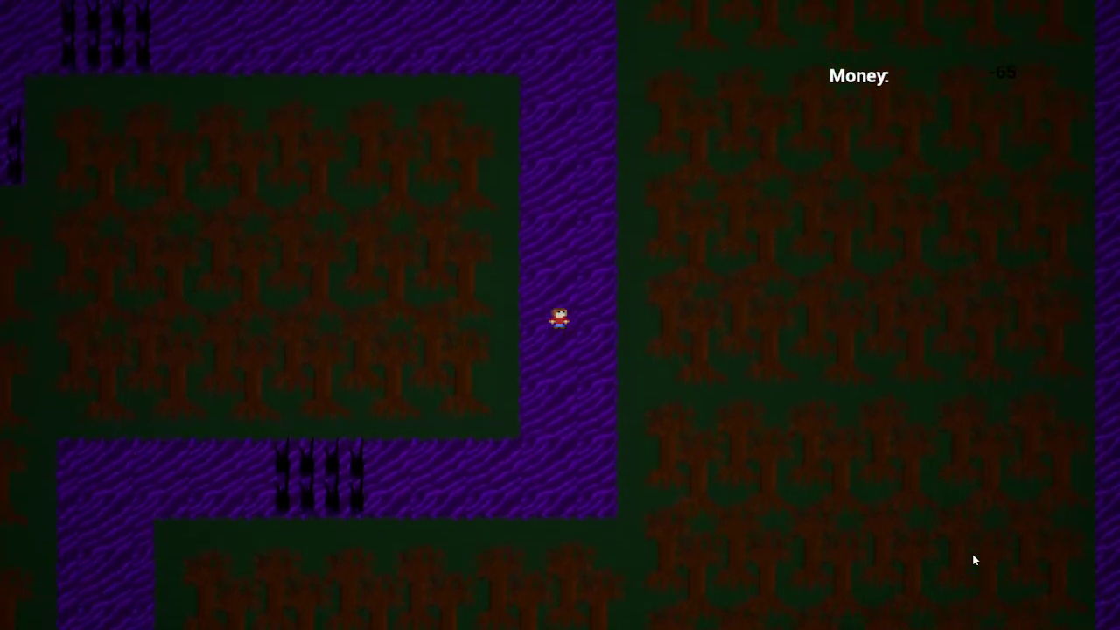
key("up")
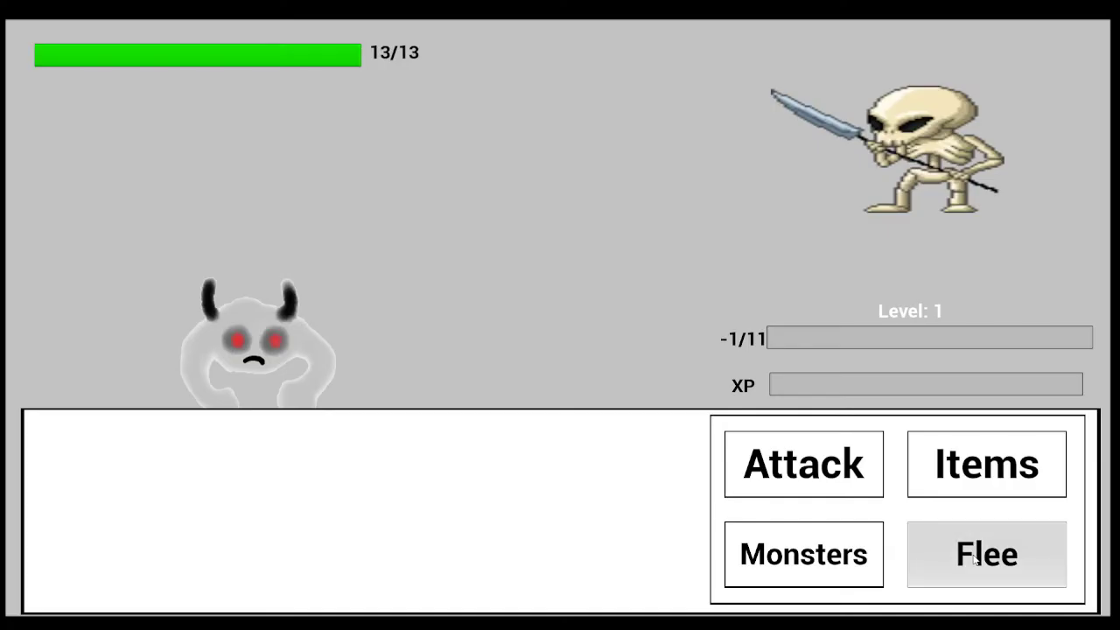
mouse_move(780, 353)
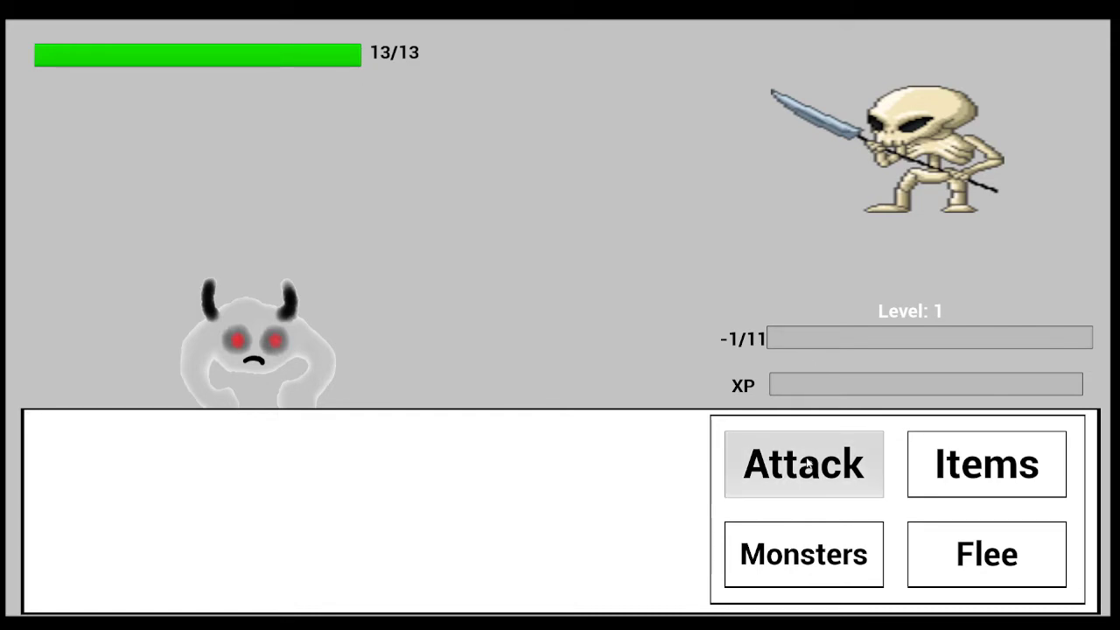
Send Tempemon (10/10) in from the roster against the skeleton spearman.
left_click(802, 554)
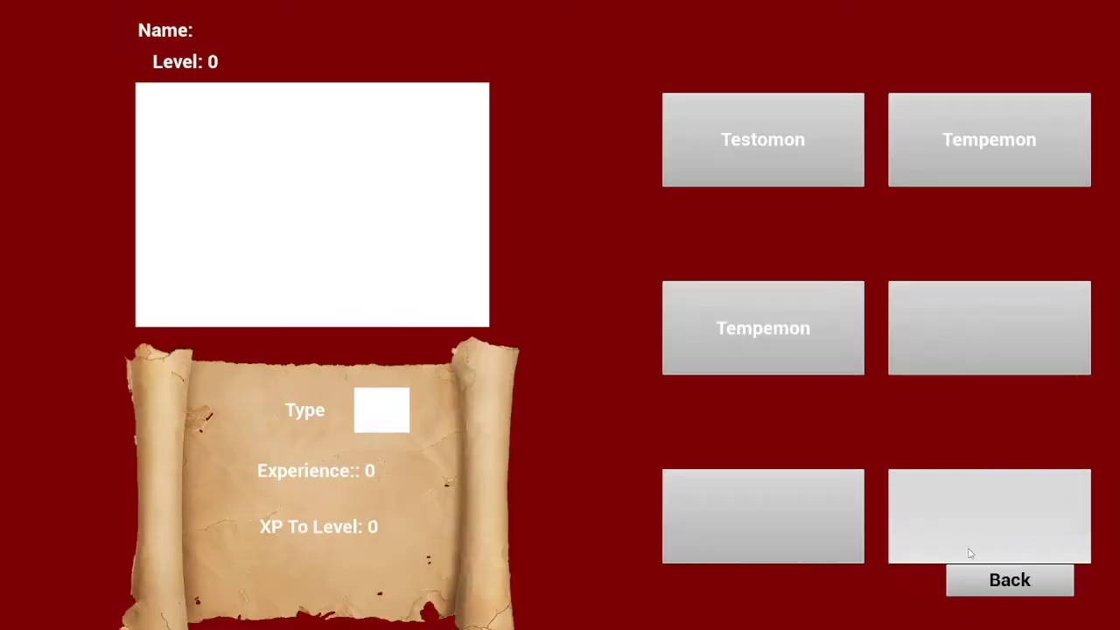
mouse_move(867, 313)
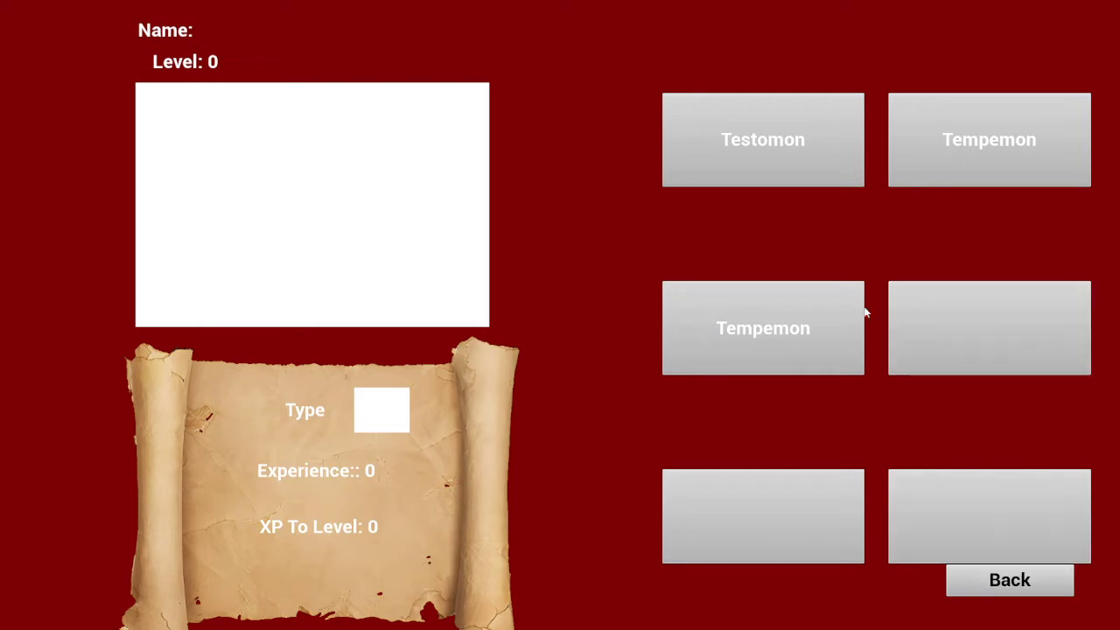
left_click(762, 327)
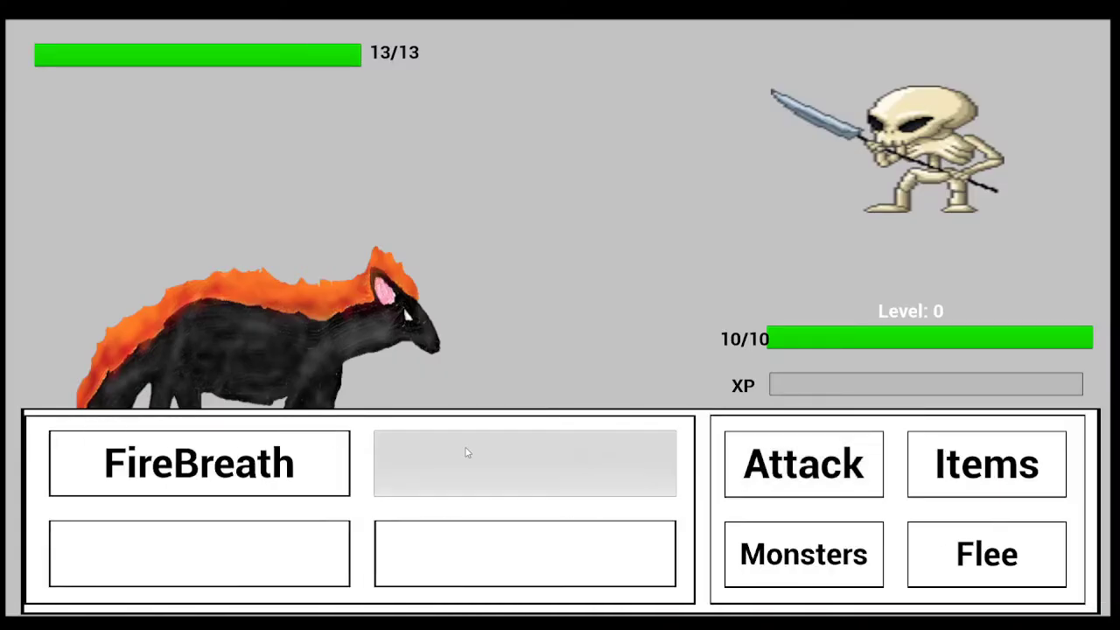
Down the skeleton spearman with repeated FireBreath, then continue through the mutation screen.
left_click(199, 463)
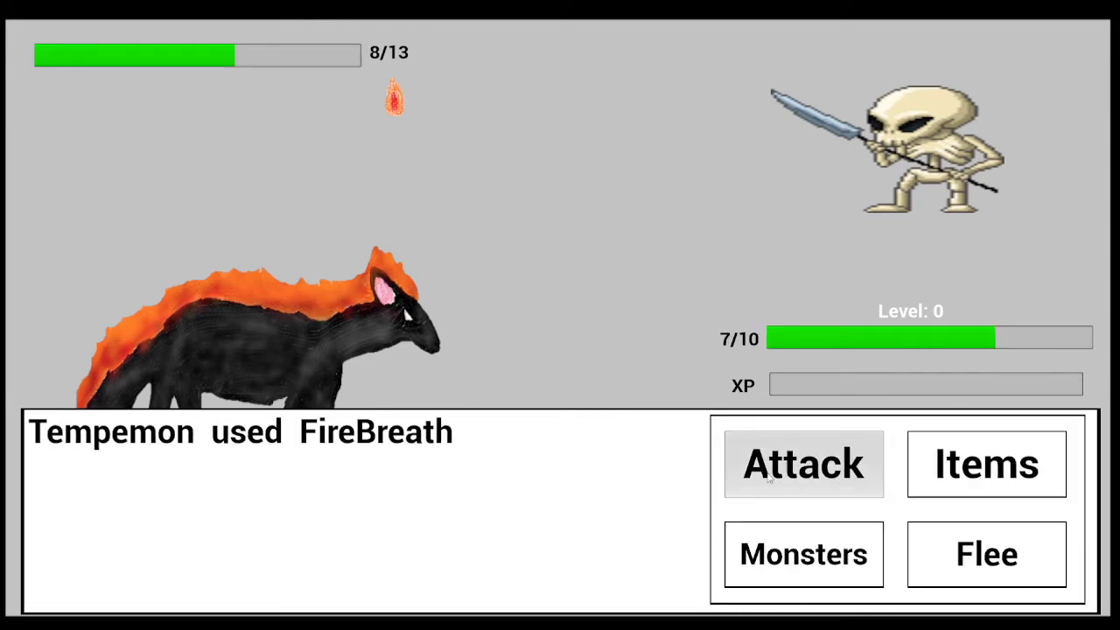
left_click(803, 464)
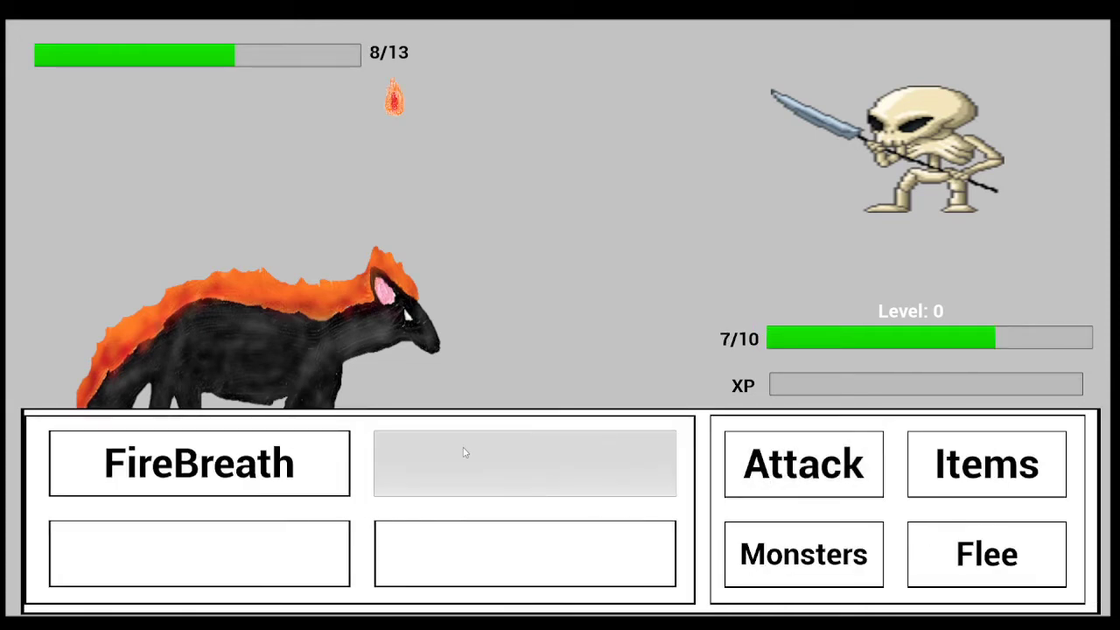
left_click(199, 463)
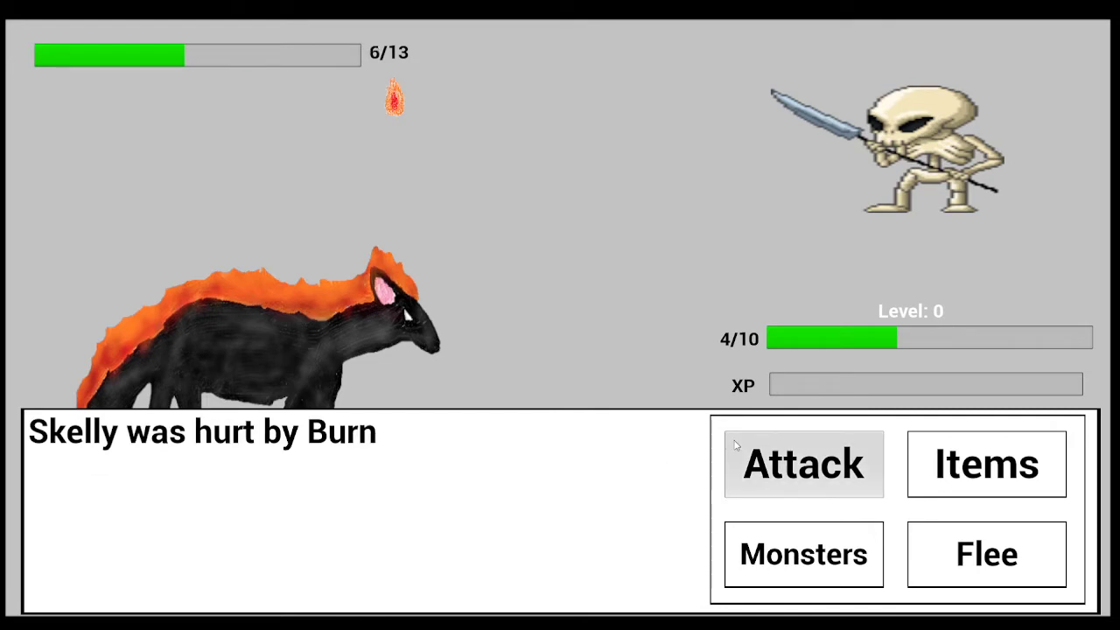
left_click(802, 463)
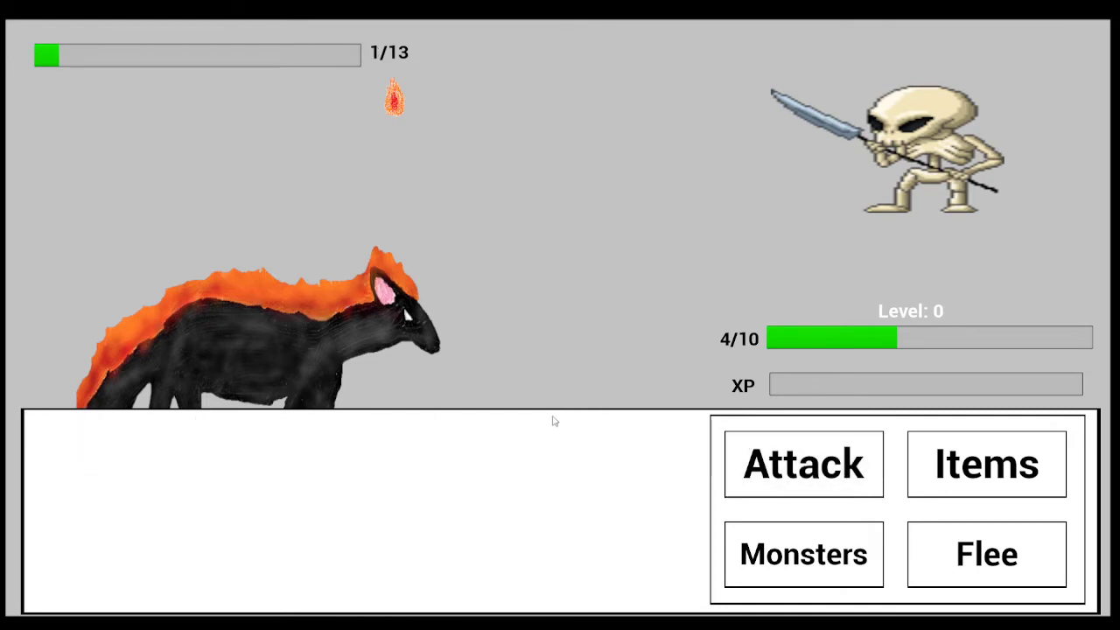
left_click(802, 463)
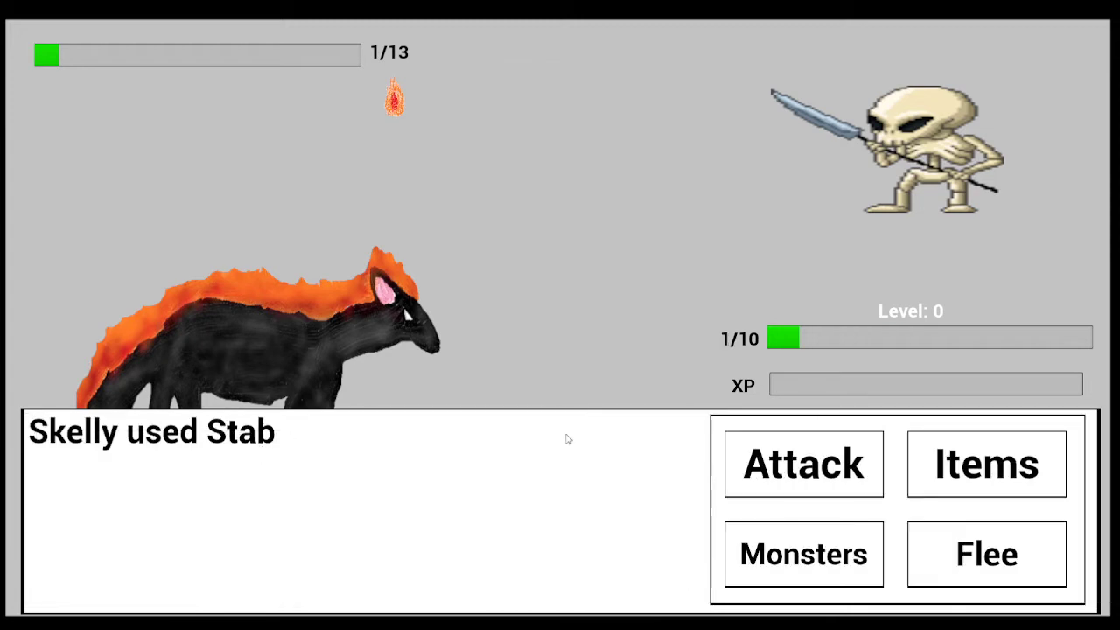
left_click(803, 464)
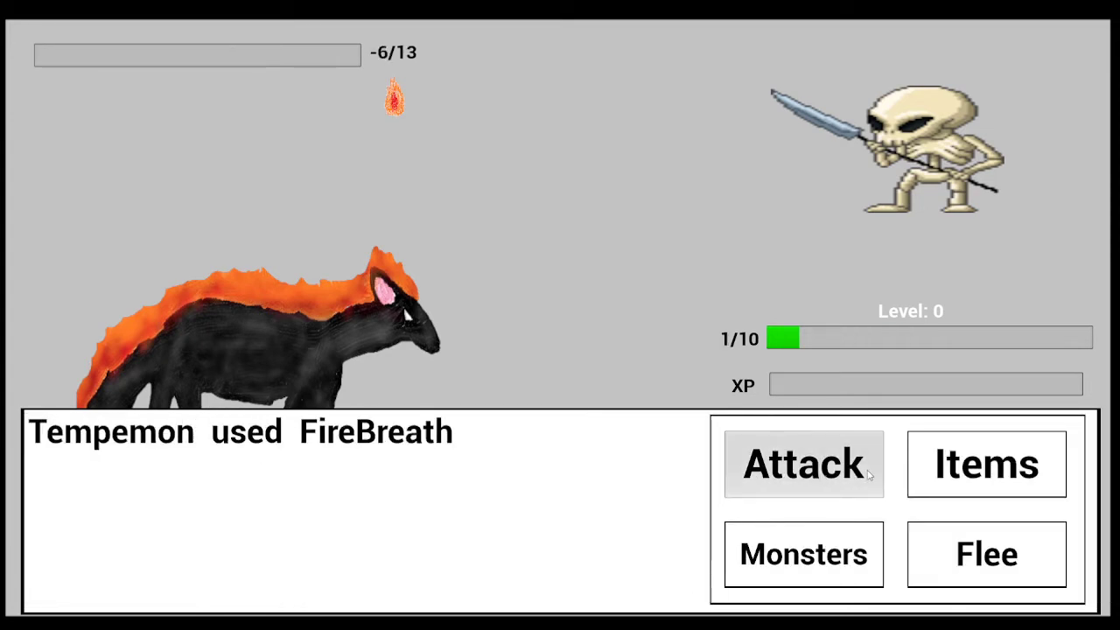
left_click(803, 464)
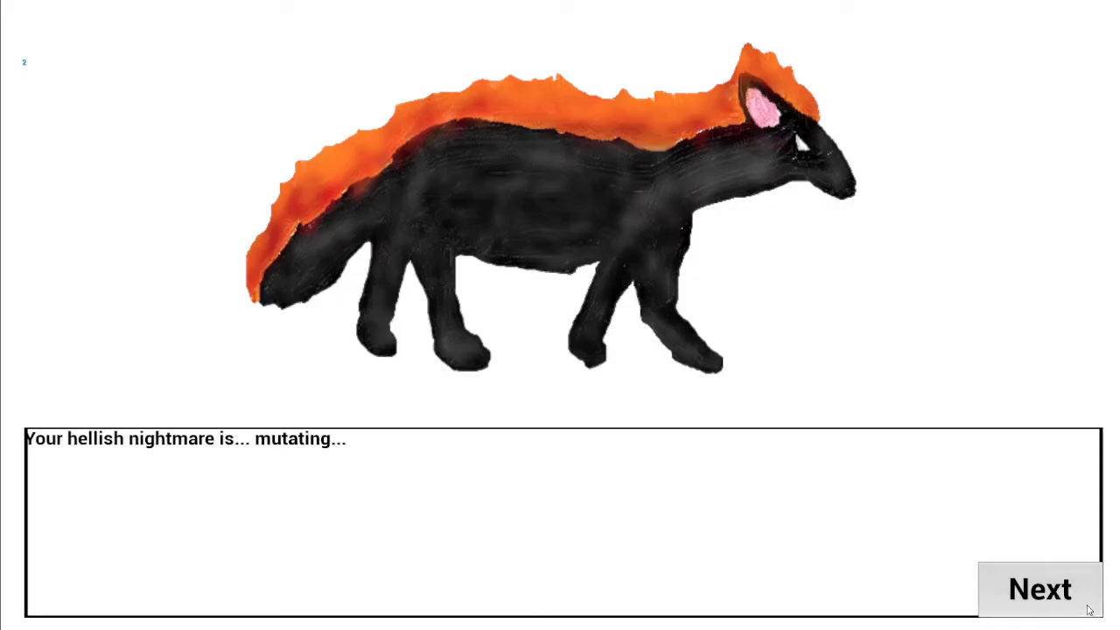
left_click(1040, 588)
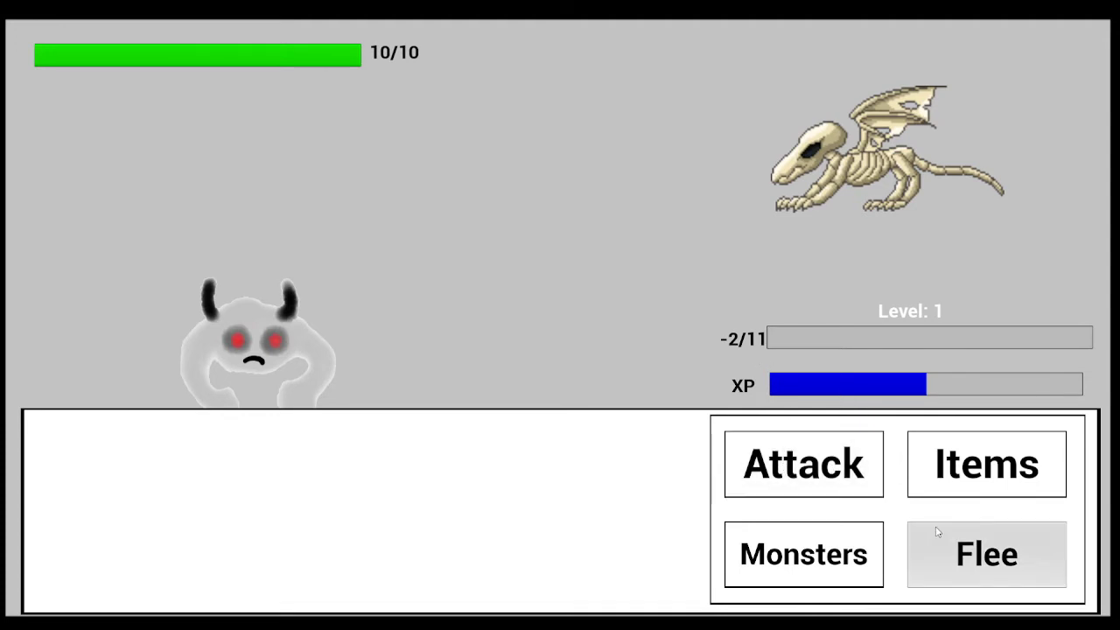
Hit the skeleton dragon with Tempemon's FireBreath and continue past the halted-mutation message.
left_click(803, 555)
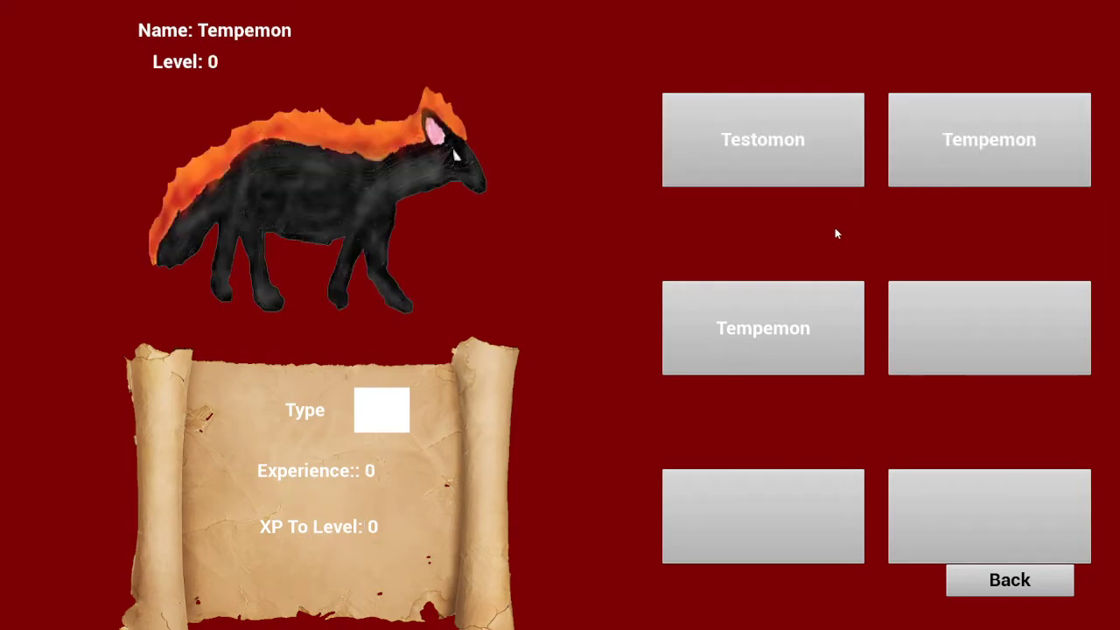
mouse_move(908, 109)
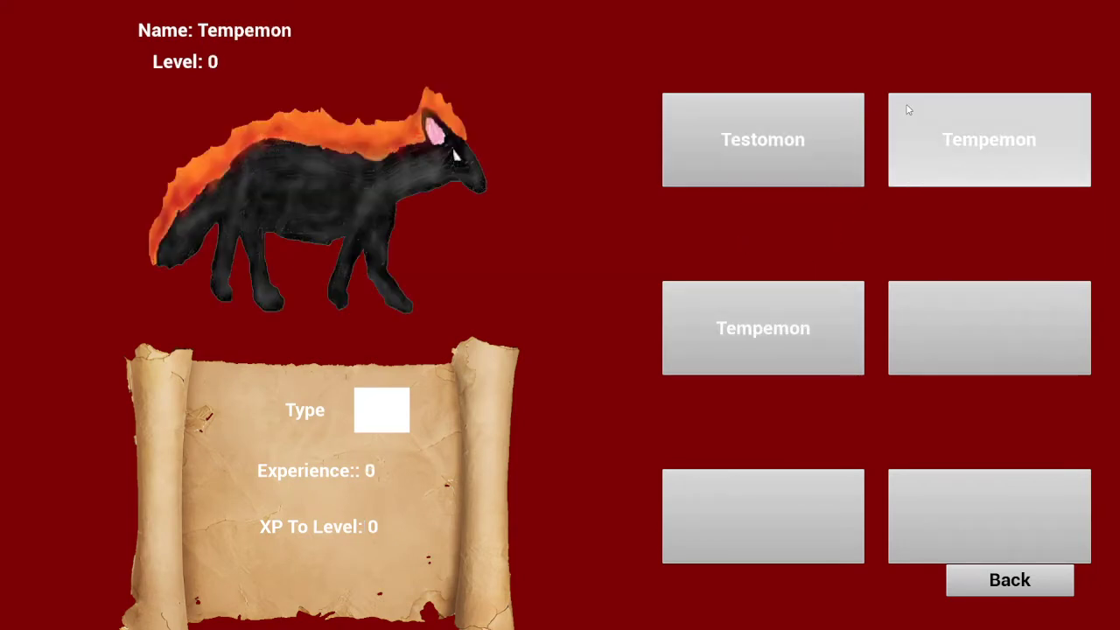
left_click(989, 140)
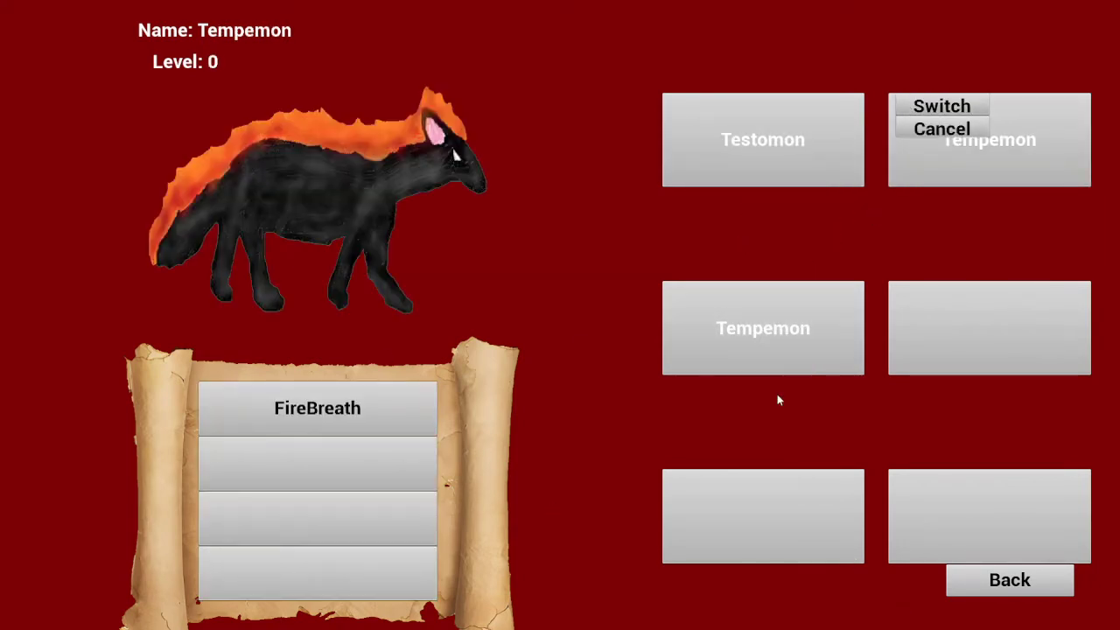
left_click(942, 106)
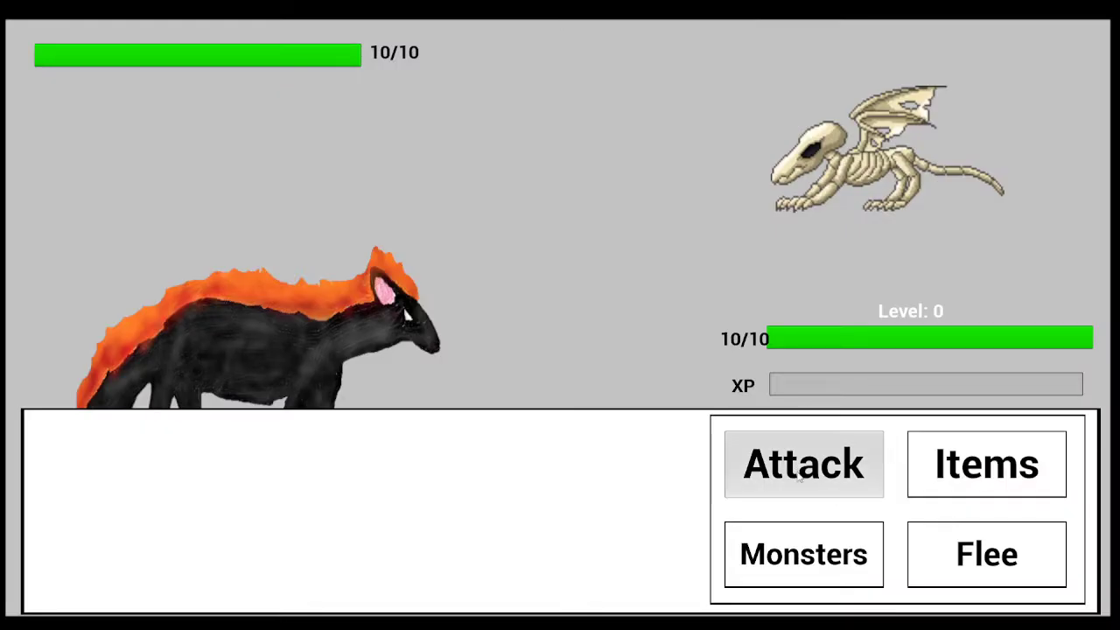
left_click(803, 464)
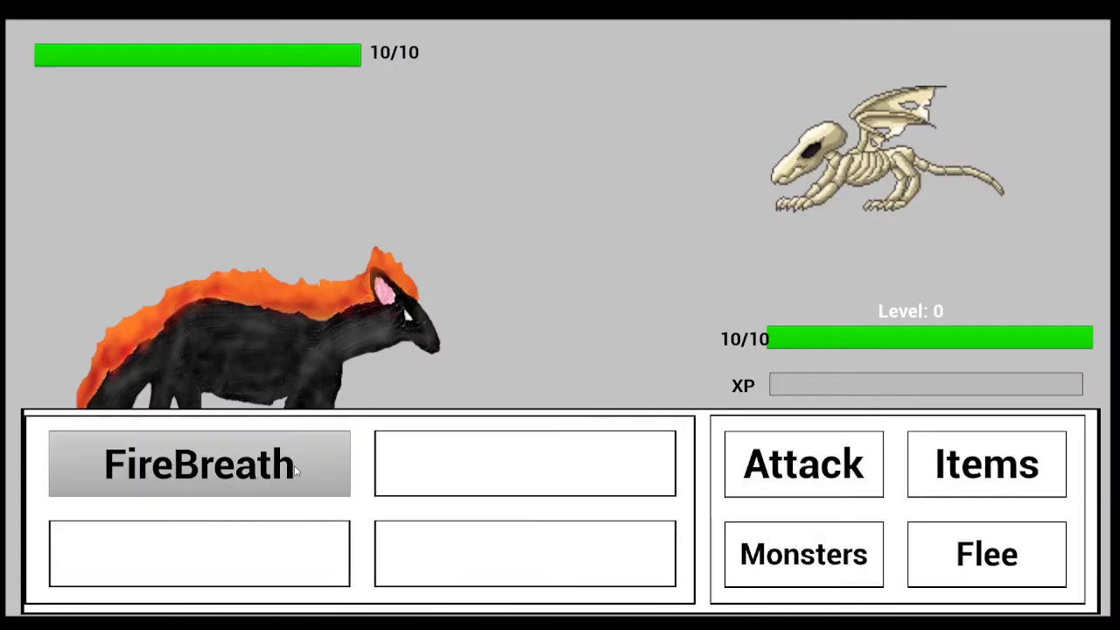
left_click(199, 463)
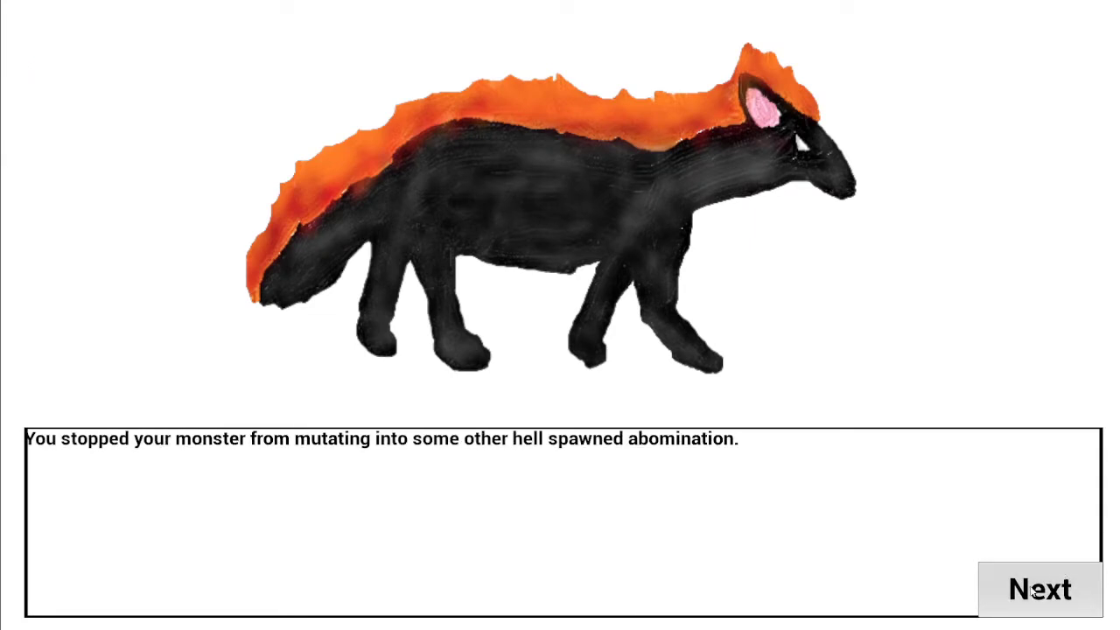
left_click(1038, 589)
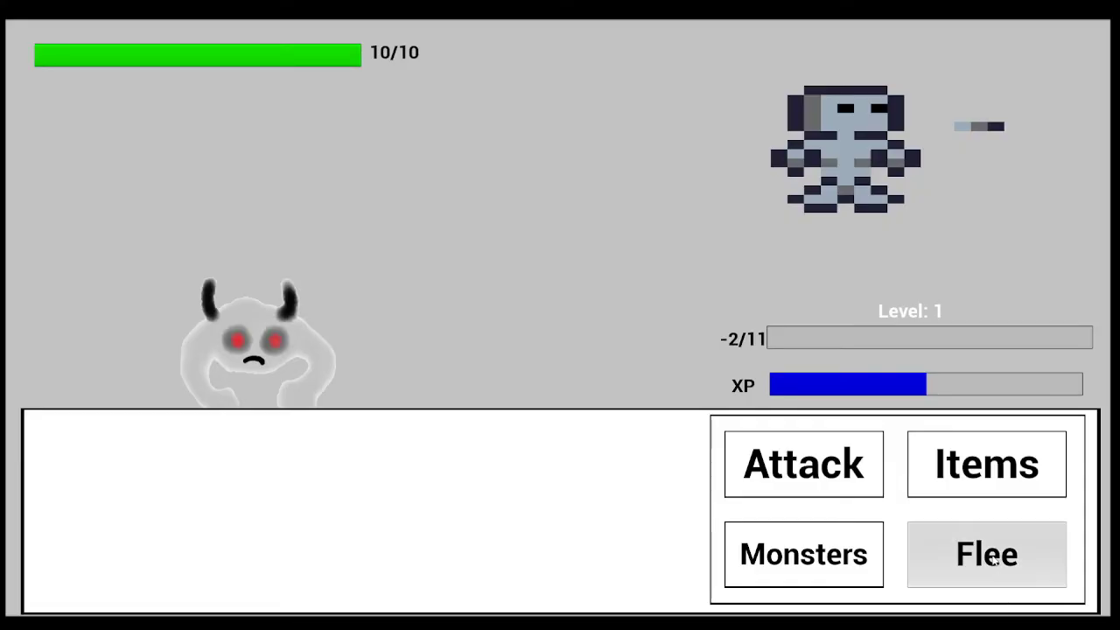
Switch the fire fox Tempemon into battle from the monster roster.
left_click(802, 554)
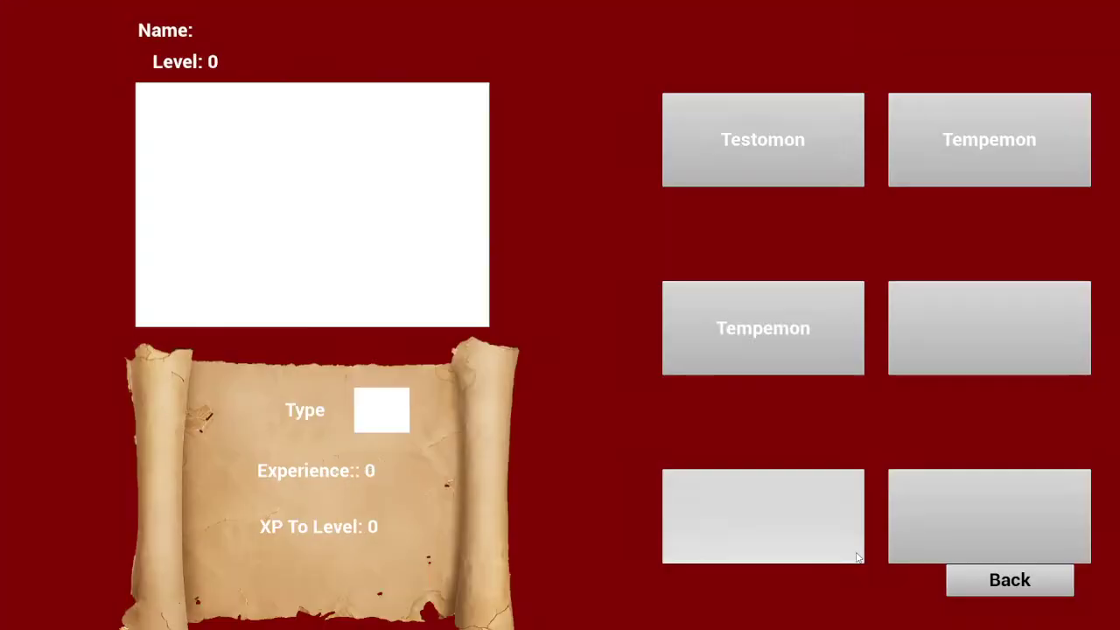
left_click(762, 140)
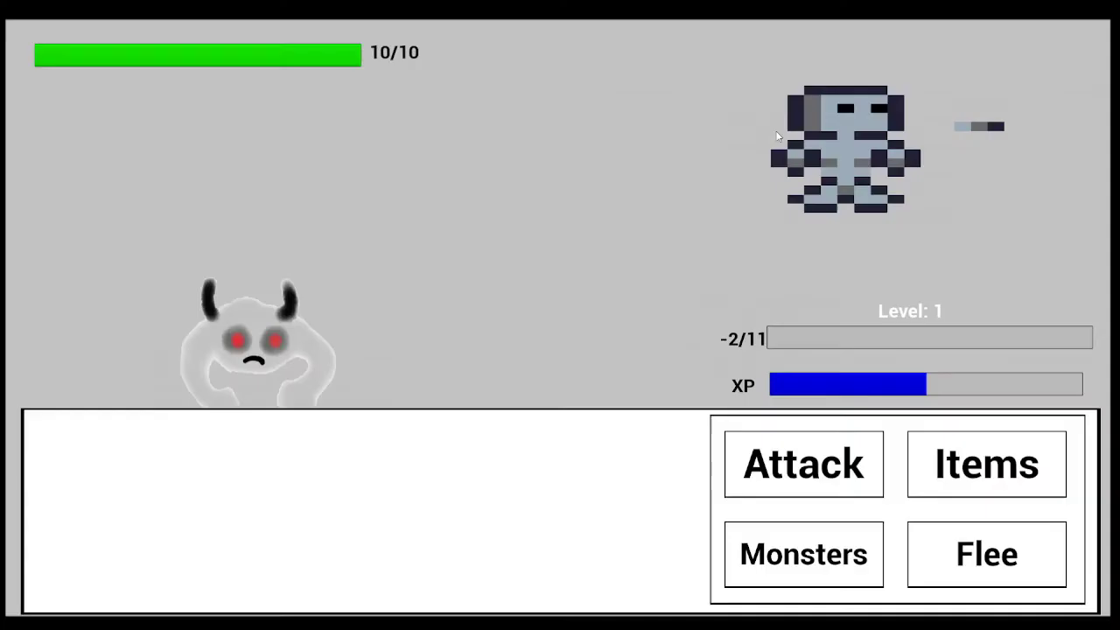
left_click(803, 554)
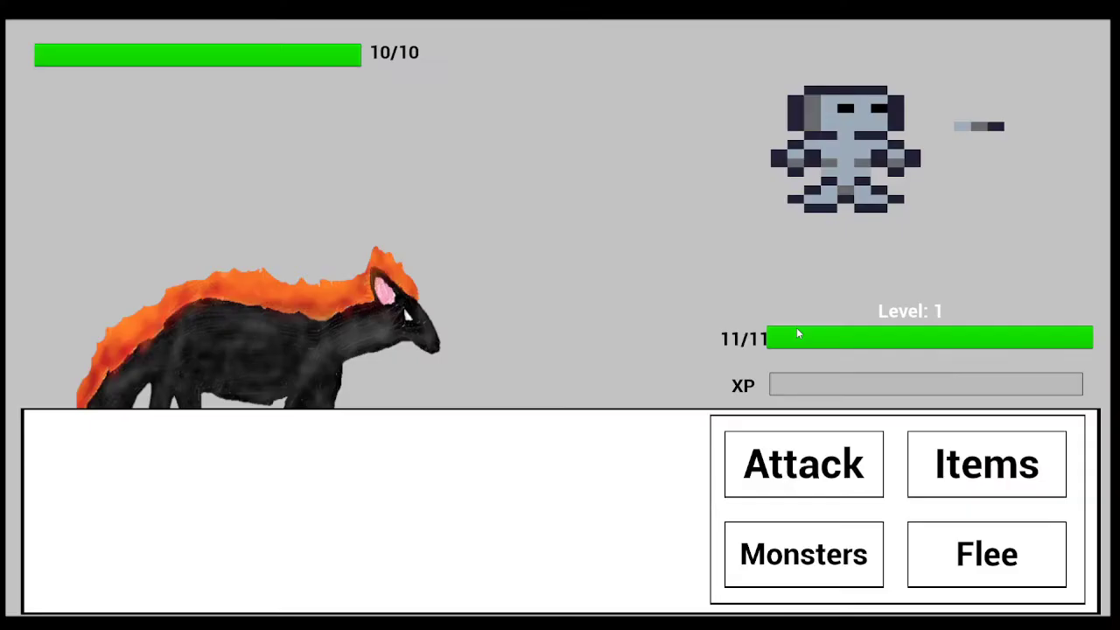
Halve the armored skeleton with FireBreath and get past the evolution prompt.
left_click(803, 463)
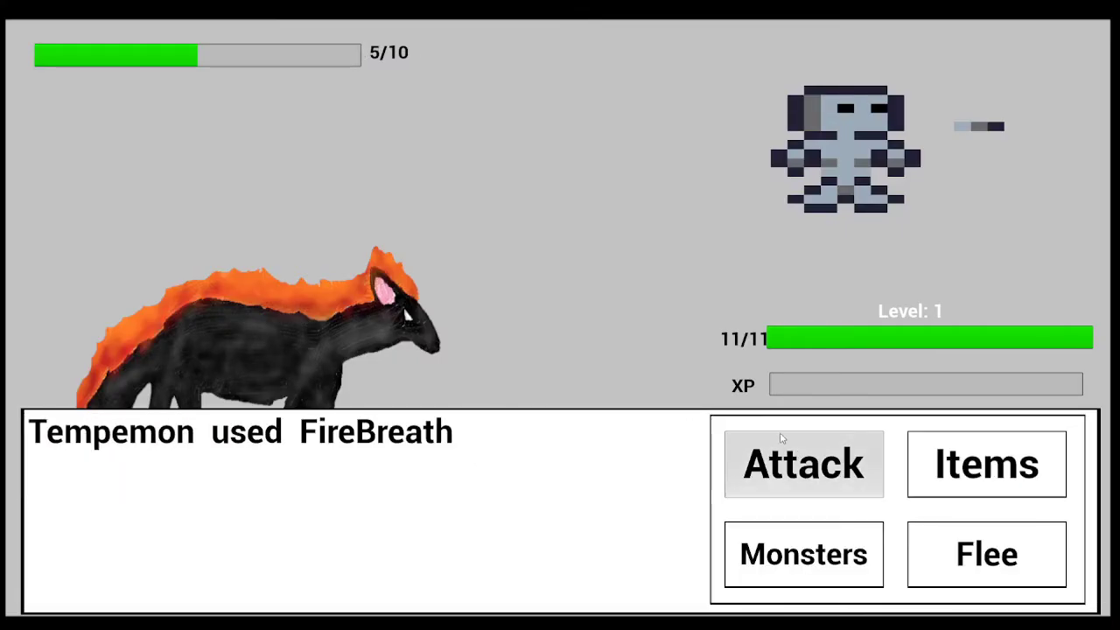
left_click(803, 464)
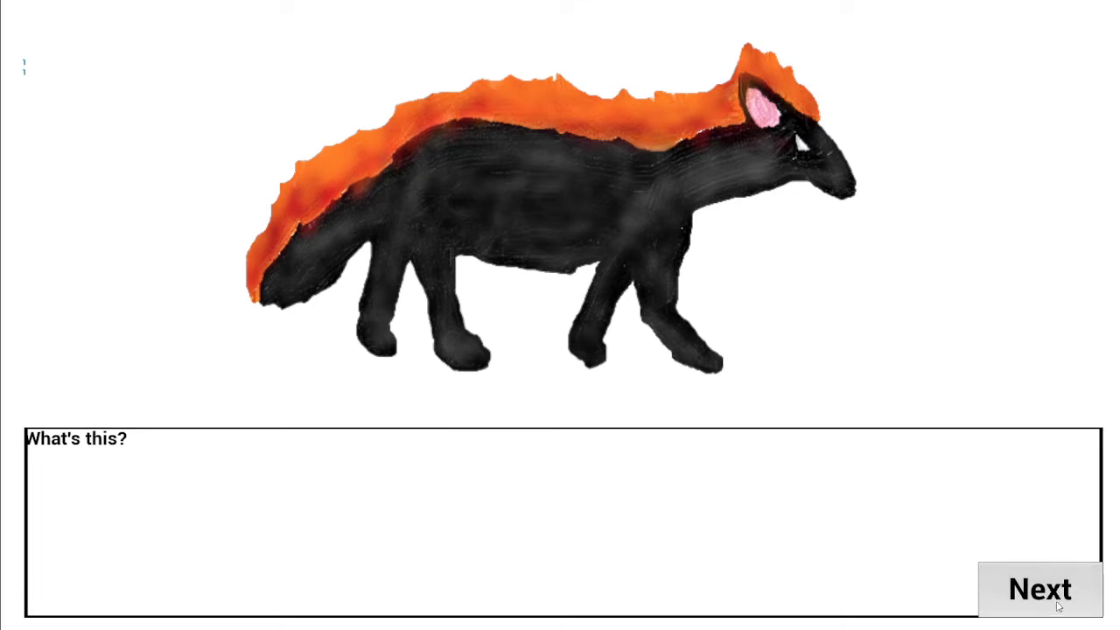
left_click(1038, 588)
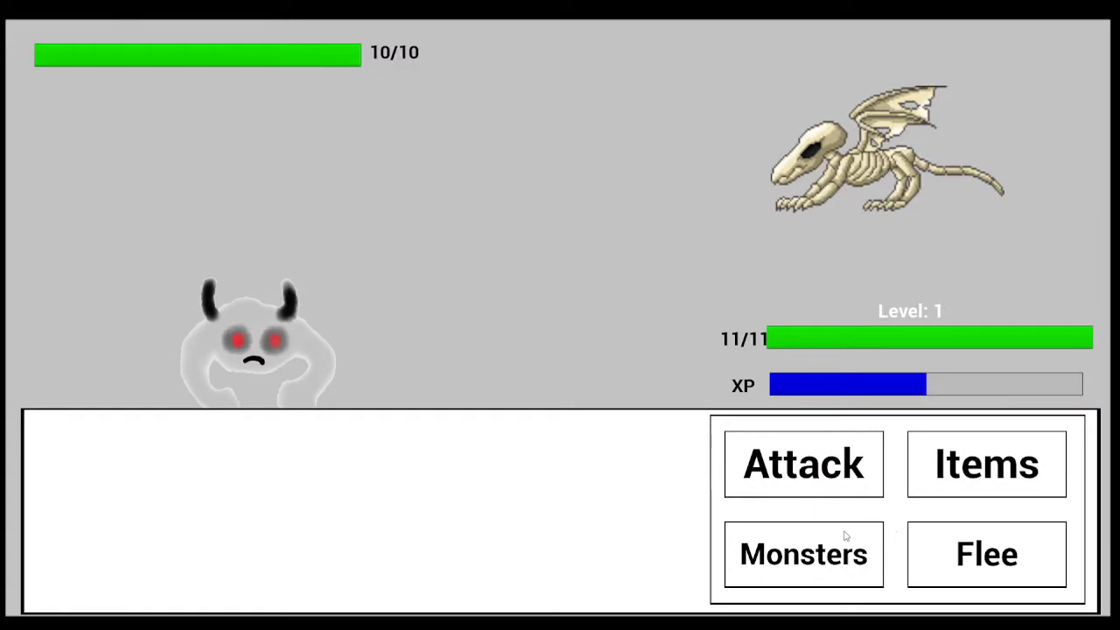
mouse_move(804, 464)
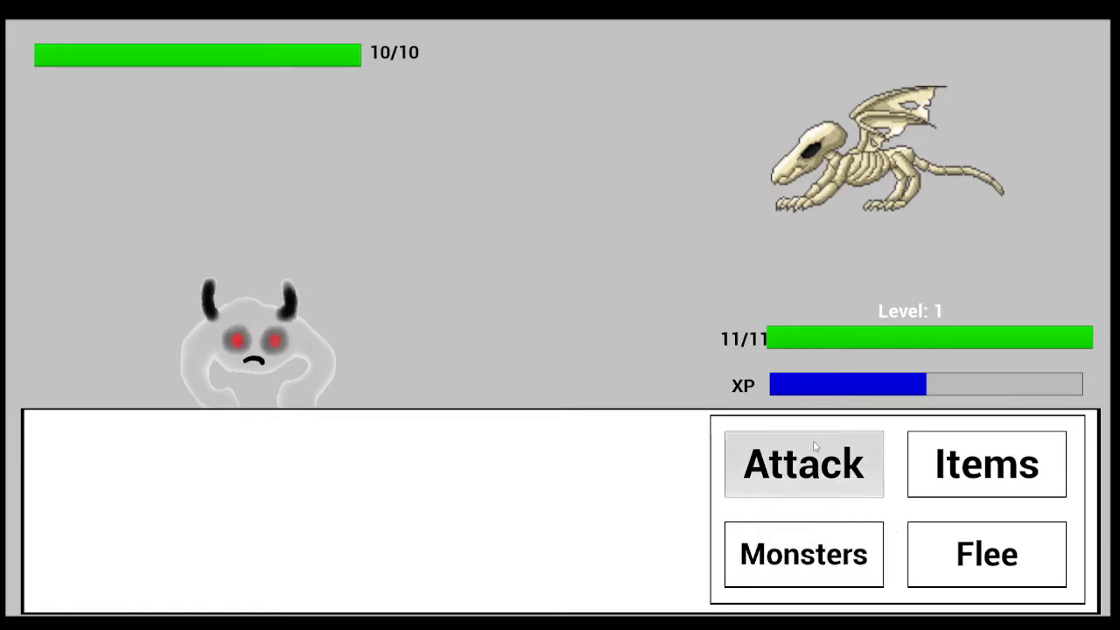
Attack the skeleton dragon repeatedly, dropping it to 5/10.
left_click(803, 463)
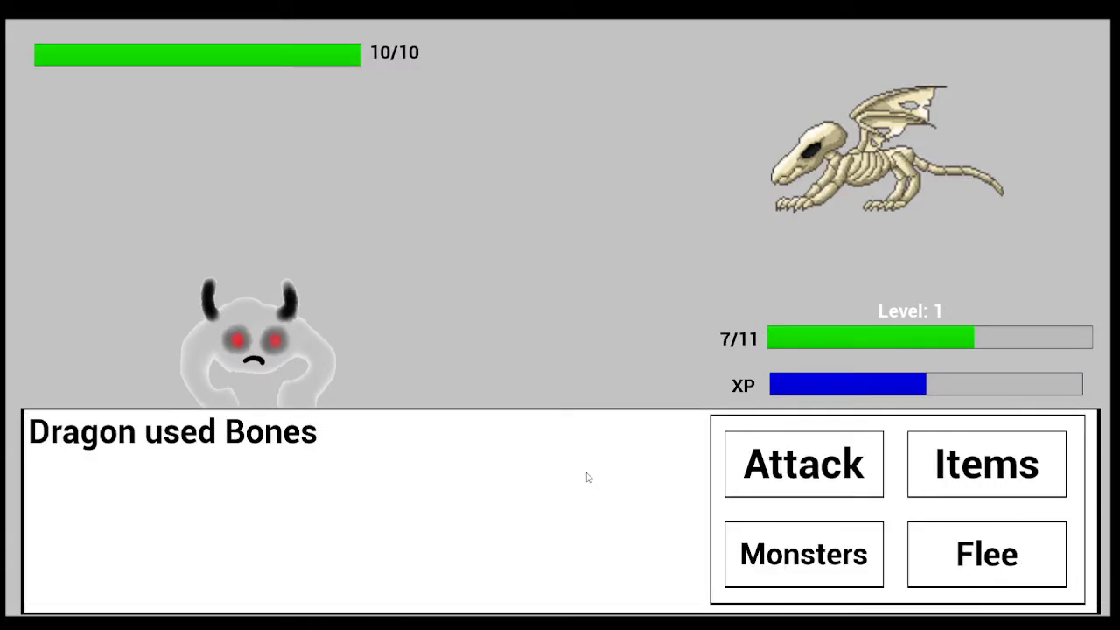
left_click(803, 464)
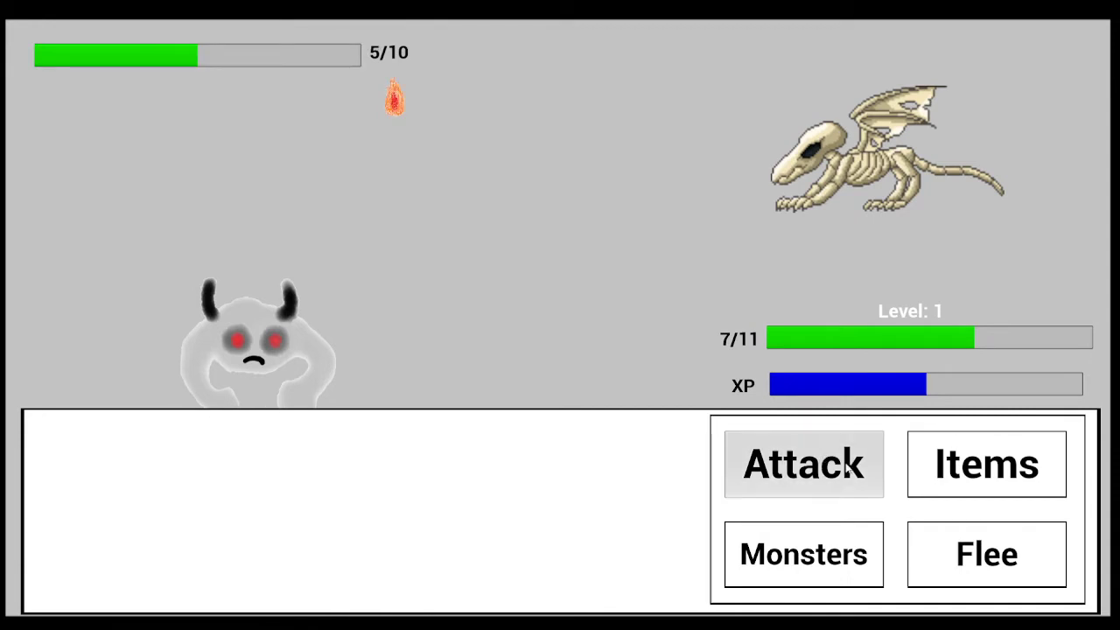
left_click(802, 463)
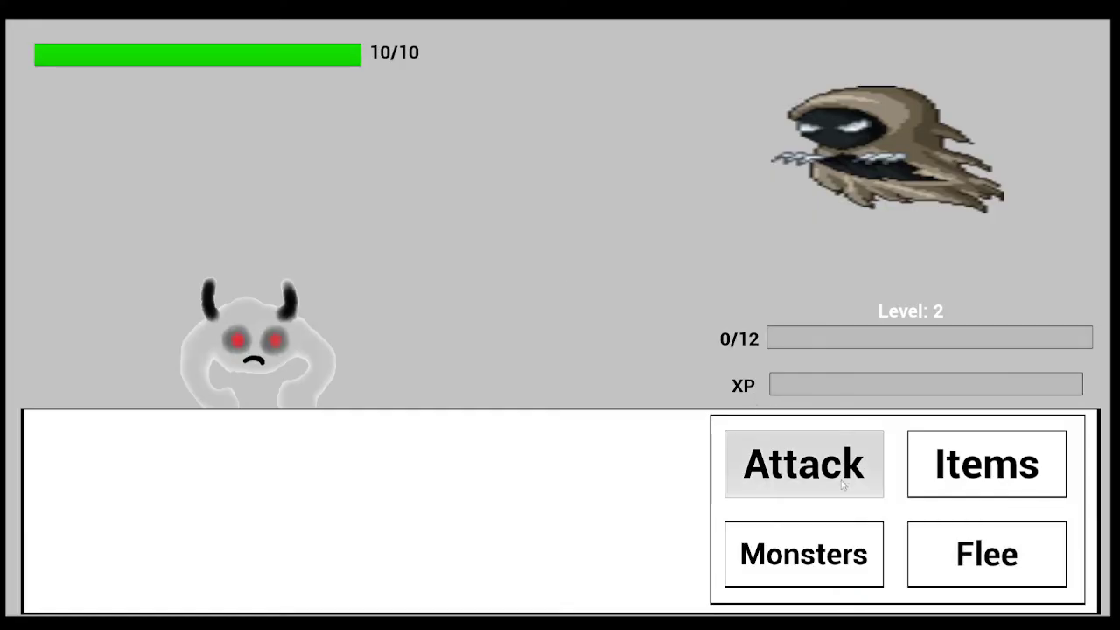
Flee the hooded wraith and skeleton spearman battles to return to the map.
left_click(986, 554)
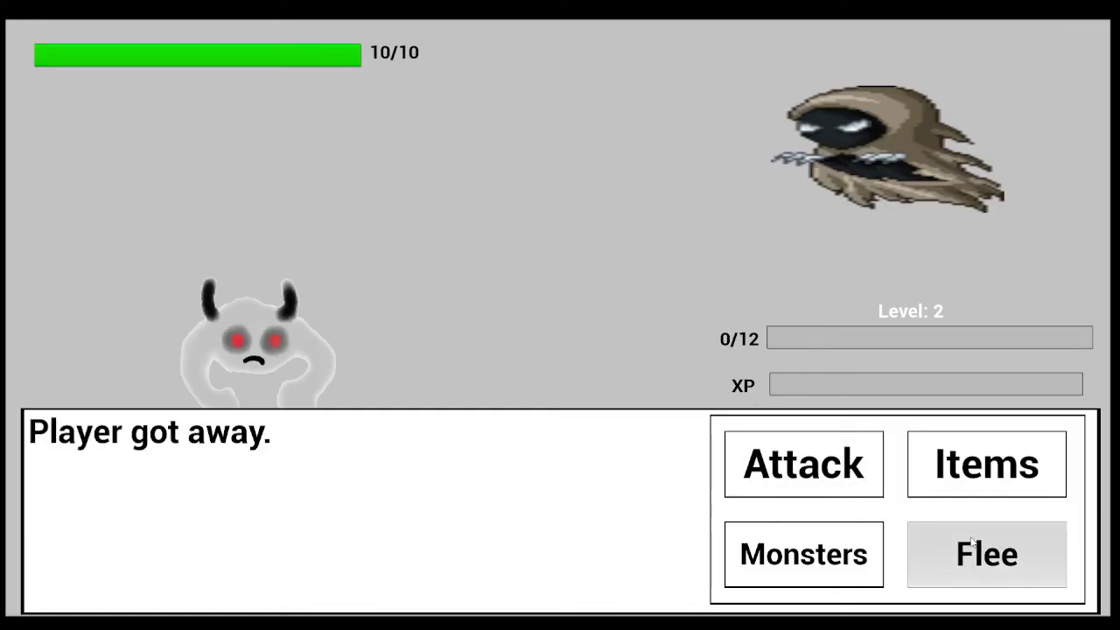
left_click(985, 554)
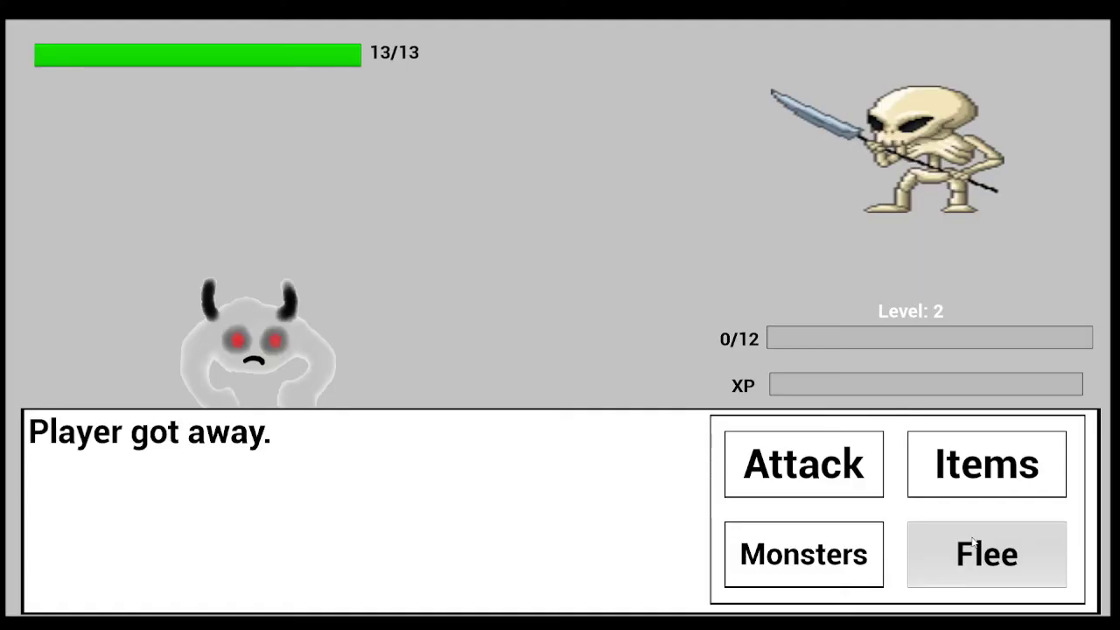
left_click(987, 554)
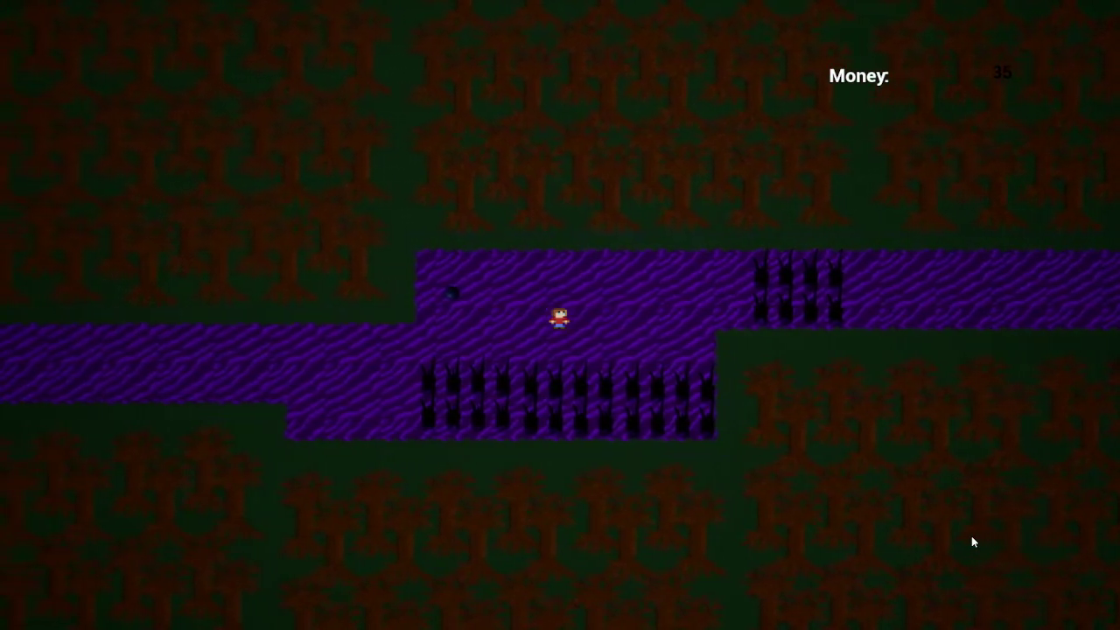
Flee the hooded wraith battle and bring up the saved-game load list.
key("Right")
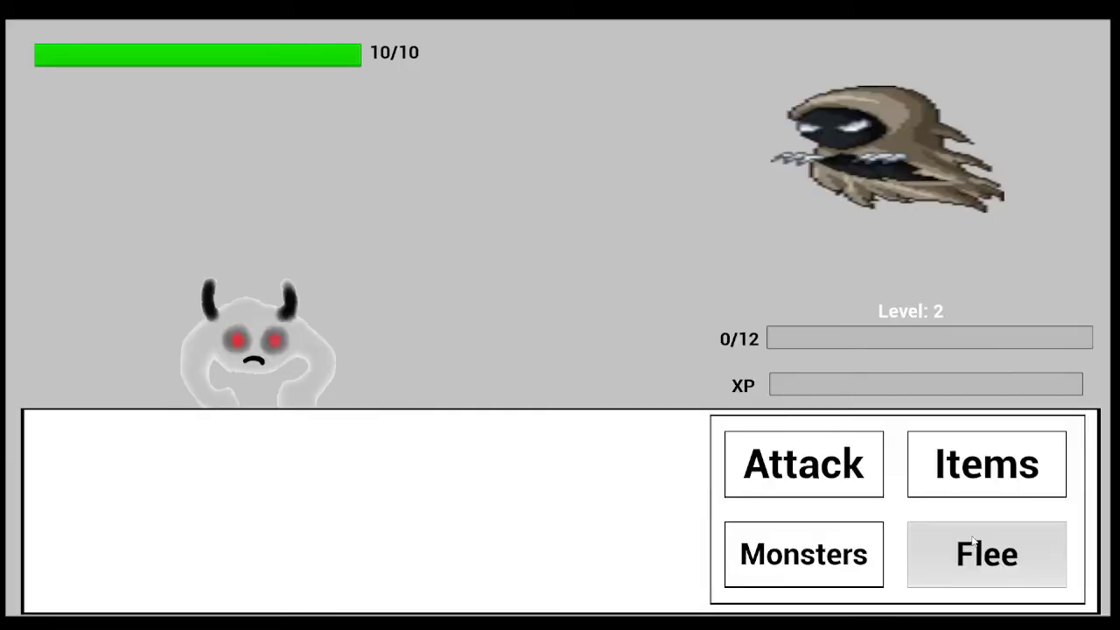
left_click(987, 554)
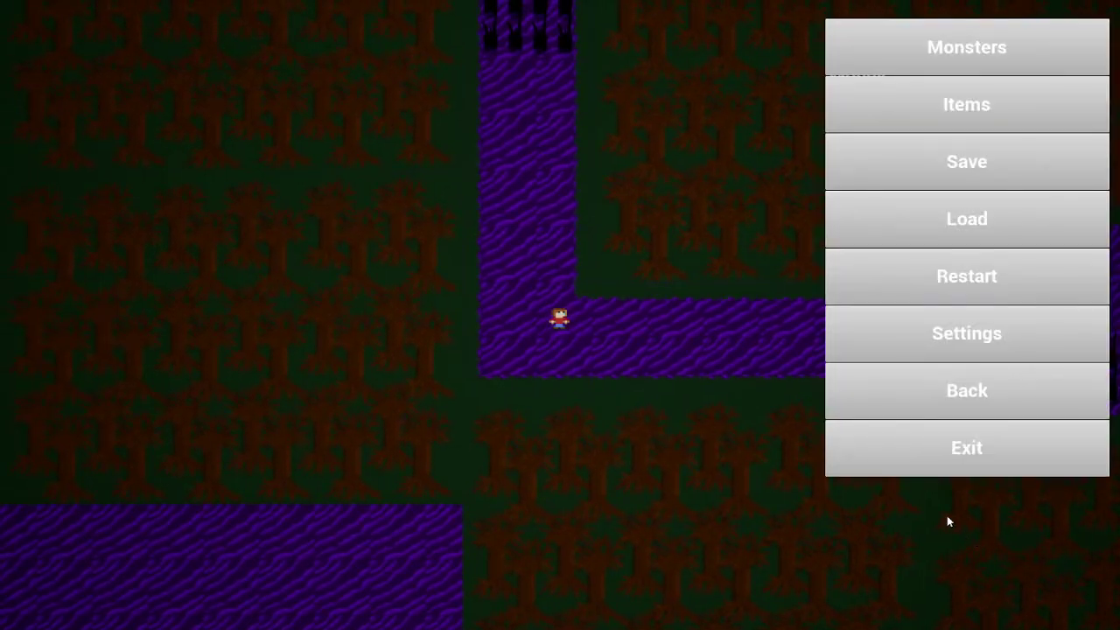
mouse_move(1046, 102)
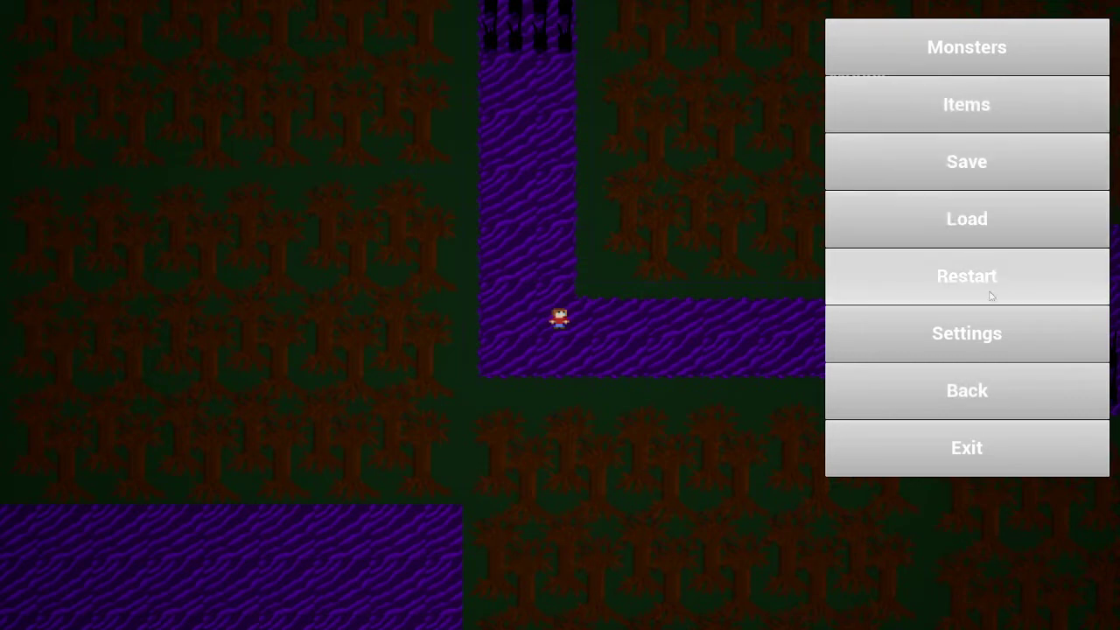
mouse_move(967, 161)
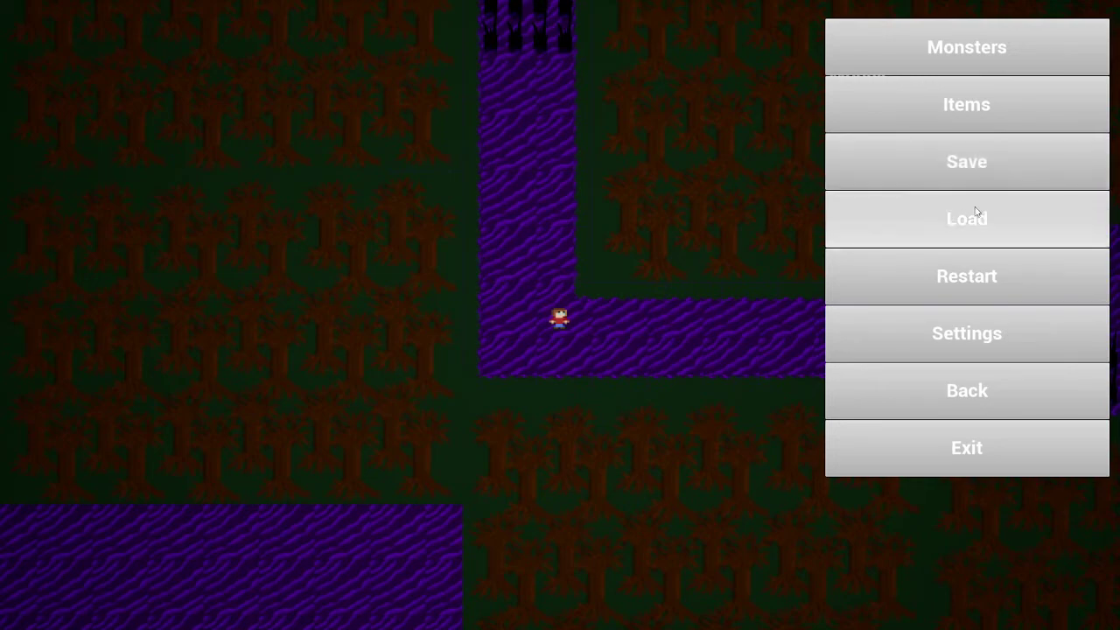
left_click(966, 219)
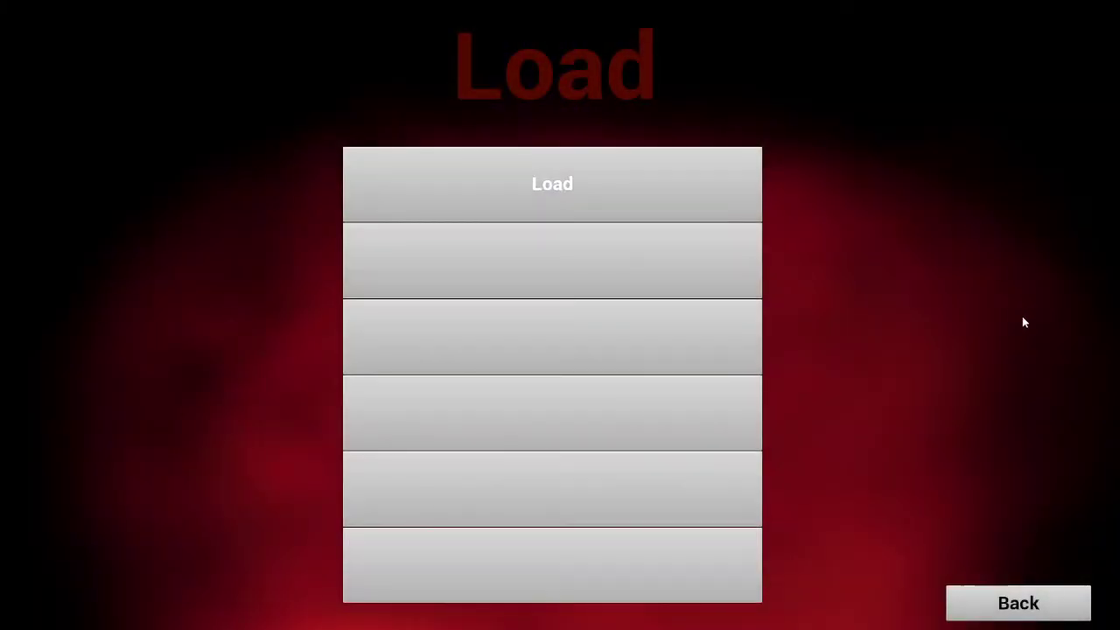
Load the first save slot, starting a fire wolf versus pixel robot battle.
left_click(1018, 603)
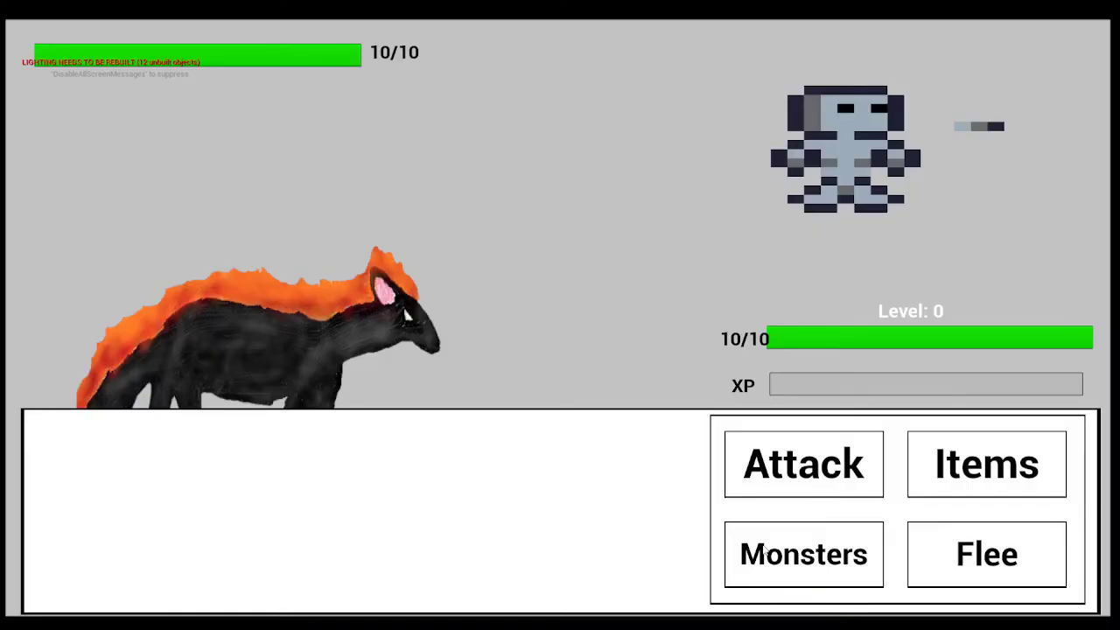
Flee the pixel robot, hooded wraith, skeleton spearman and armored swordsman battles.
left_click(987, 554)
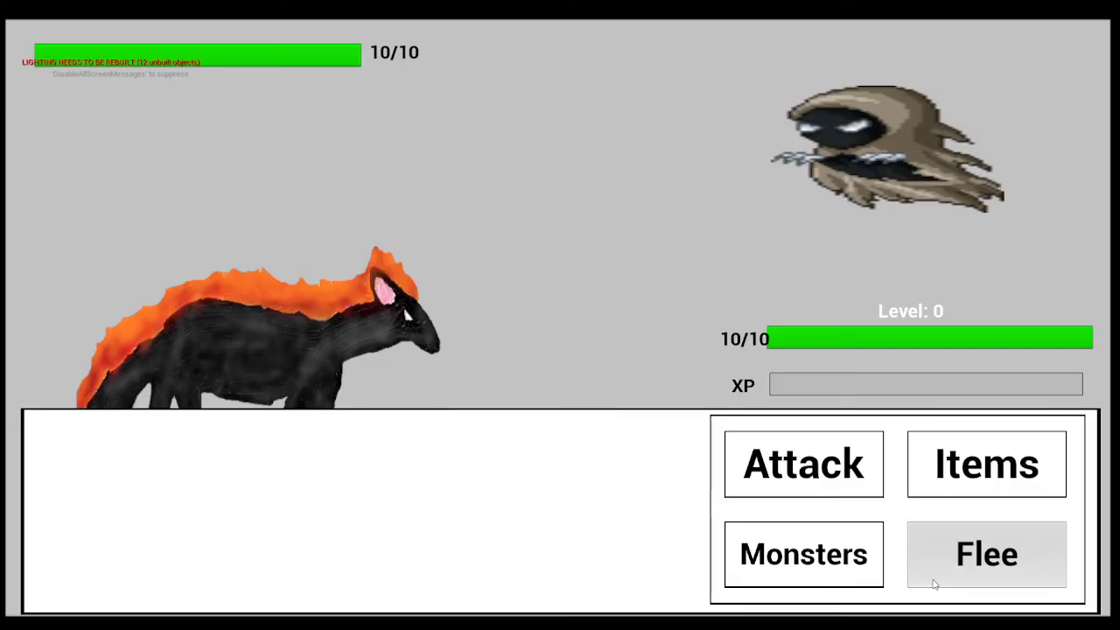
left_click(986, 554)
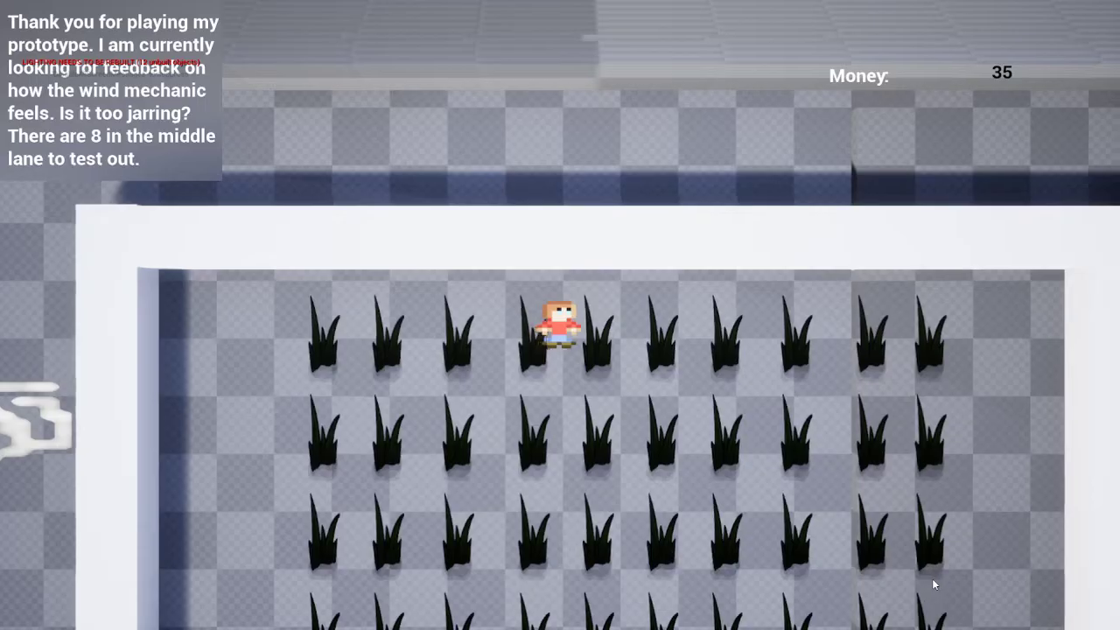
left_click(986, 554)
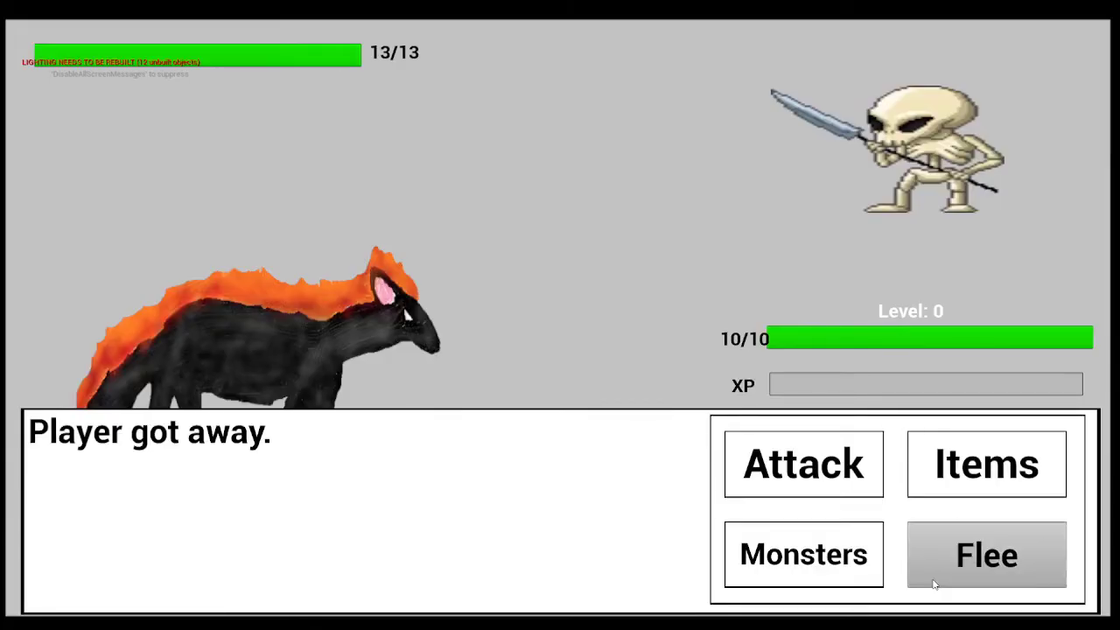
left_click(987, 554)
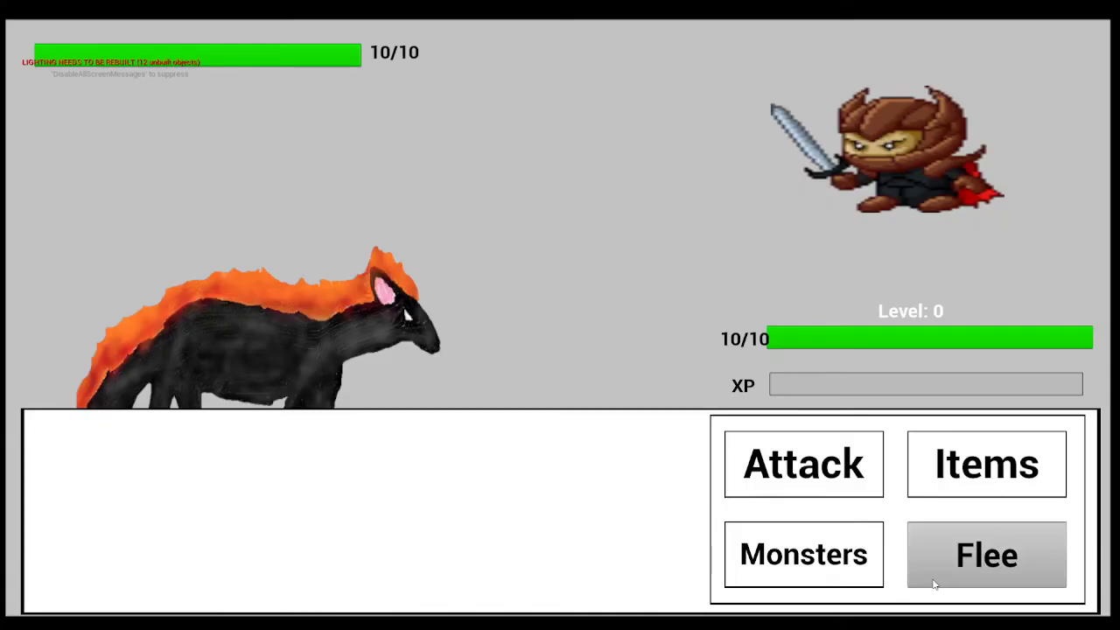
left_click(987, 554)
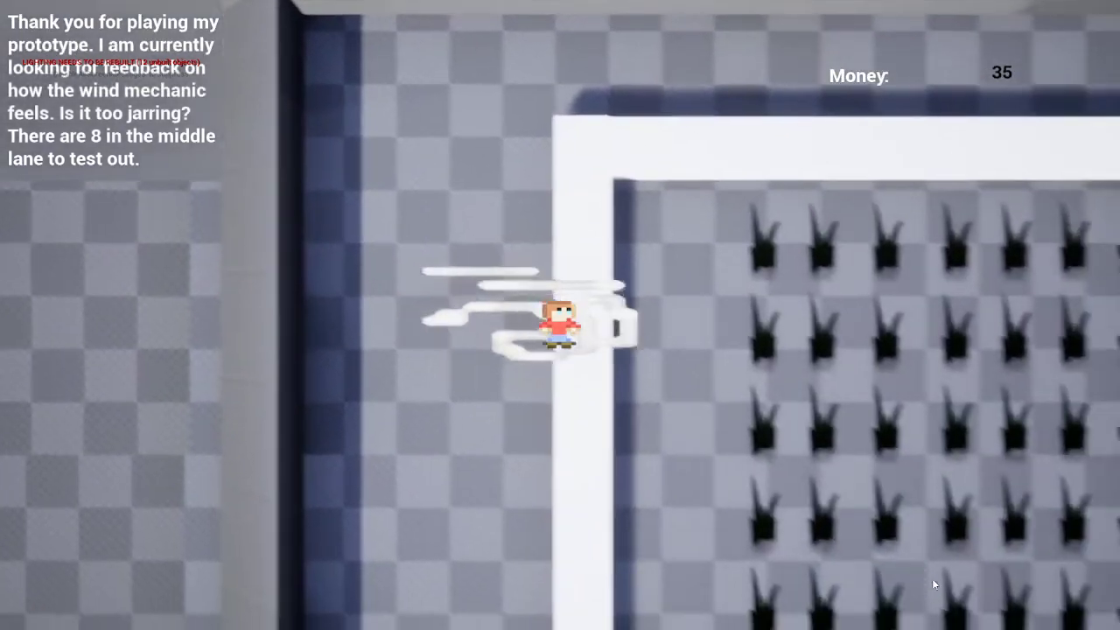
Quit to the main menu and start Level 3 Gluttony from Level Select.
key("right")
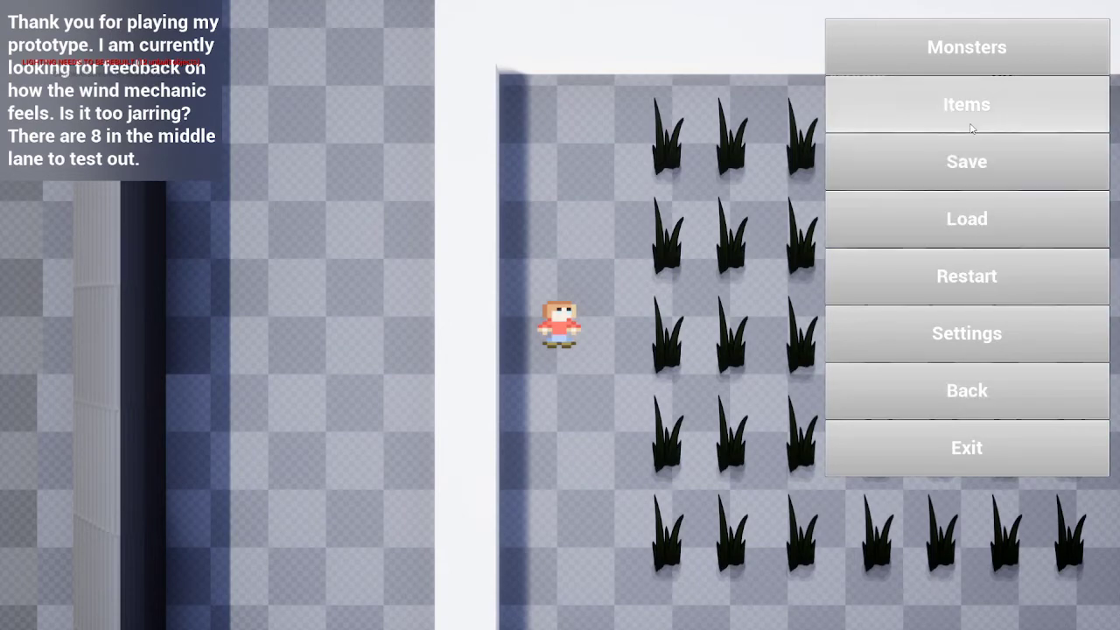
left_click(967, 391)
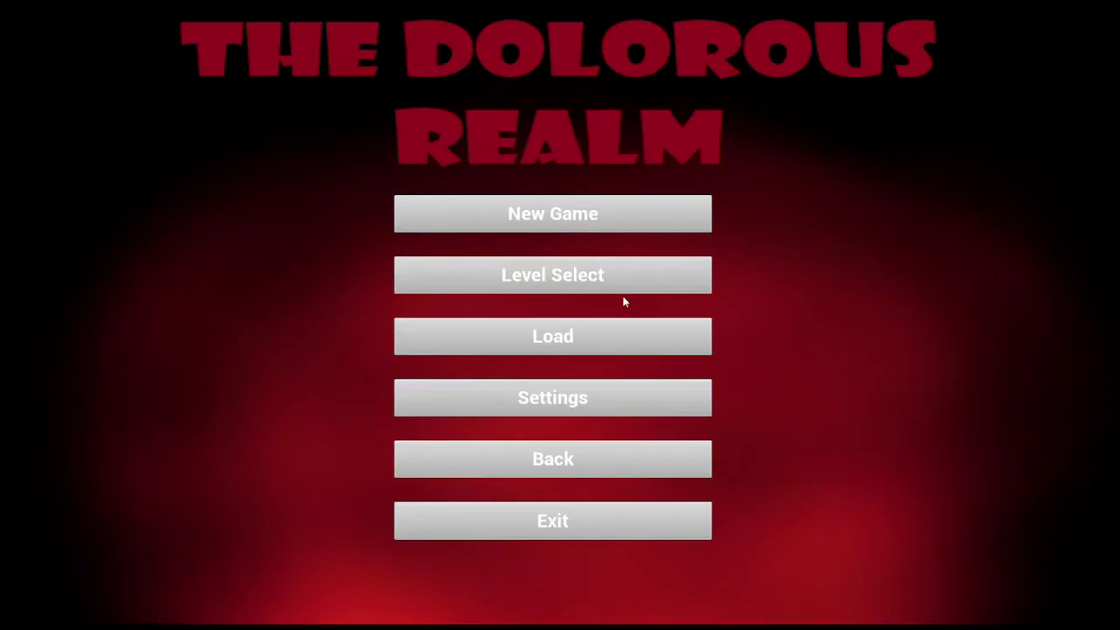
left_click(553, 275)
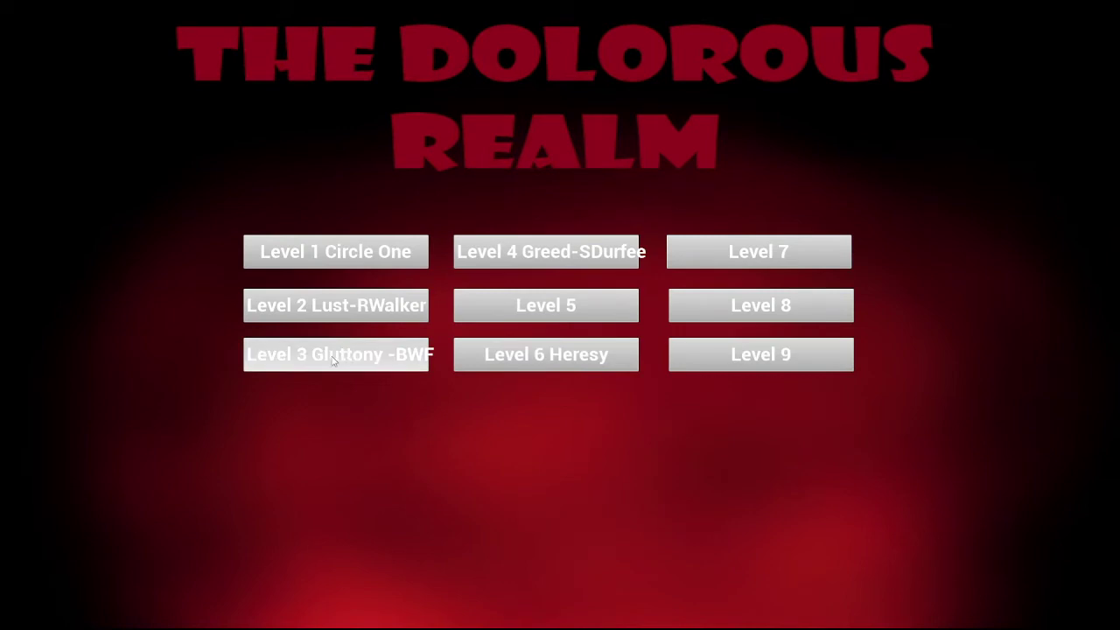
left_click(336, 355)
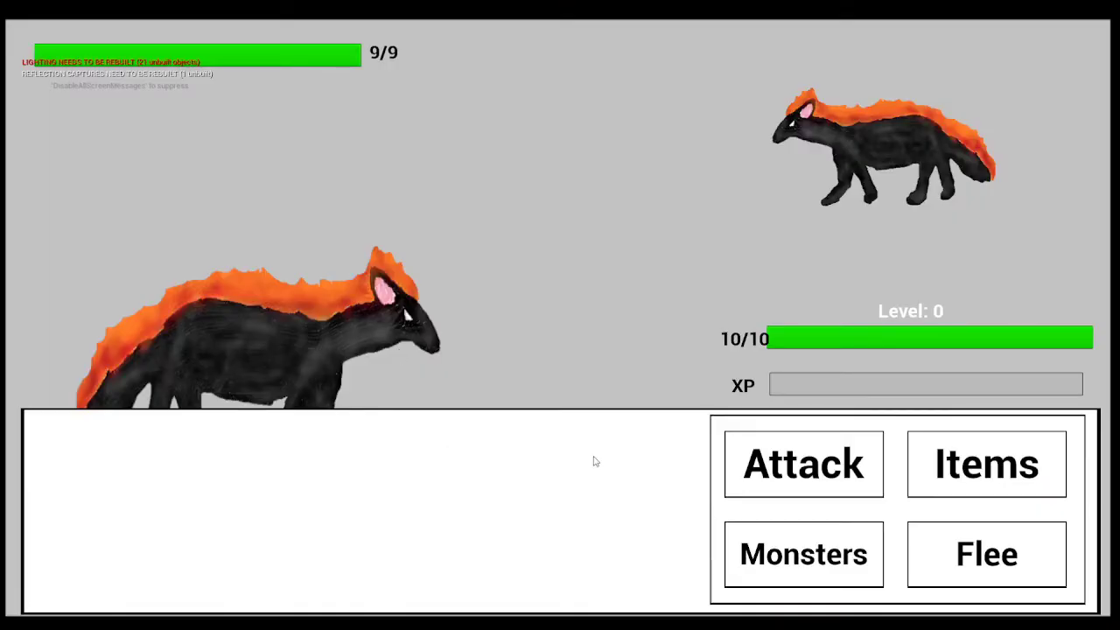
mouse_move(804, 463)
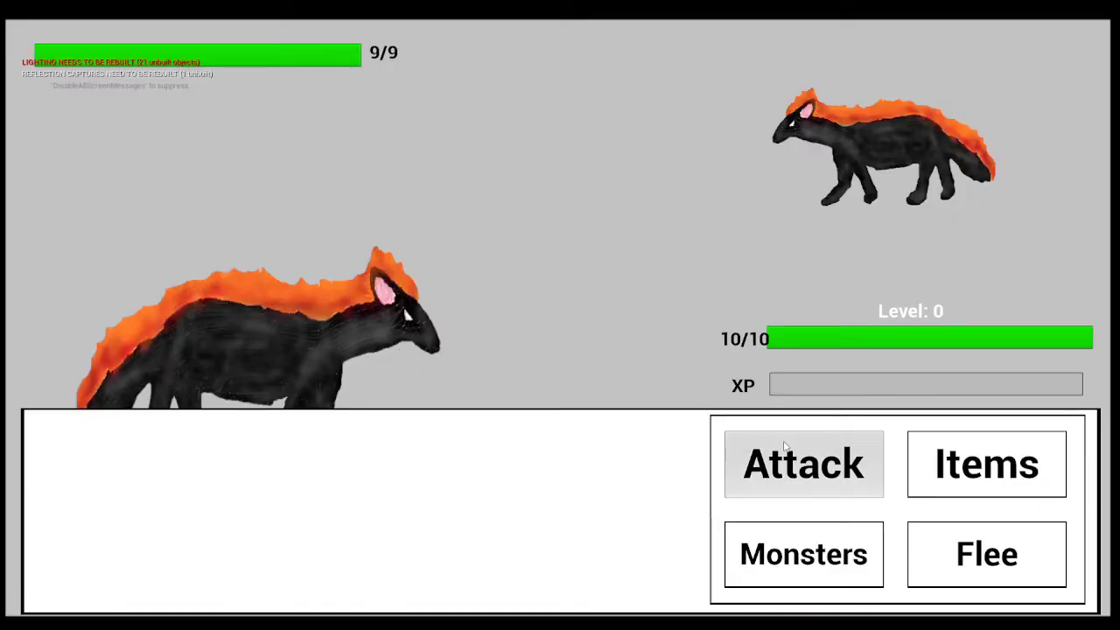
Defeat the first enemy with FireBreath and continue past the evolution message.
left_click(803, 464)
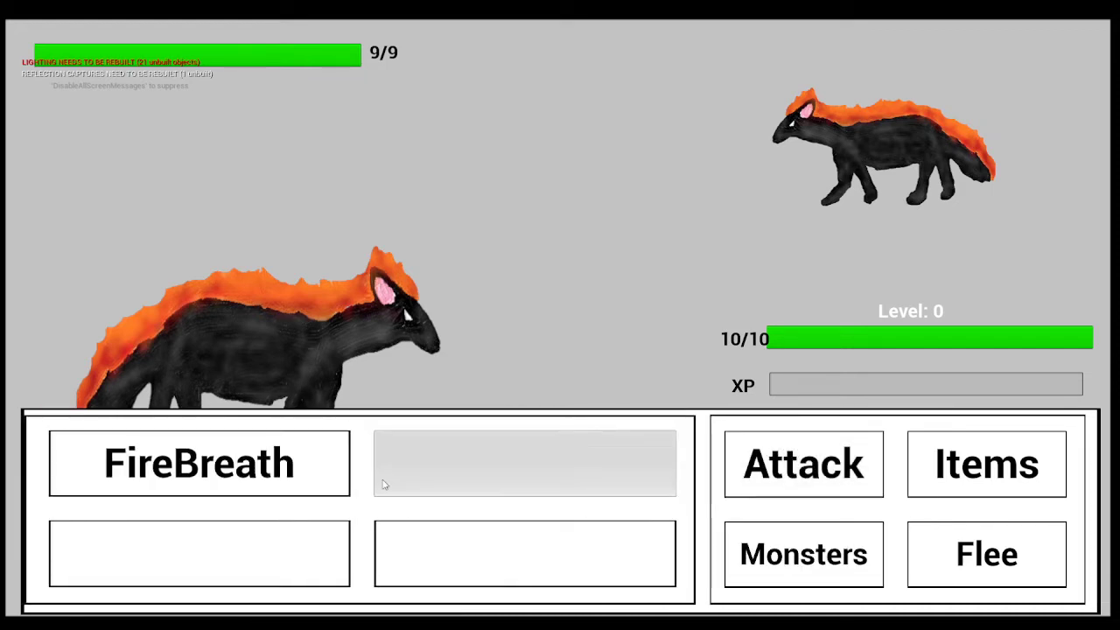
left_click(199, 463)
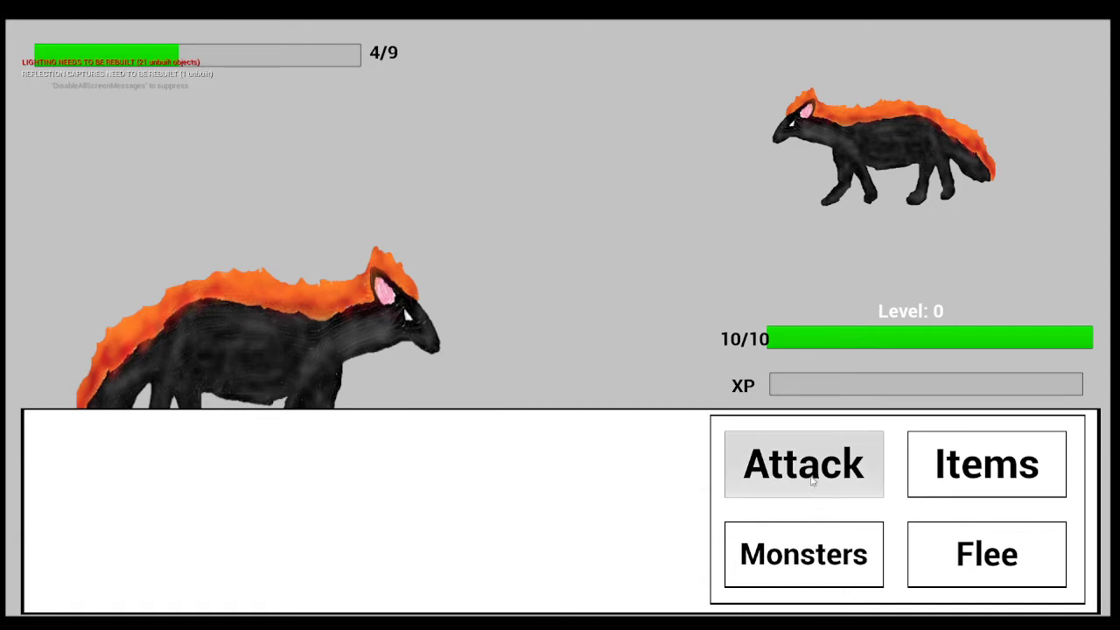
left_click(802, 464)
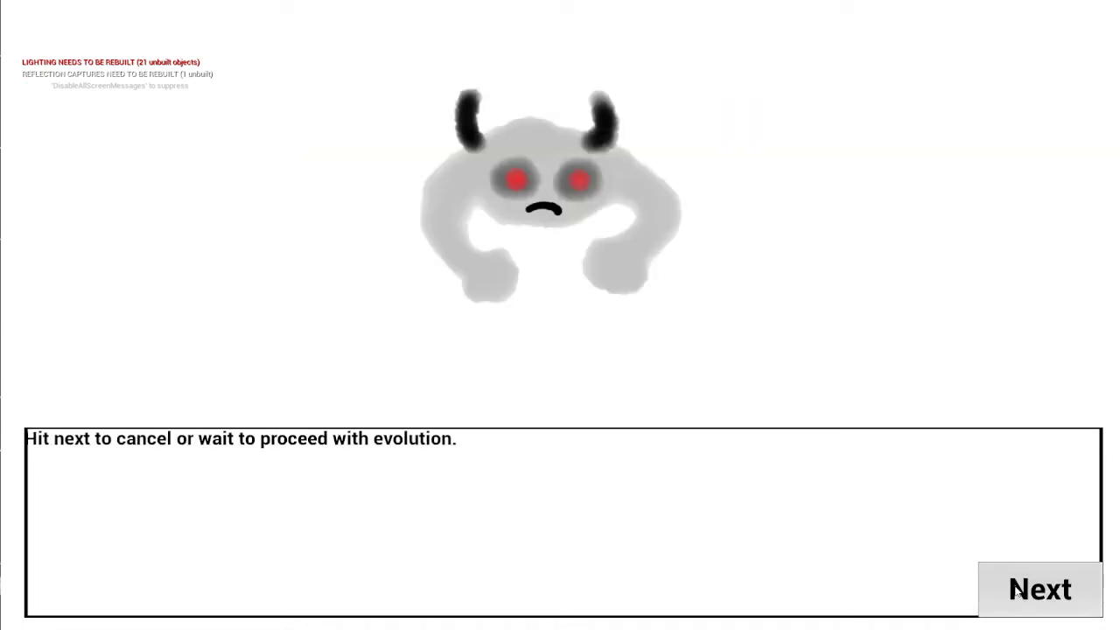
left_click(1041, 588)
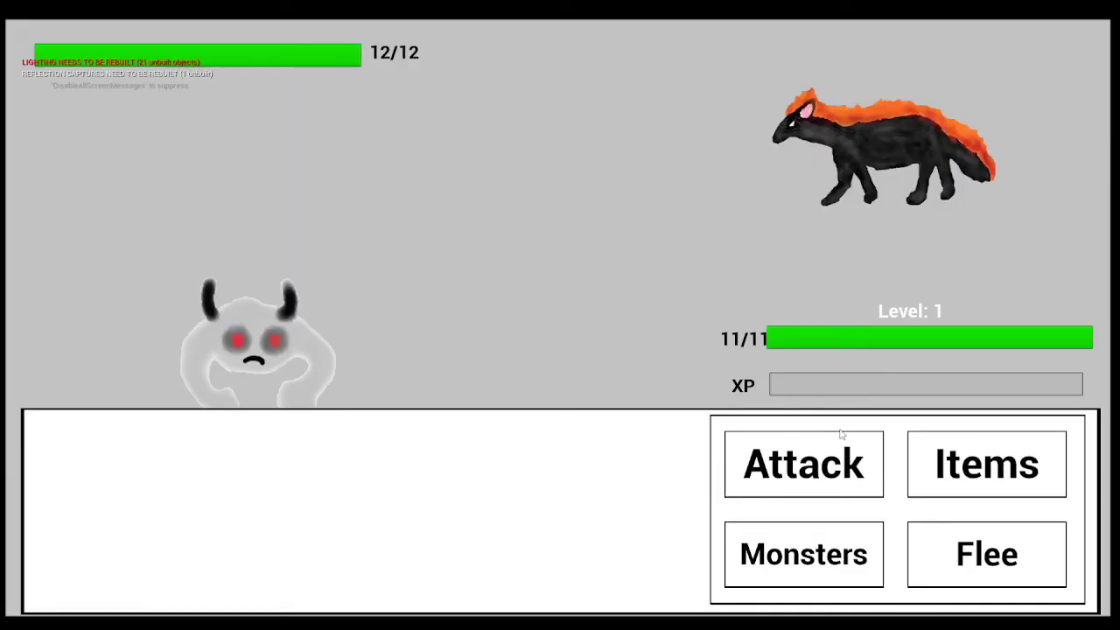
Win the next fight with repeated FireBreath attacks.
left_click(802, 464)
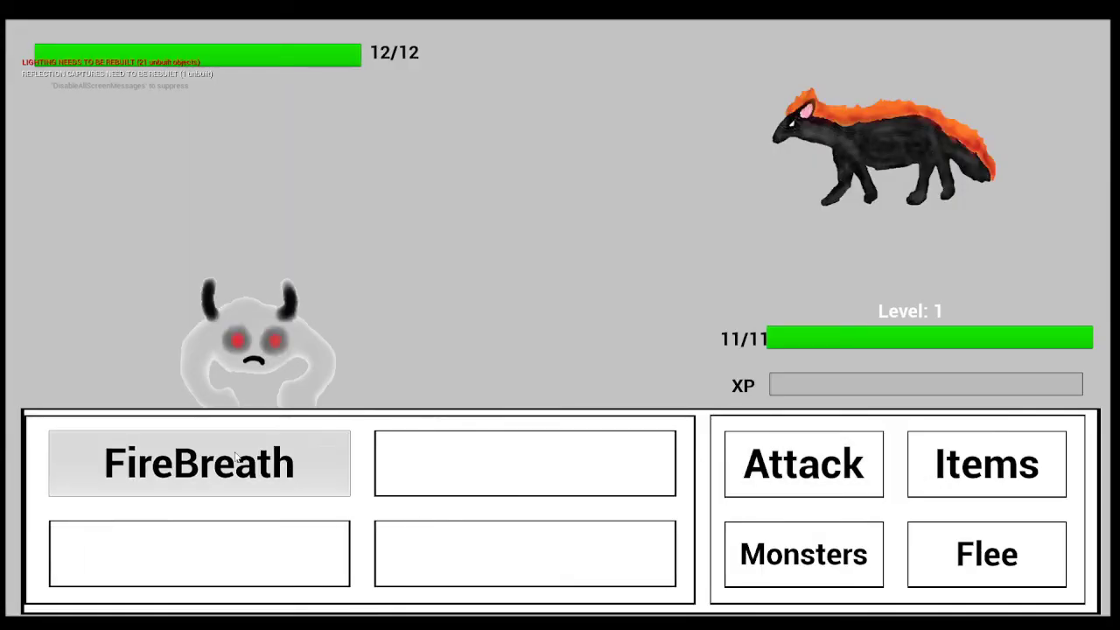
left_click(198, 463)
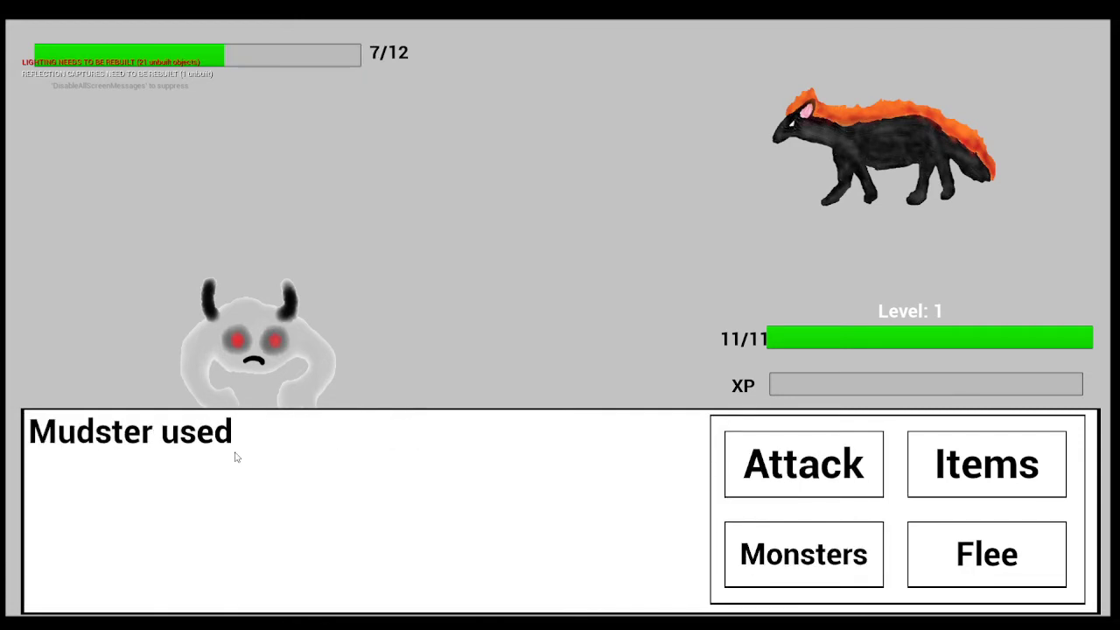
left_click(804, 464)
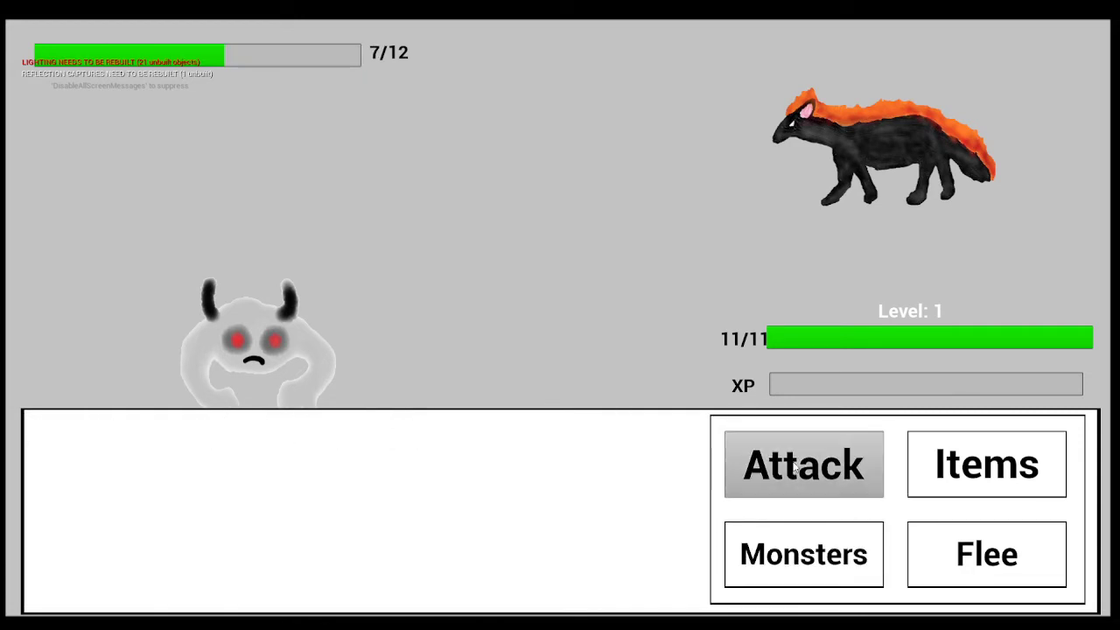
left_click(802, 463)
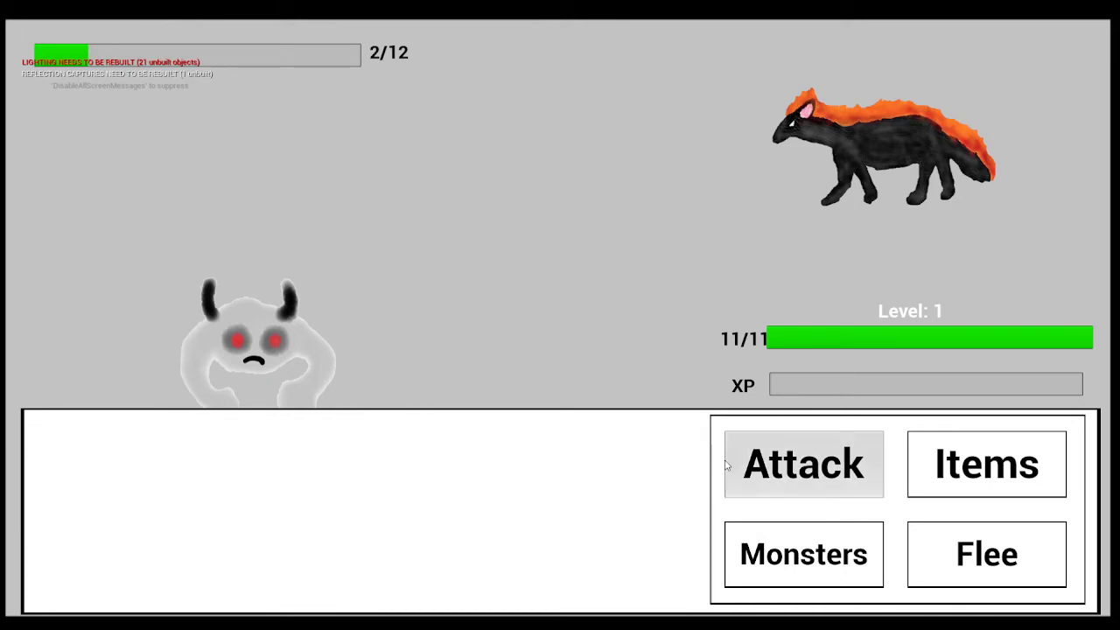
left_click(803, 464)
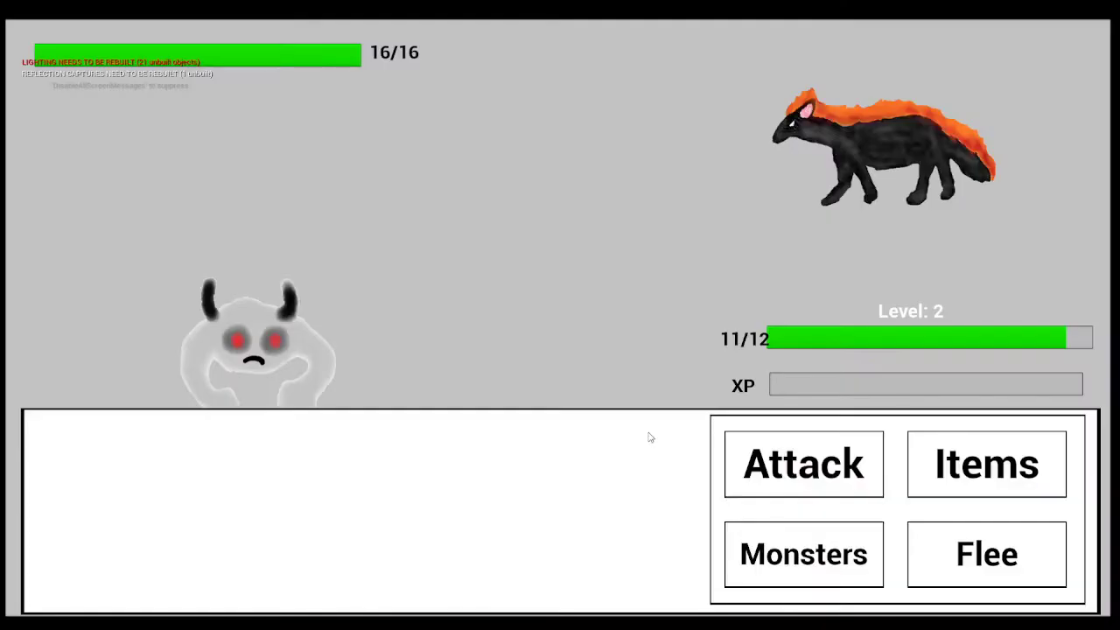
Attack the fire fox with FireBreath until it drops to 1/16.
left_click(803, 464)
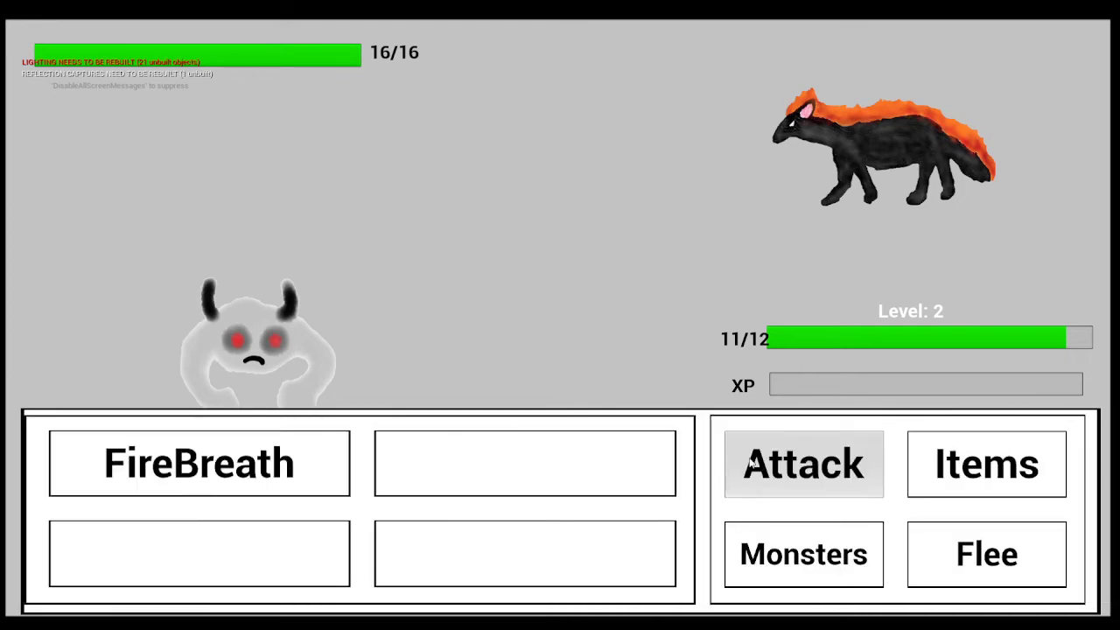
left_click(198, 463)
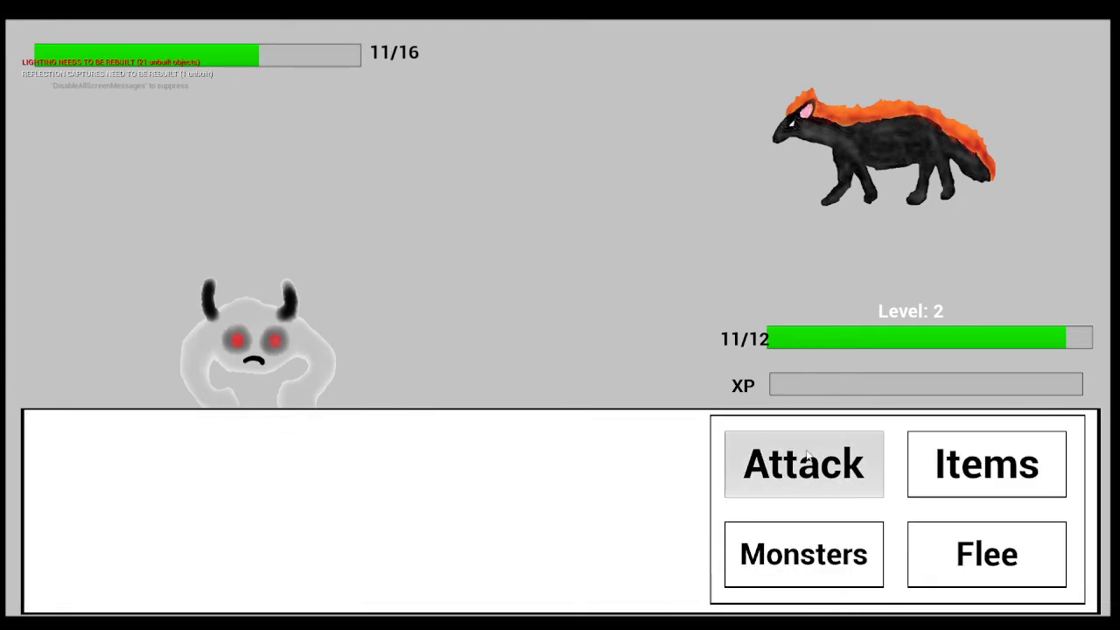
left_click(802, 464)
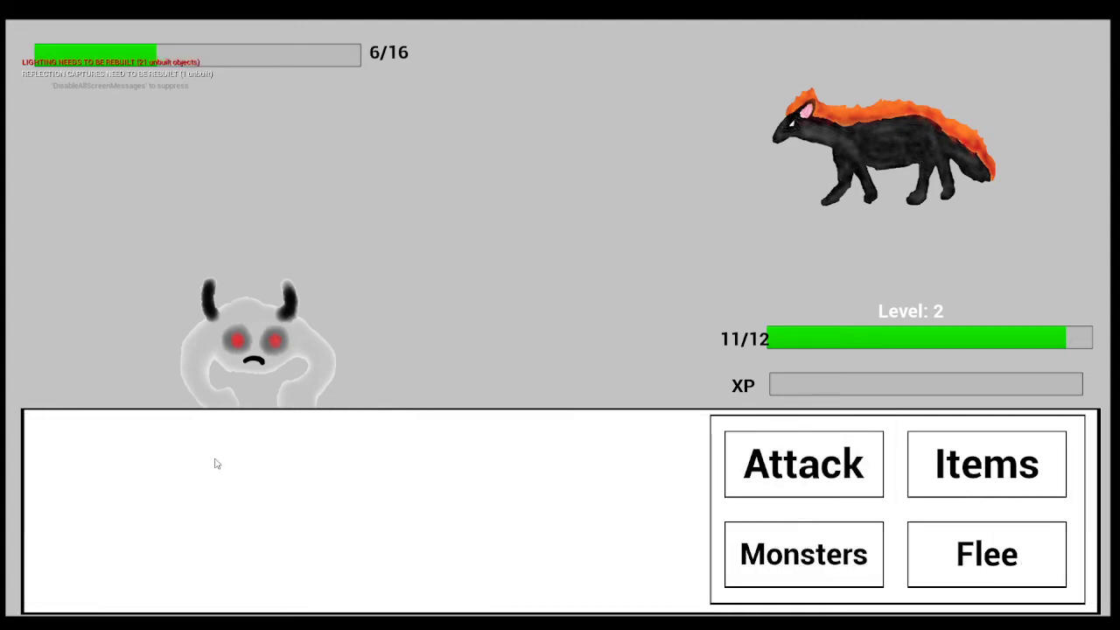
left_click(802, 464)
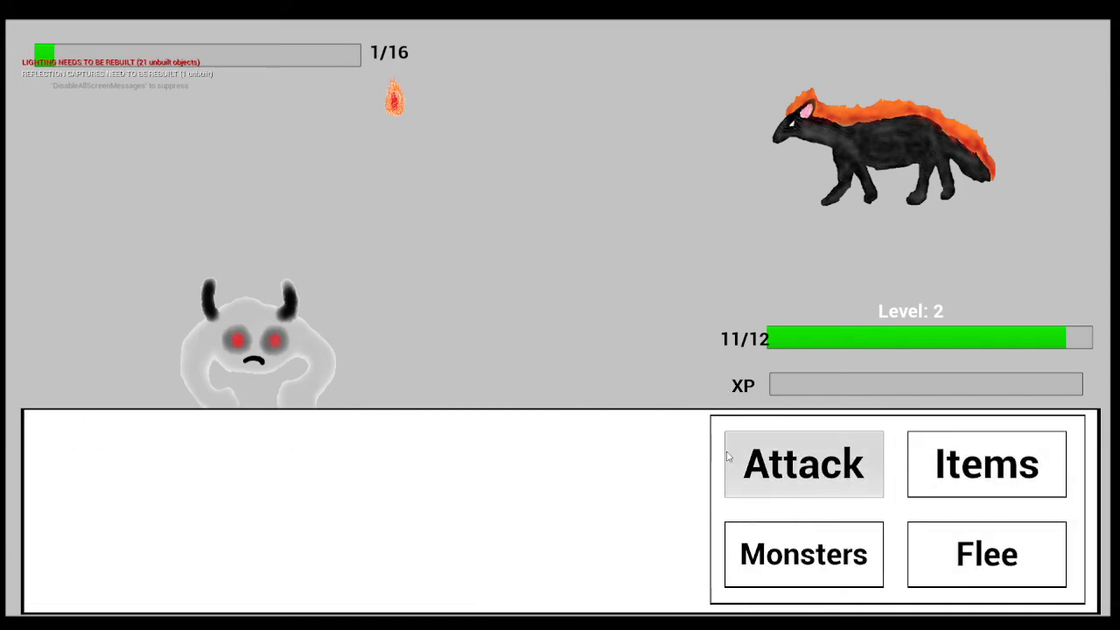
left_click(803, 464)
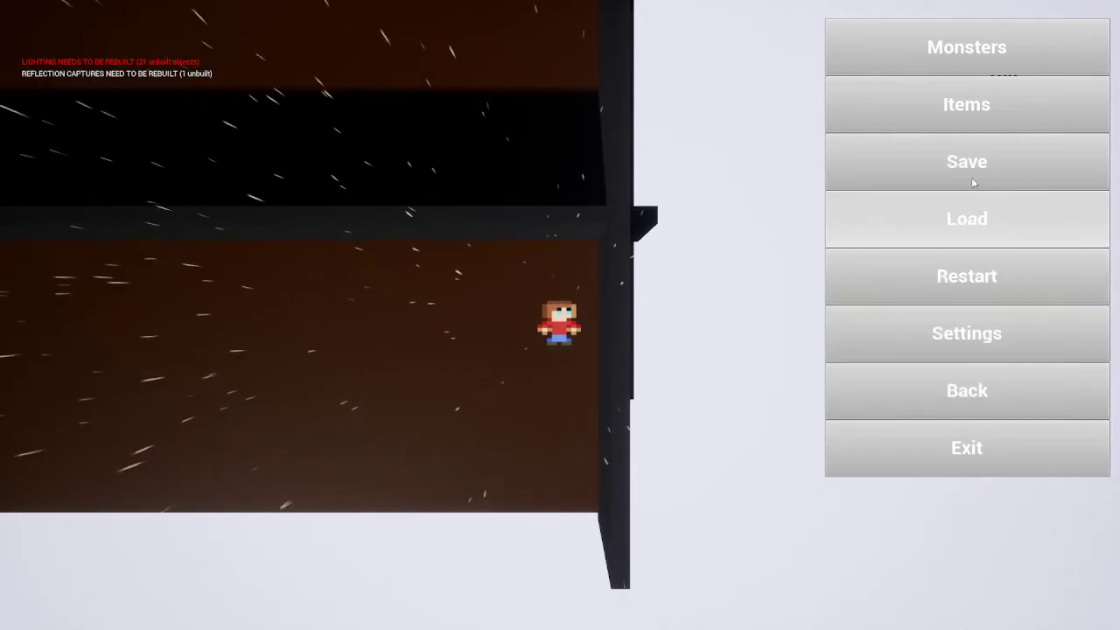
mouse_move(985, 240)
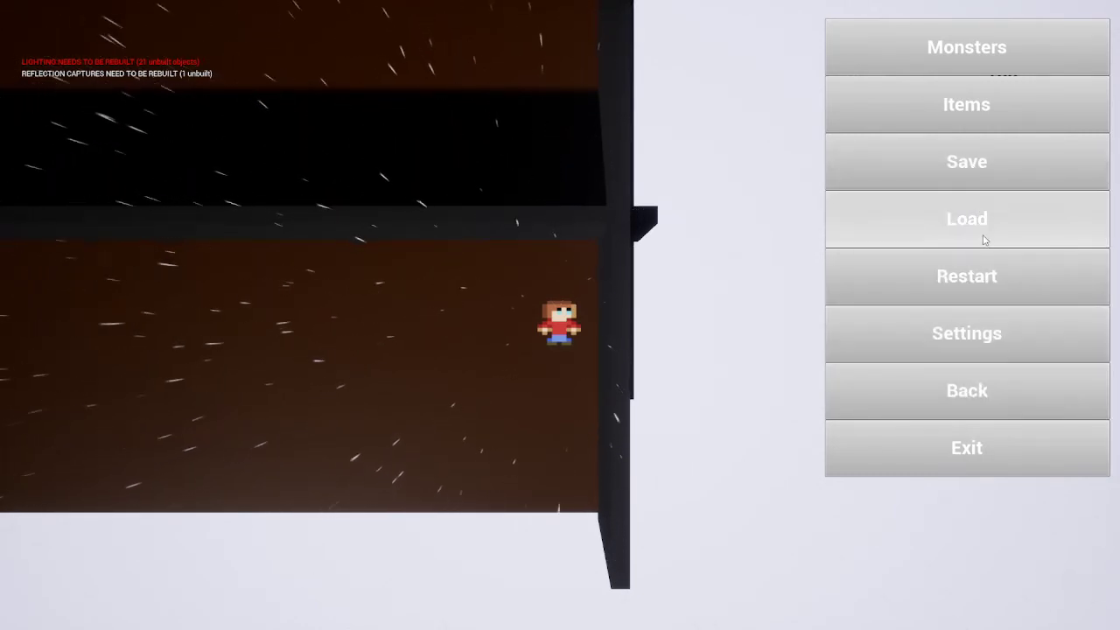
mouse_move(934, 228)
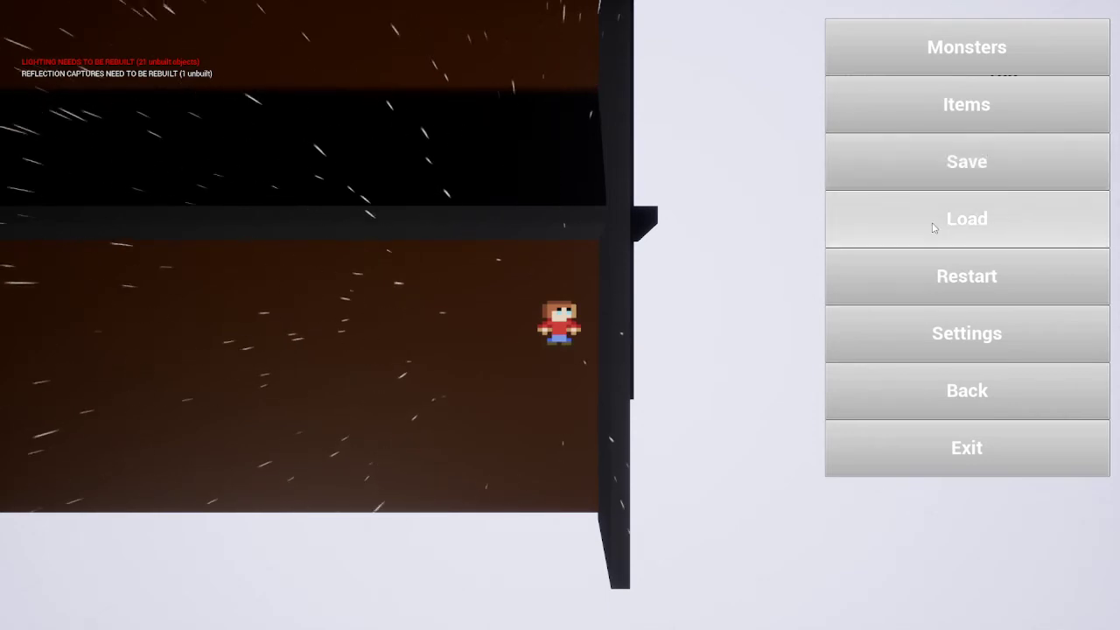
Load the saved game and restart the level onto the Level Metrics test map.
left_click(966, 219)
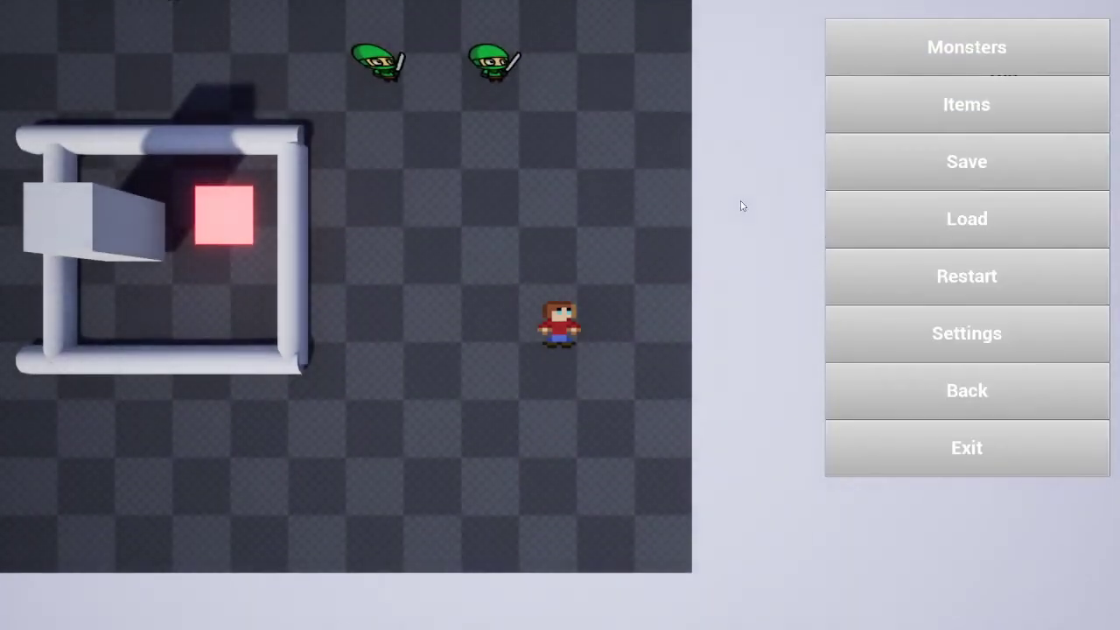
mouse_move(1042, 208)
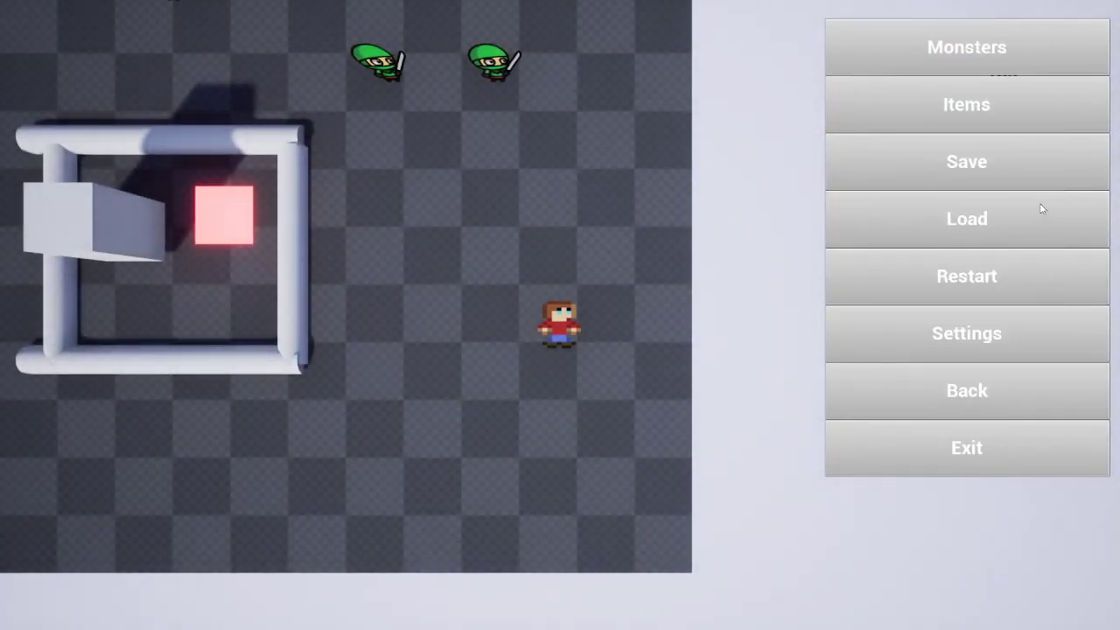
left_click(966, 390)
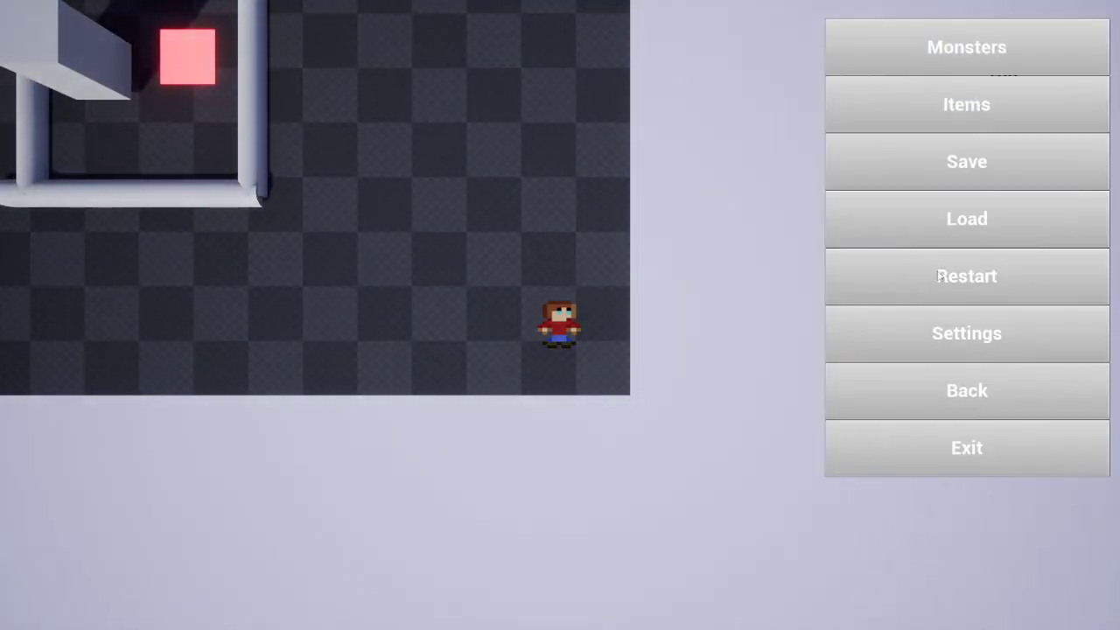
mouse_move(987, 442)
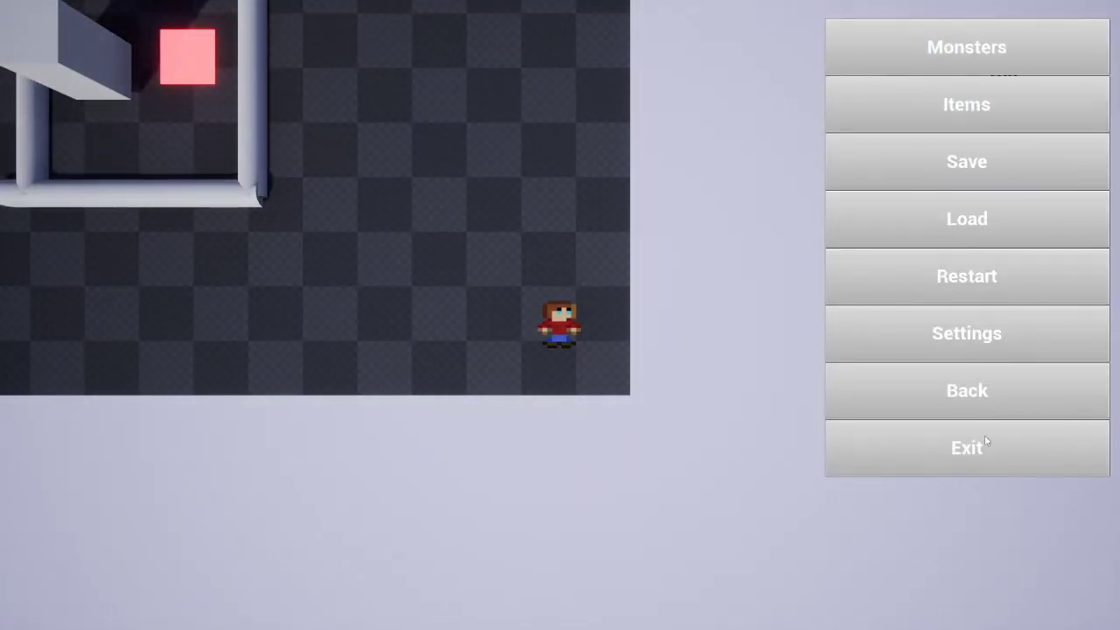
left_click(966, 390)
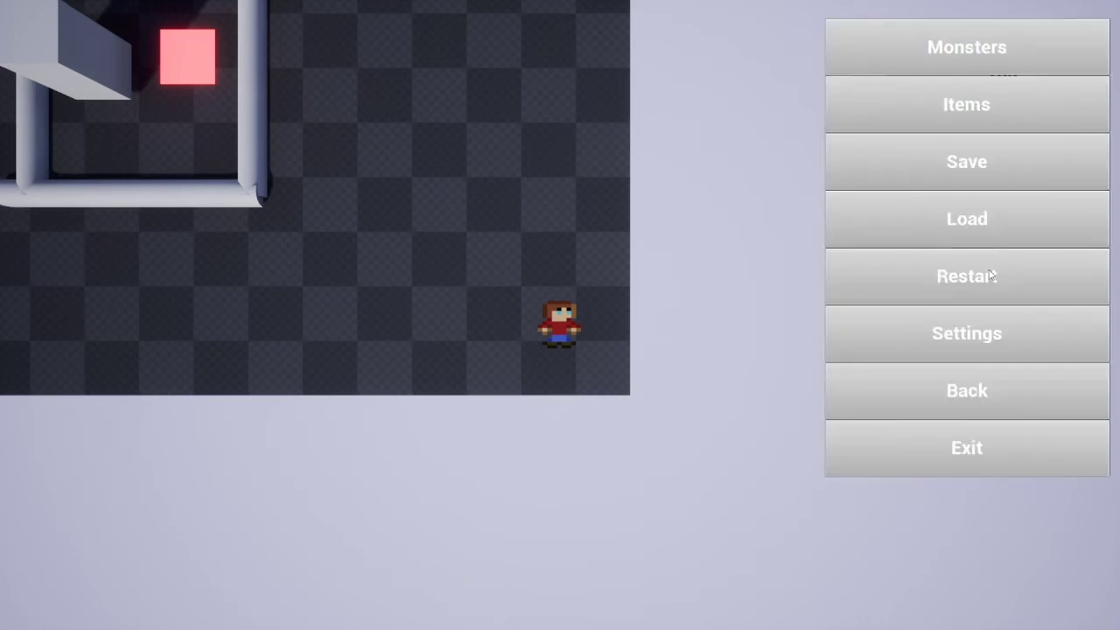
mouse_move(963, 280)
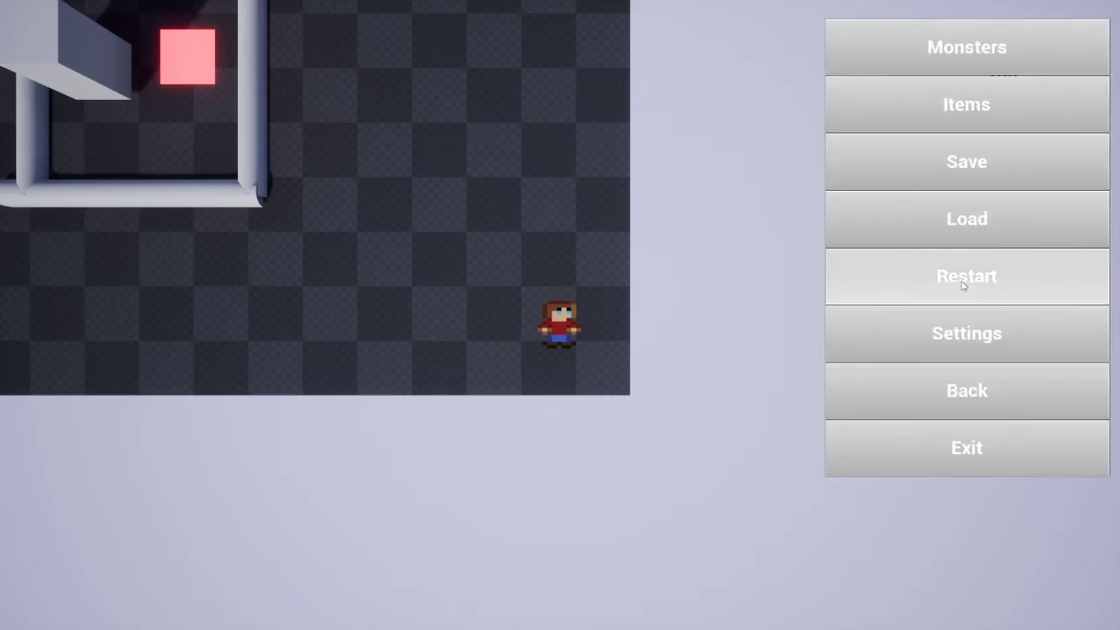
left_click(967, 276)
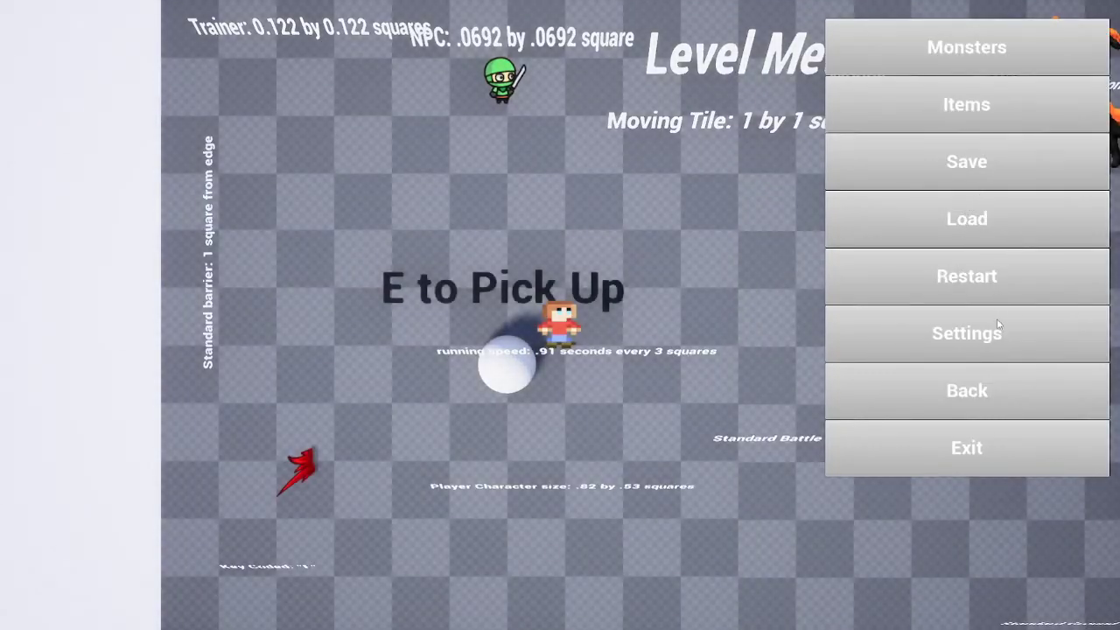
Return to the main menu, pick a level from Level Select, and walk toward the enemy.
left_click(966, 390)
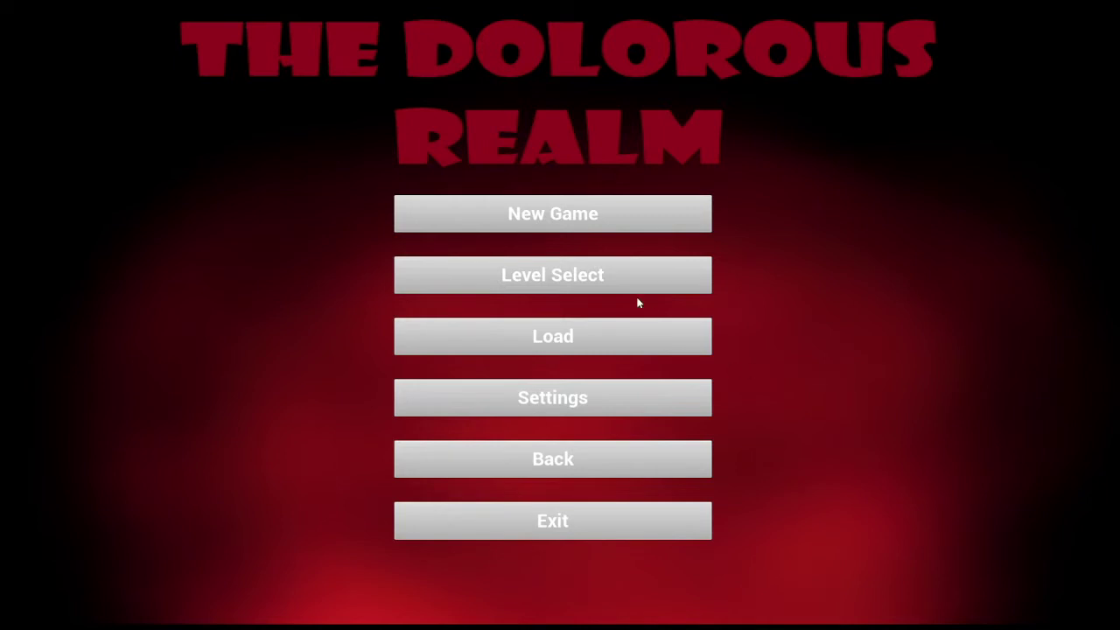
left_click(552, 275)
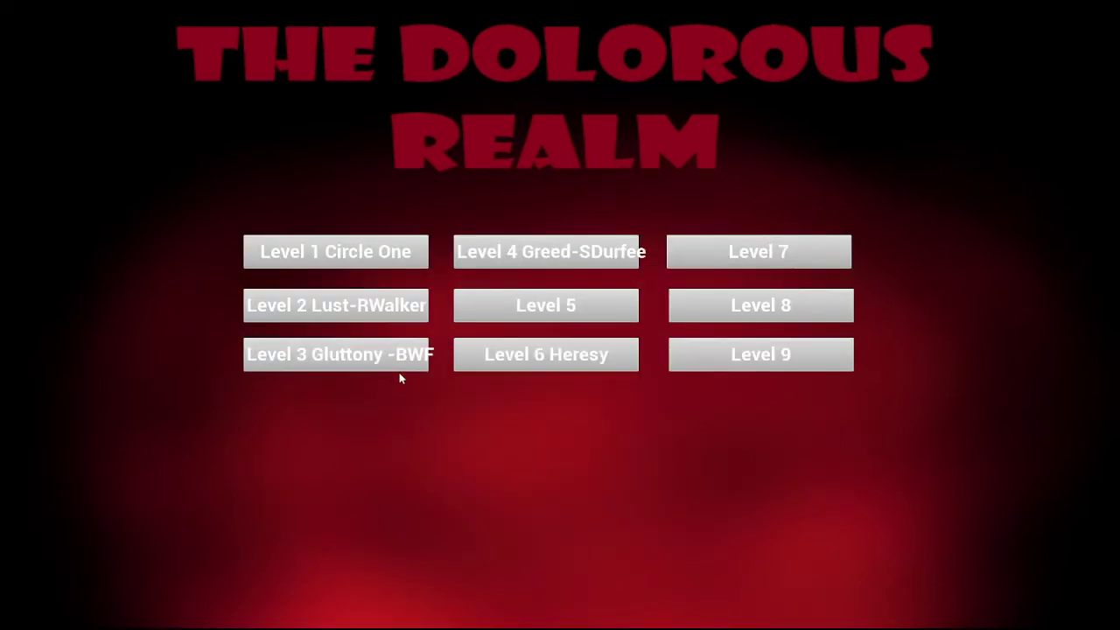
mouse_move(505, 279)
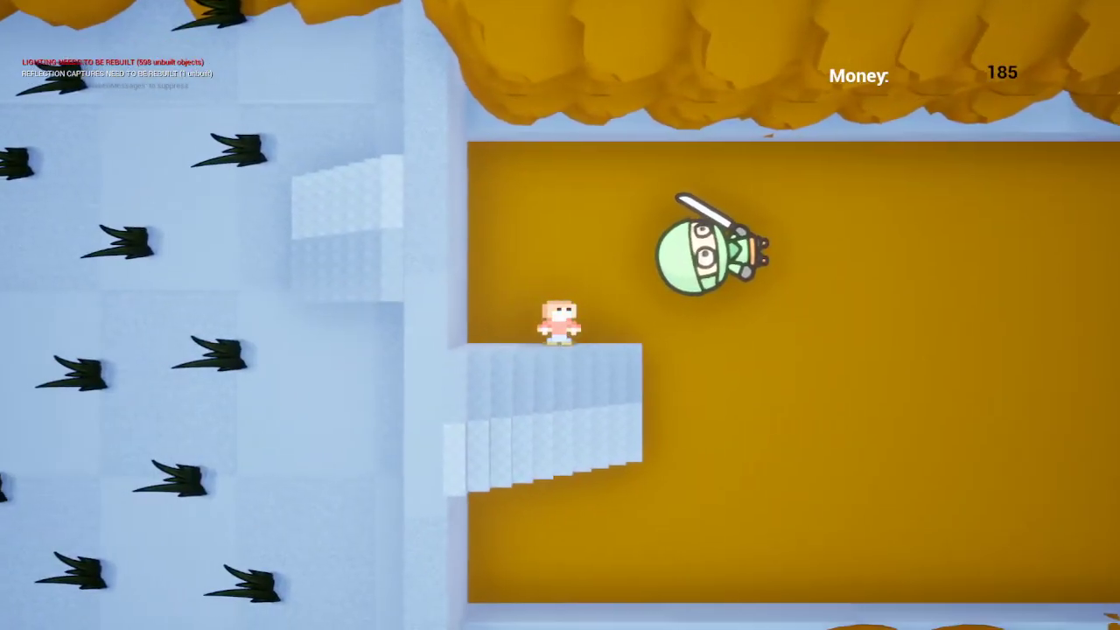
key("e")
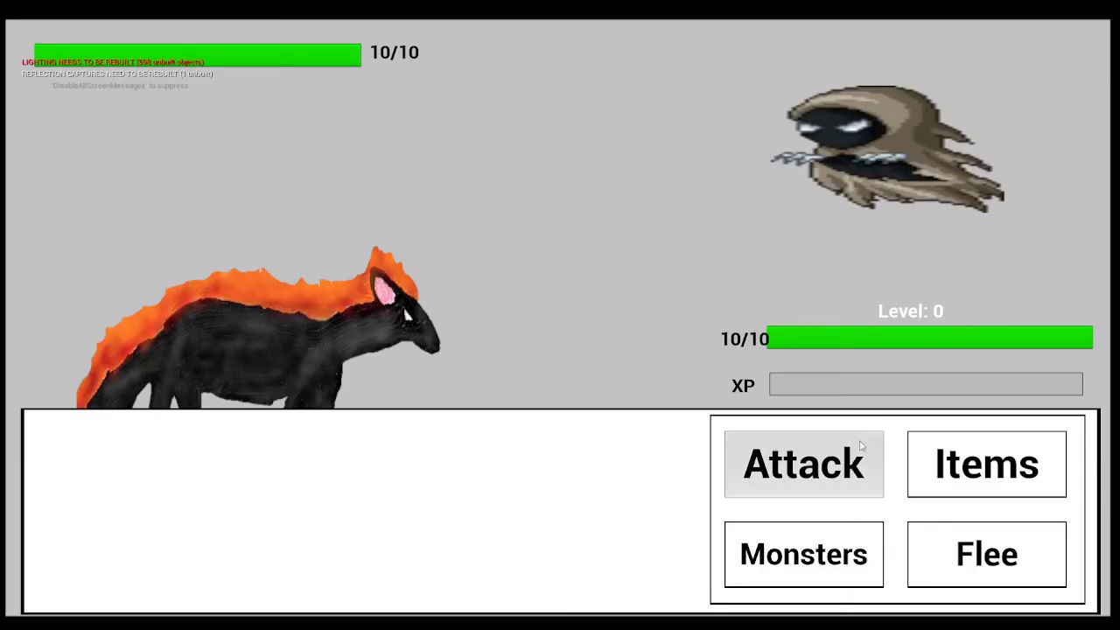
Swap in the first Tempemon from the monster team.
left_click(803, 554)
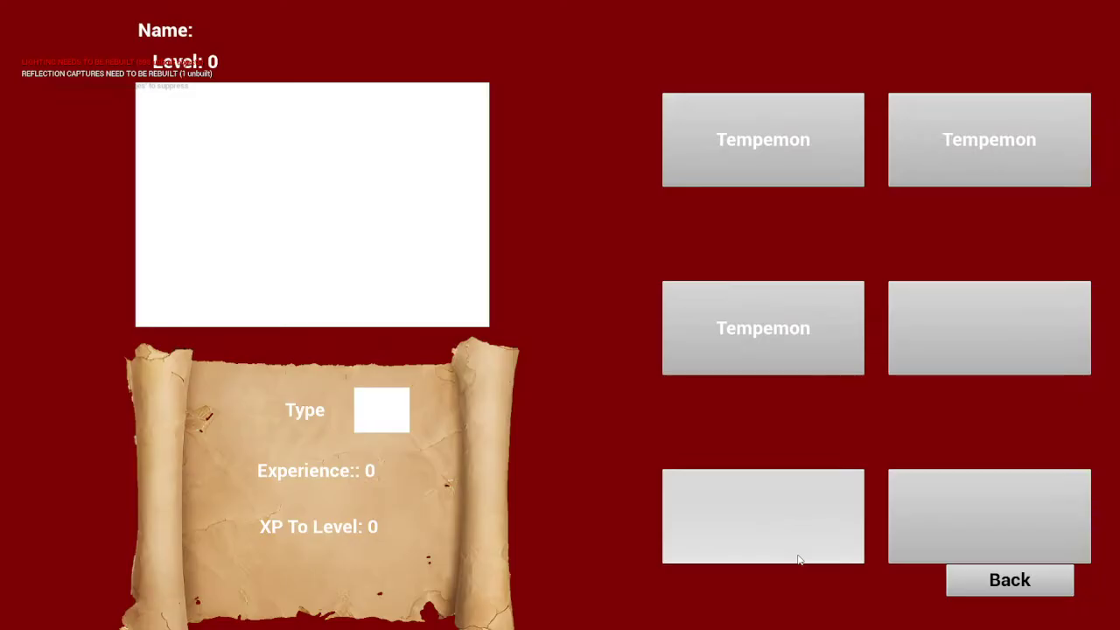
mouse_move(1024, 571)
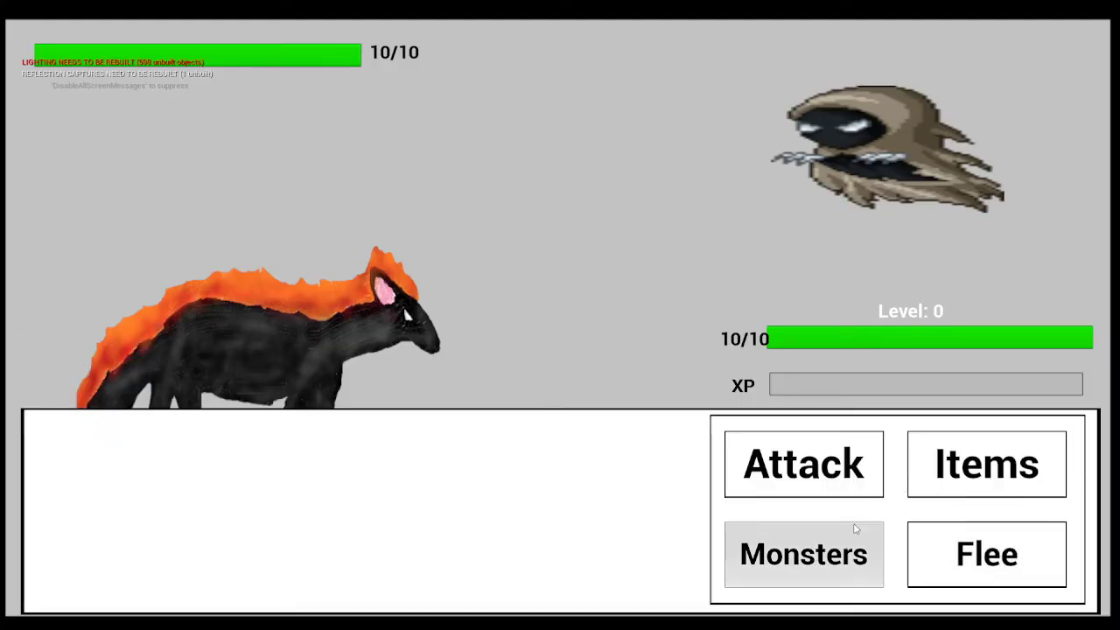
left_click(803, 554)
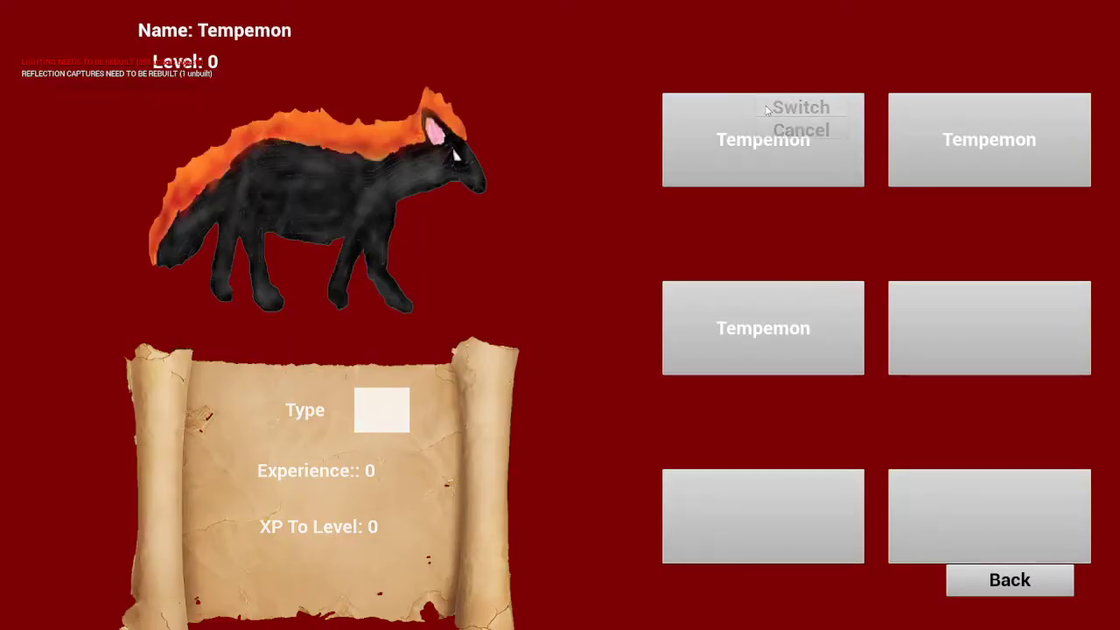
left_click(763, 140)
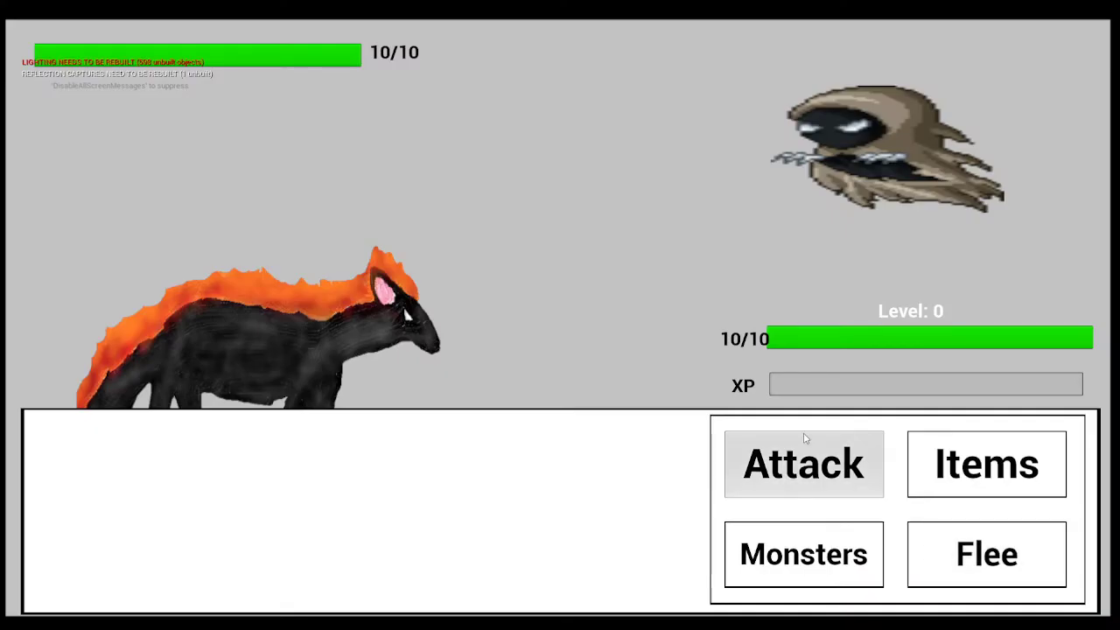
Hit the hooded ghost with FireBreath, then cancel Tempemon's evolution.
left_click(803, 463)
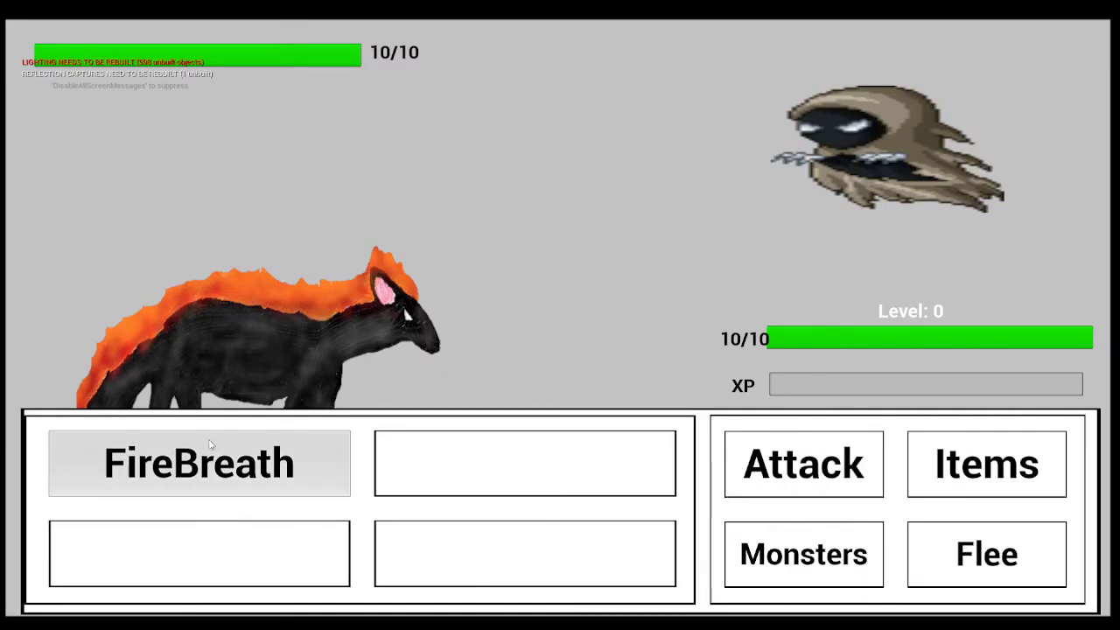
left_click(199, 463)
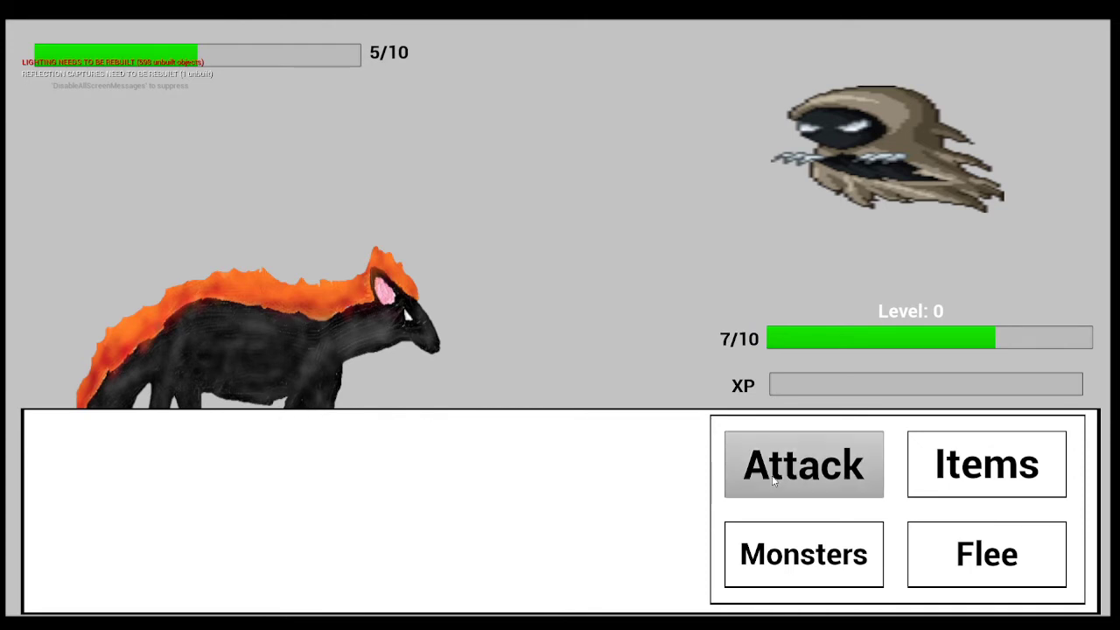
left_click(804, 464)
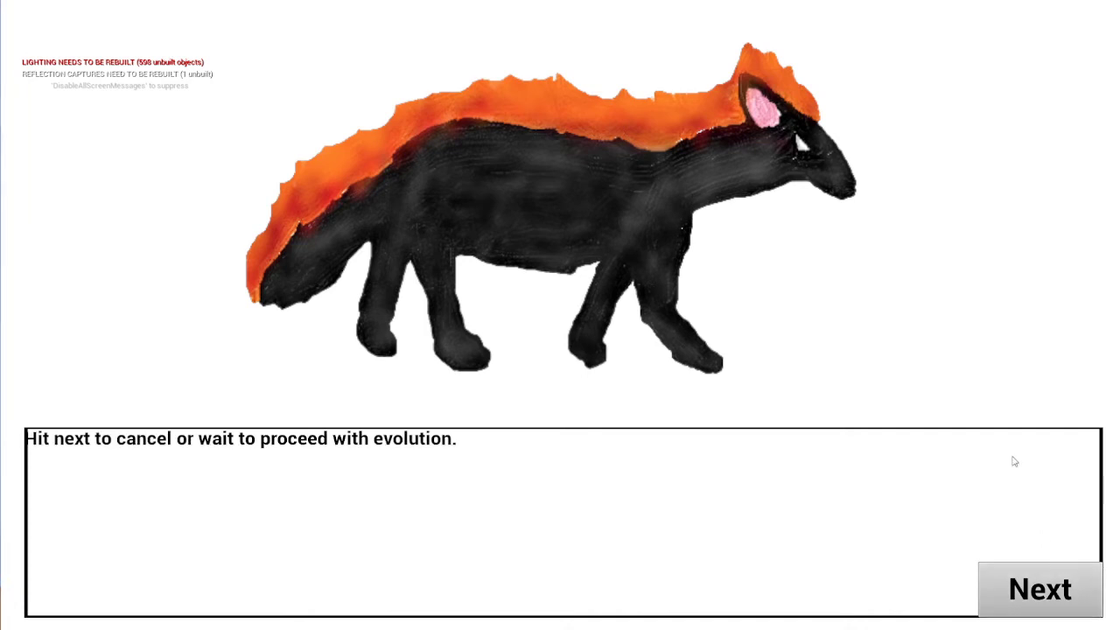
left_click(1040, 588)
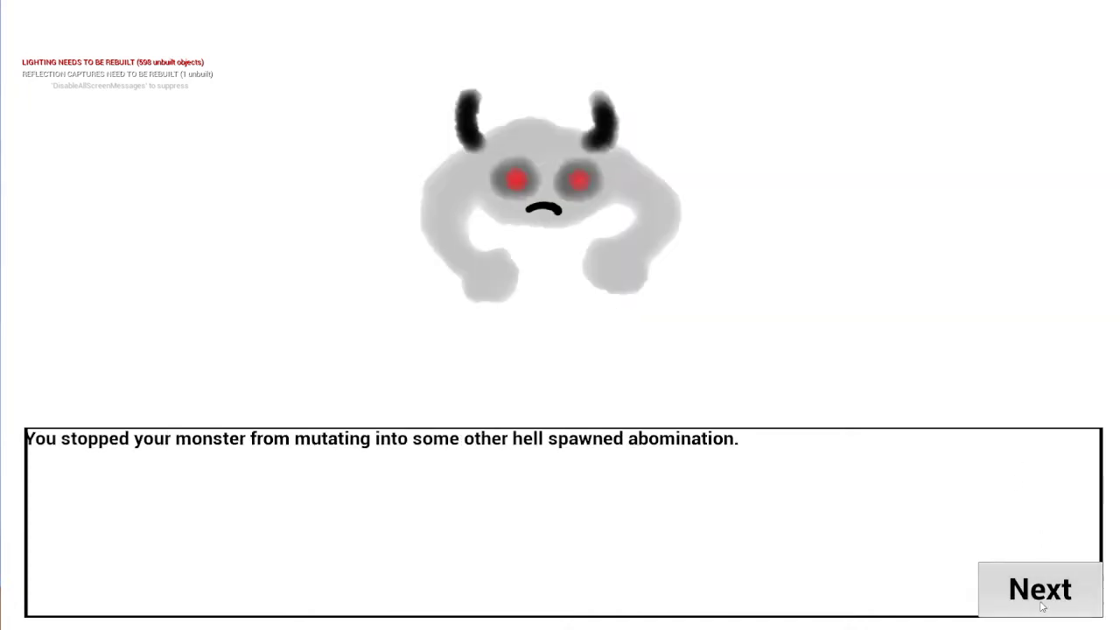
left_click(1040, 588)
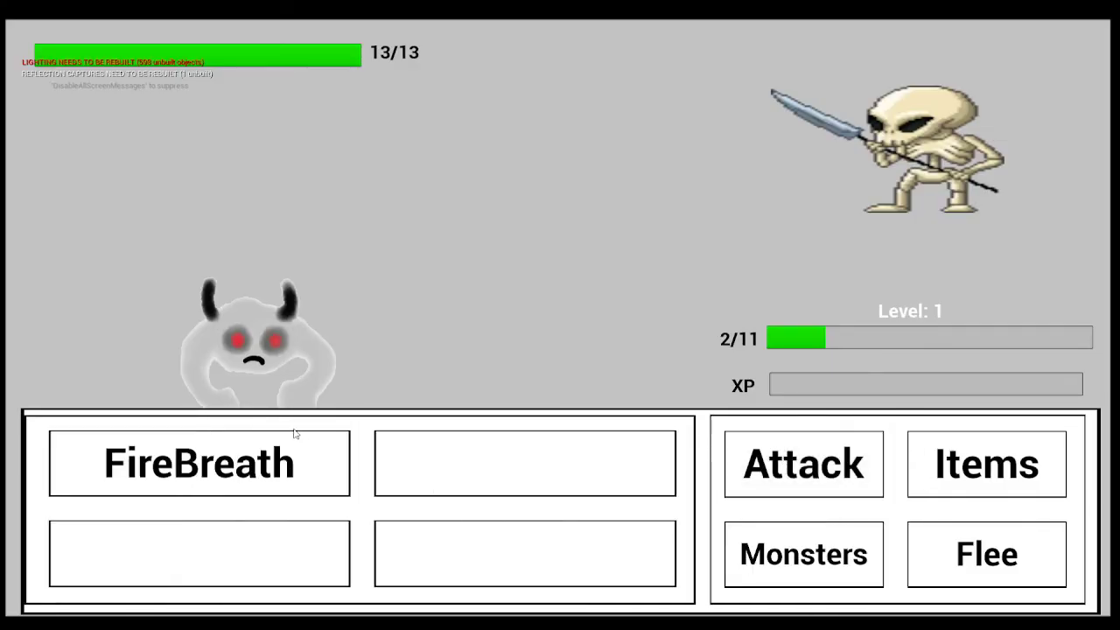
FireBreath the skeleton, then send Tempemon in from the monster roster.
left_click(198, 463)
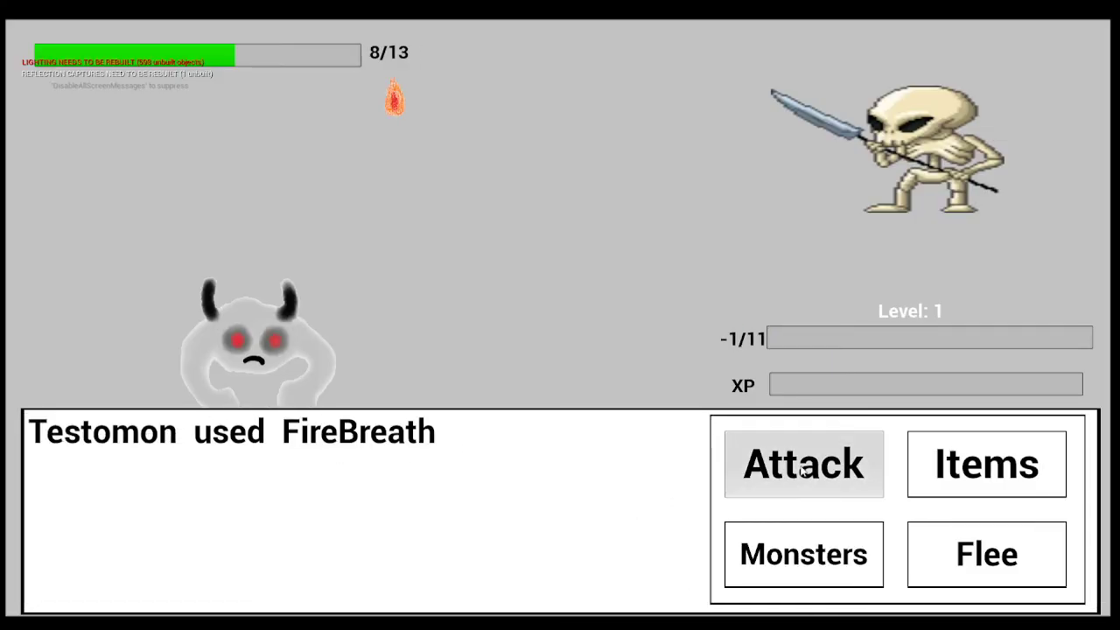
left_click(803, 554)
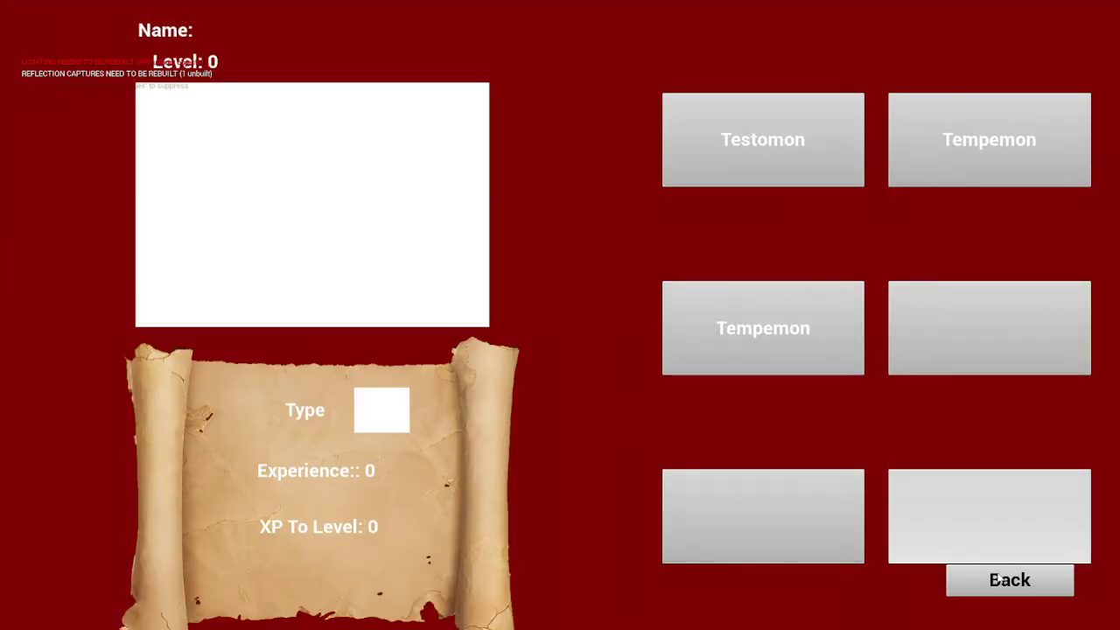
left_click(989, 139)
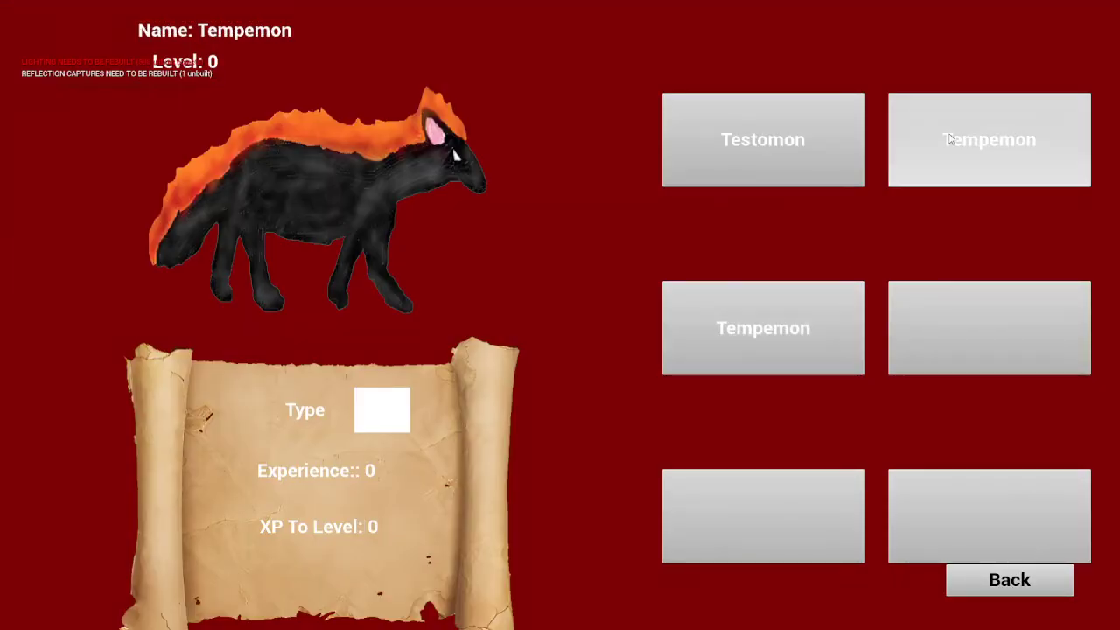
left_click(990, 140)
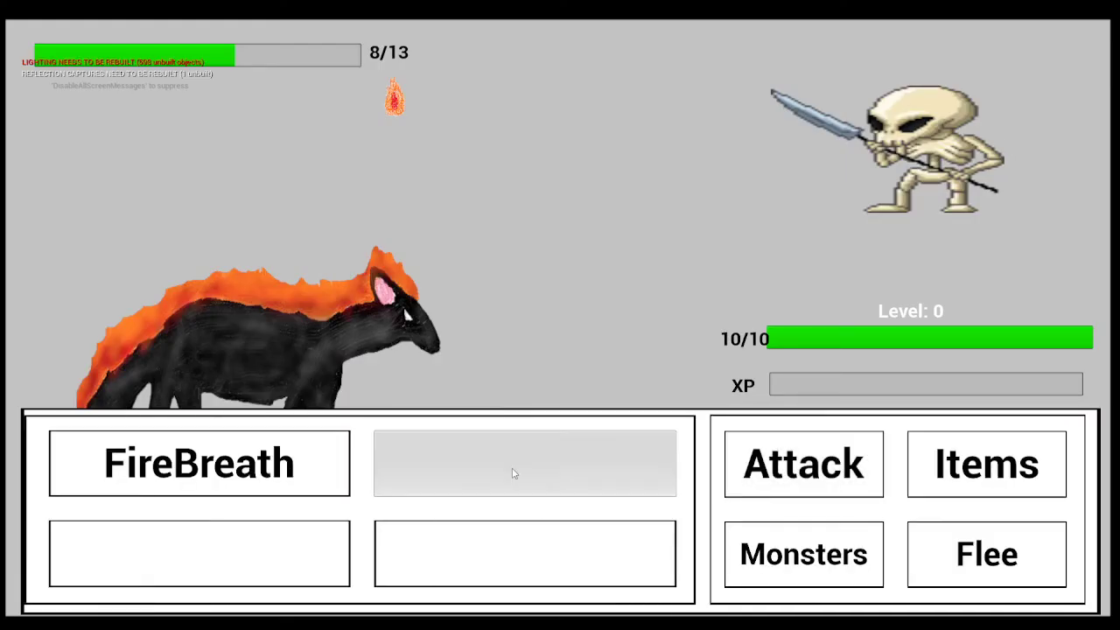
Finish the skeleton spearman with FireBreath, dropping it to 1/13.
left_click(199, 463)
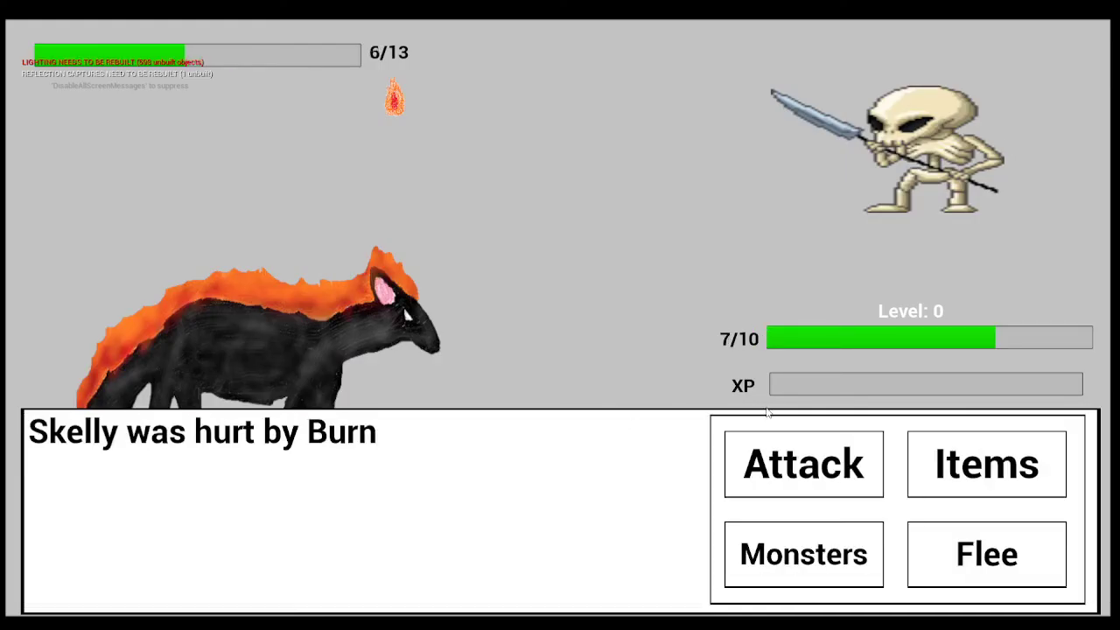
left_click(803, 463)
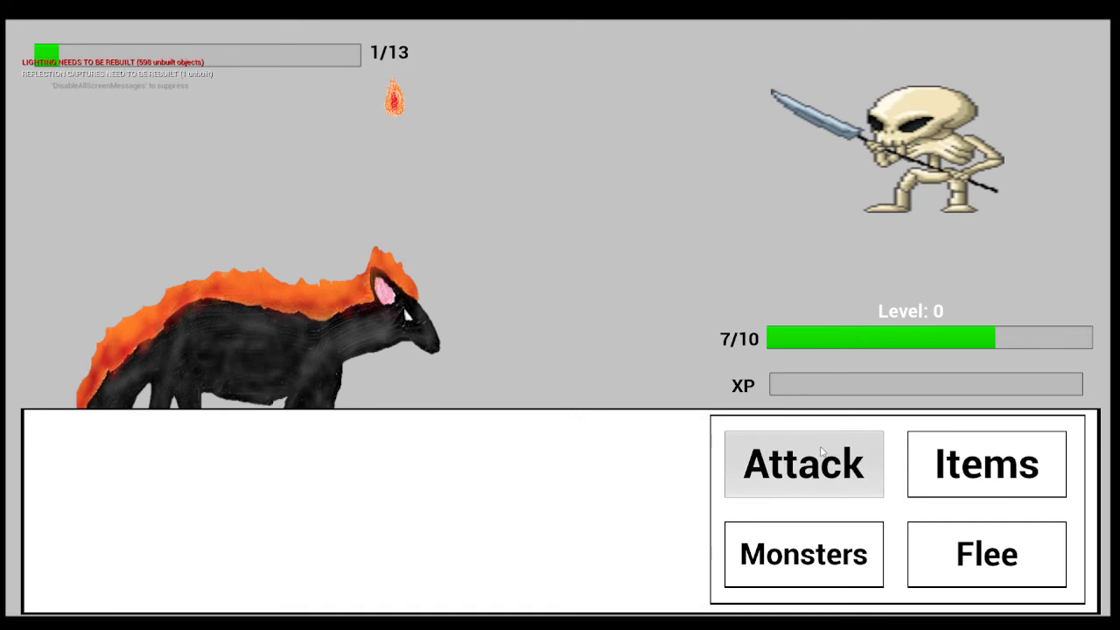
left_click(802, 464)
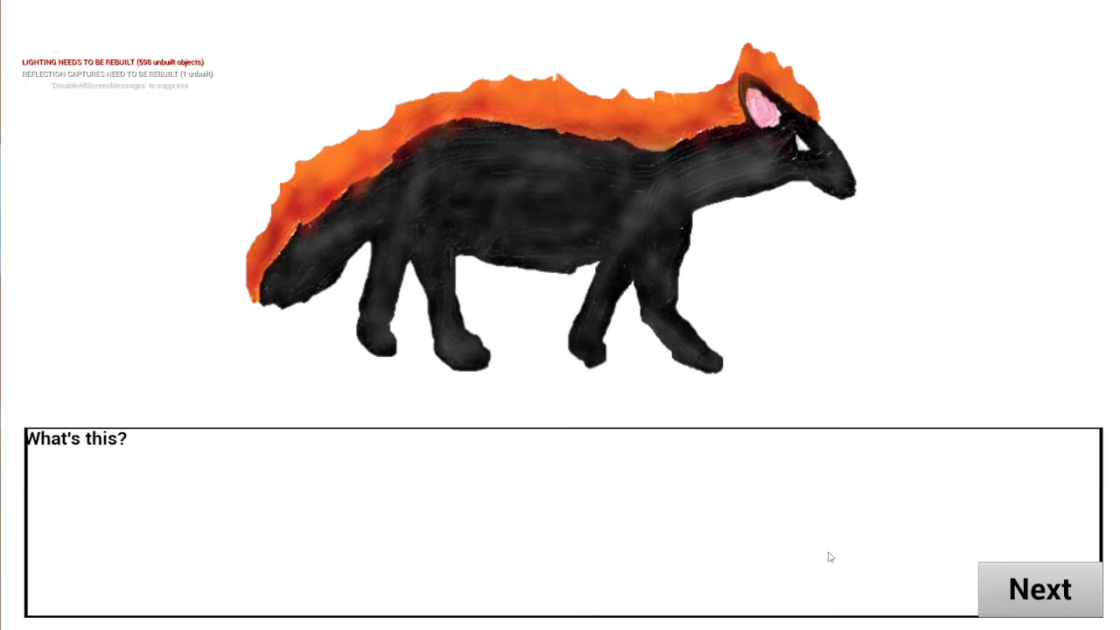
mouse_move(1025, 577)
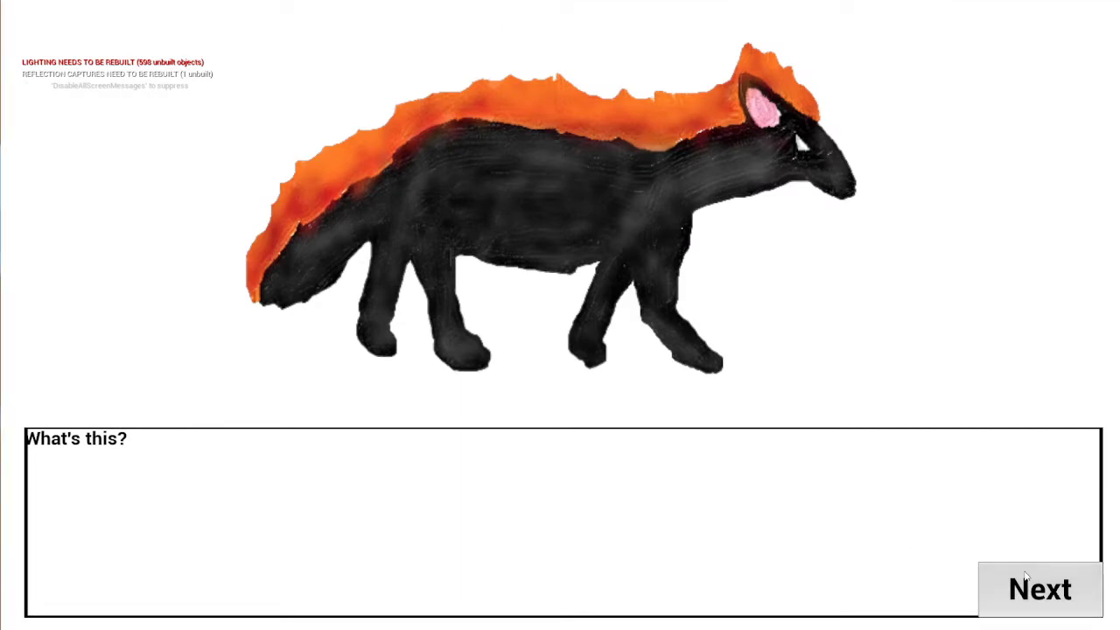
Advance through the 'What's this?' and mutation messages to the next battle.
left_click(1040, 588)
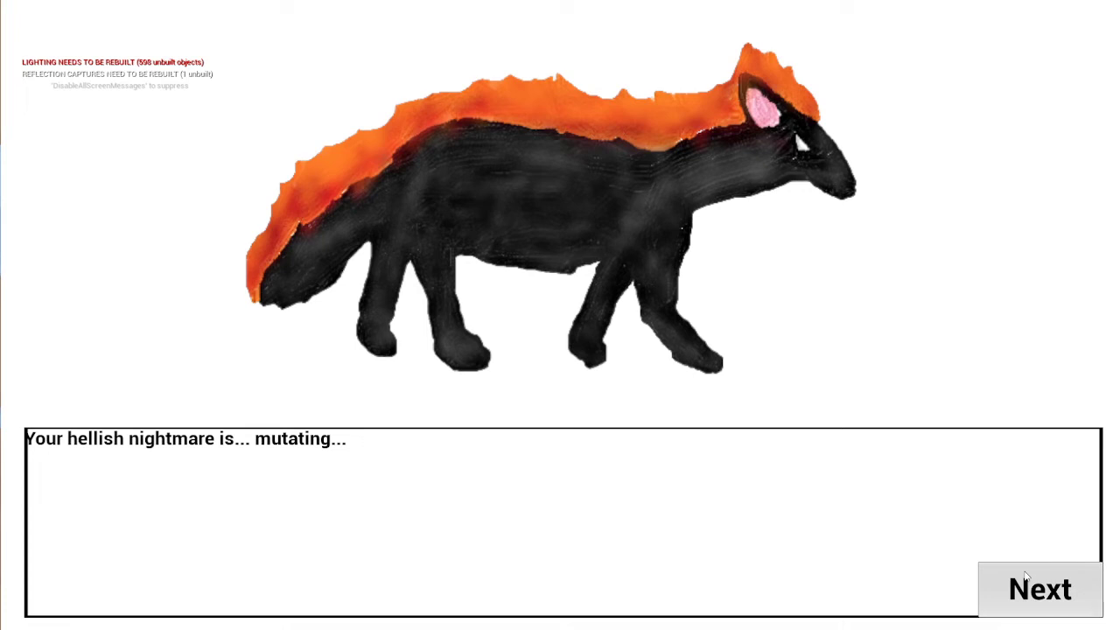
left_click(1040, 588)
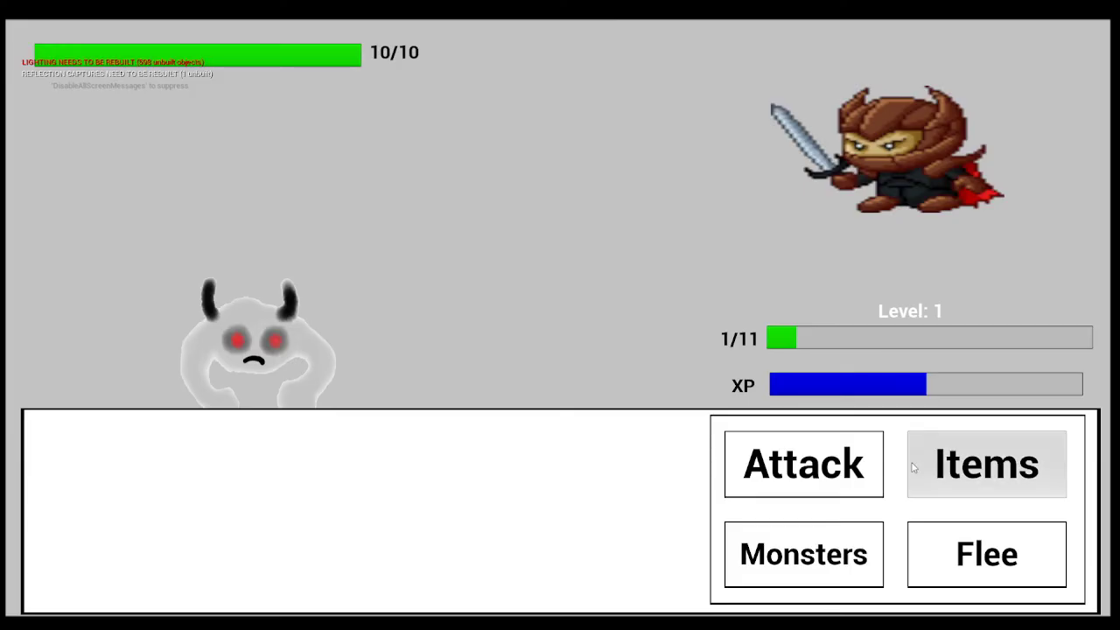
Swap Tempemon in from the monster roster against the dark knight.
left_click(803, 554)
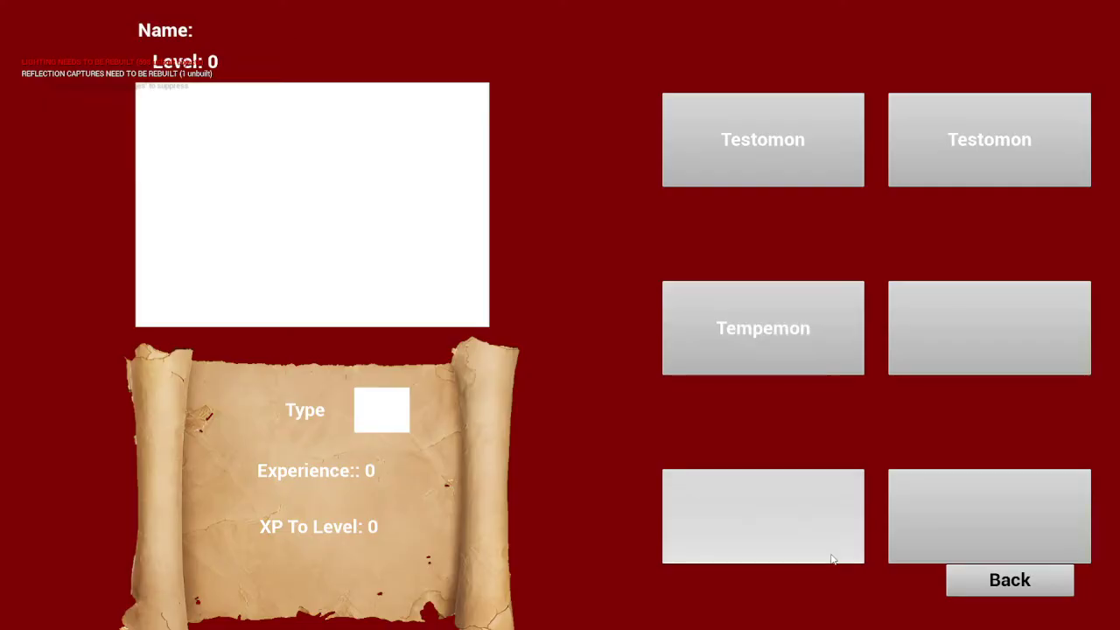
left_click(762, 327)
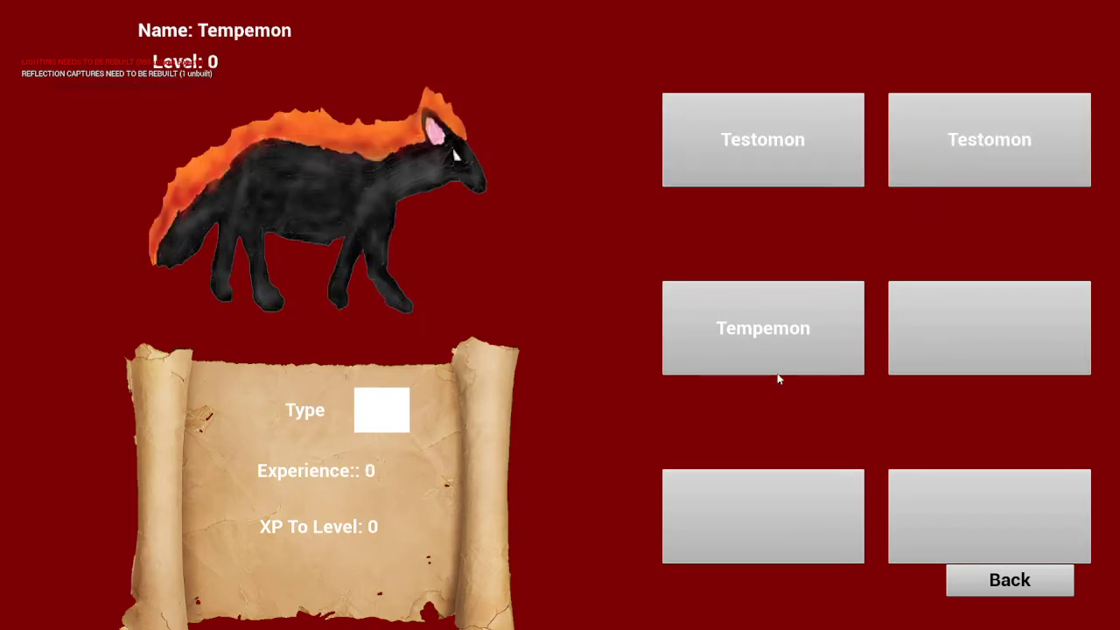
left_click(762, 327)
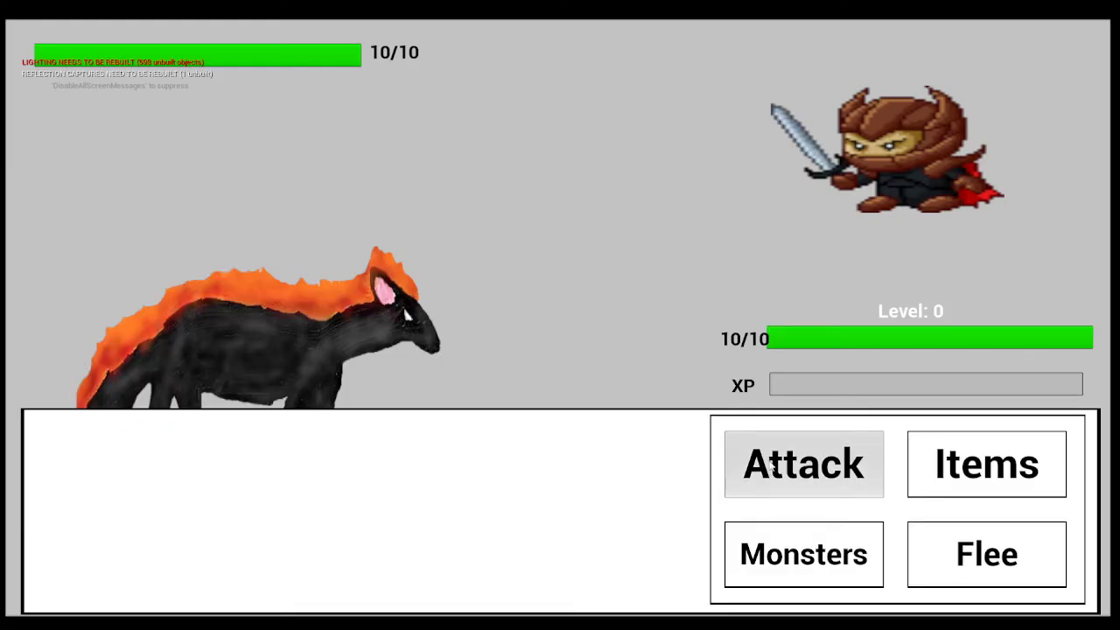
Hit the dark knight with Tempemon's FireBreath attack.
left_click(803, 463)
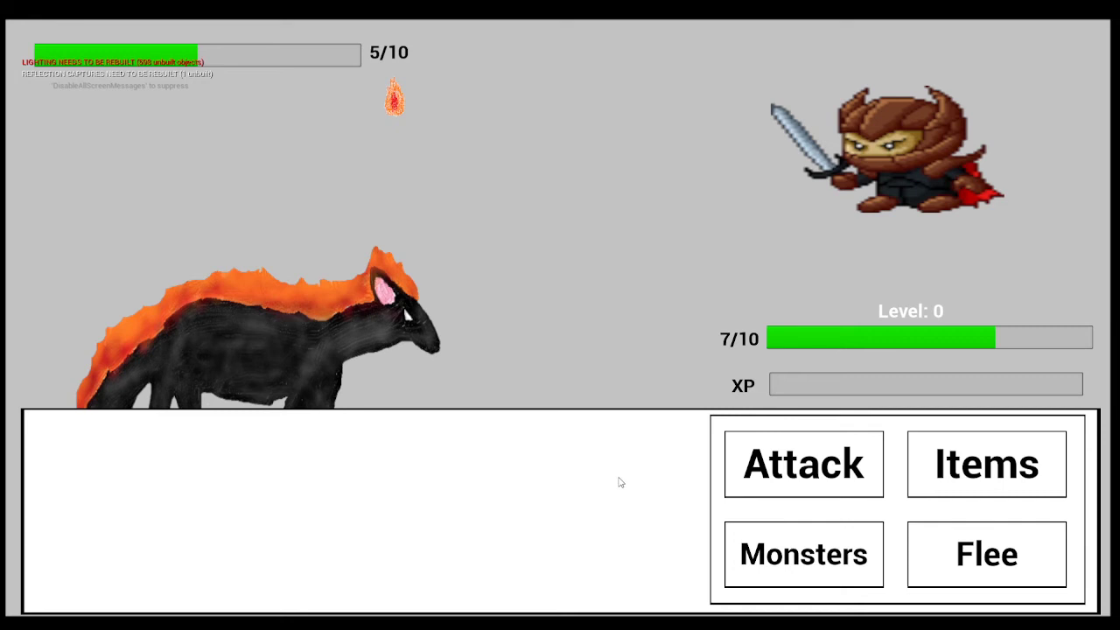
mouse_move(685, 449)
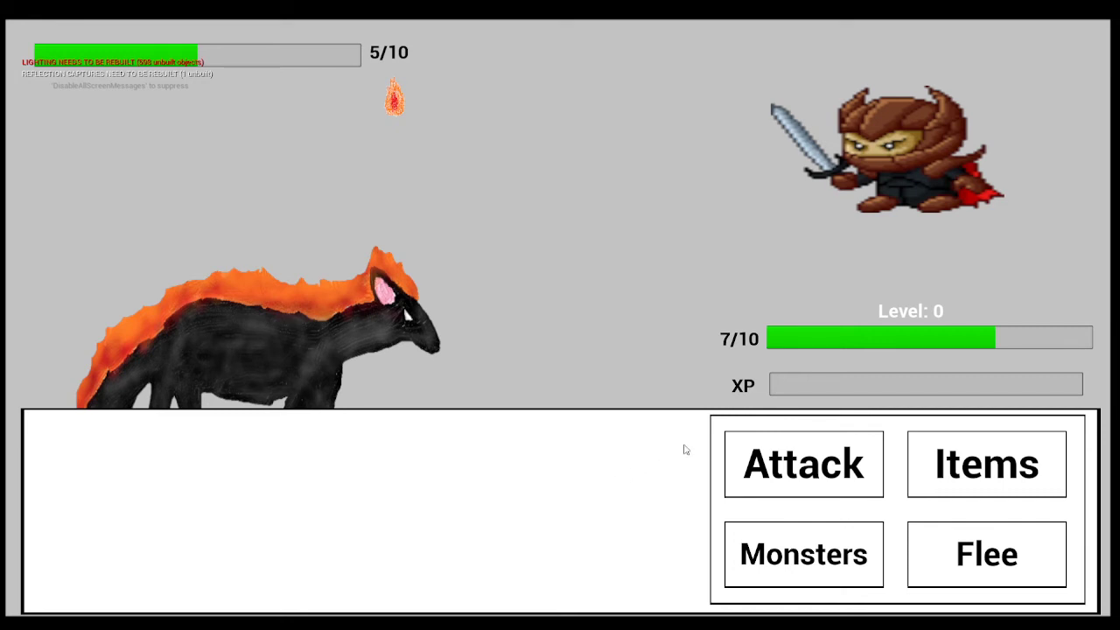
left_click(803, 463)
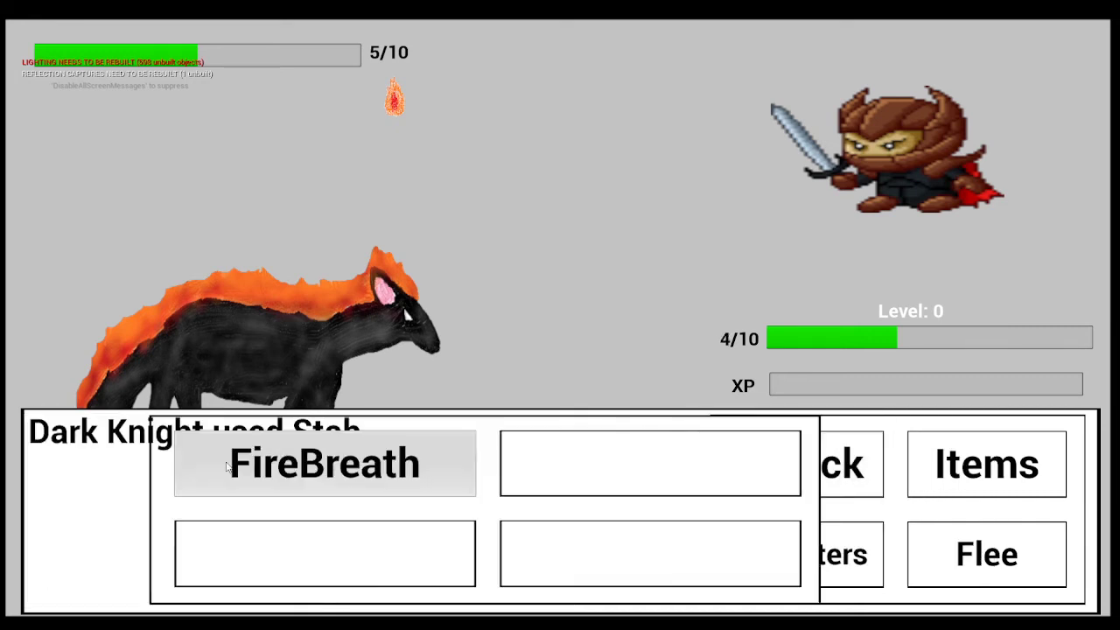
left_click(325, 463)
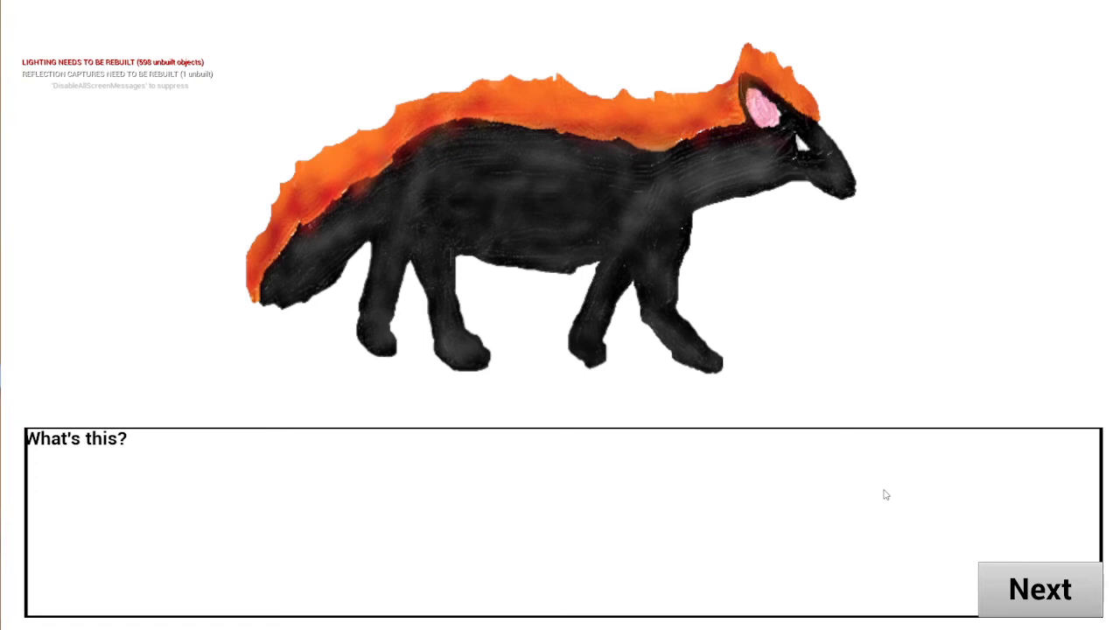
Finish the evolution dialogue, flee the skeleton battle, then attack the bone dragon.
left_click(1040, 589)
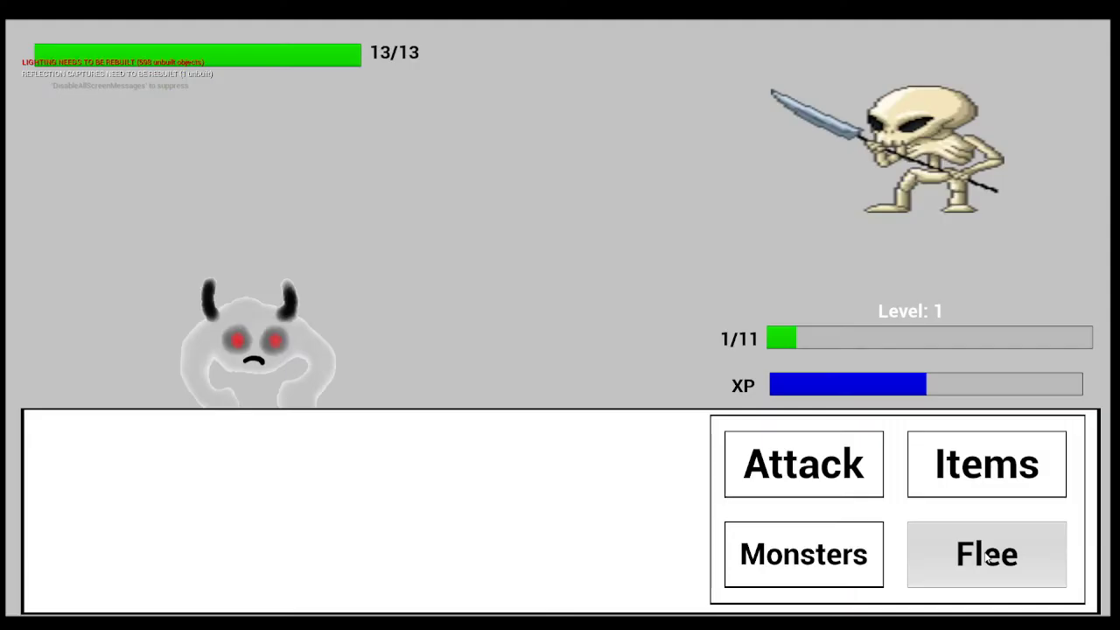
left_click(987, 554)
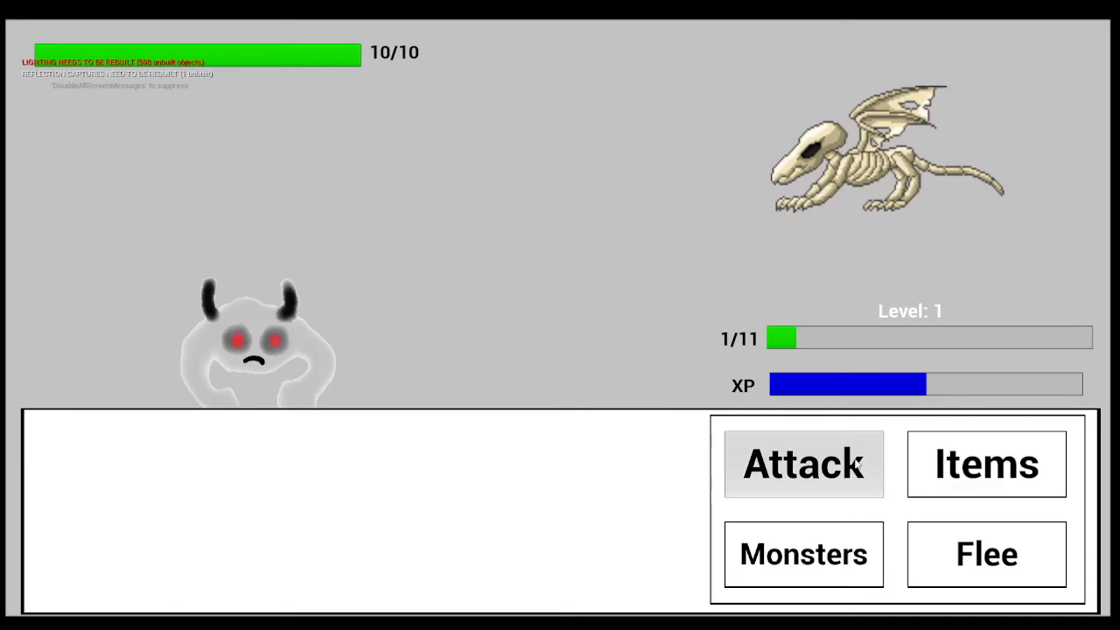
left_click(987, 553)
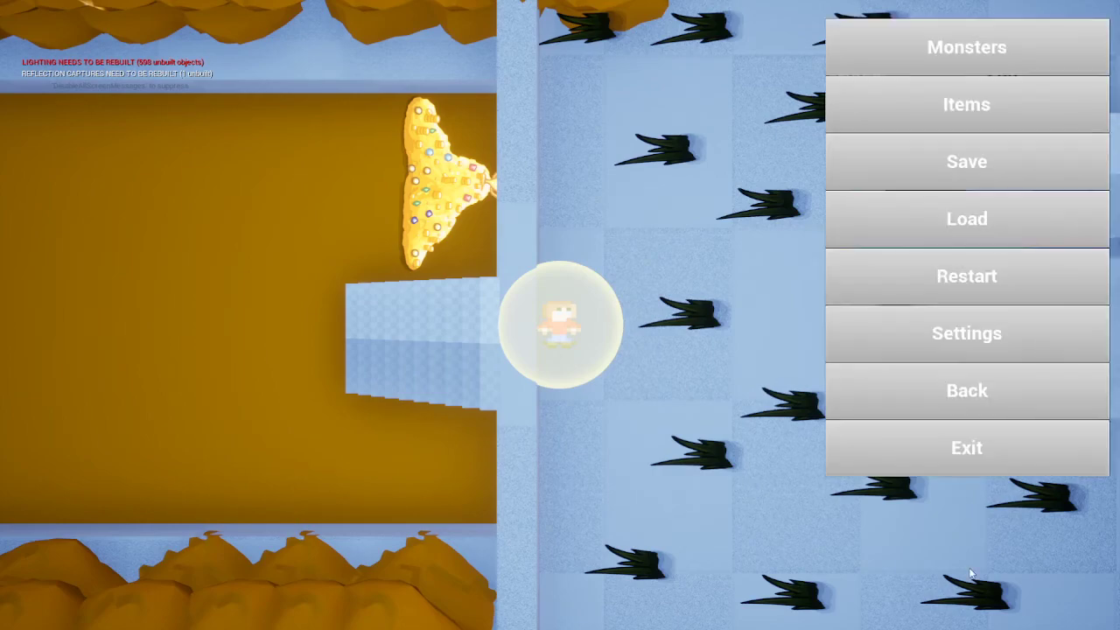
mouse_move(966, 448)
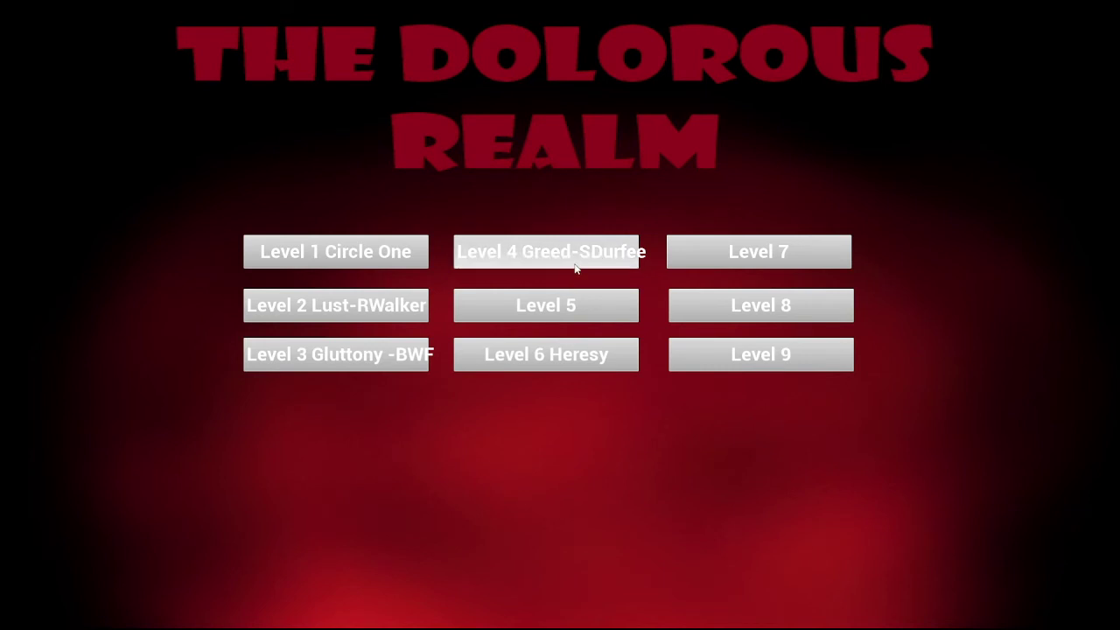
mouse_move(415, 293)
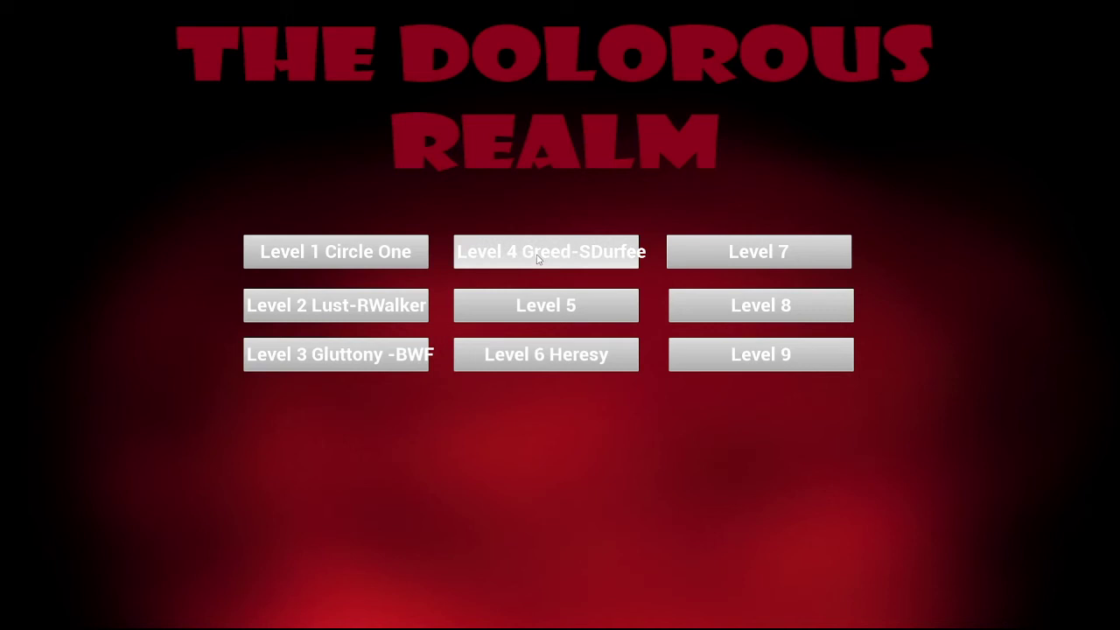
mouse_move(547, 306)
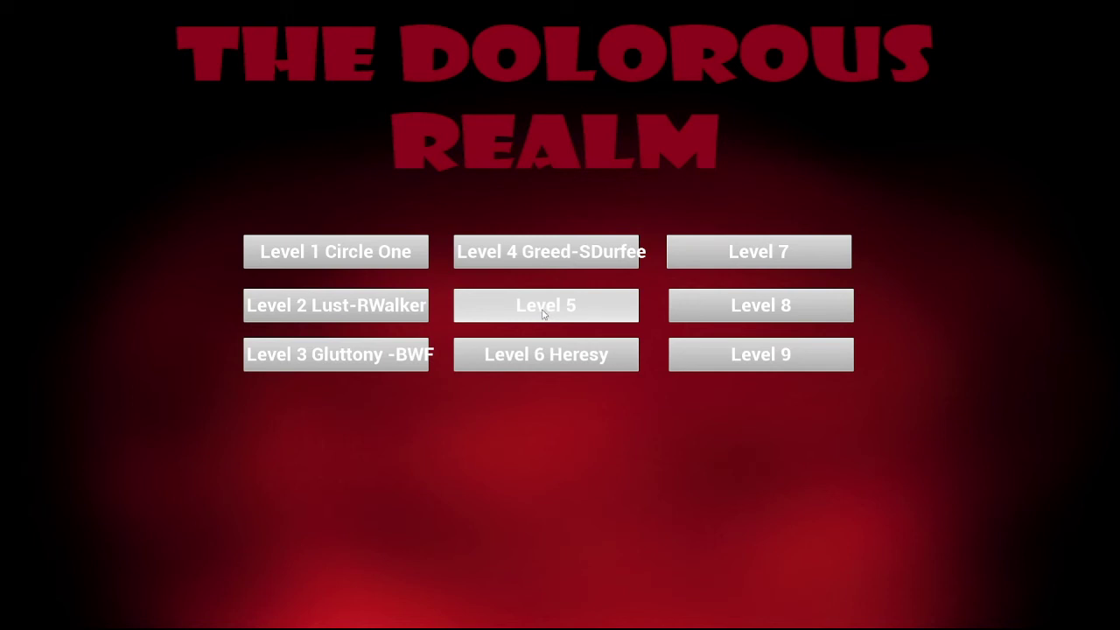
mouse_move(612, 263)
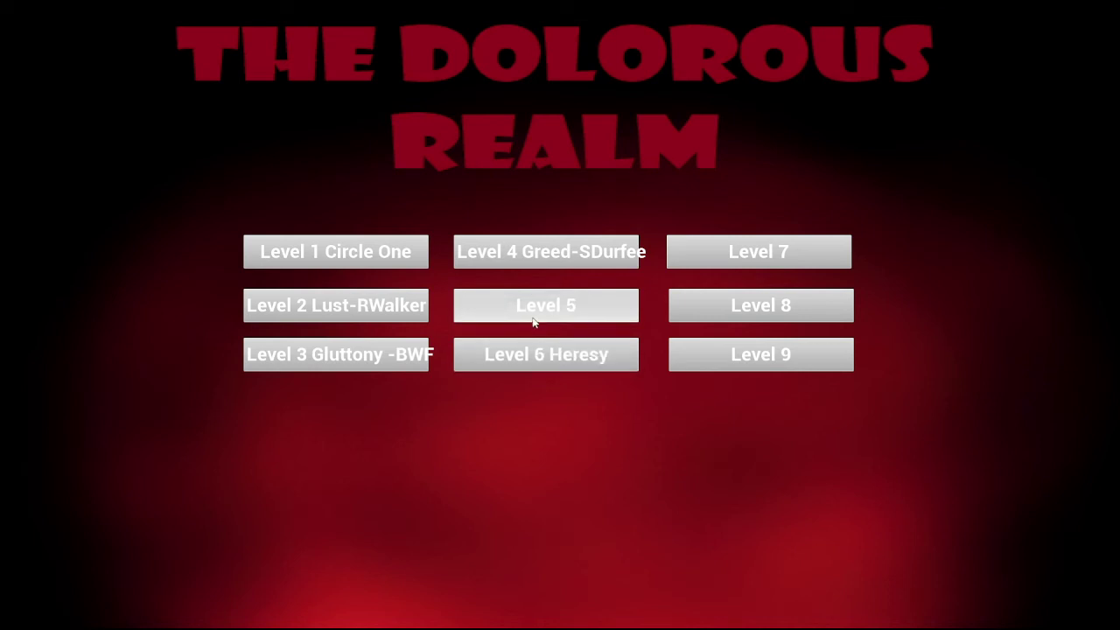
mouse_move(707, 364)
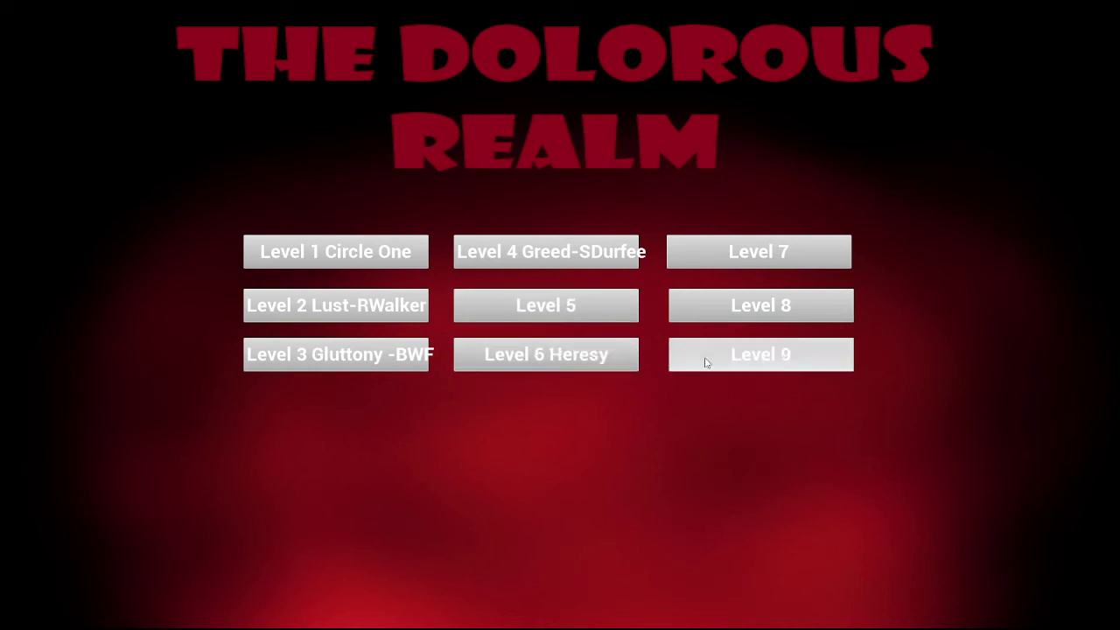
mouse_move(591, 432)
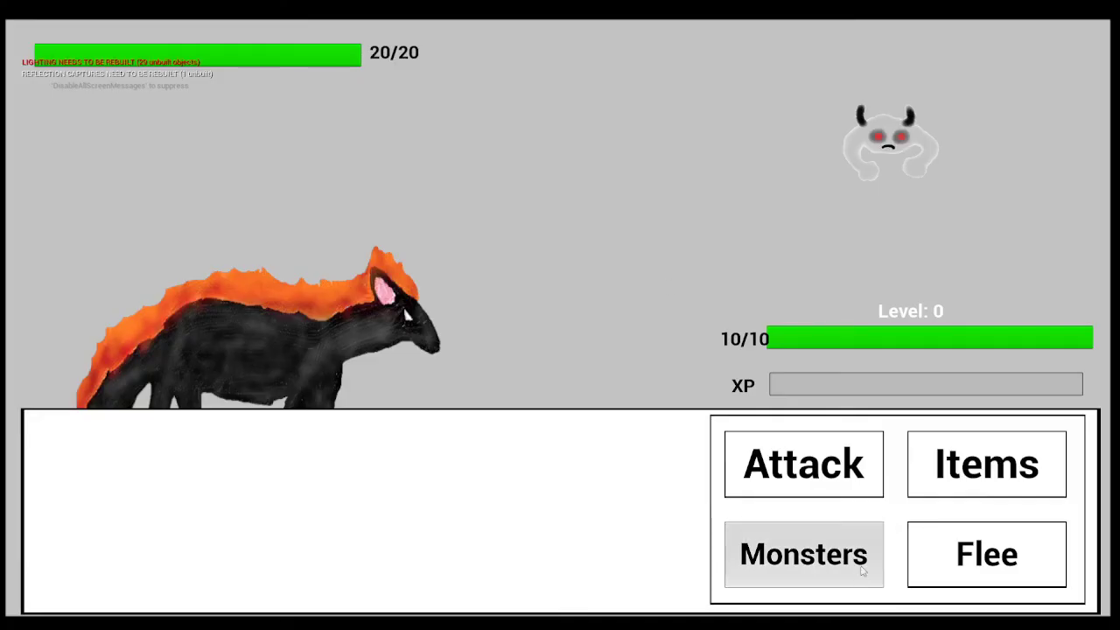
Attack the burning Testomon, advancing past burn and Face Smash messages until a monster faints.
left_click(803, 464)
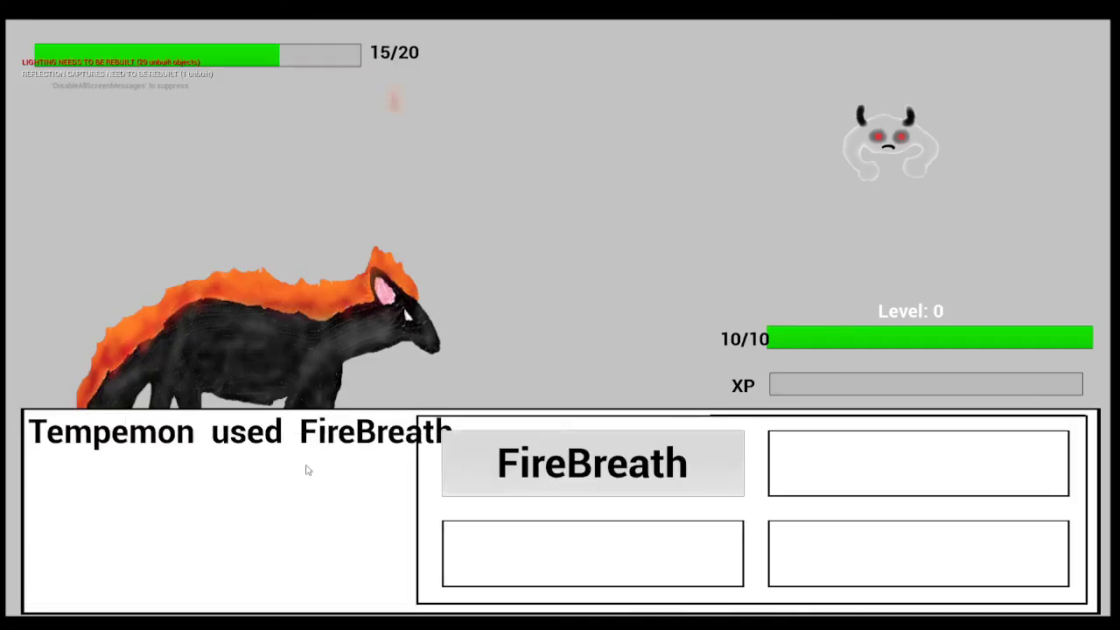
left_click(593, 463)
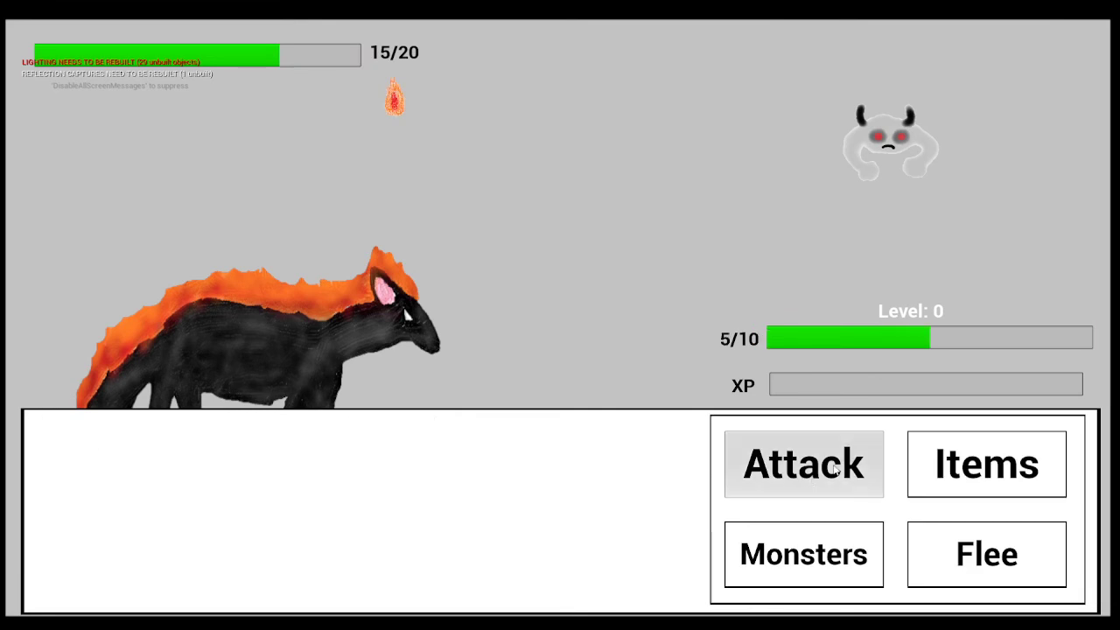
left_click(804, 464)
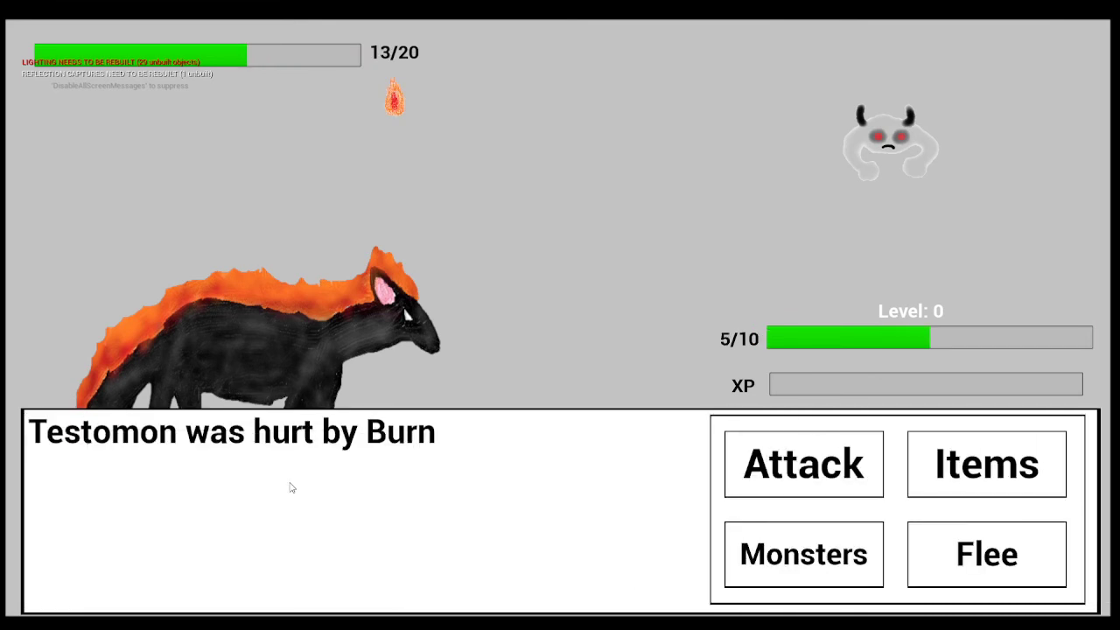
left_click(802, 464)
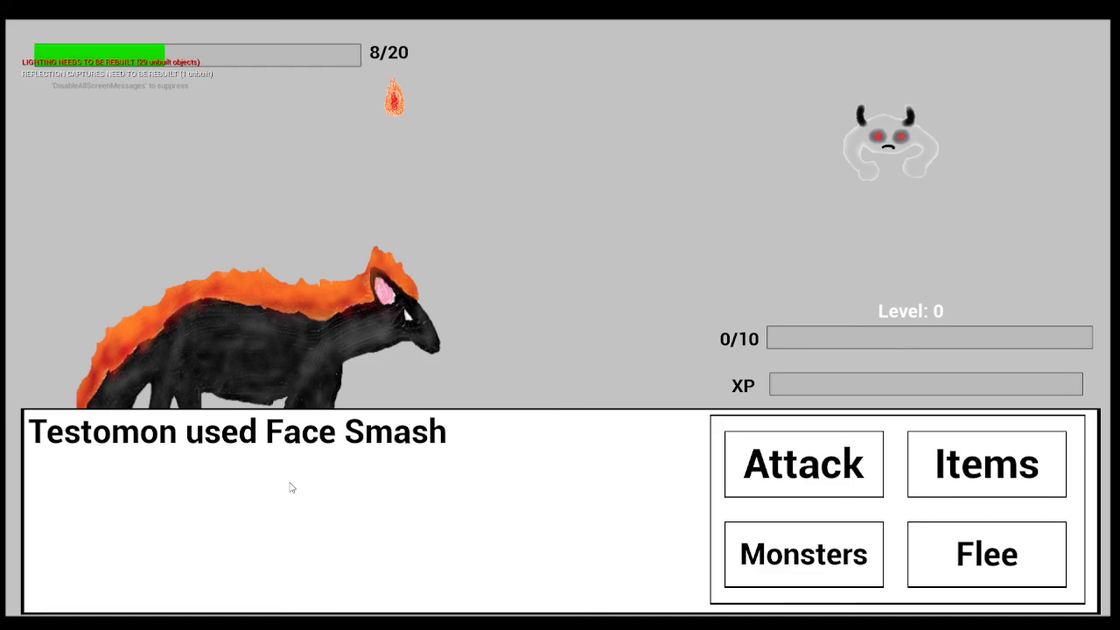
left_click(802, 554)
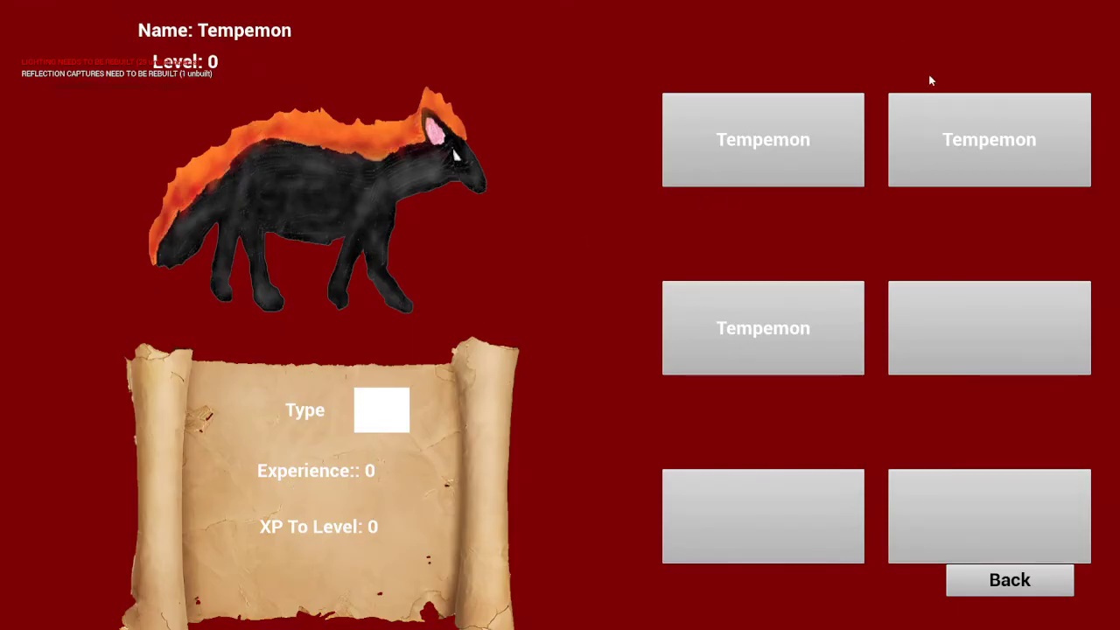
mouse_move(989, 139)
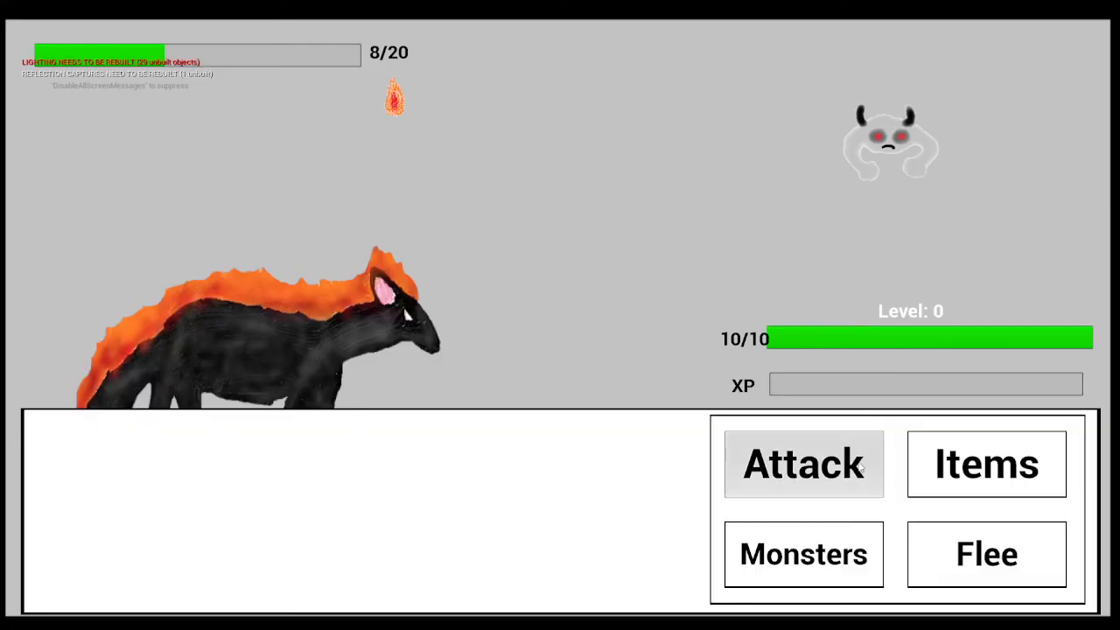
Attack Testomon again with Tempemon, dropping it to 1/20 HP.
left_click(802, 464)
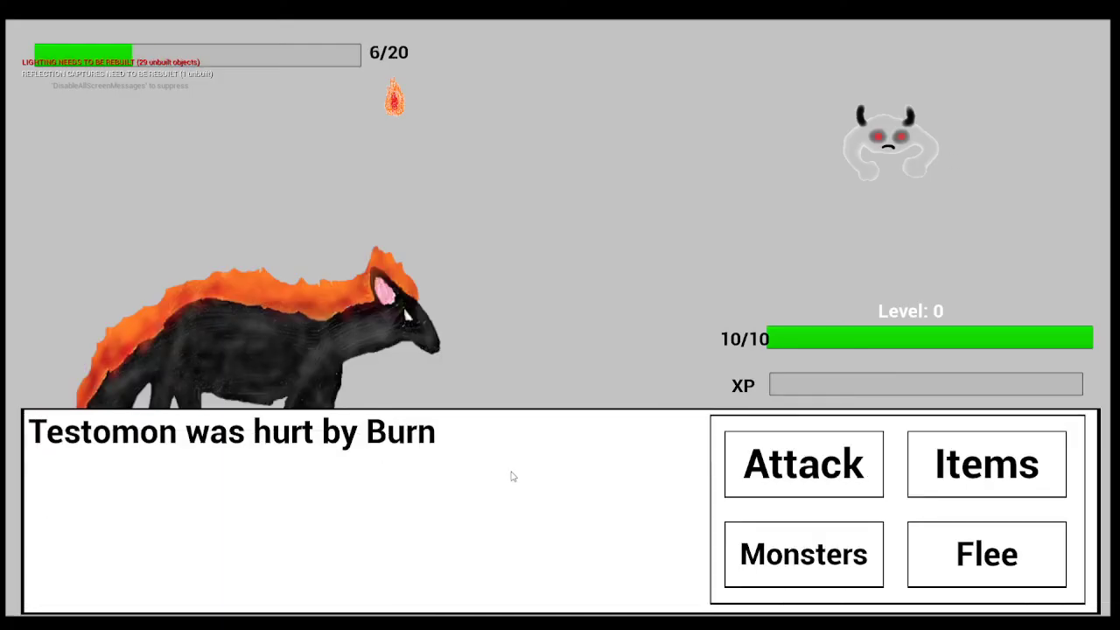
left_click(802, 464)
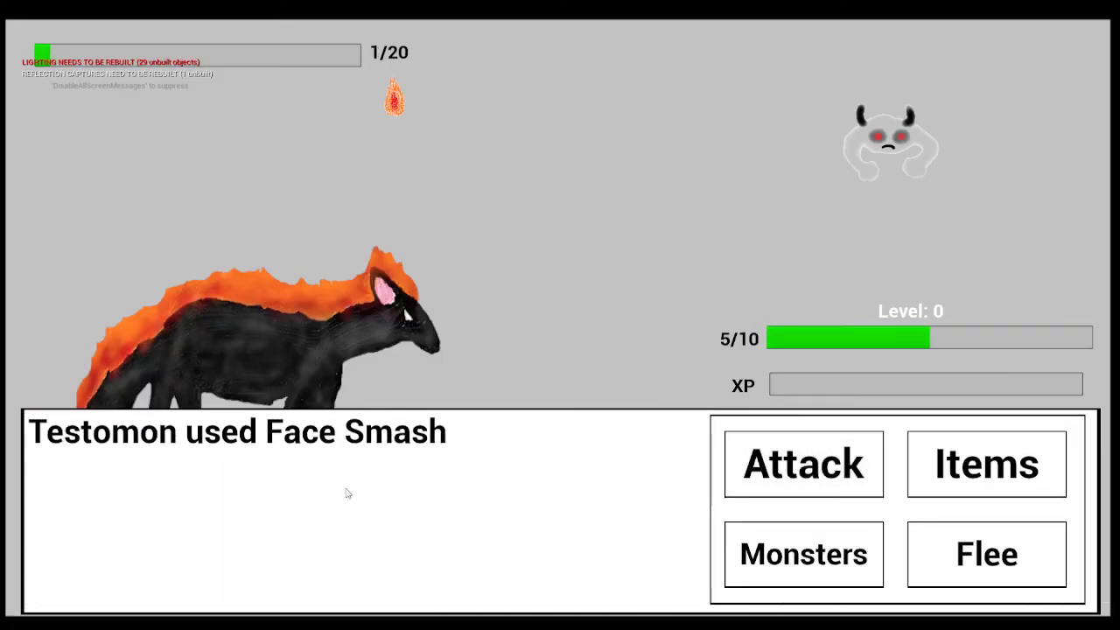
left_click(803, 464)
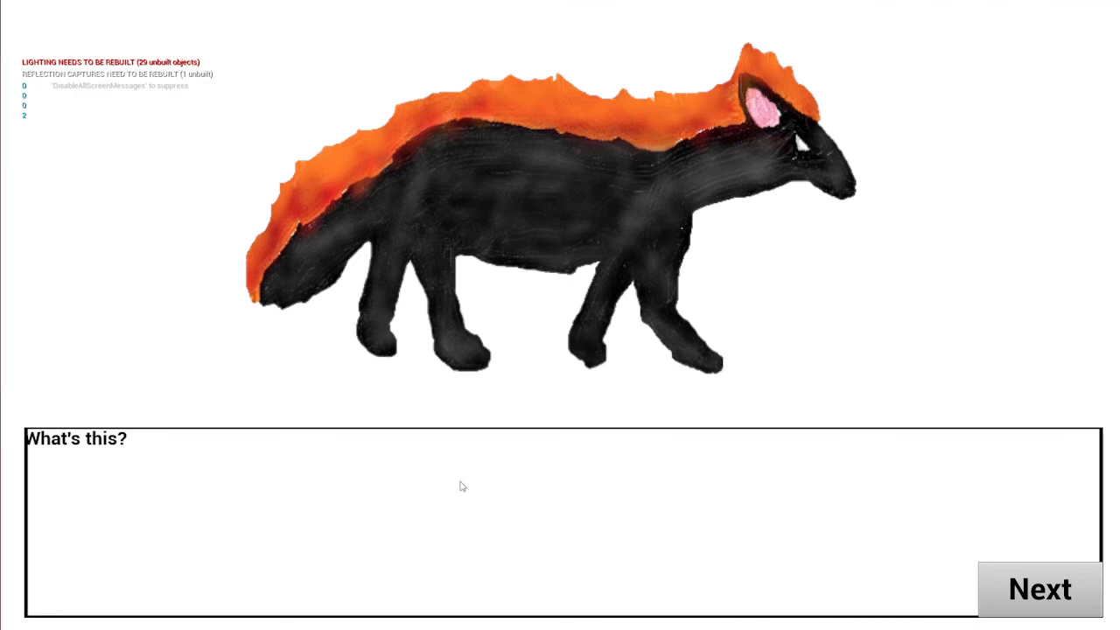
Step through the mutation messages, cancelling Tempemon's evolution until the halted-mutation message.
left_click(1040, 588)
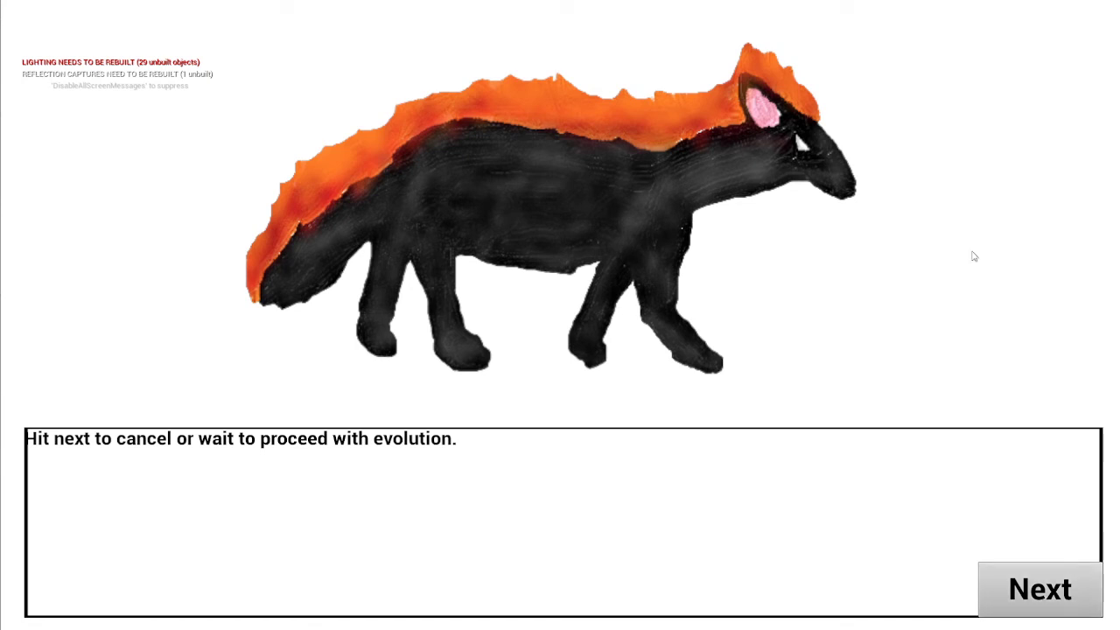
left_click(1040, 588)
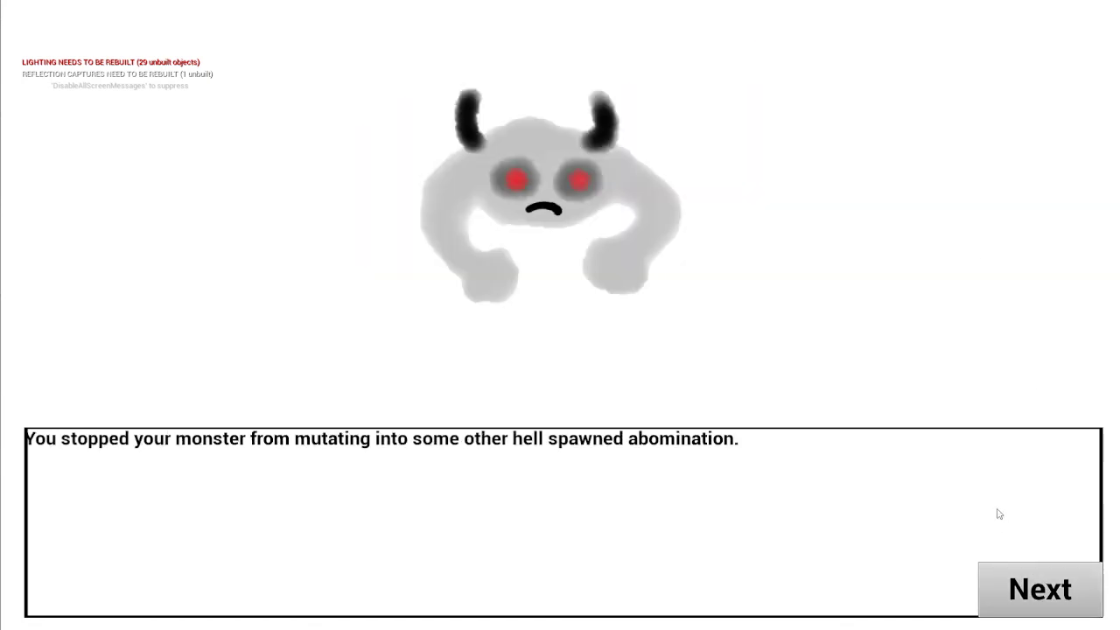
left_click(1040, 589)
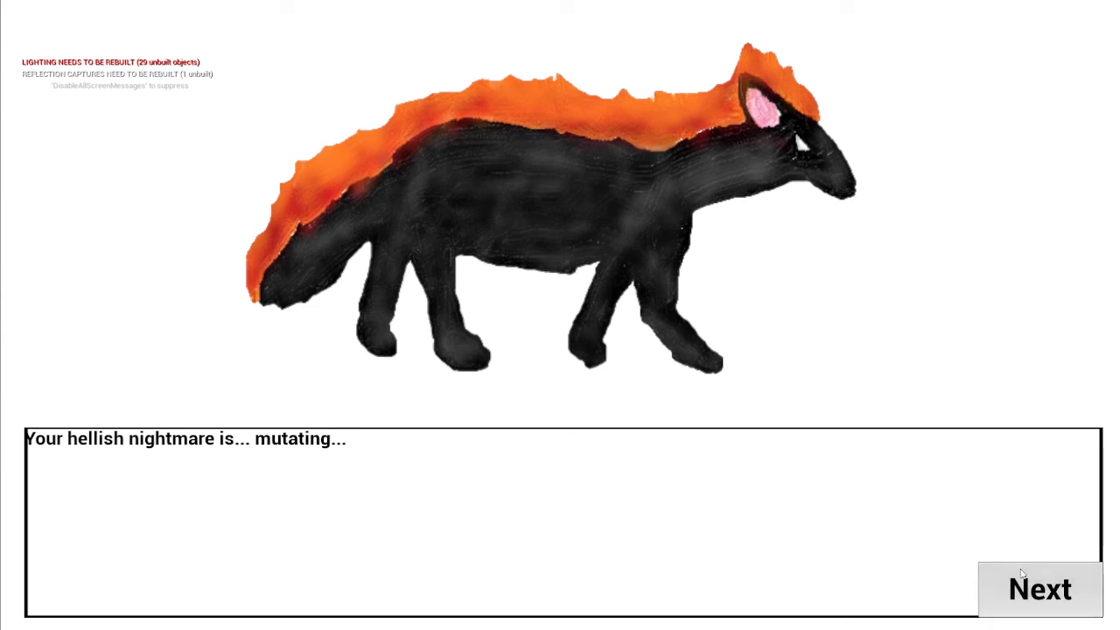
left_click(1040, 589)
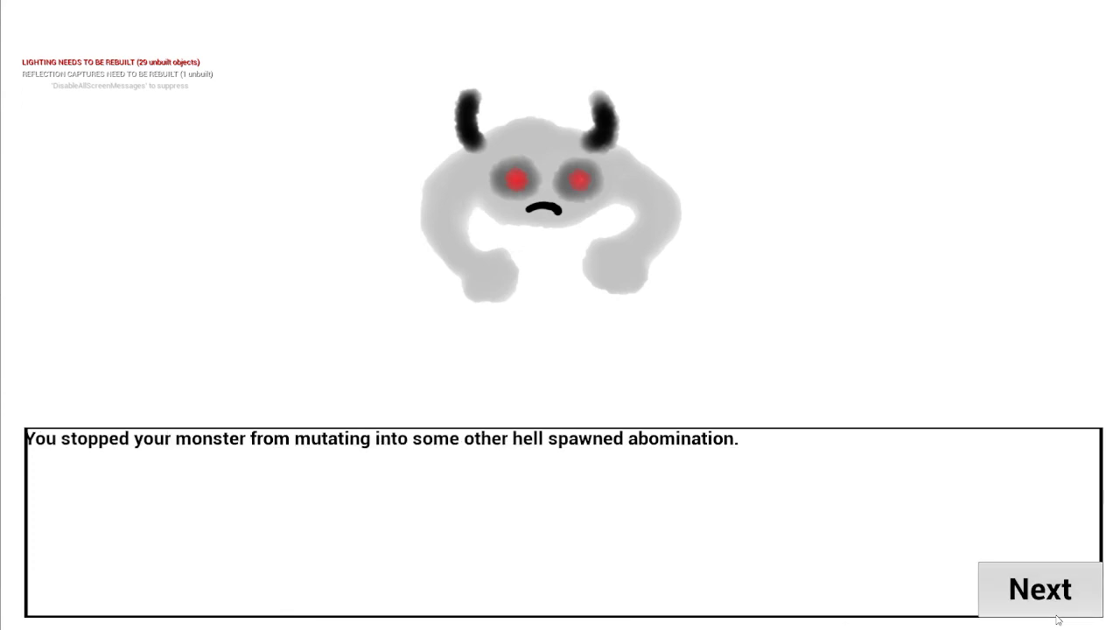
left_click(1039, 588)
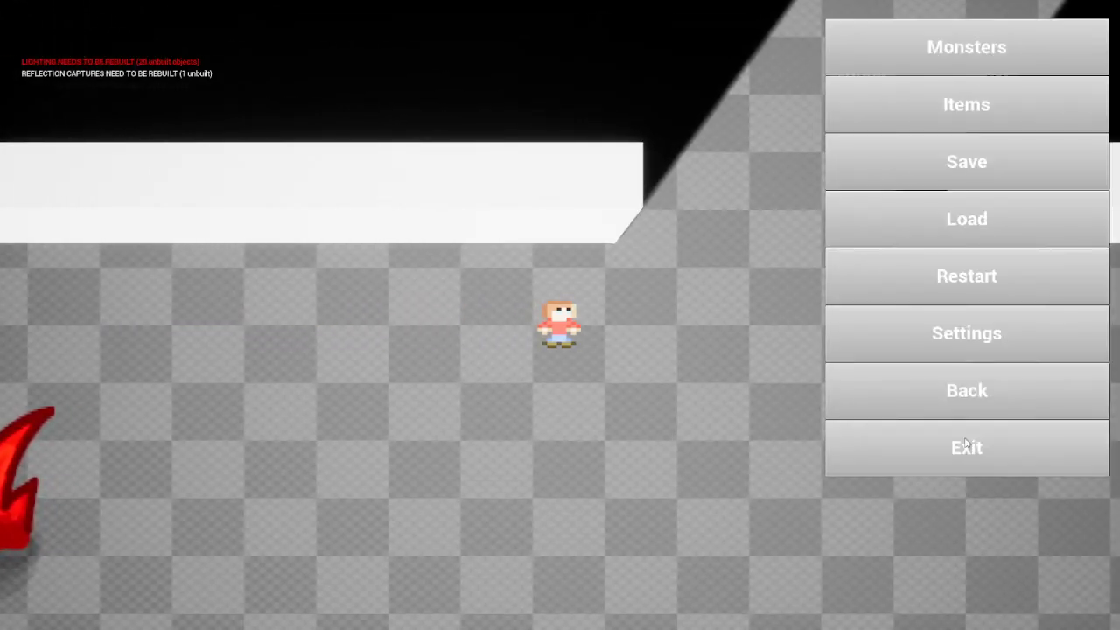
left_click(966, 48)
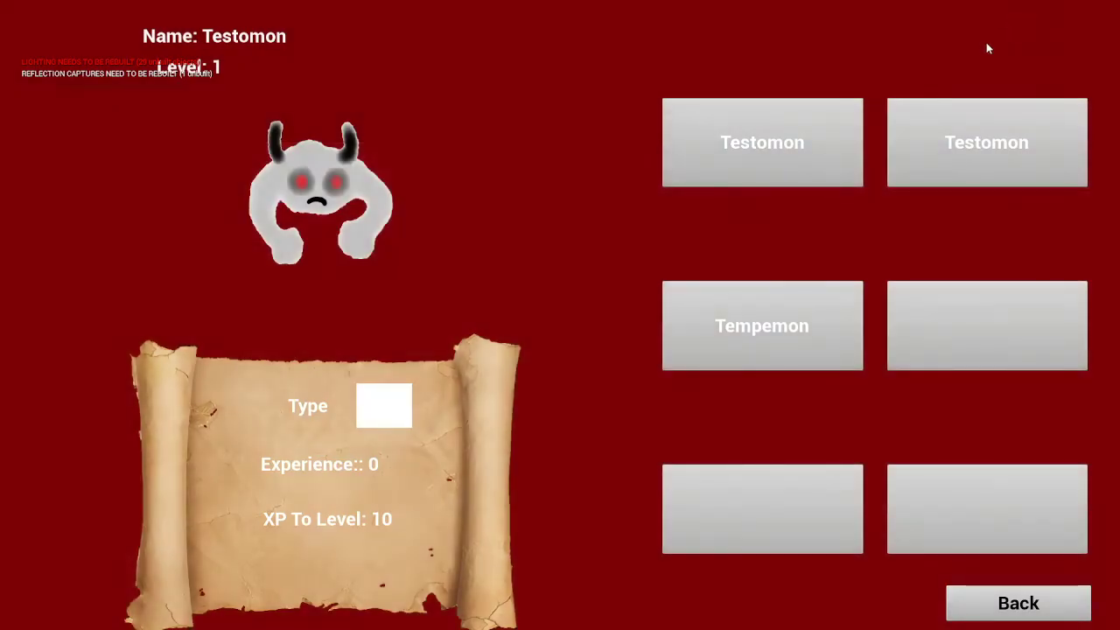
left_click(987, 141)
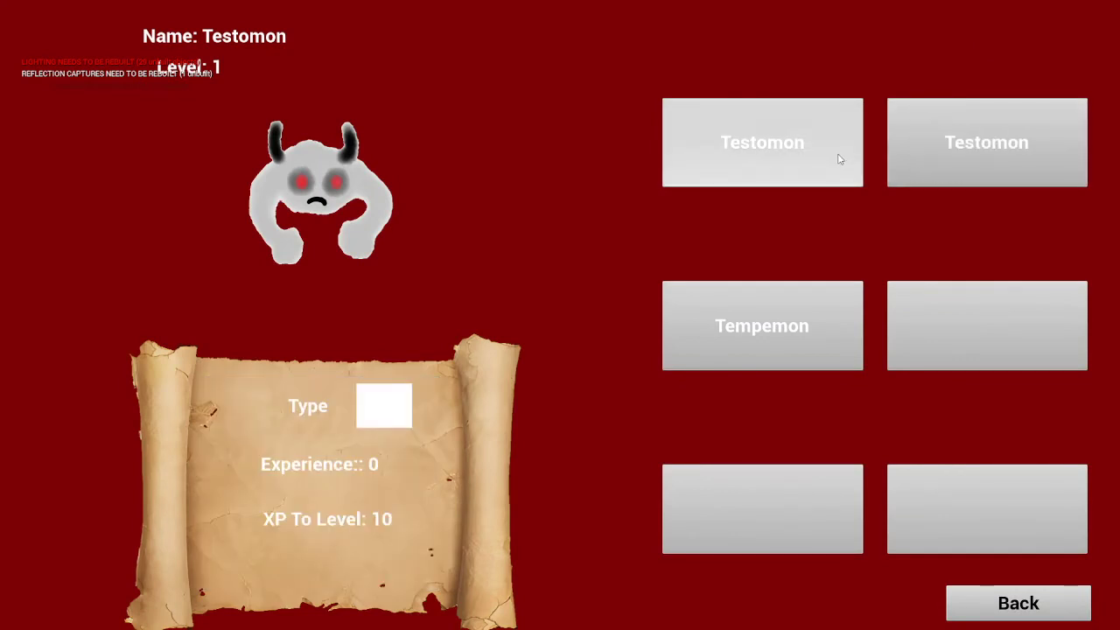
mouse_move(748, 341)
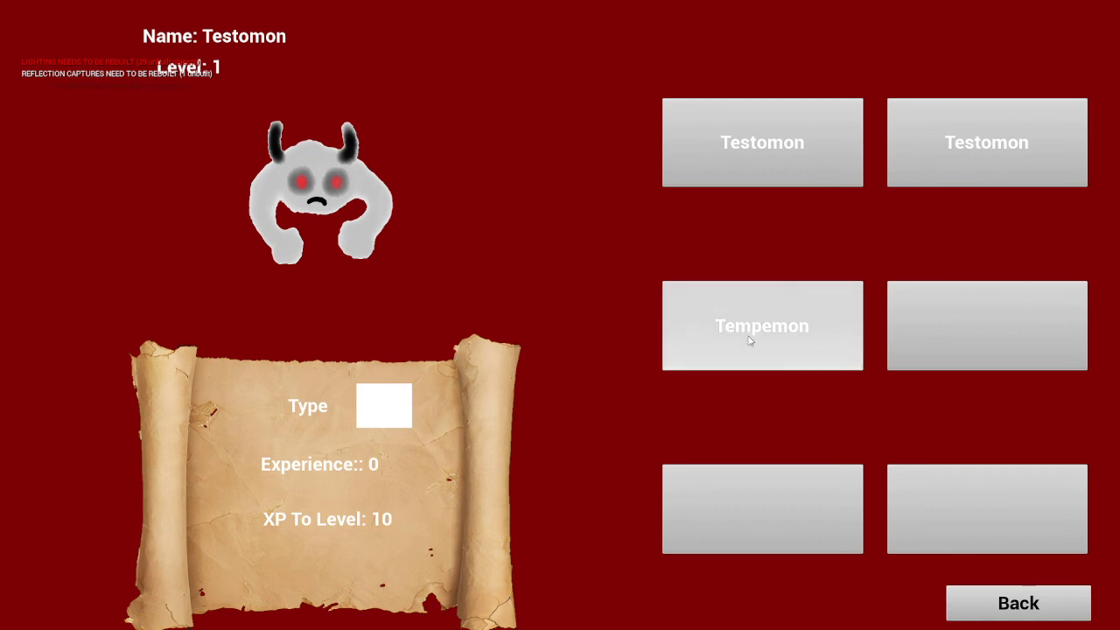
left_click(761, 325)
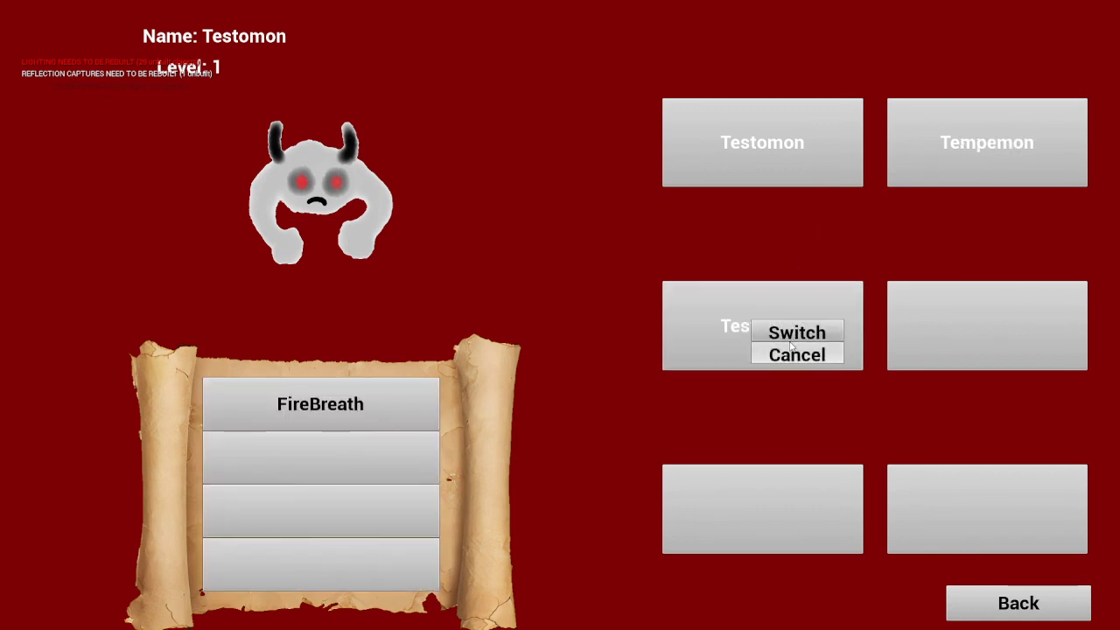
left_click(797, 332)
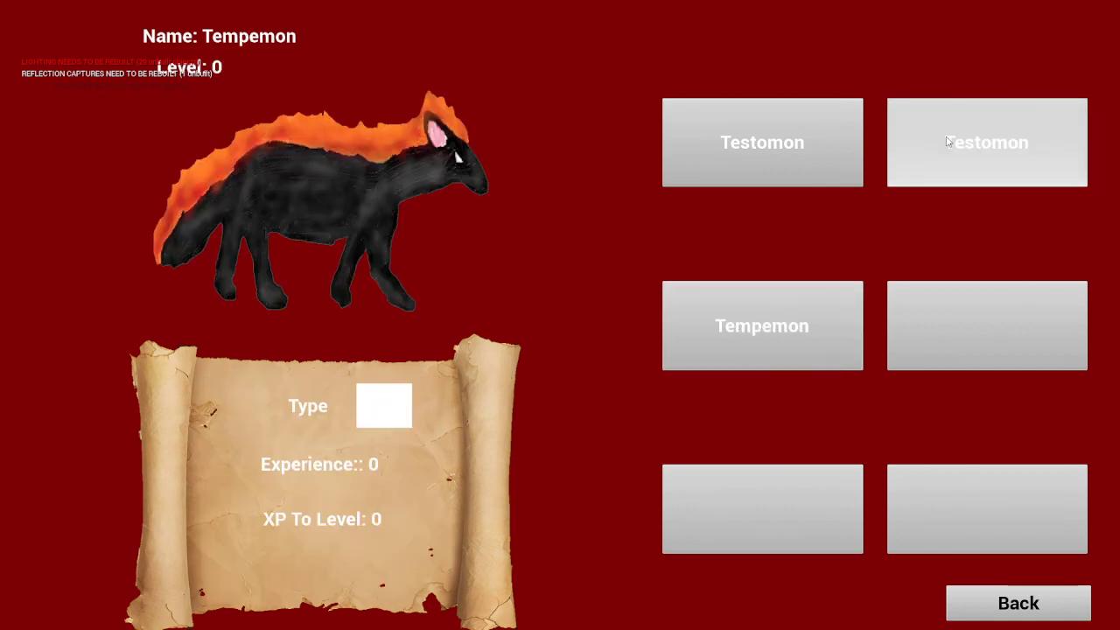
left_click(987, 142)
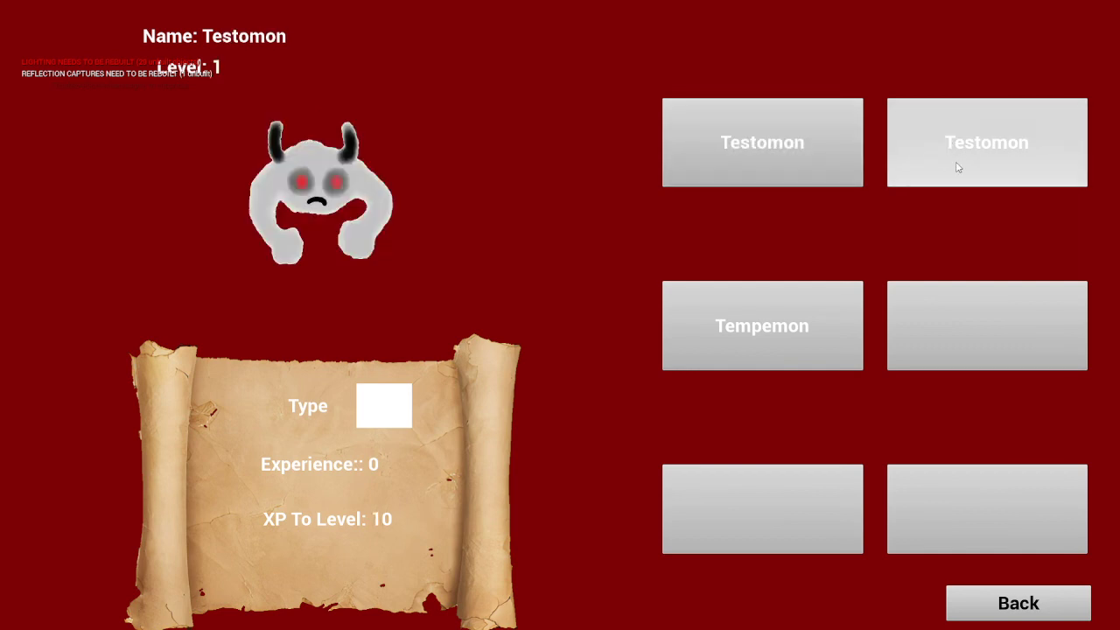
mouse_move(980, 177)
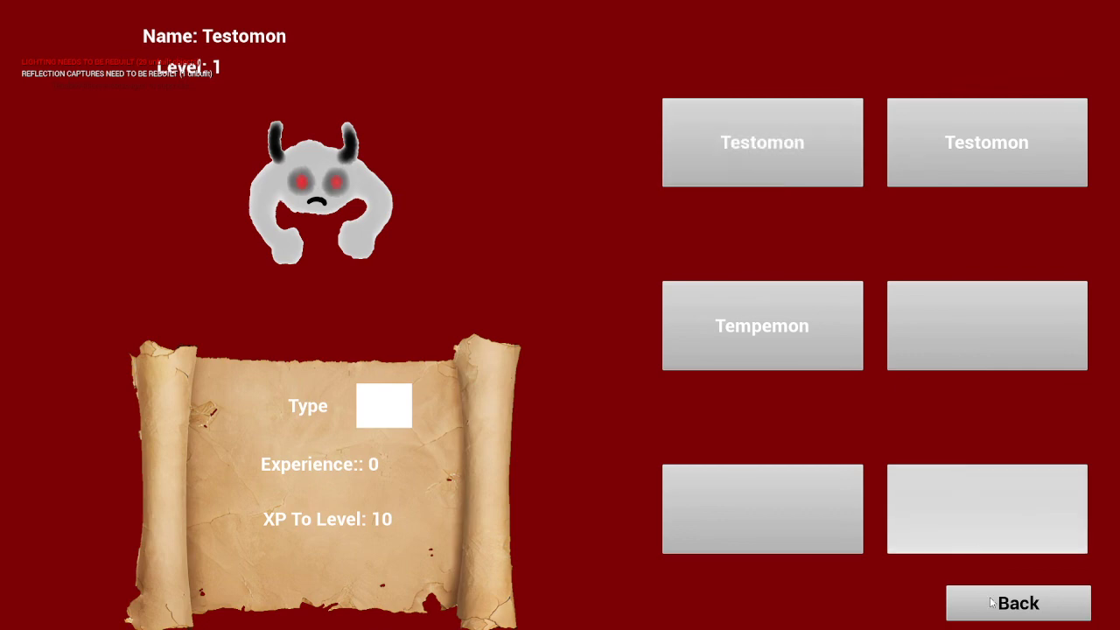
left_click(1018, 603)
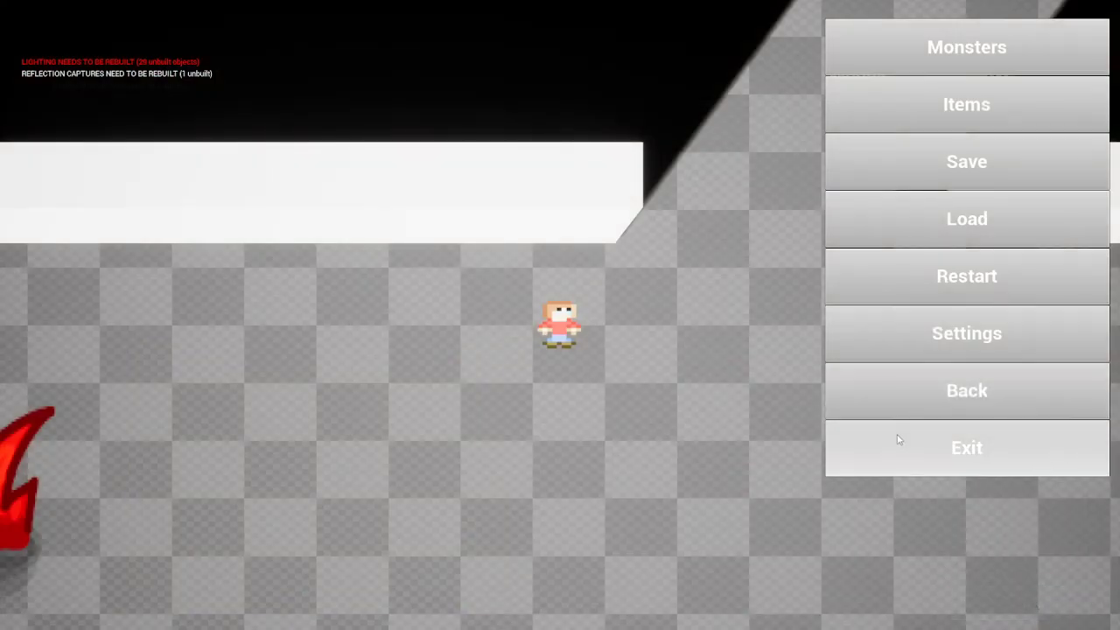
left_click(966, 390)
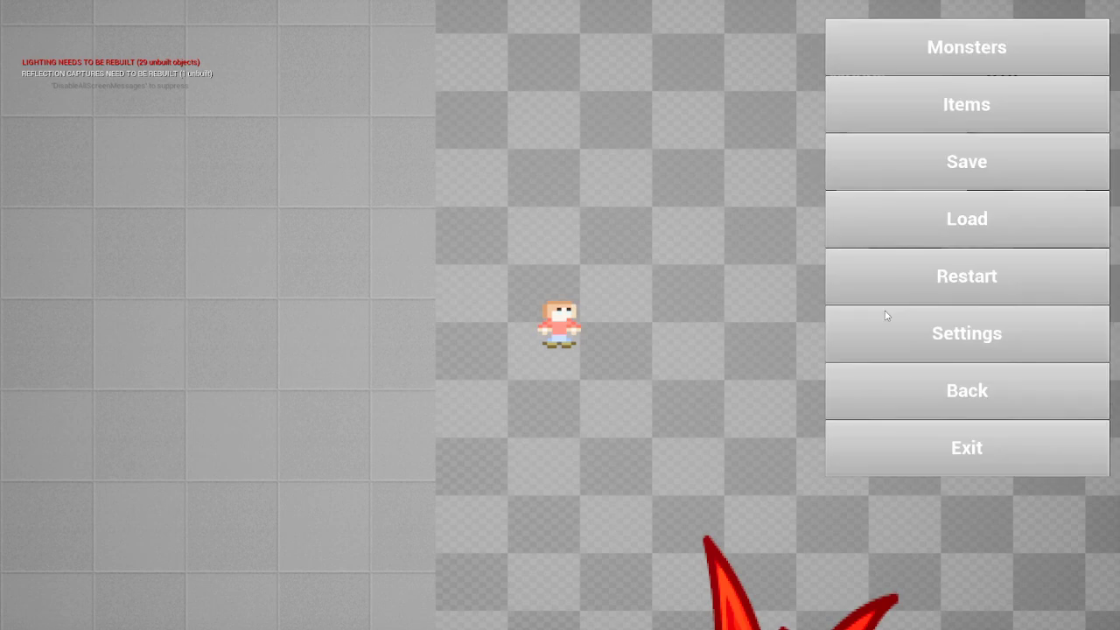
mouse_move(960, 454)
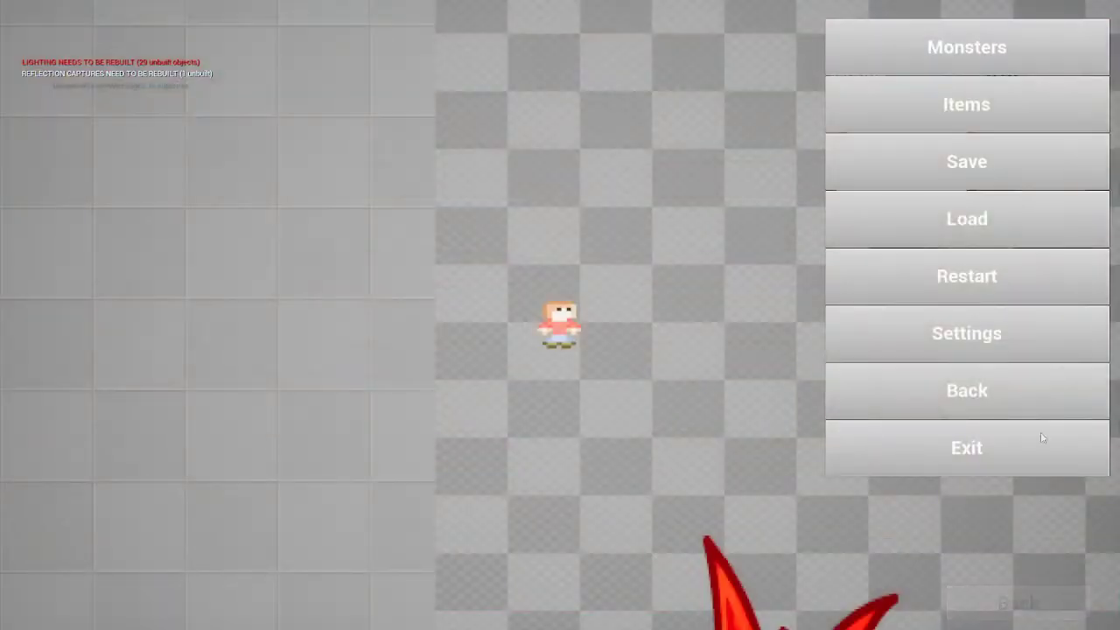
left_click(967, 47)
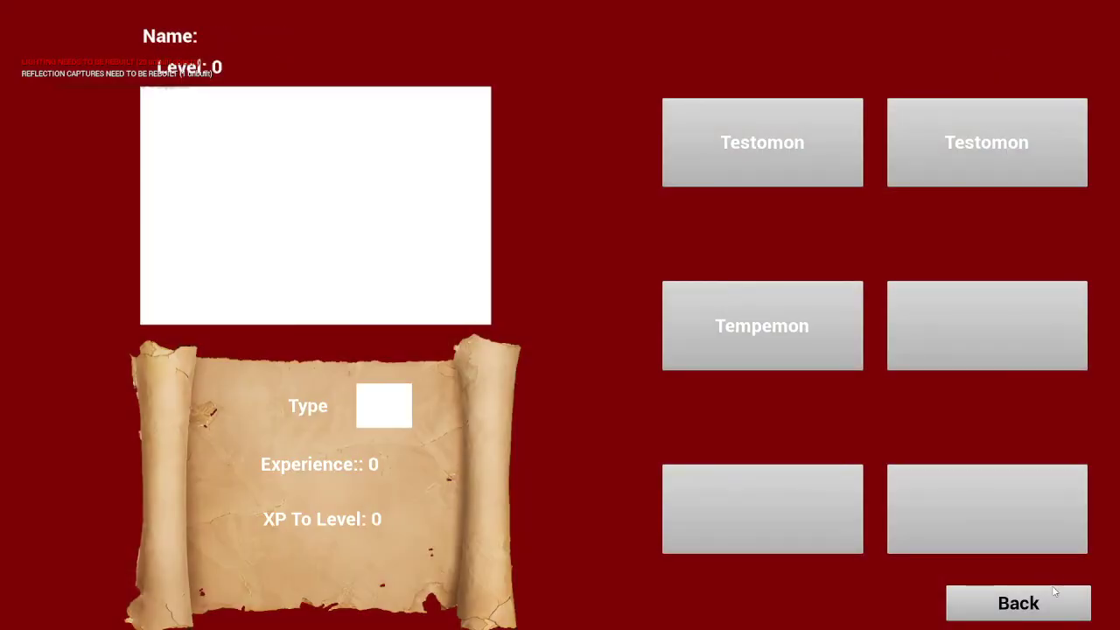
left_click(1018, 603)
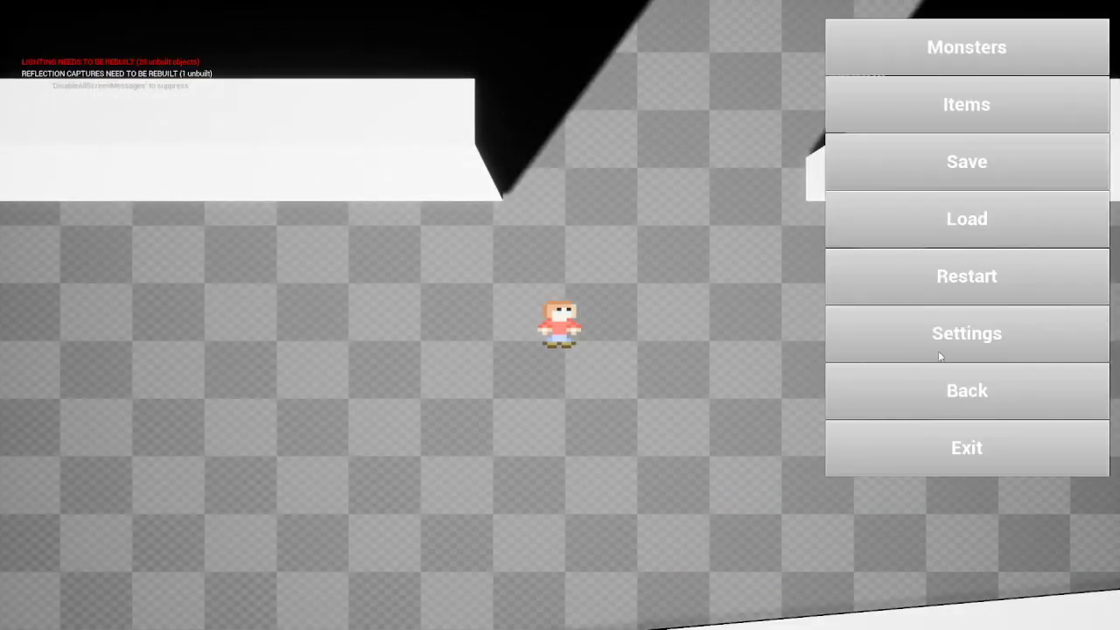
left_click(966, 334)
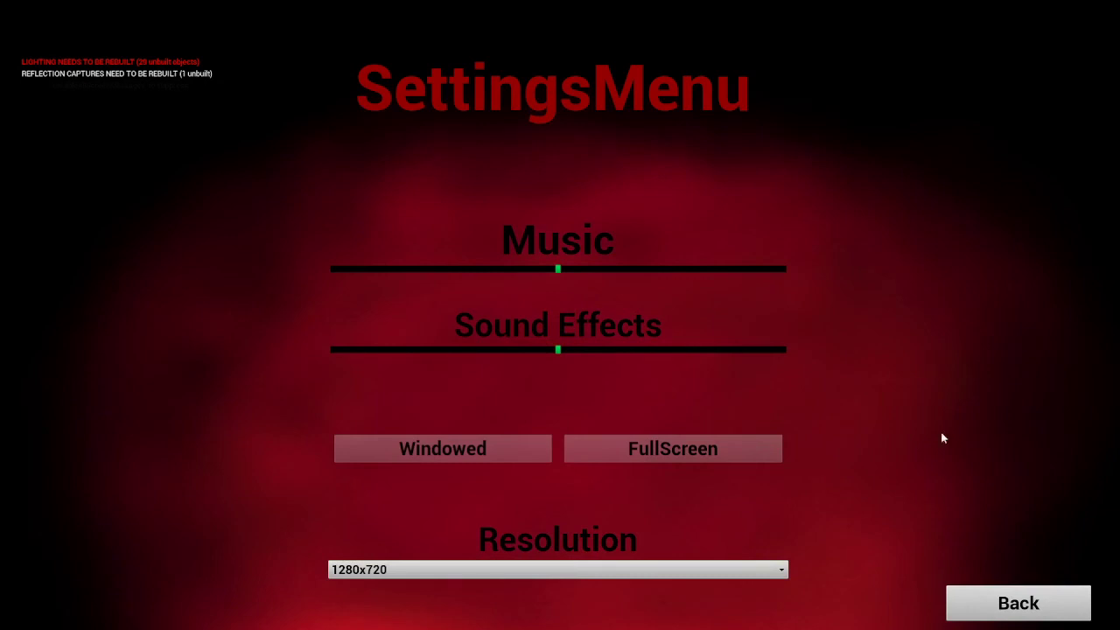
left_click(1018, 603)
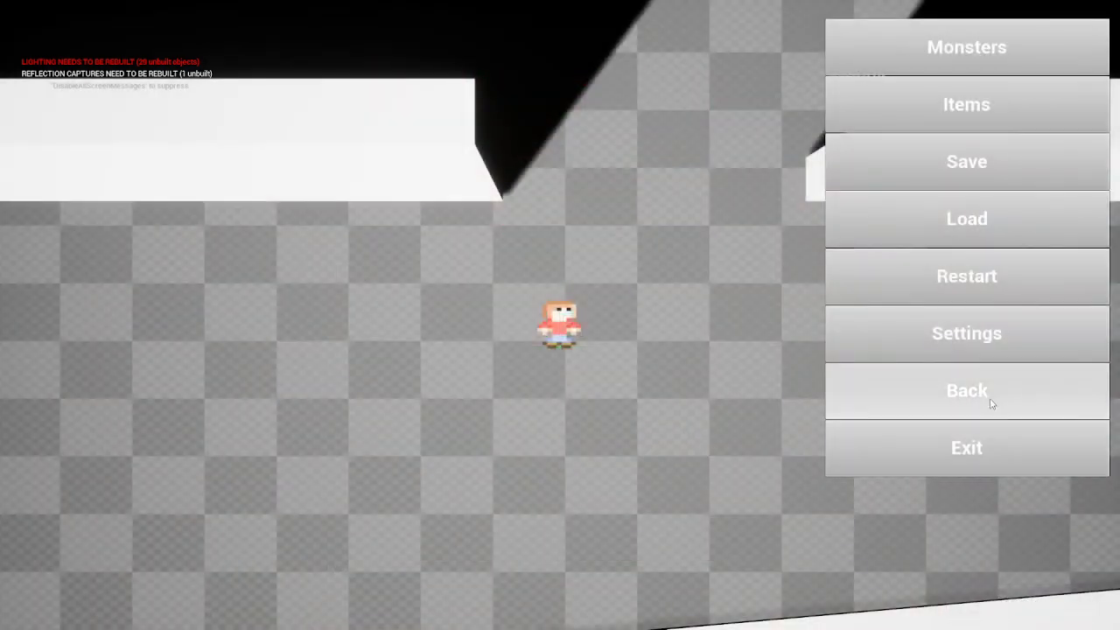
left_click(967, 390)
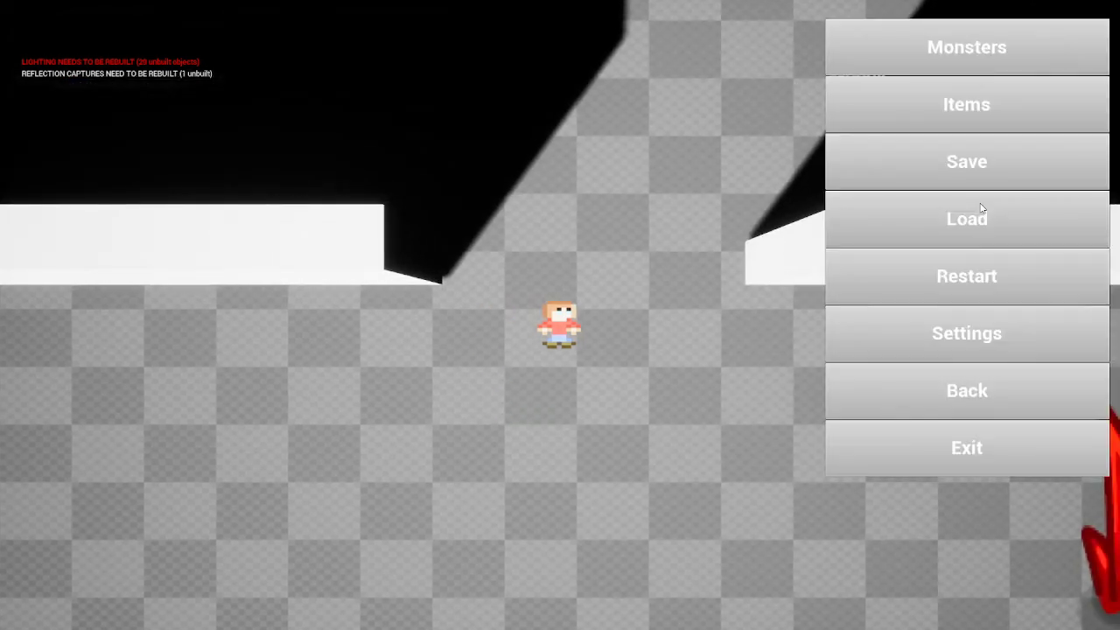
Exit the test level from the pause menu to the title menu.
left_click(966, 390)
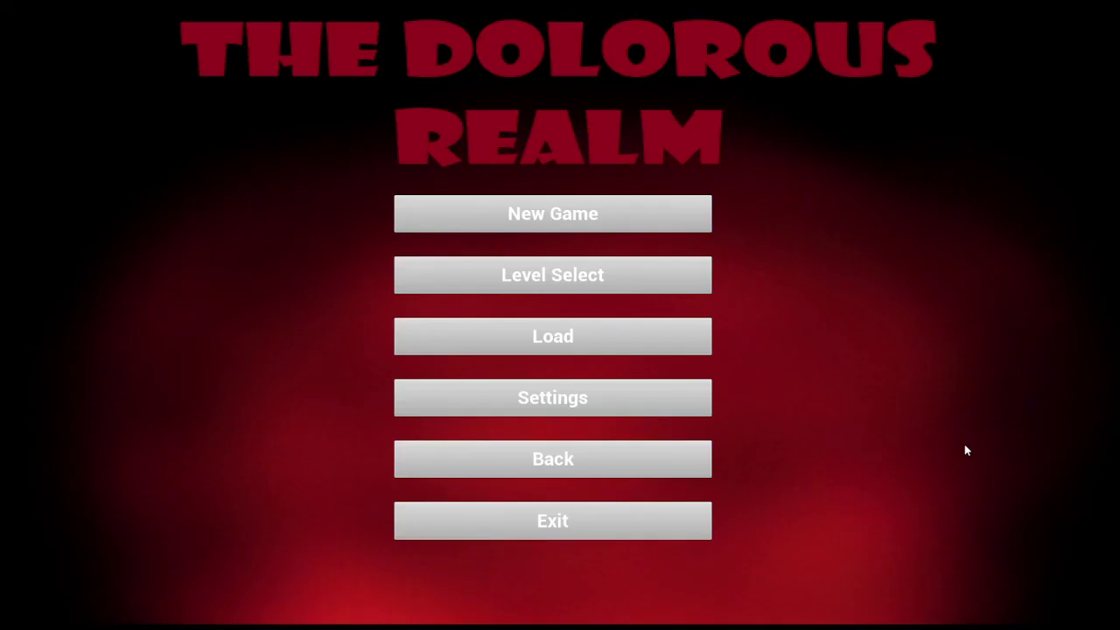
mouse_move(681, 285)
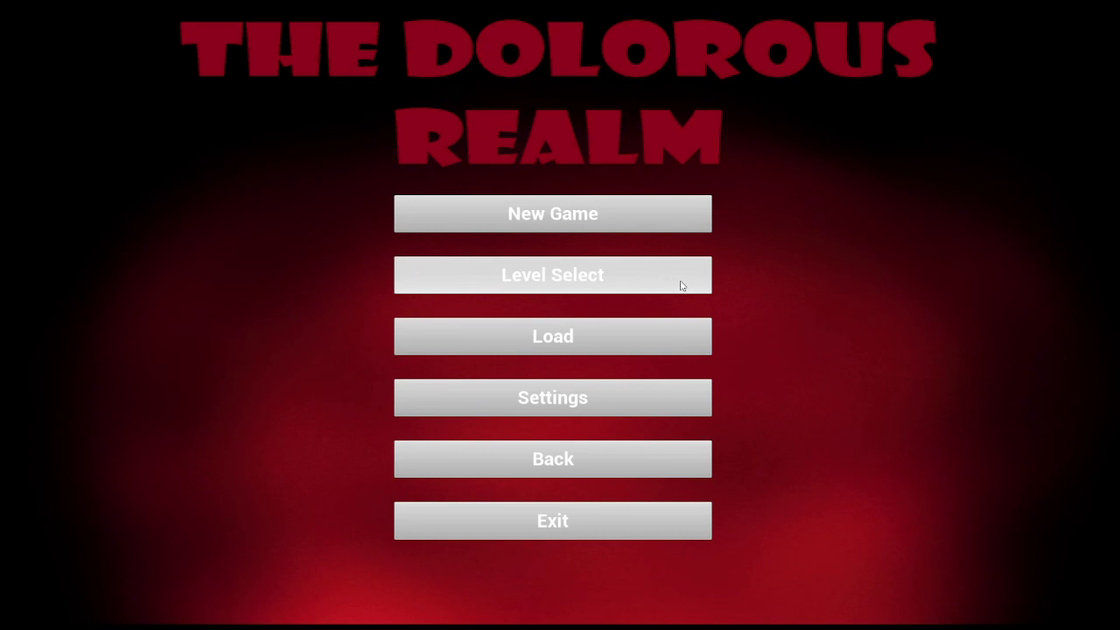
mouse_move(599, 430)
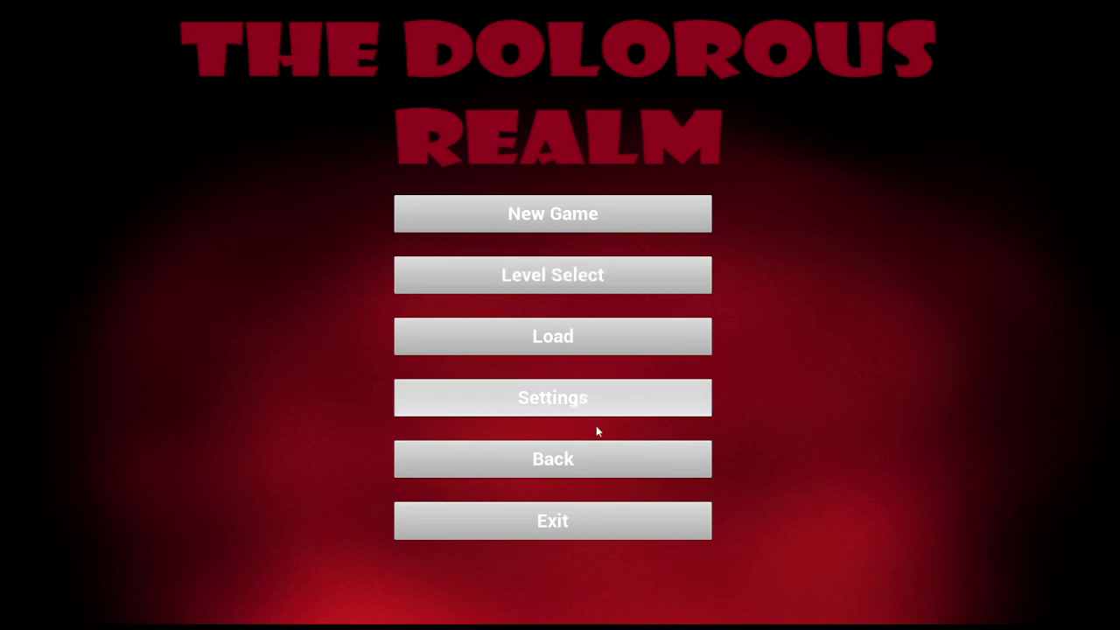
mouse_move(553, 521)
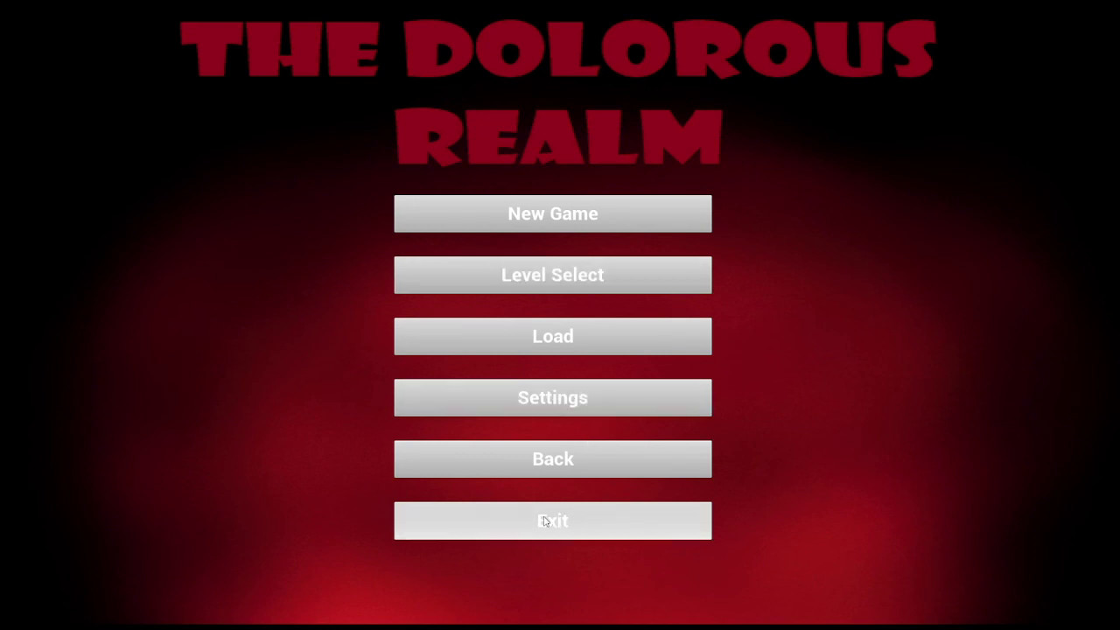